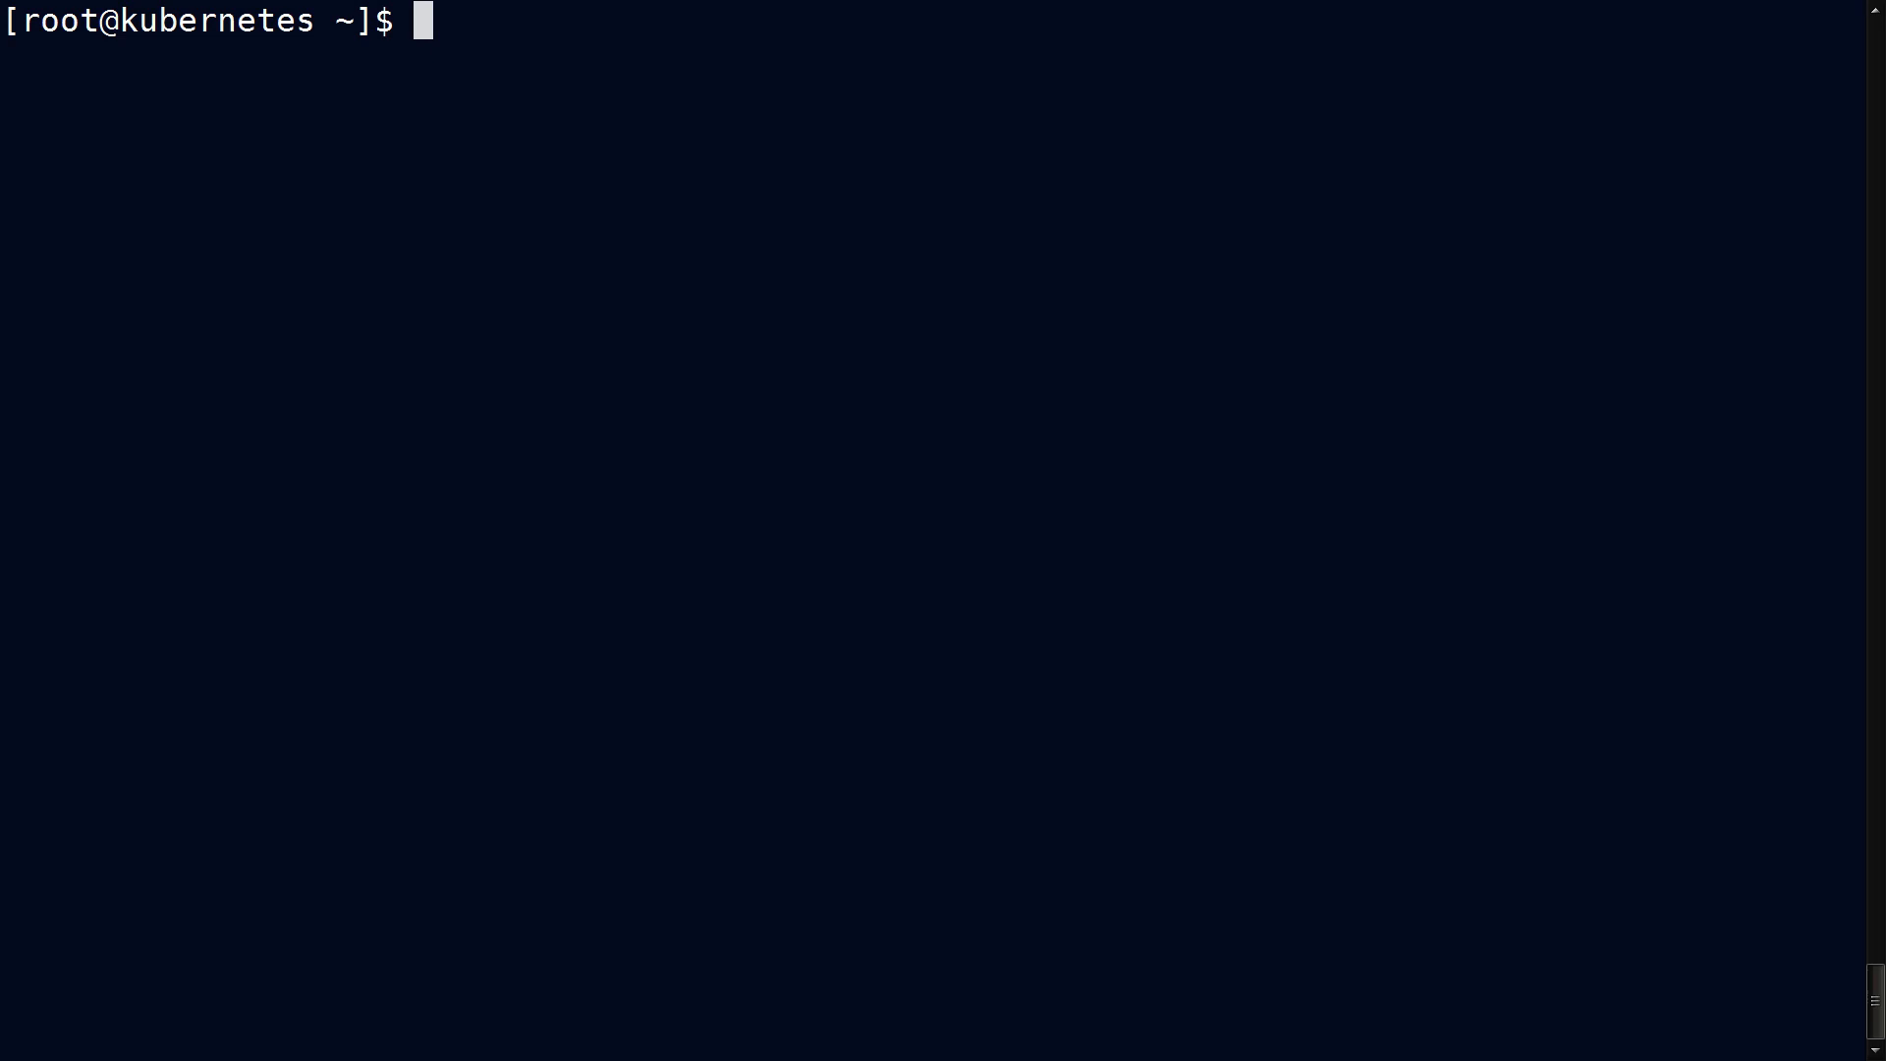
Locate kubectl at /usr/local/bin/kubectl and define the alias k=kubectl.
text(which kubectl)
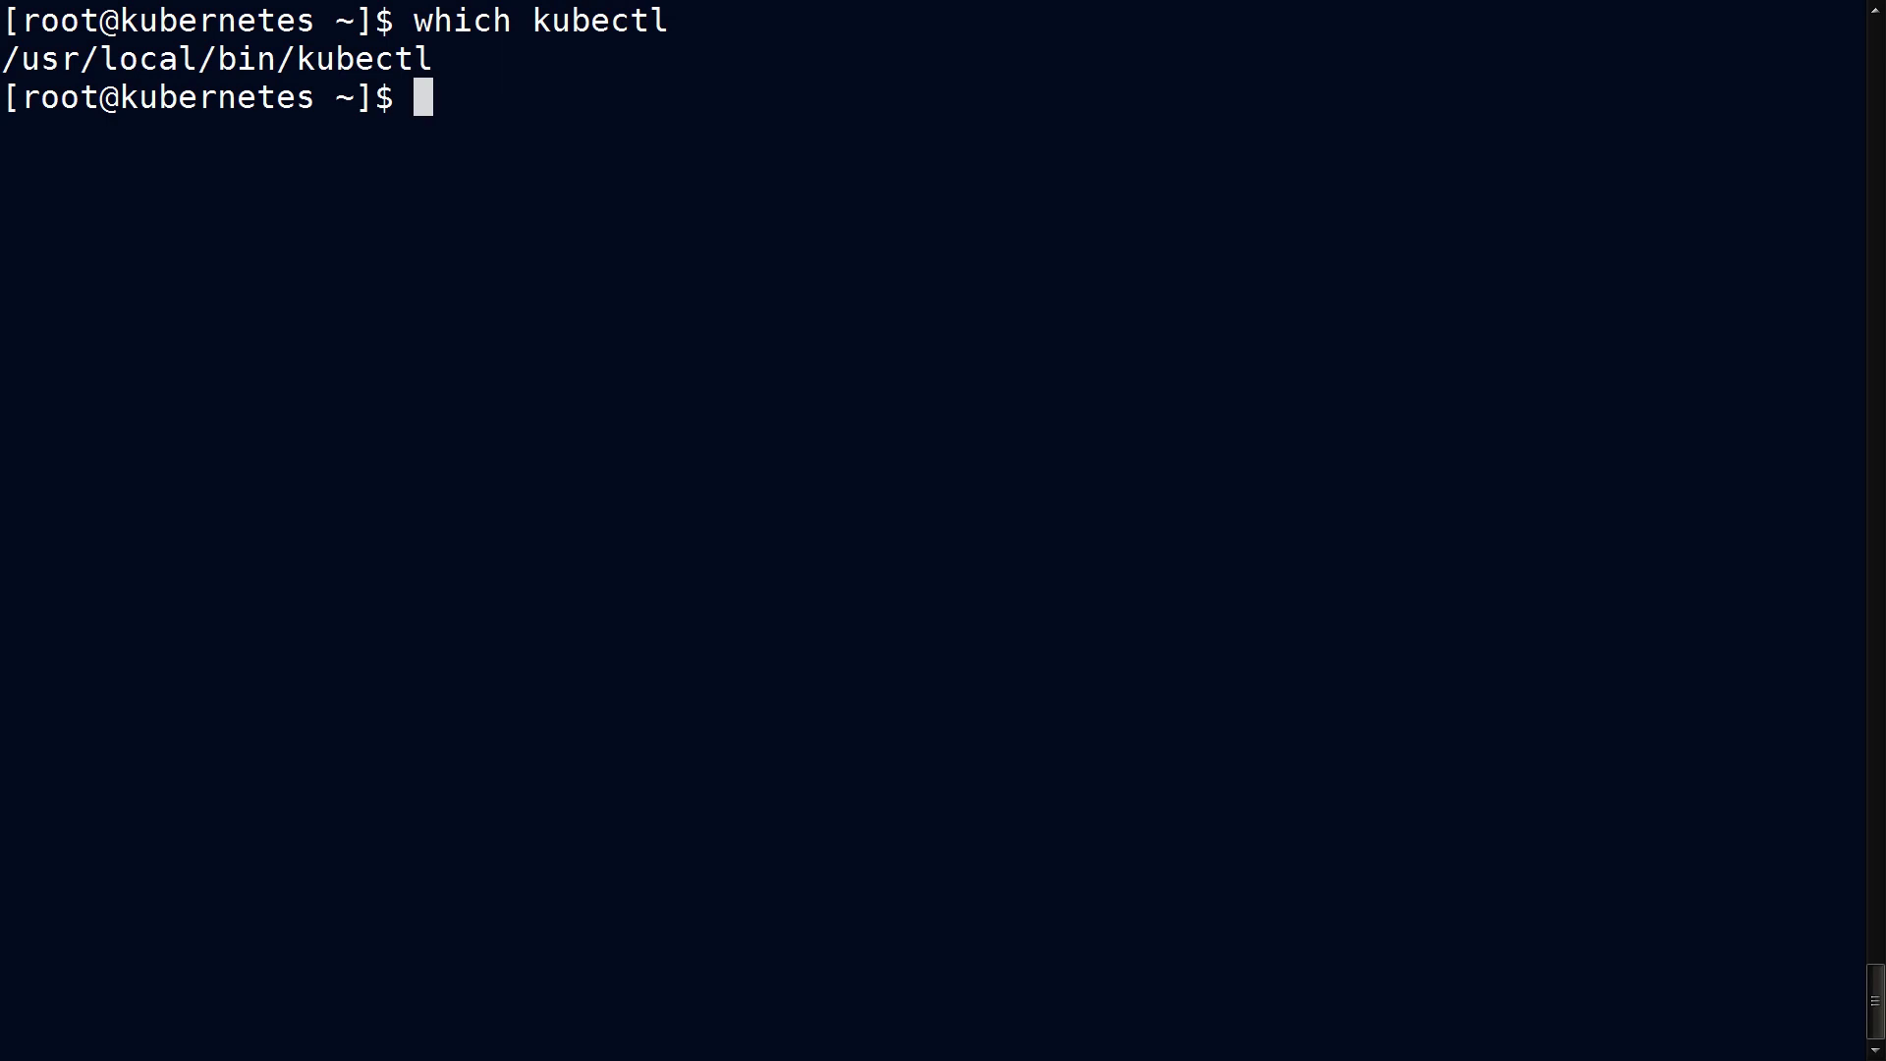
text(alias k=kubectl)
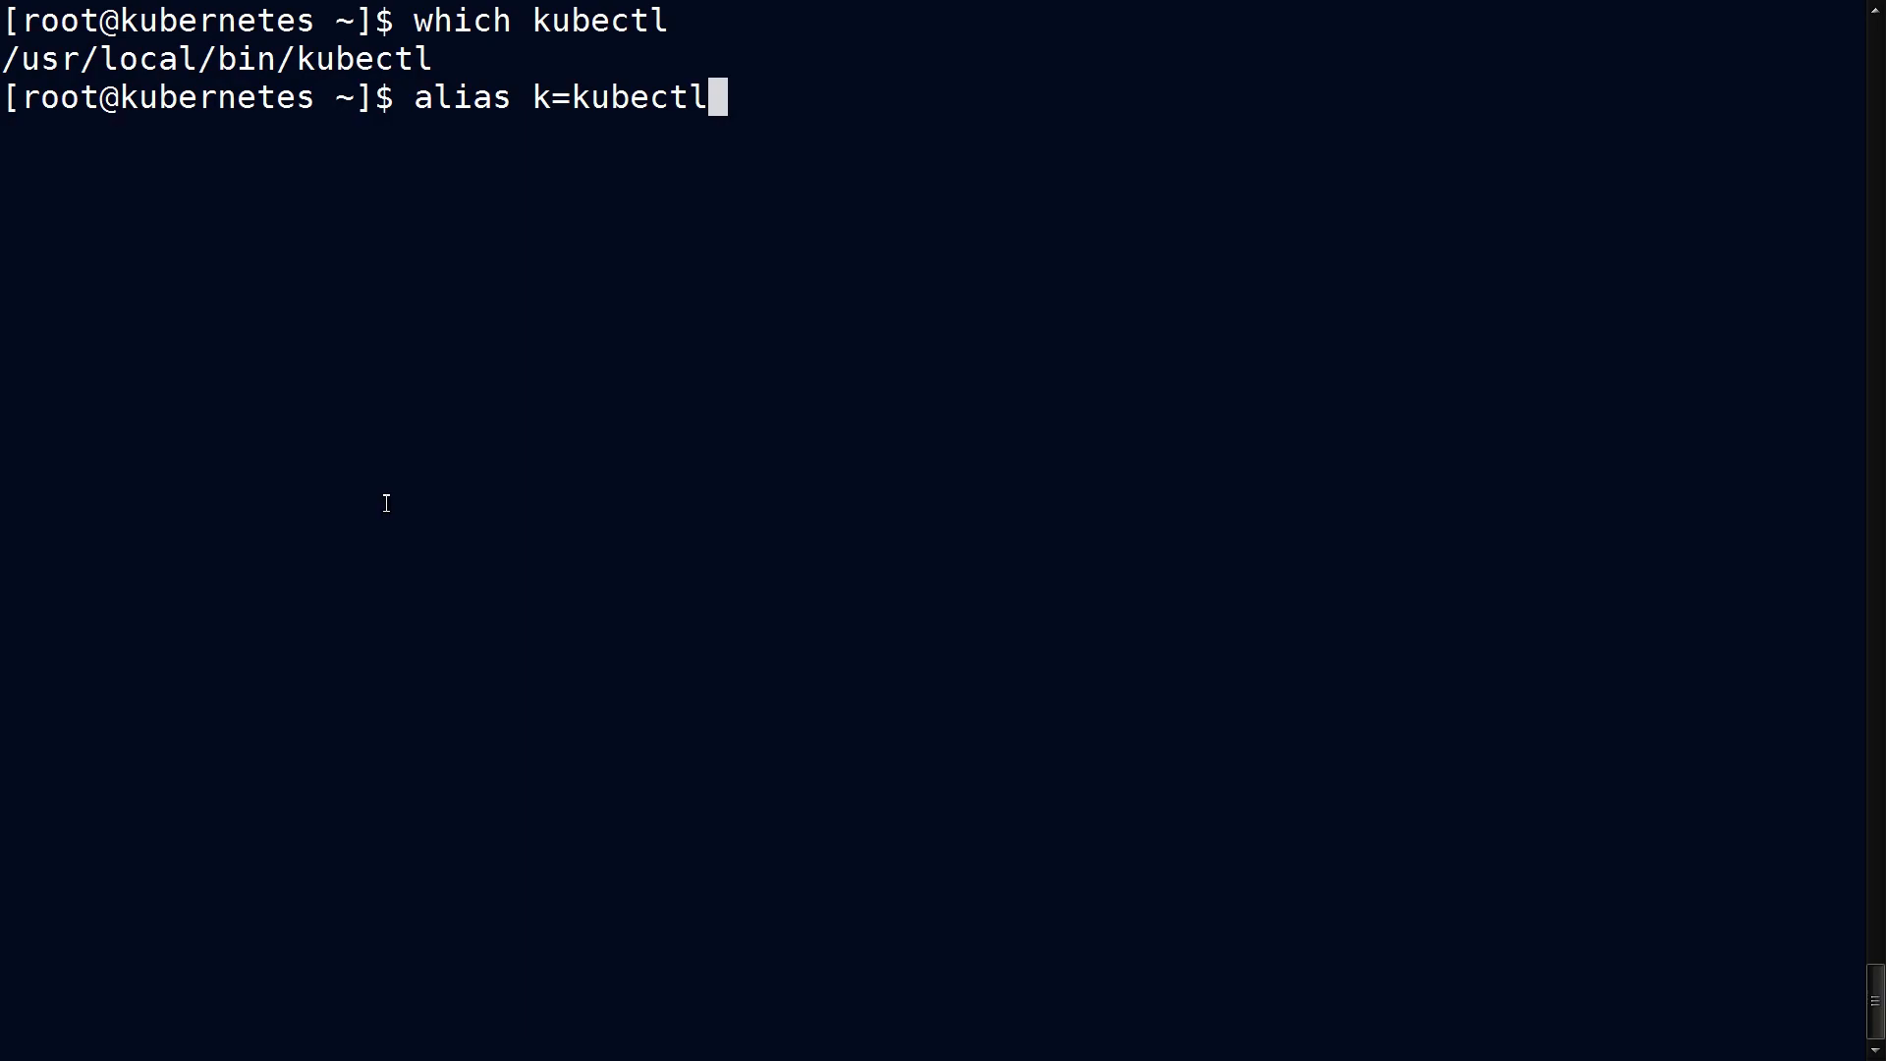
key(Return)
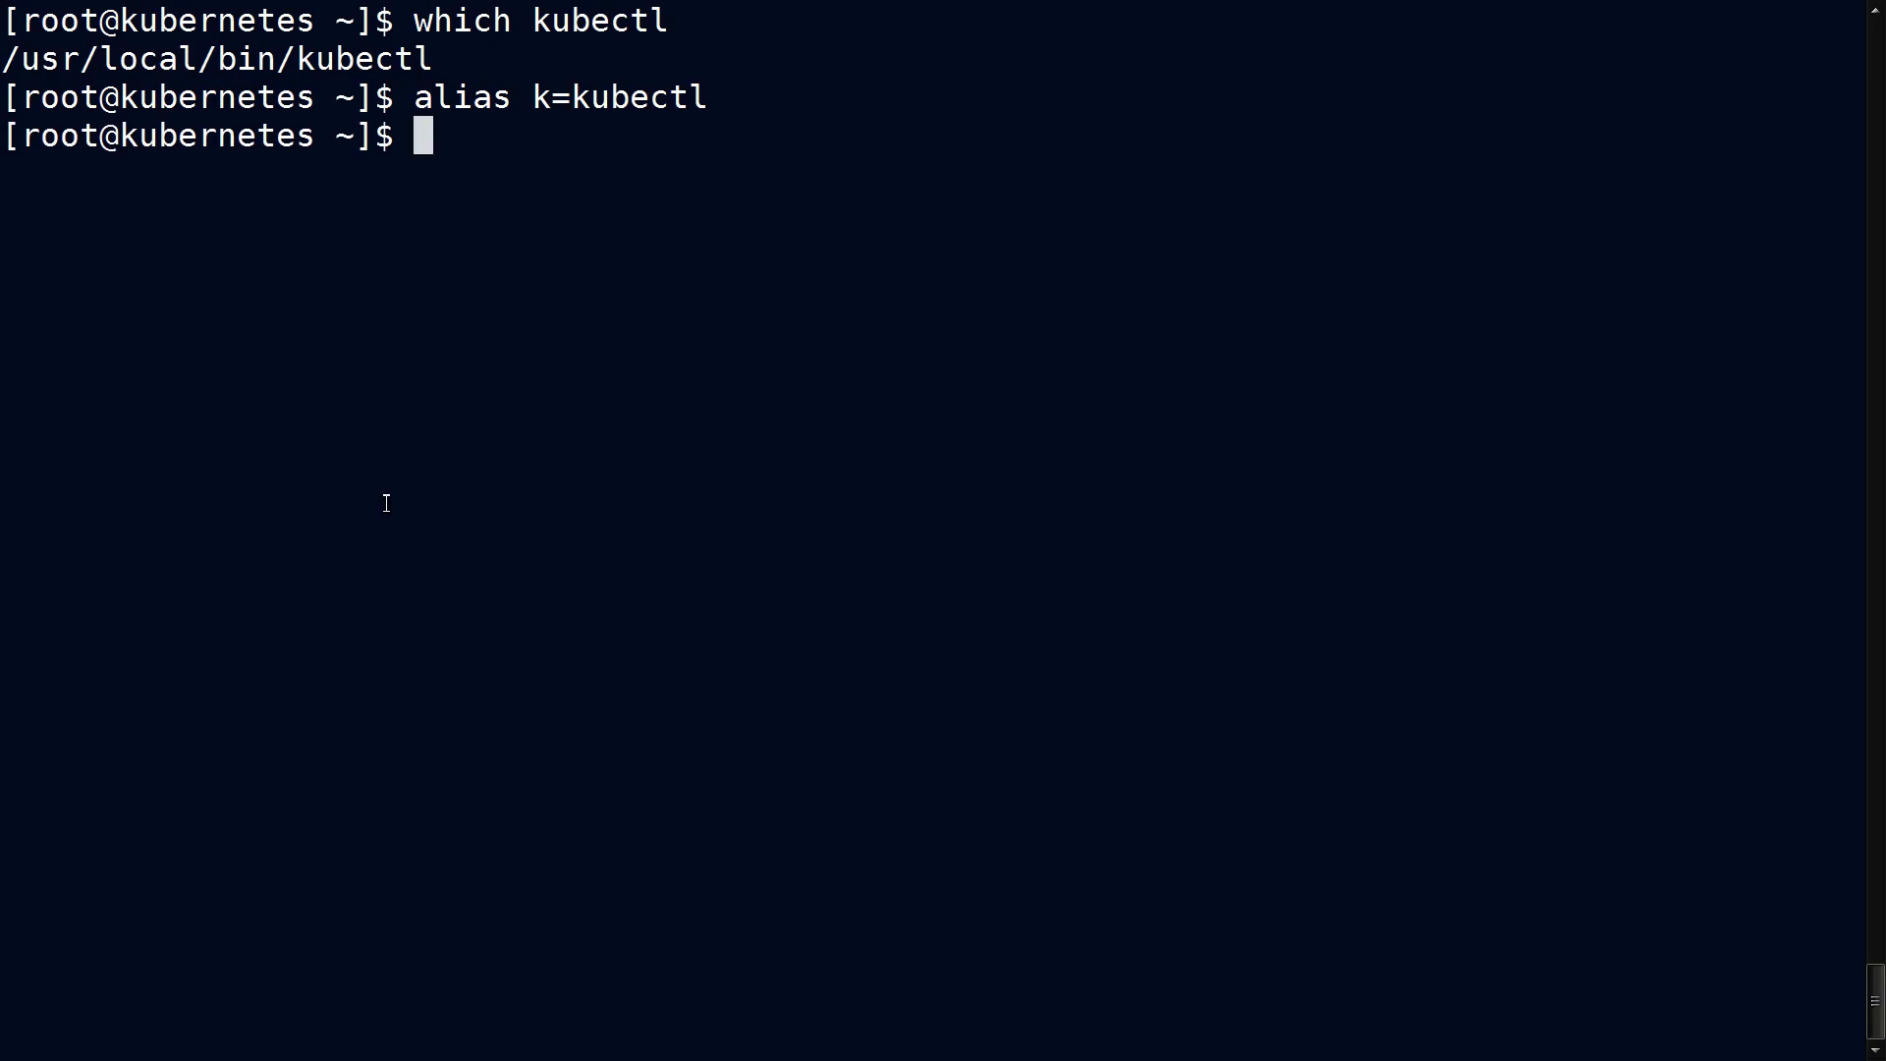
text(kubectl get all)
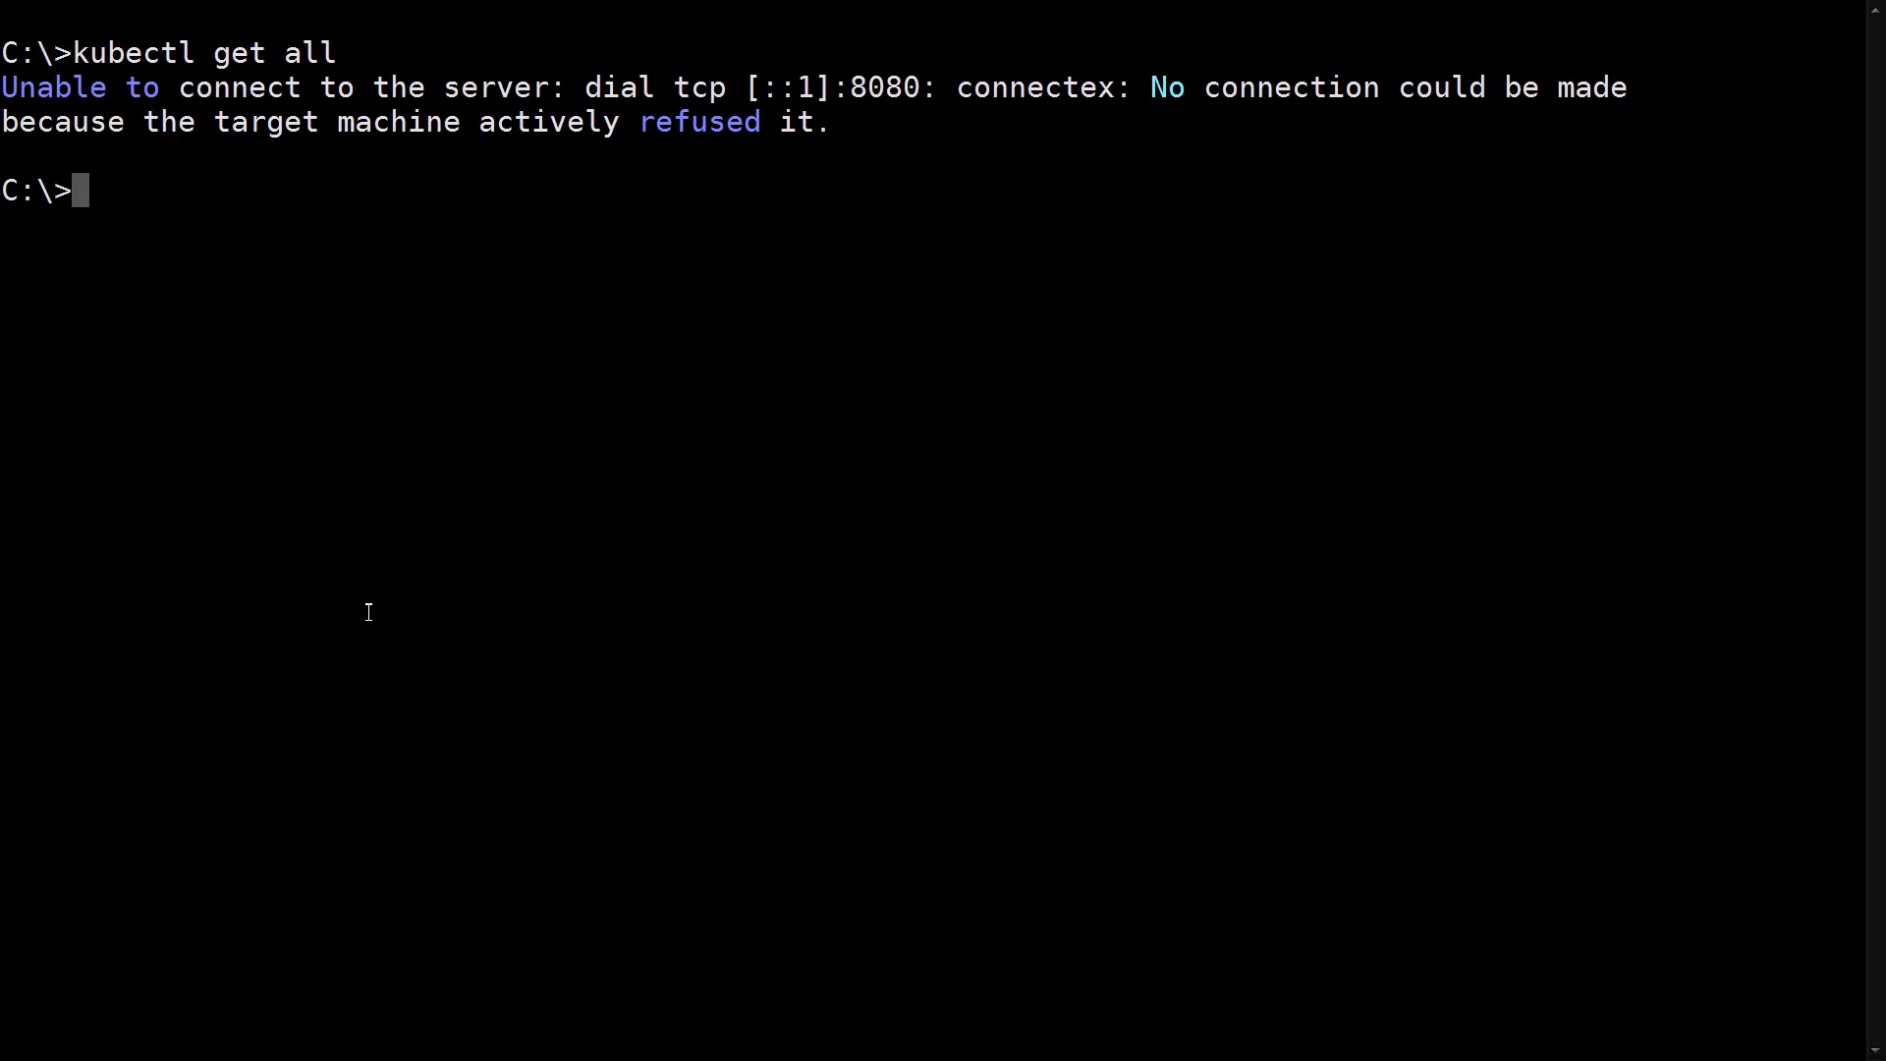
Filter environment variables for 'kube' and select the KUBECONFIG file path.
text(set | findstr /i kube)
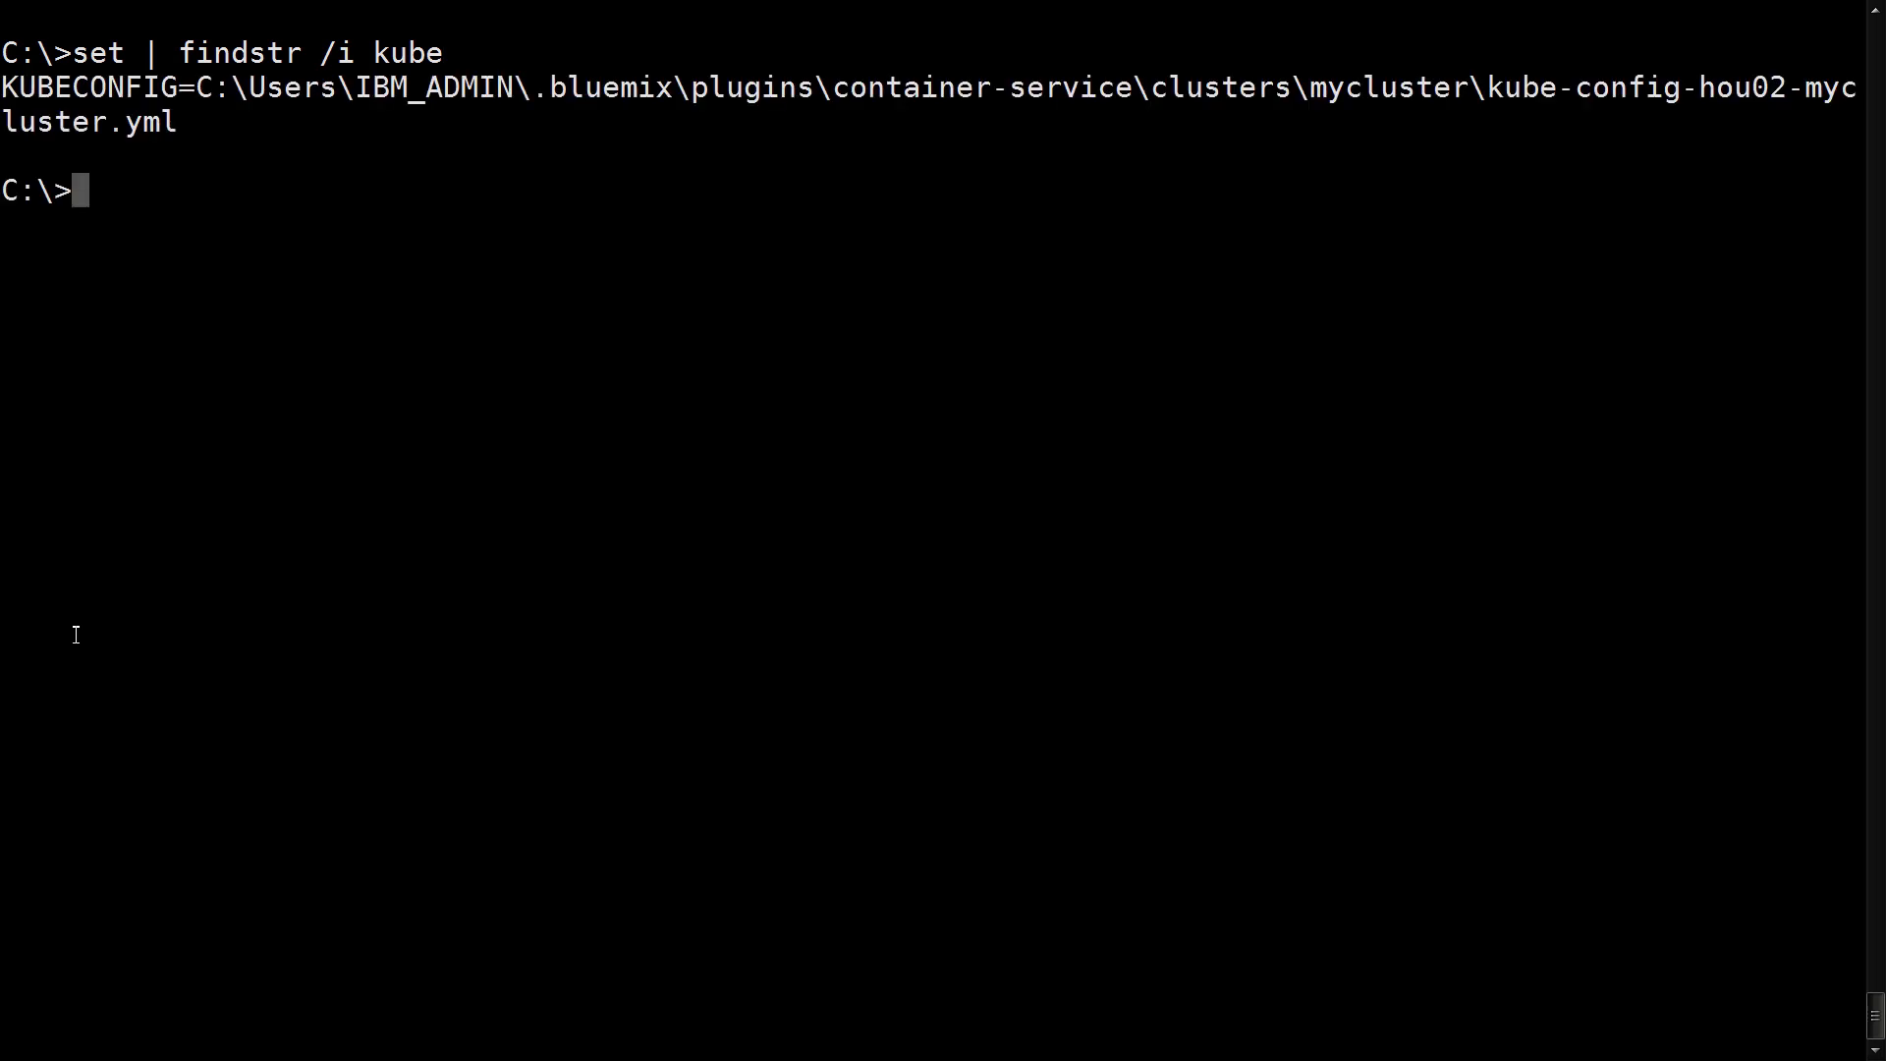
mouse_move(1558, 106)
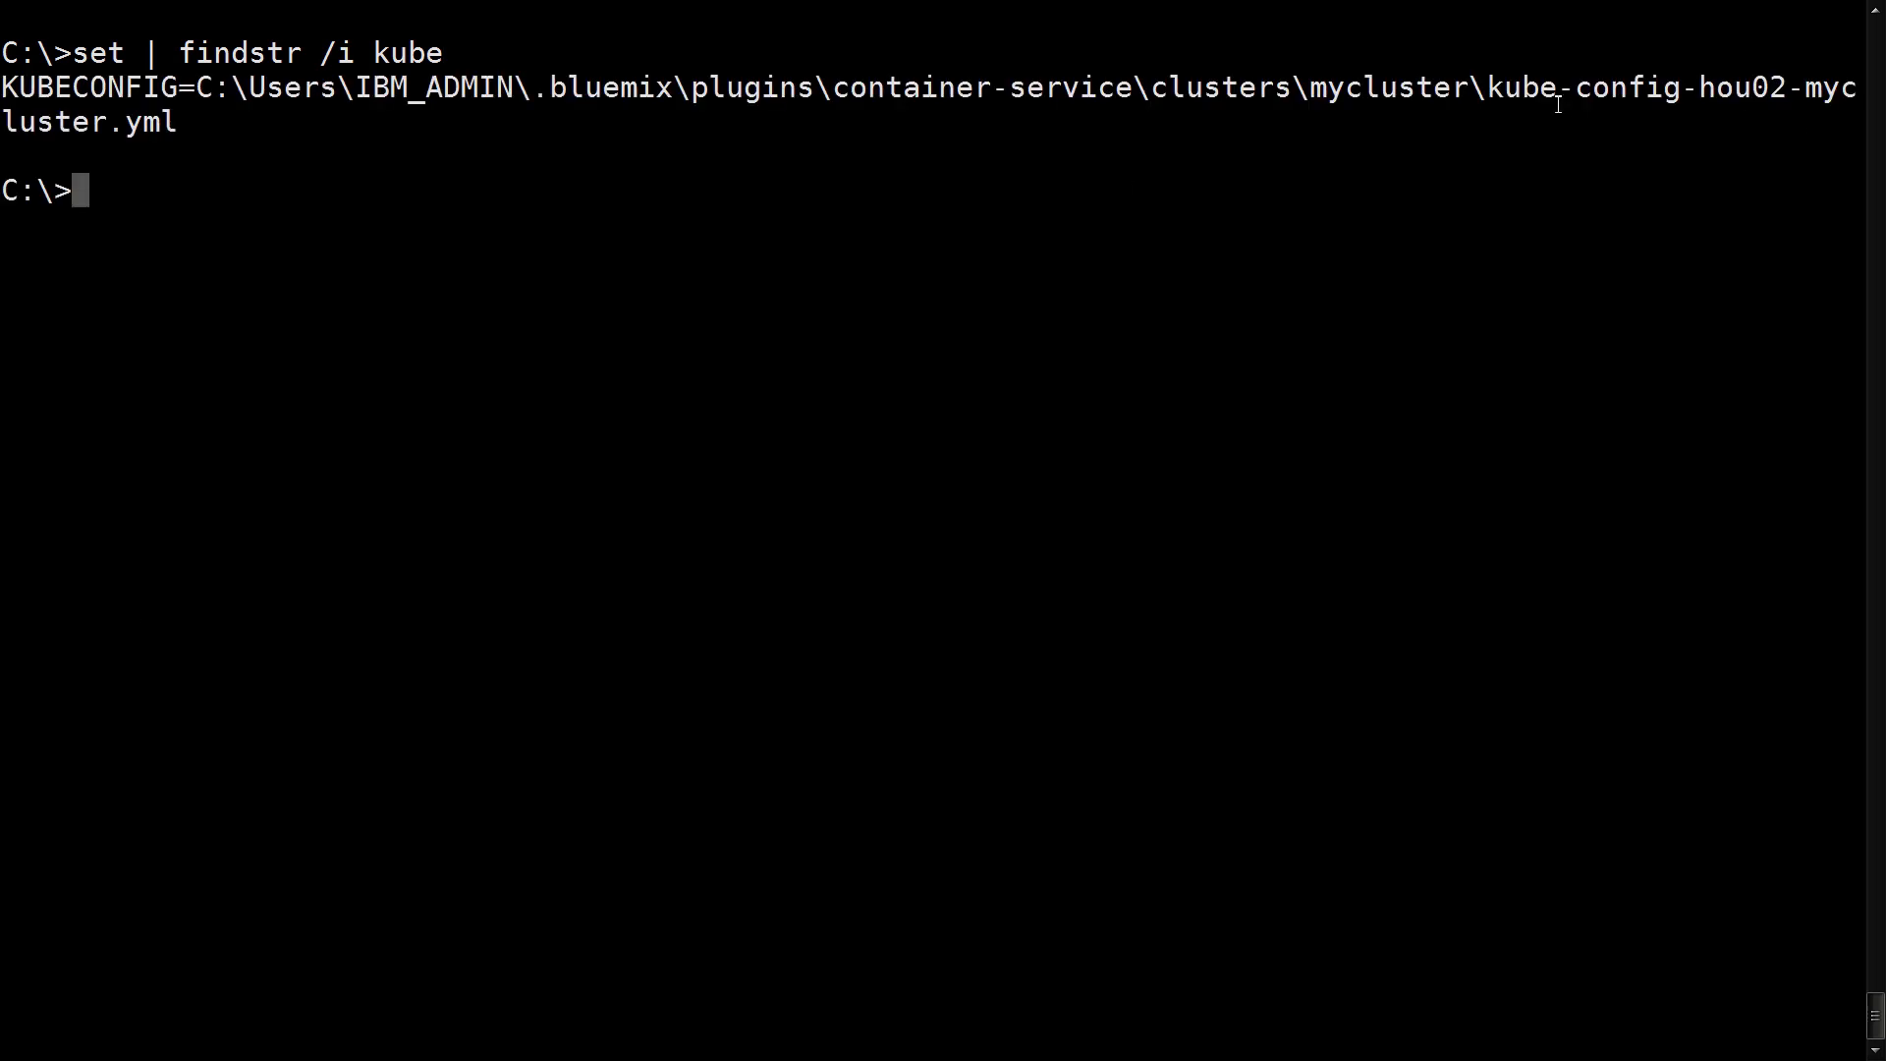
drag(1485, 87, 178, 122)
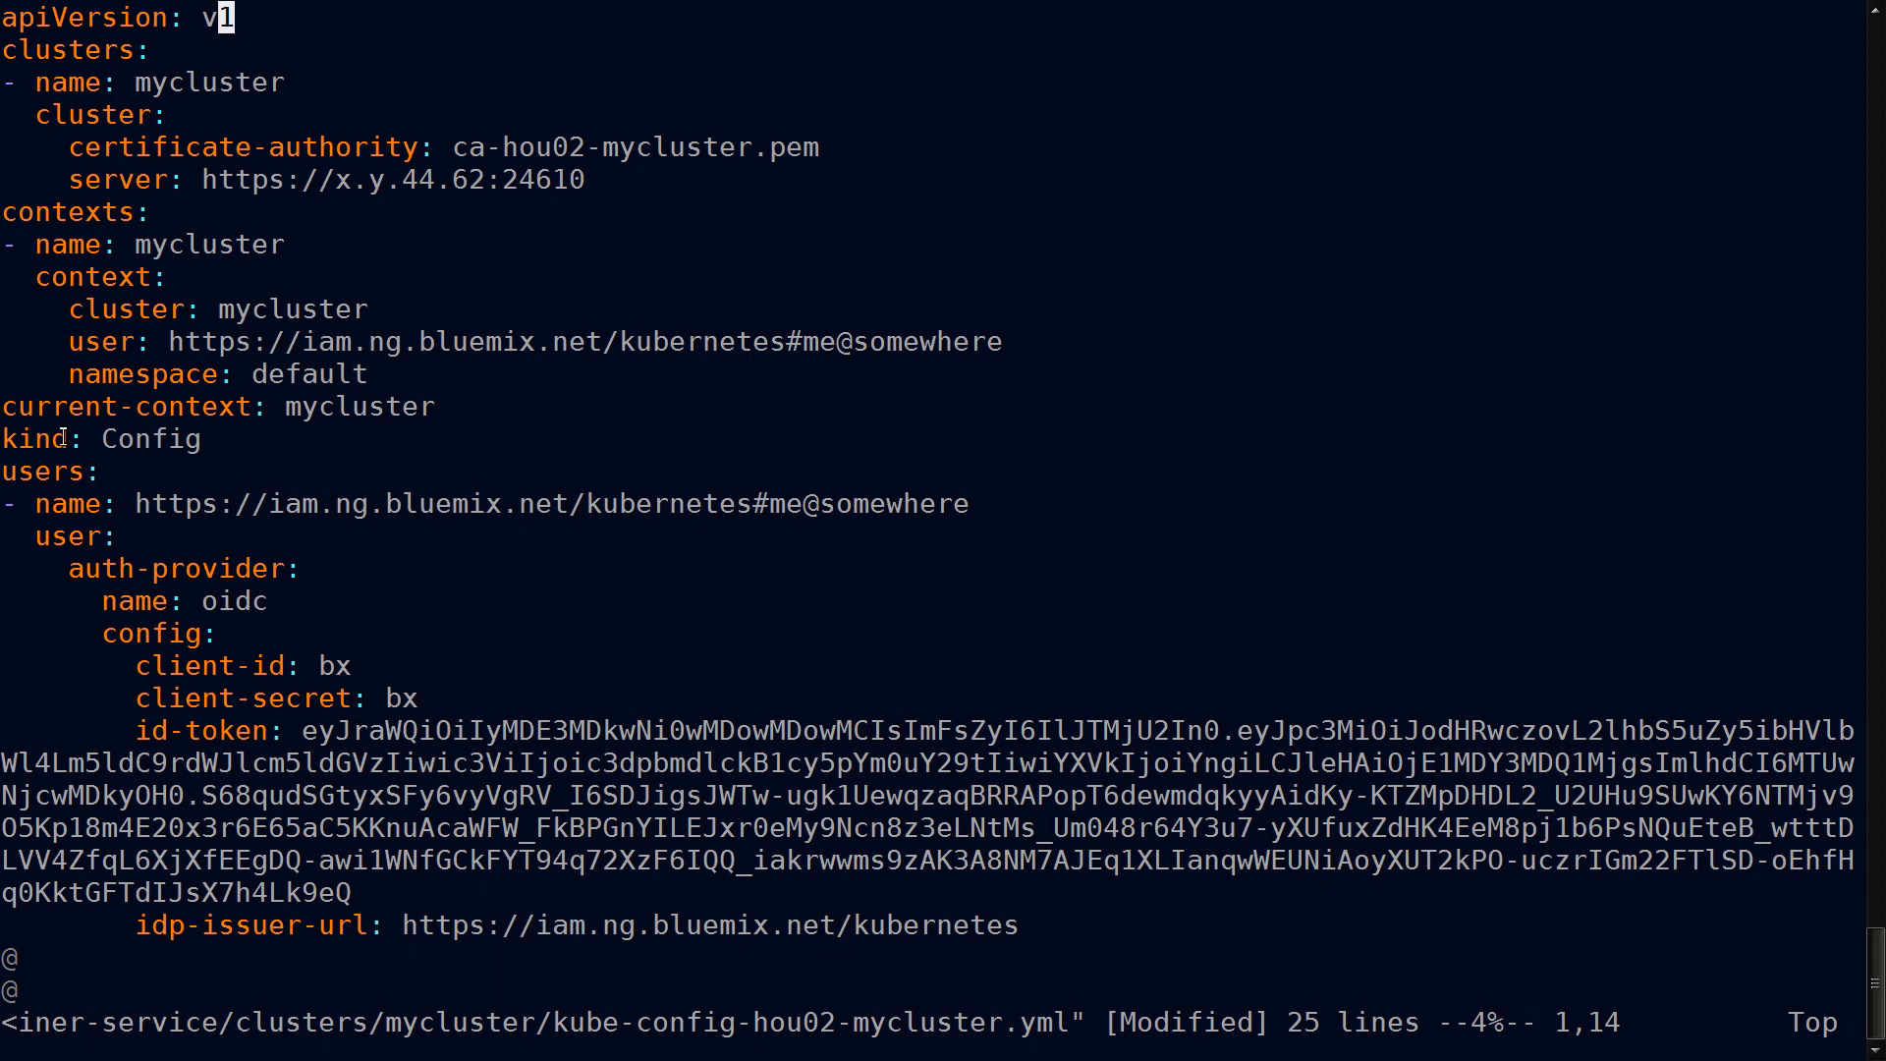
Review the kube-config file's clusters, contexts and user token in Vim.
double_click(36, 439)
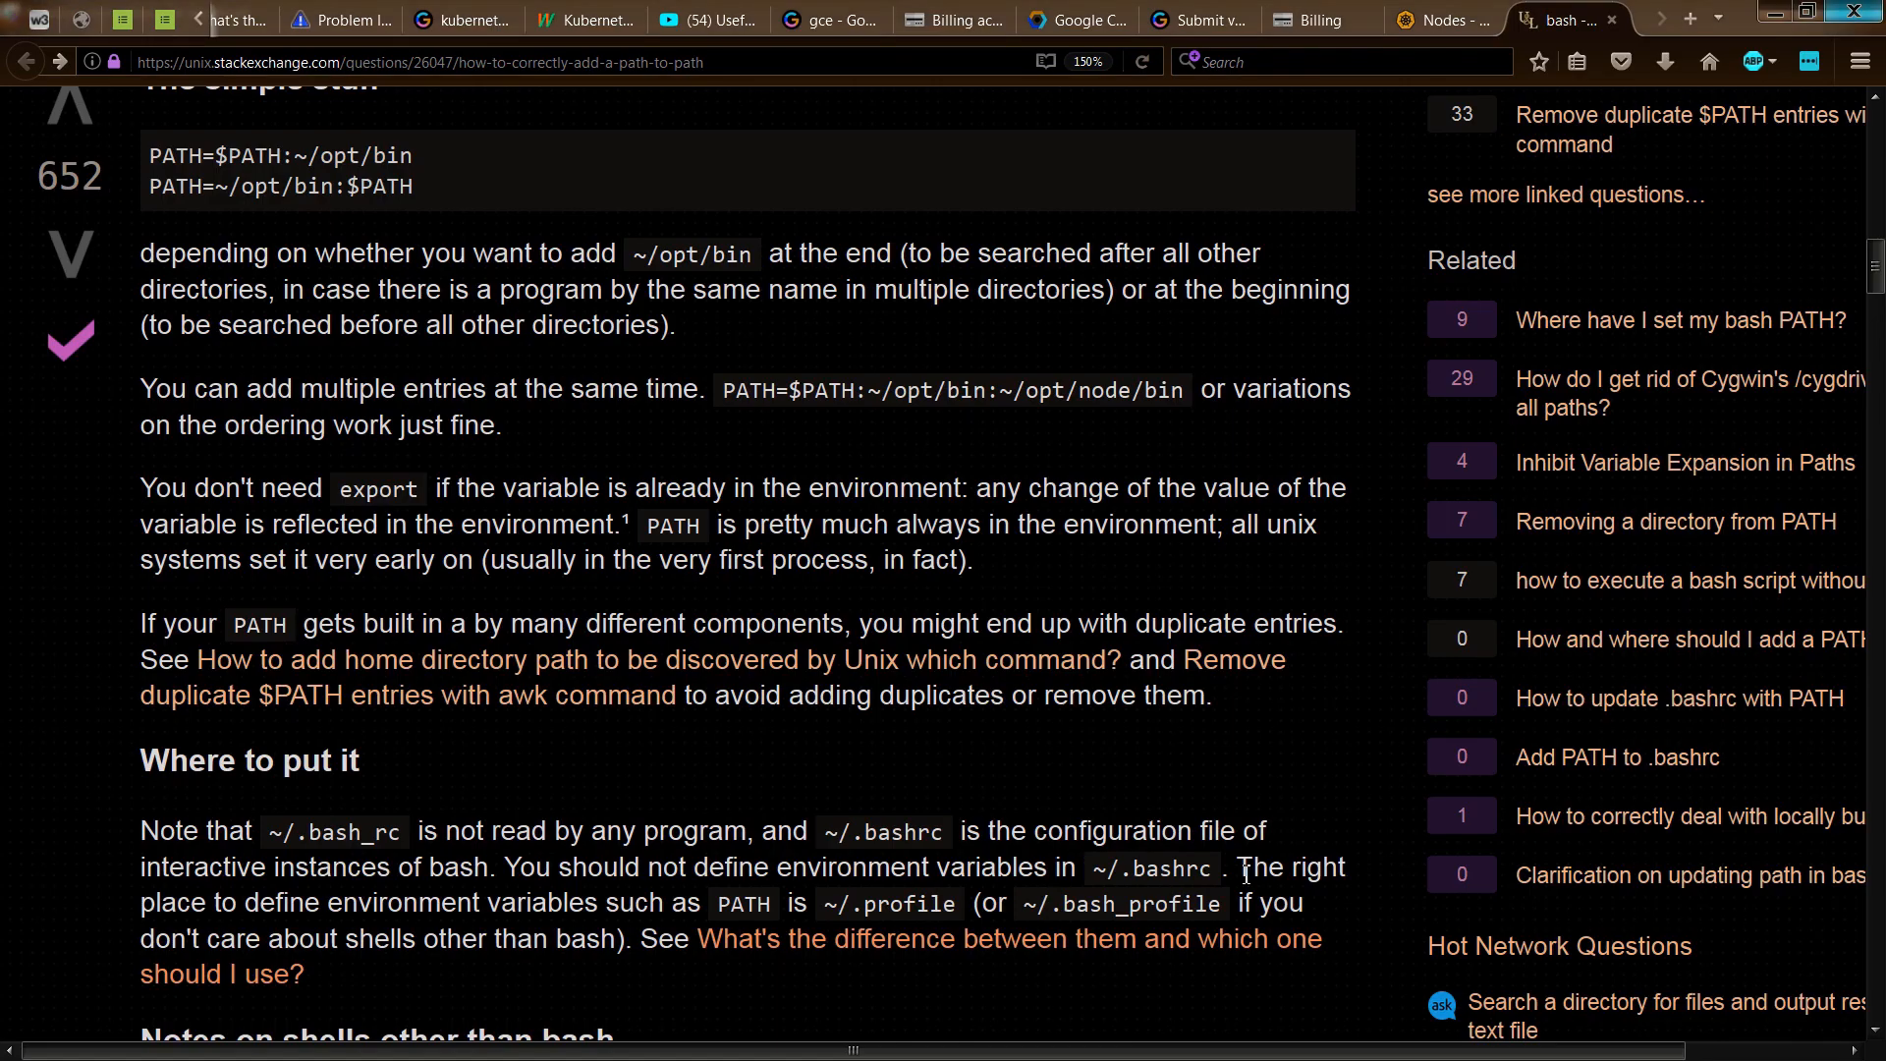
Highlight ~/.bash_profile in the answer as the place for environment variables.
drag(1233, 867, 1217, 902)
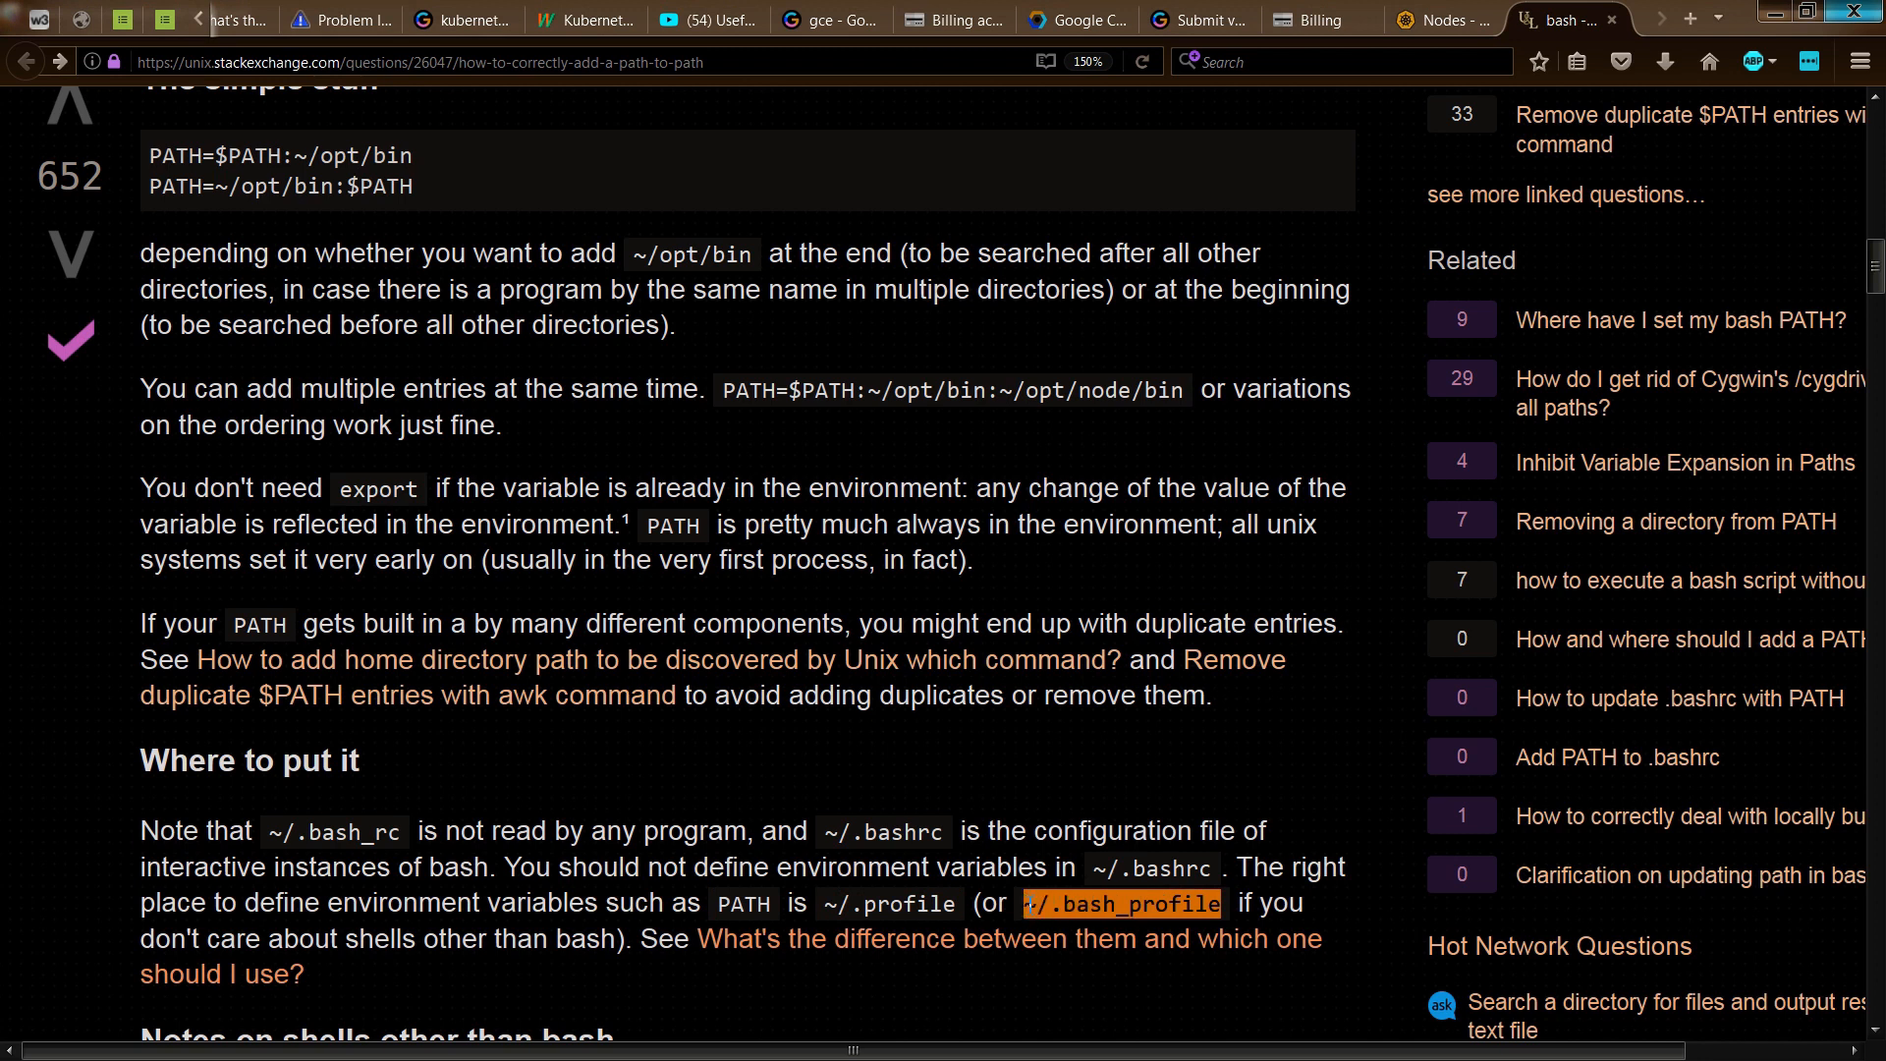
mouse_move(1021, 915)
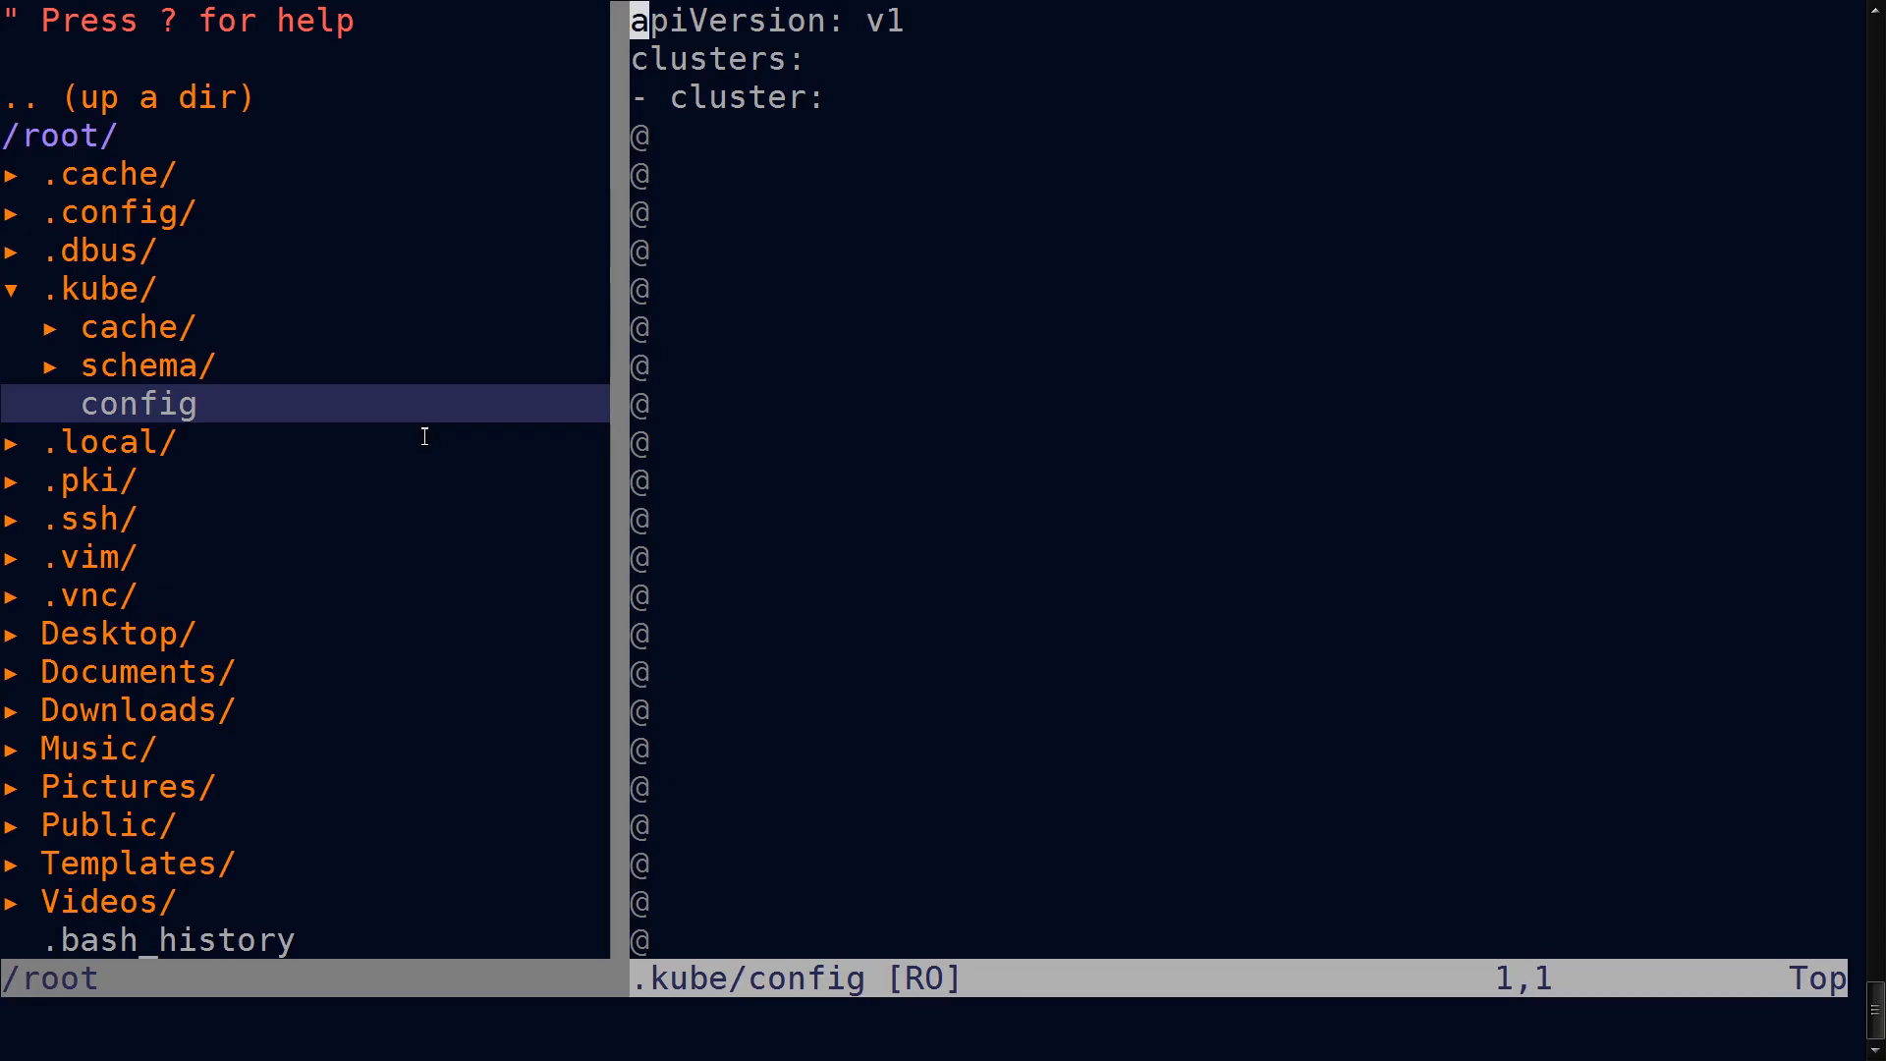
mouse_move(115, 140)
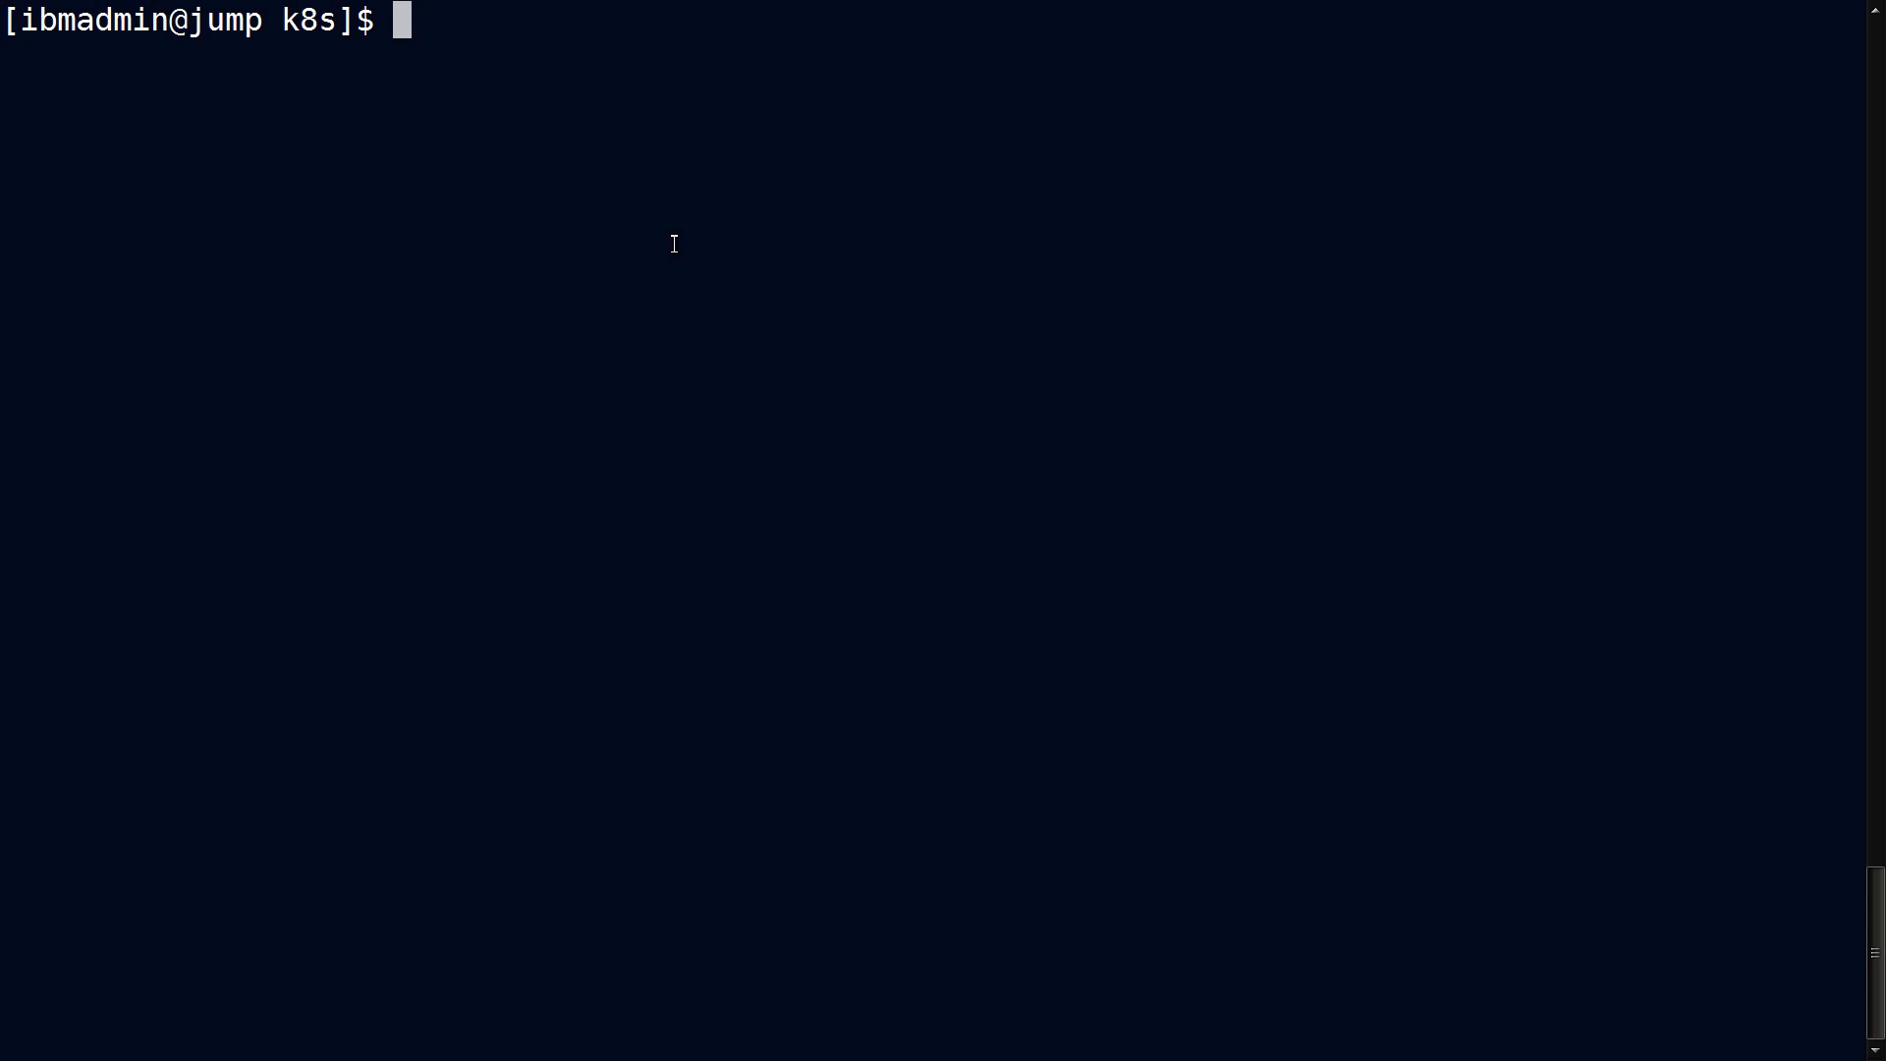
Run 'kubectl get all' to show the single busybox pod on the jump host.
text(kubec)
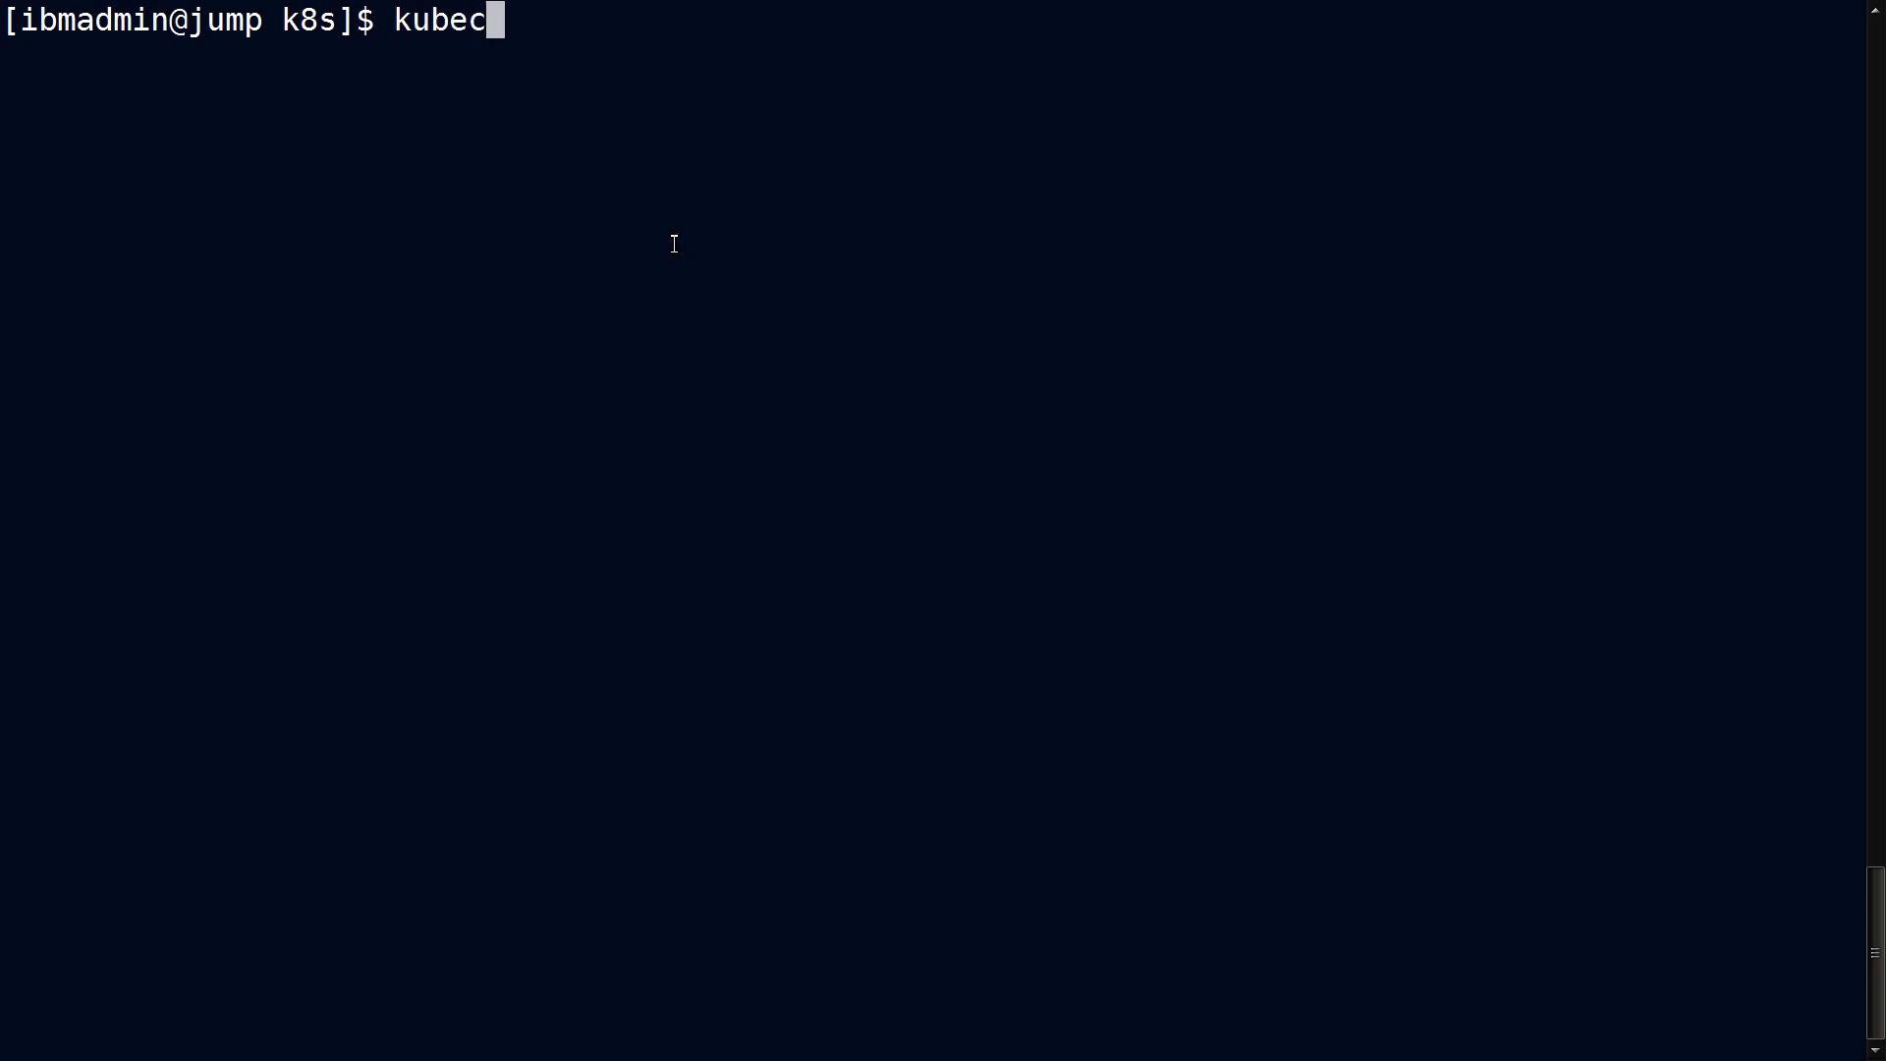
text(tl get all)
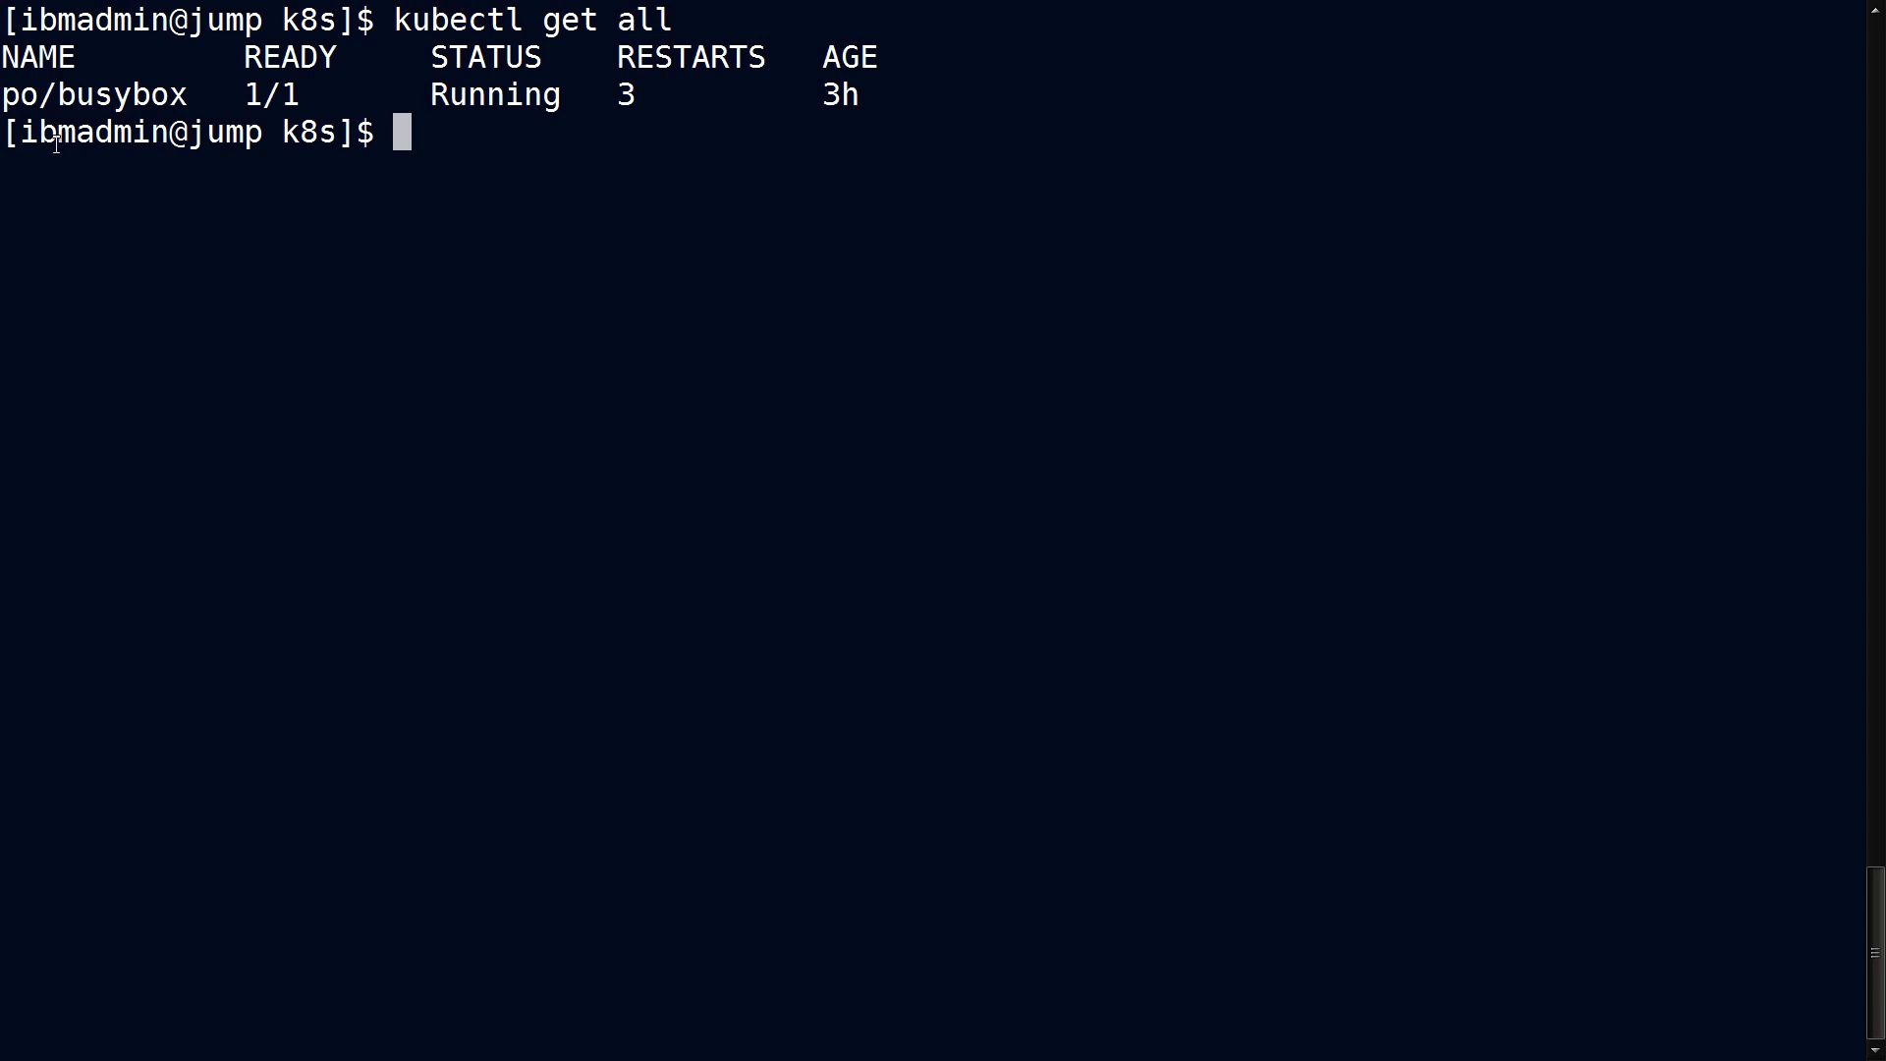
double_click(29, 96)
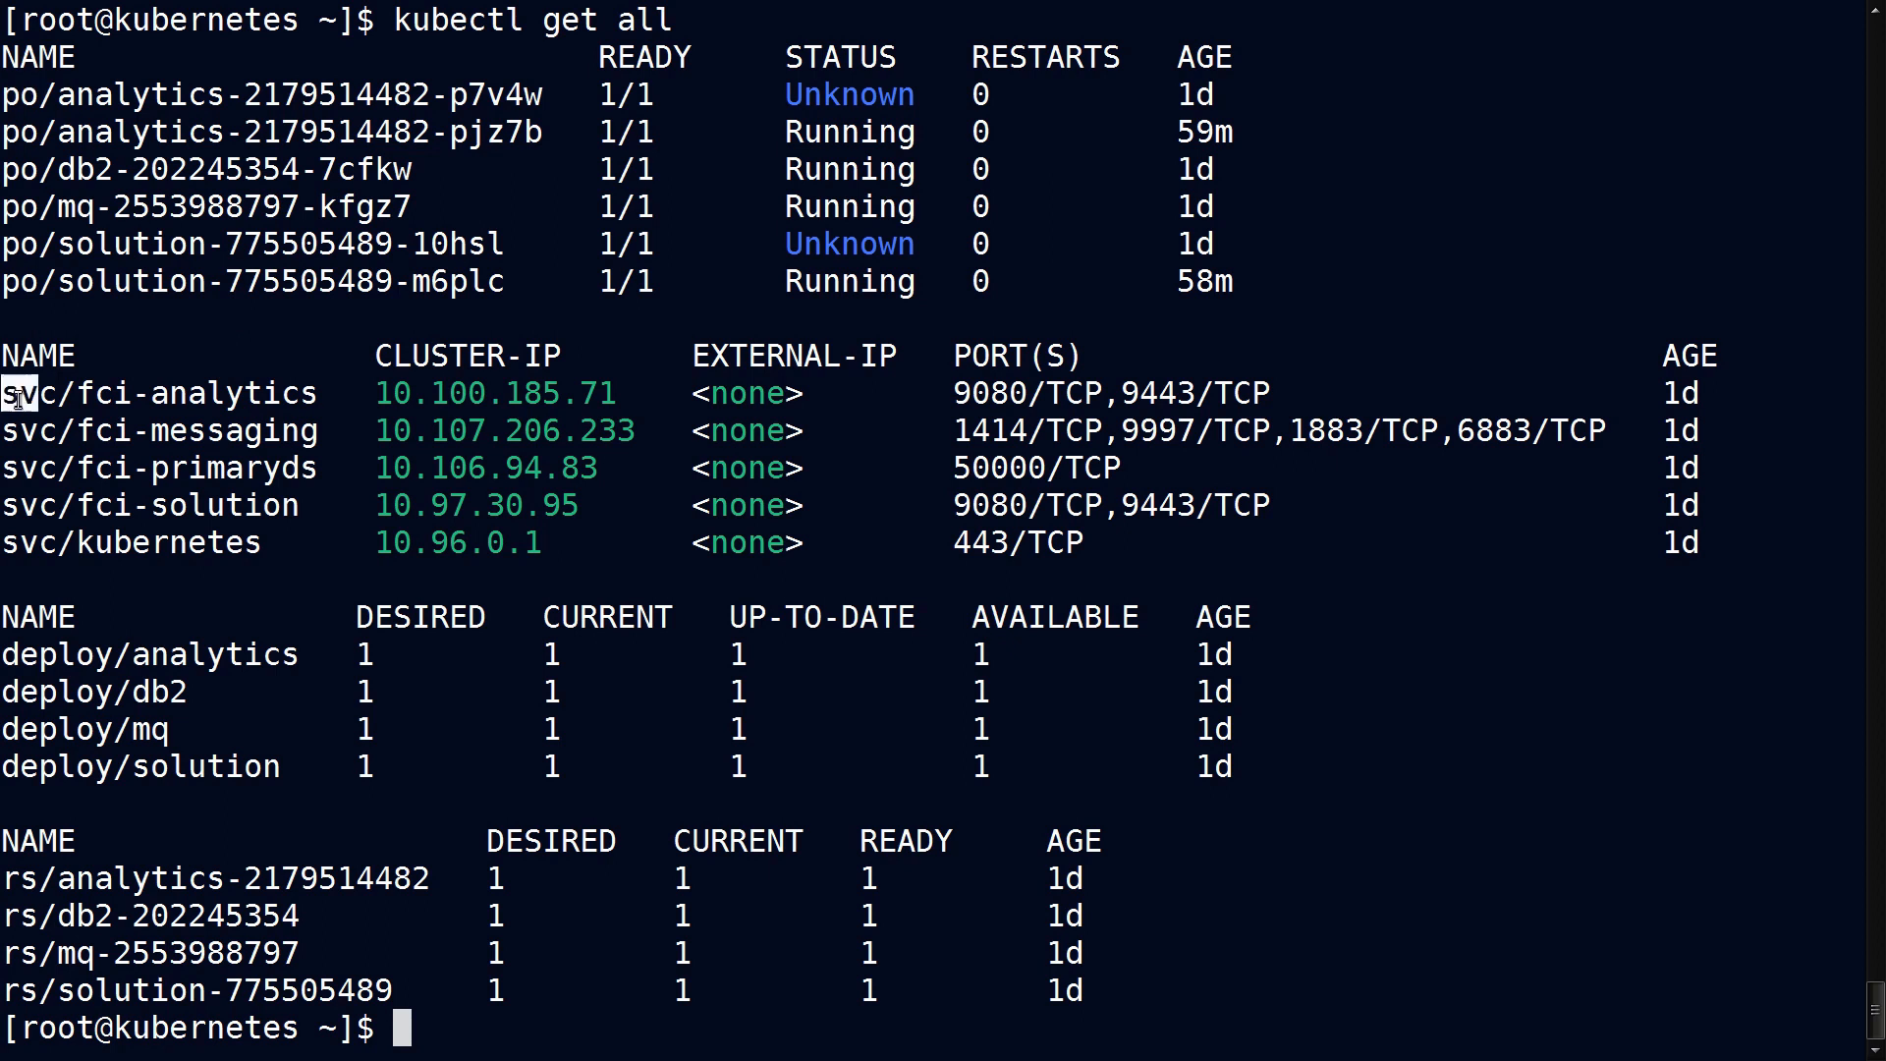
Highlight the rs replica-set prefix, the analytics 9080/TCP port and the mq pod name.
double_click(39, 654)
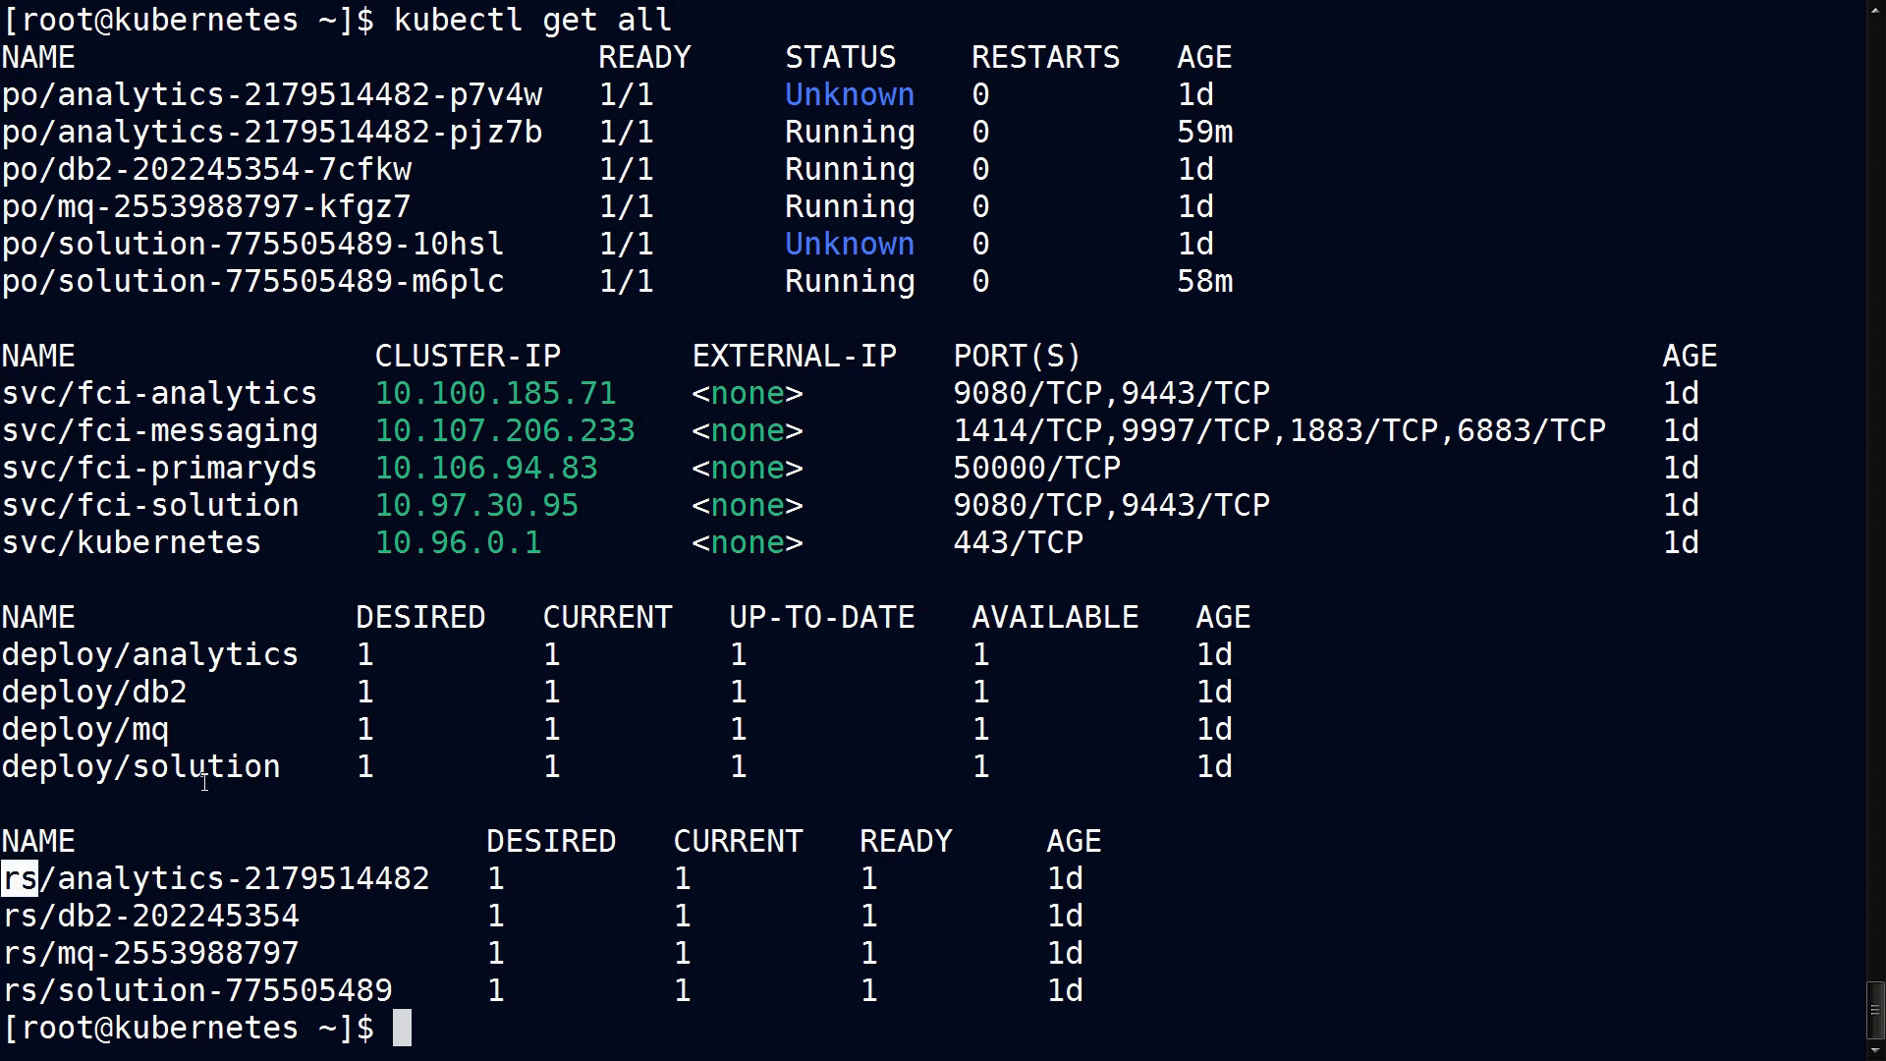
mouse_move(512, 427)
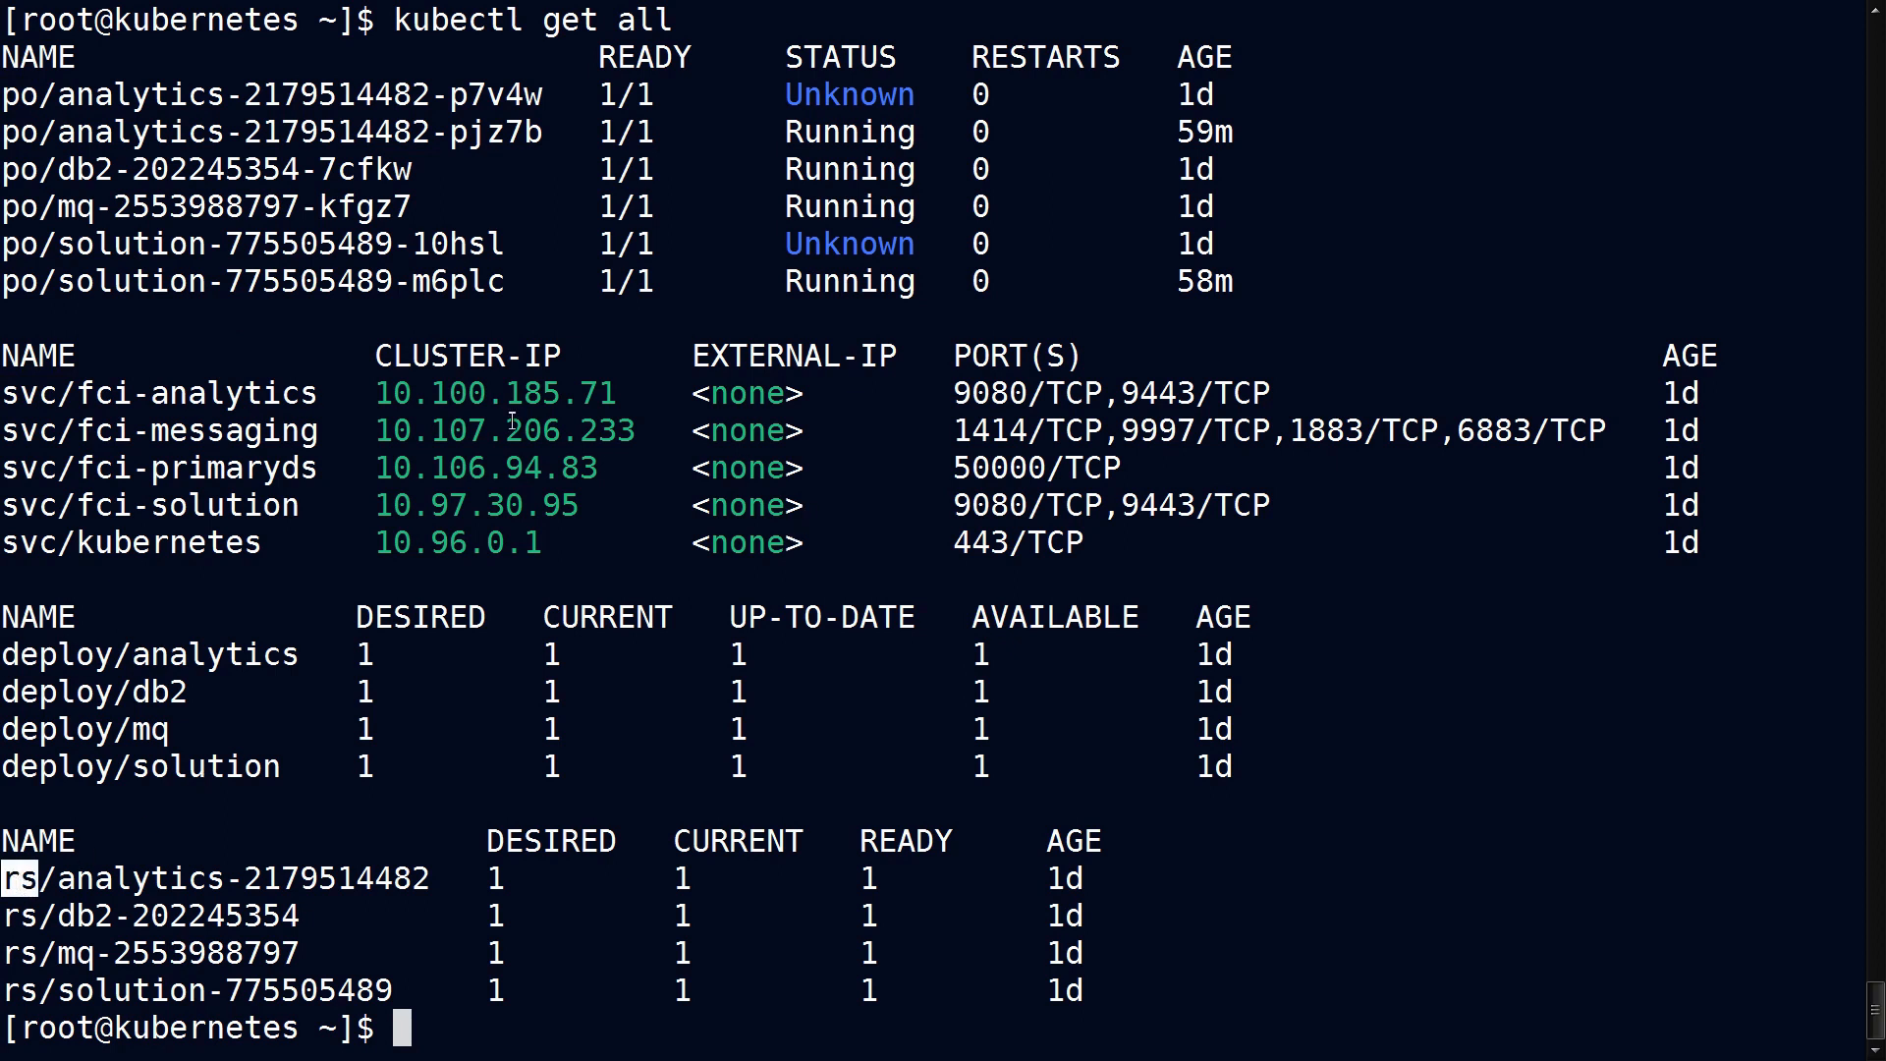
double_click(495, 392)
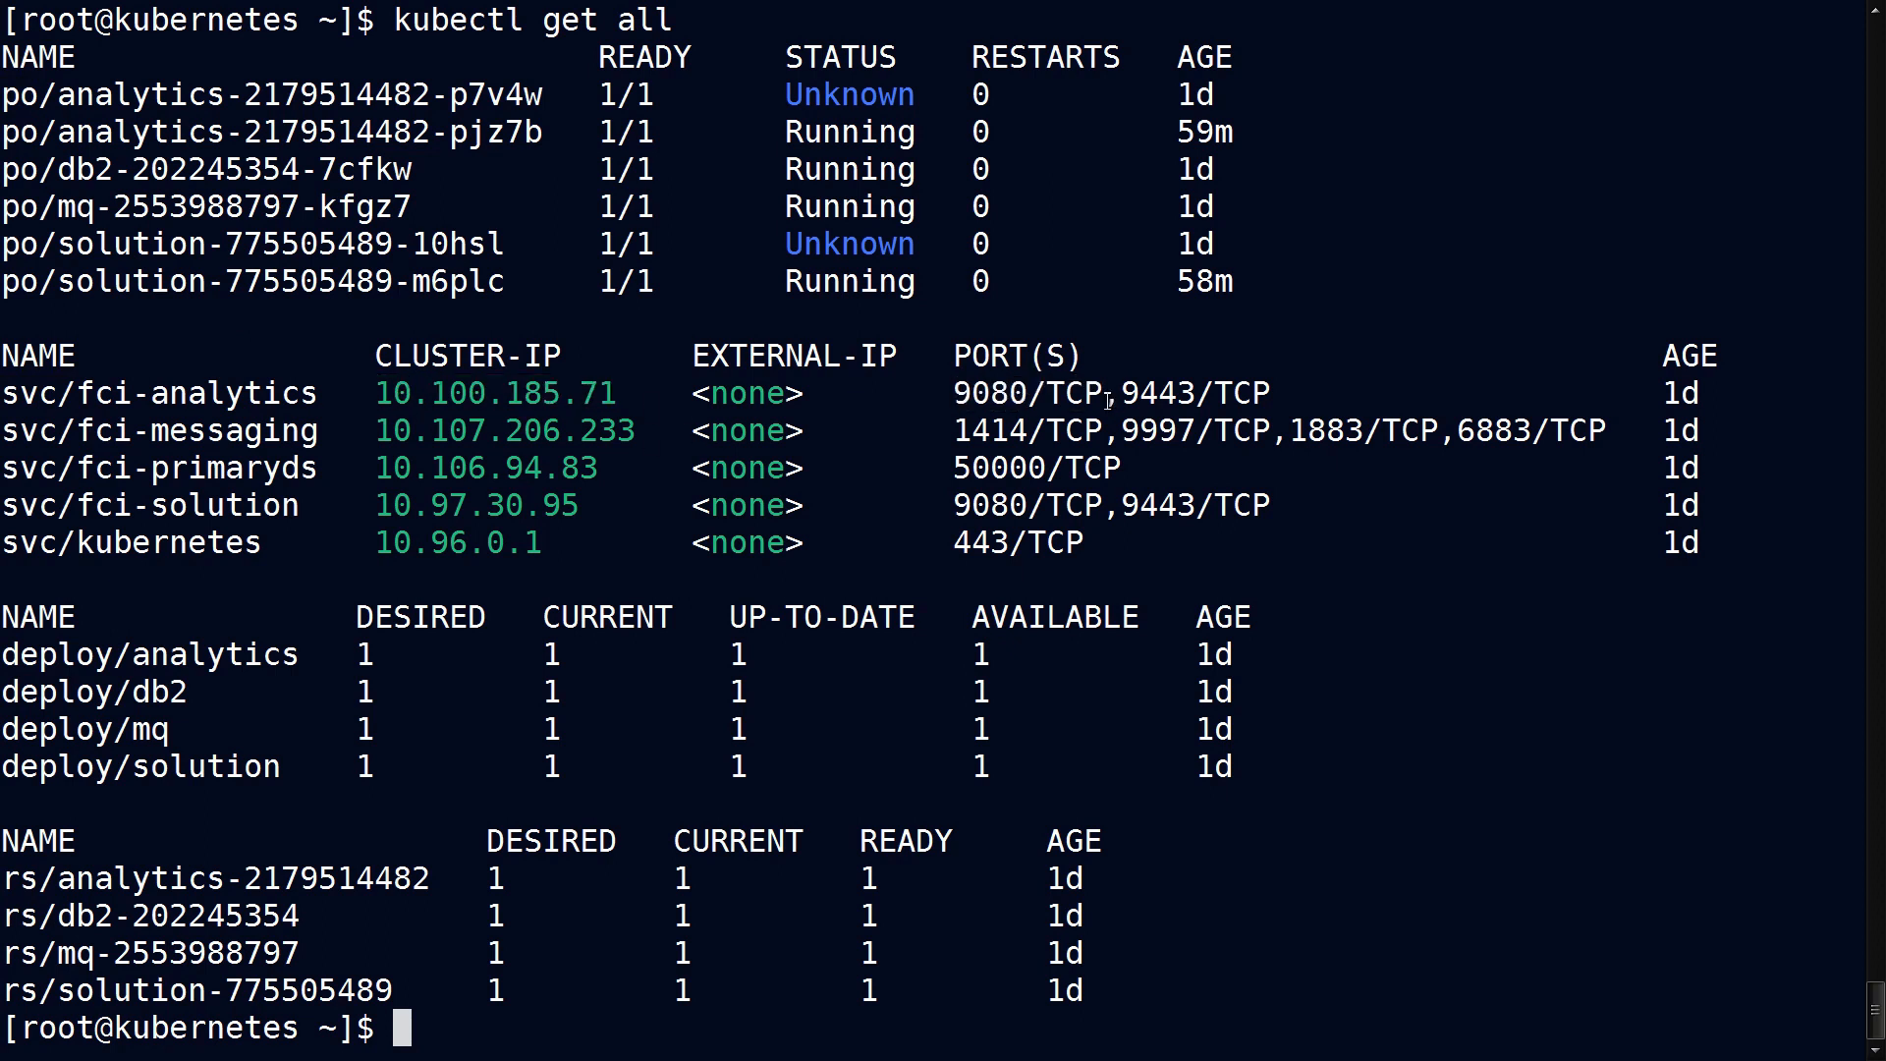
mouse_move(1087, 392)
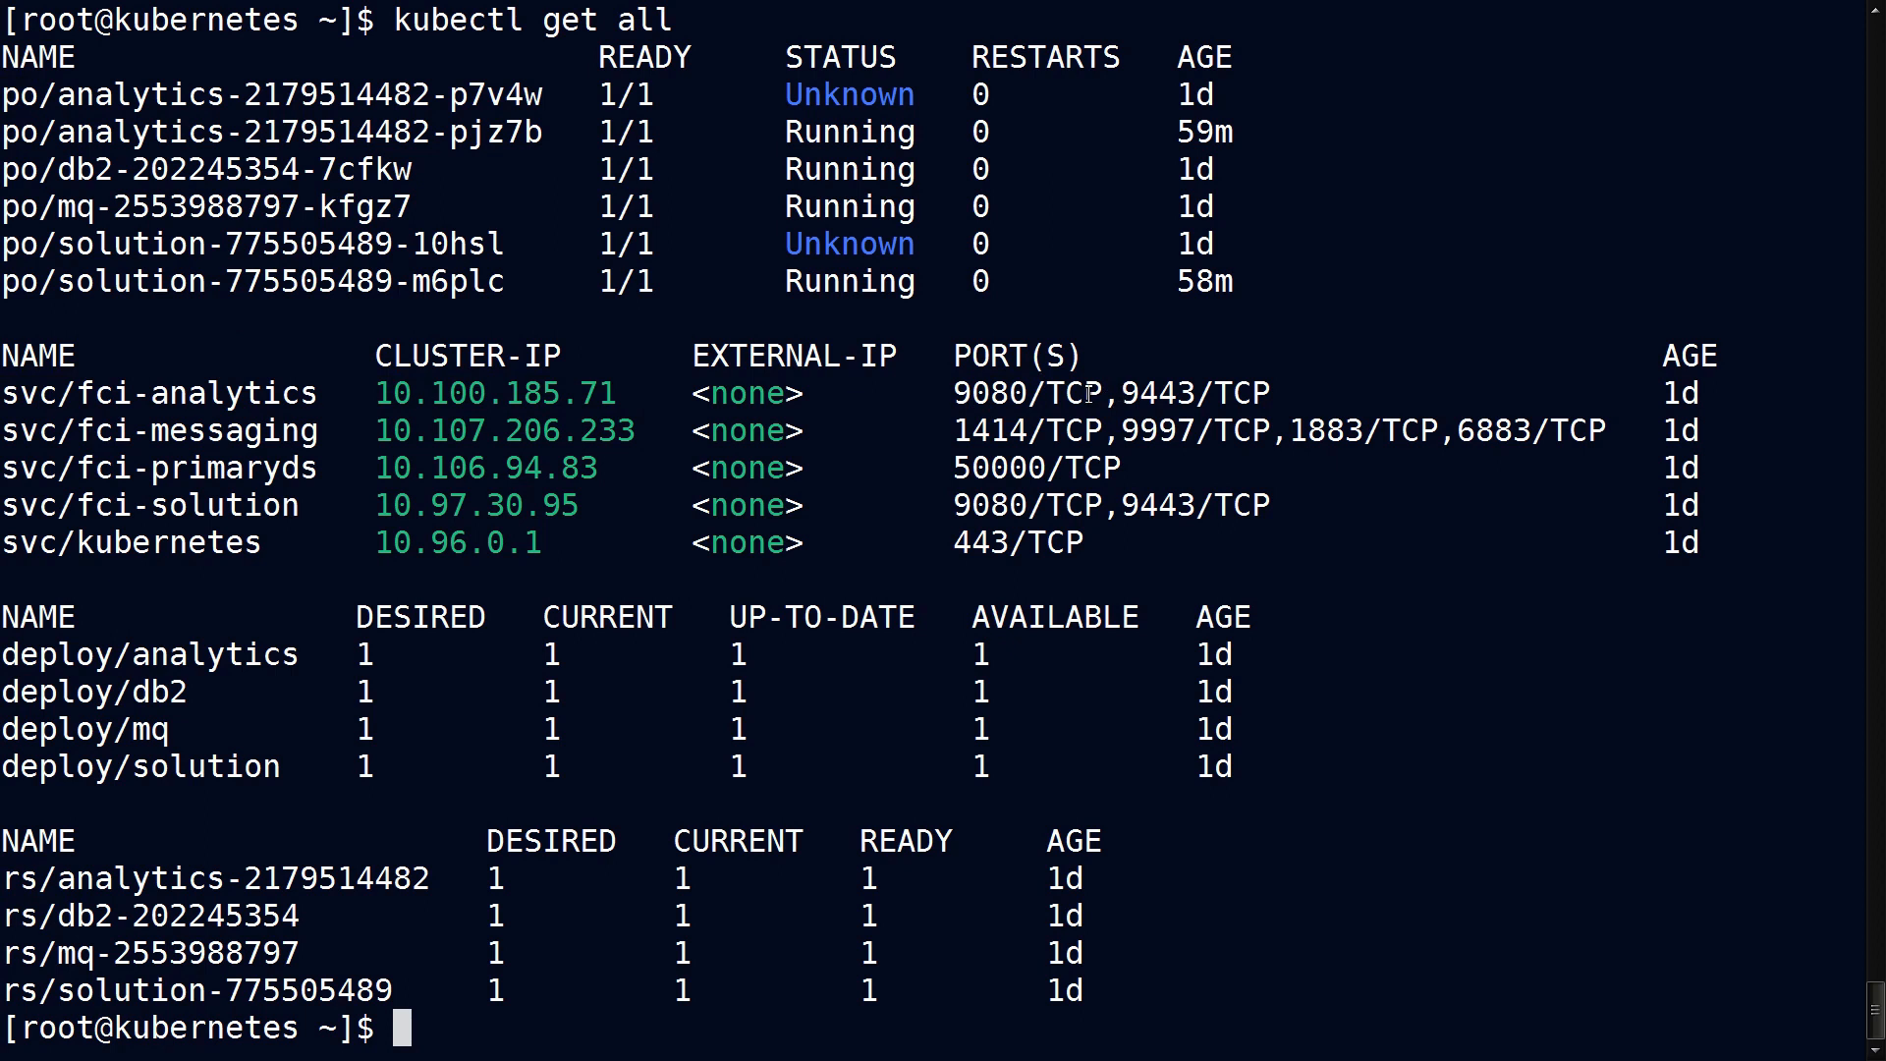
double_click(1023, 393)
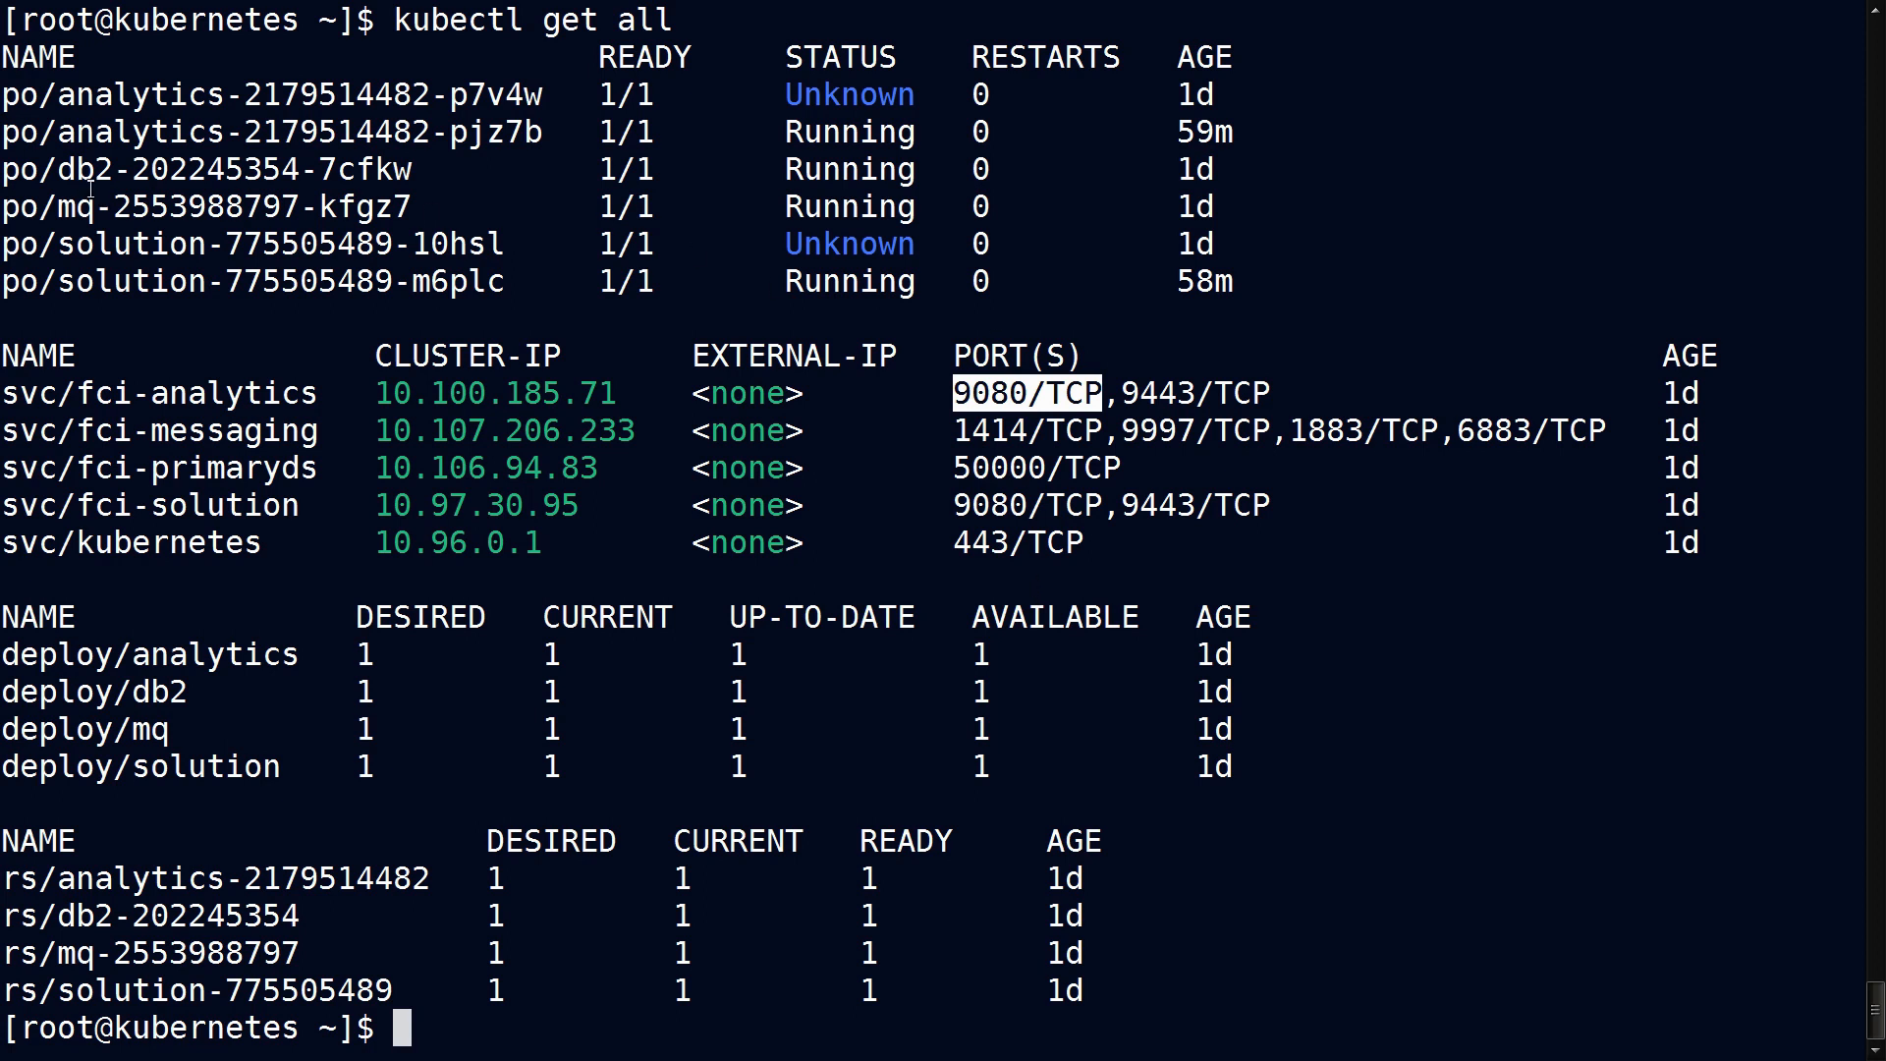
double_click(83, 173)
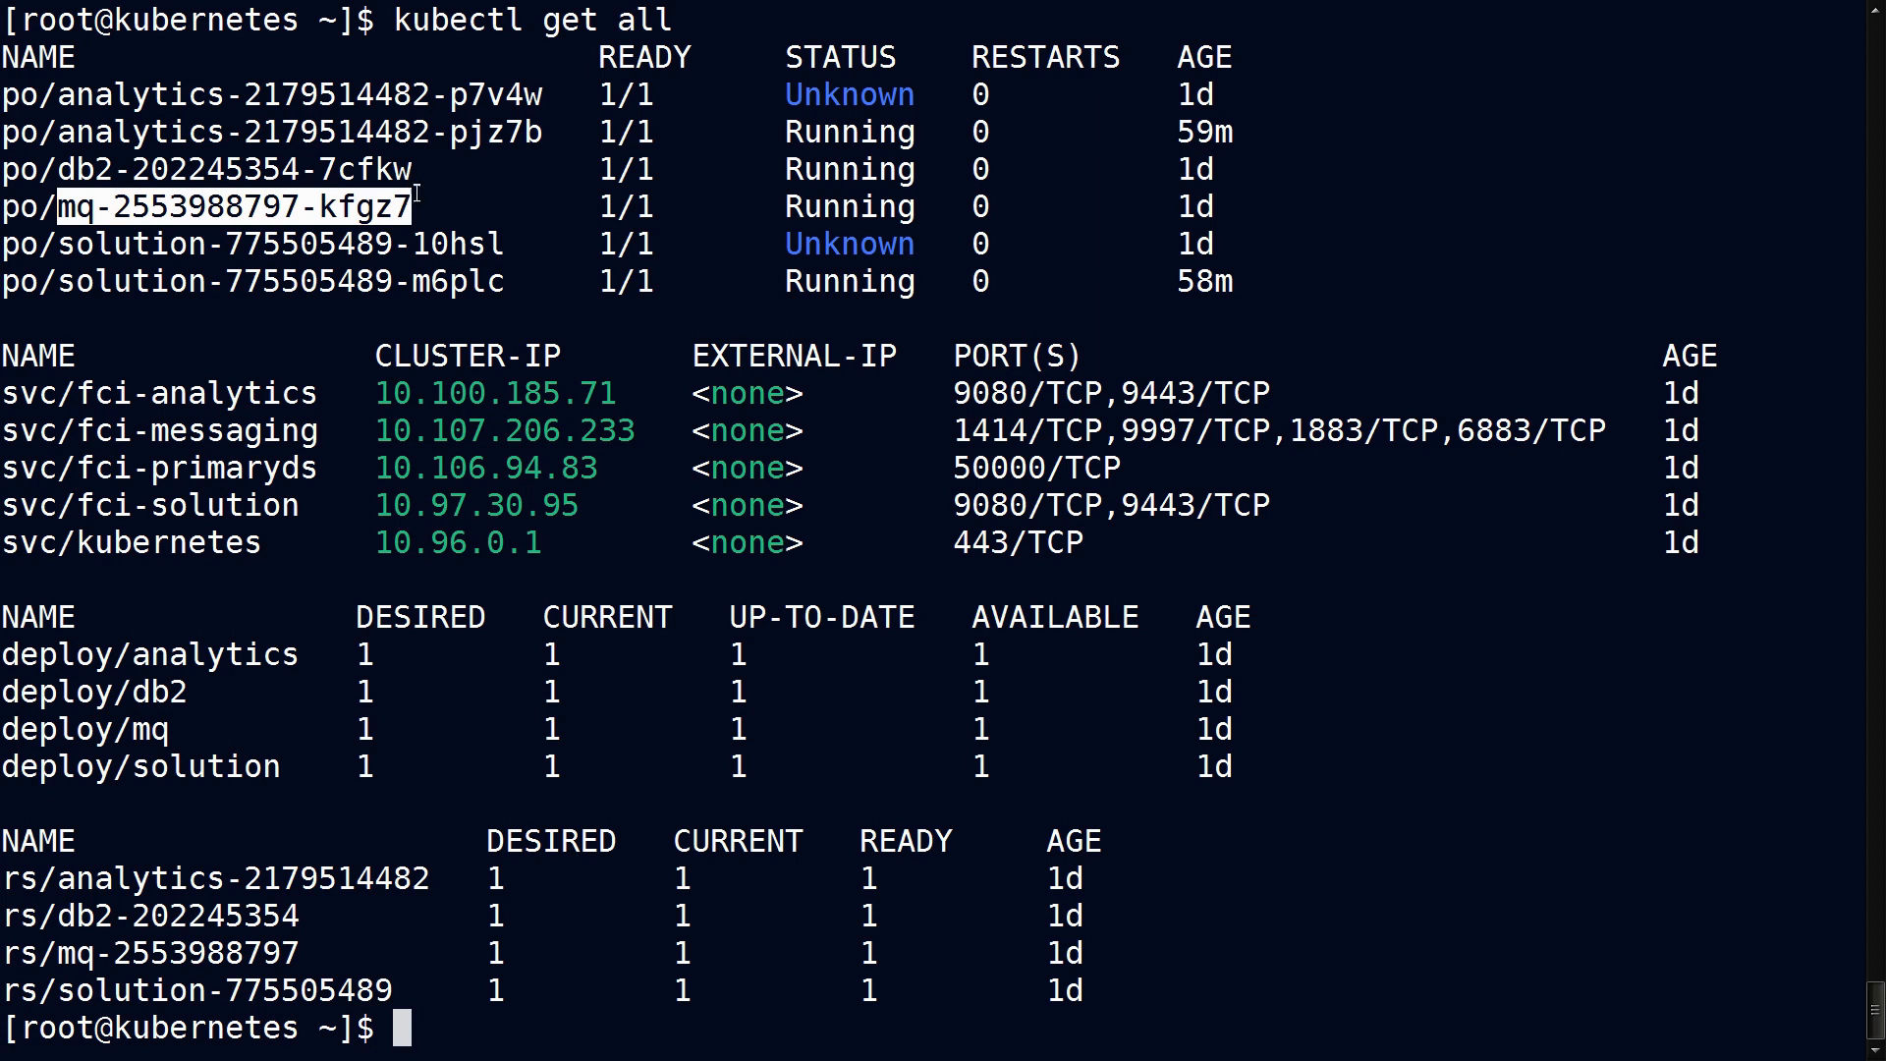
mouse_move(1534, 190)
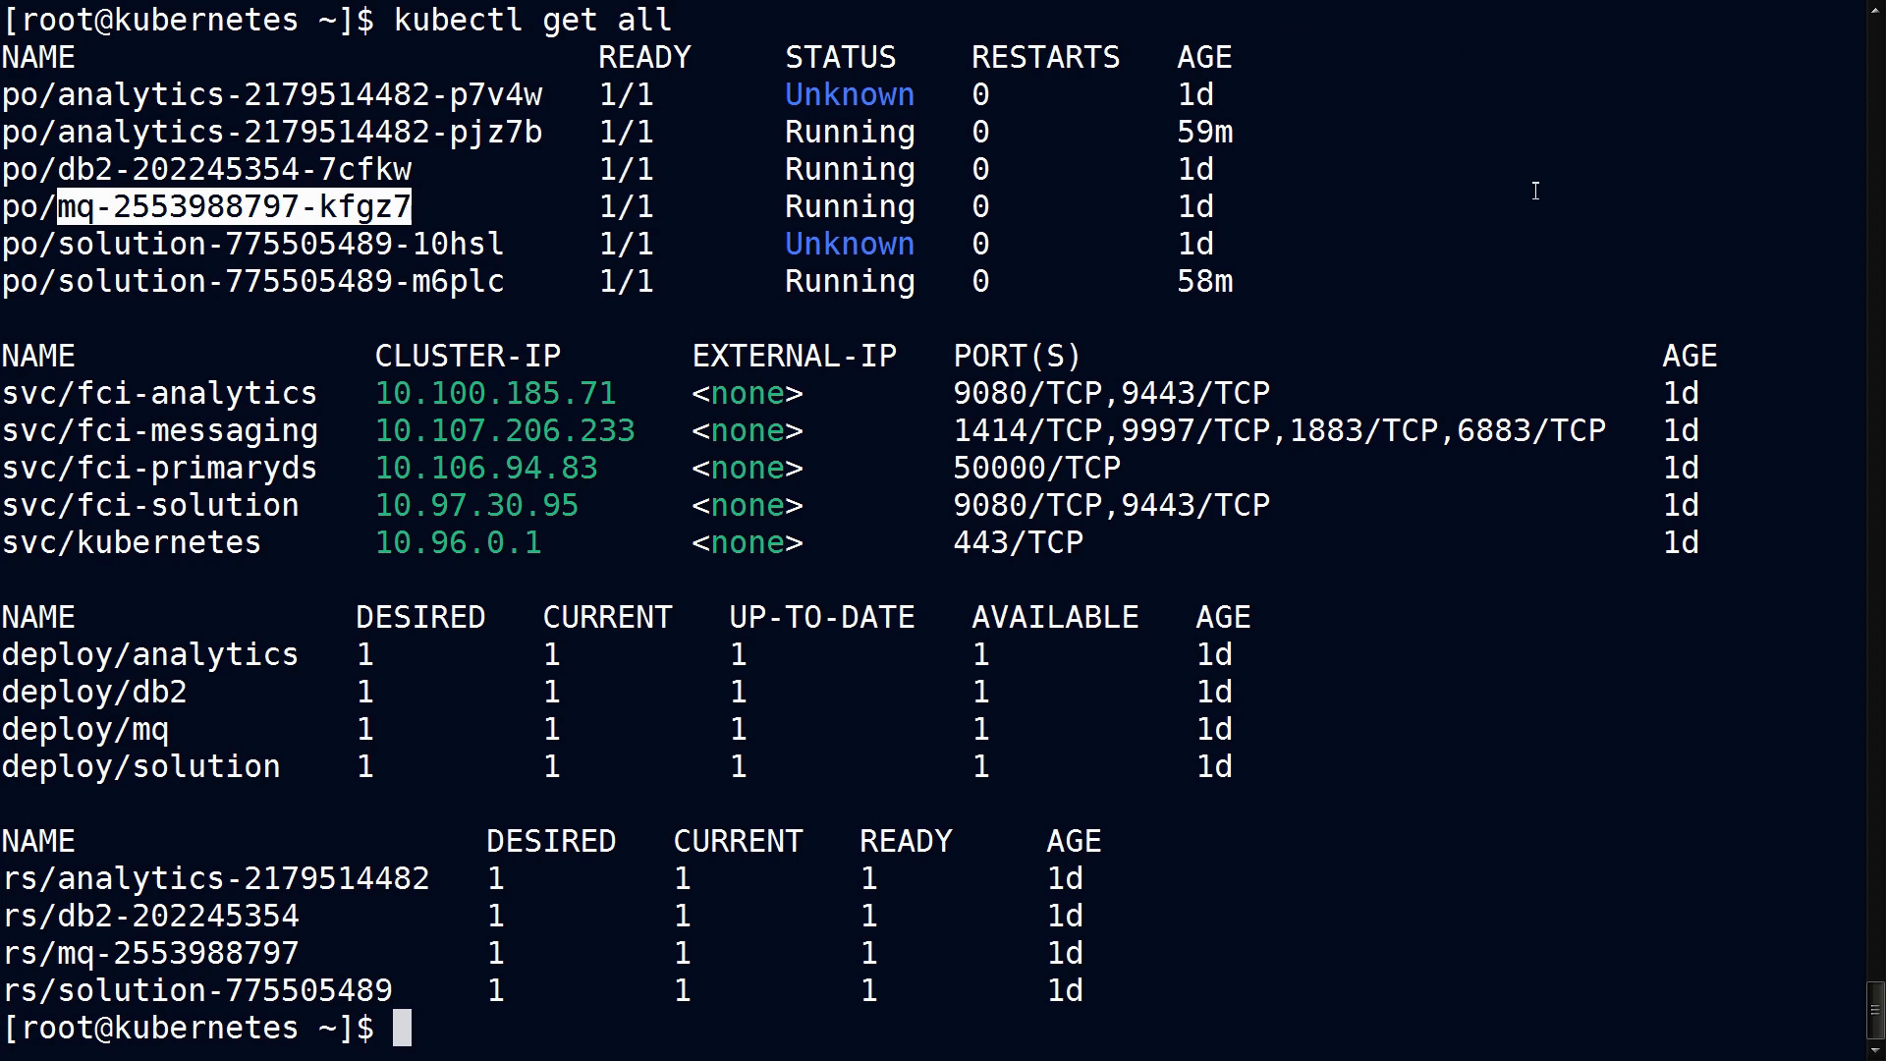
Show the 'kubectl get all -o' format help, then the '-o wide' listing.
text(kubectl get all -o)
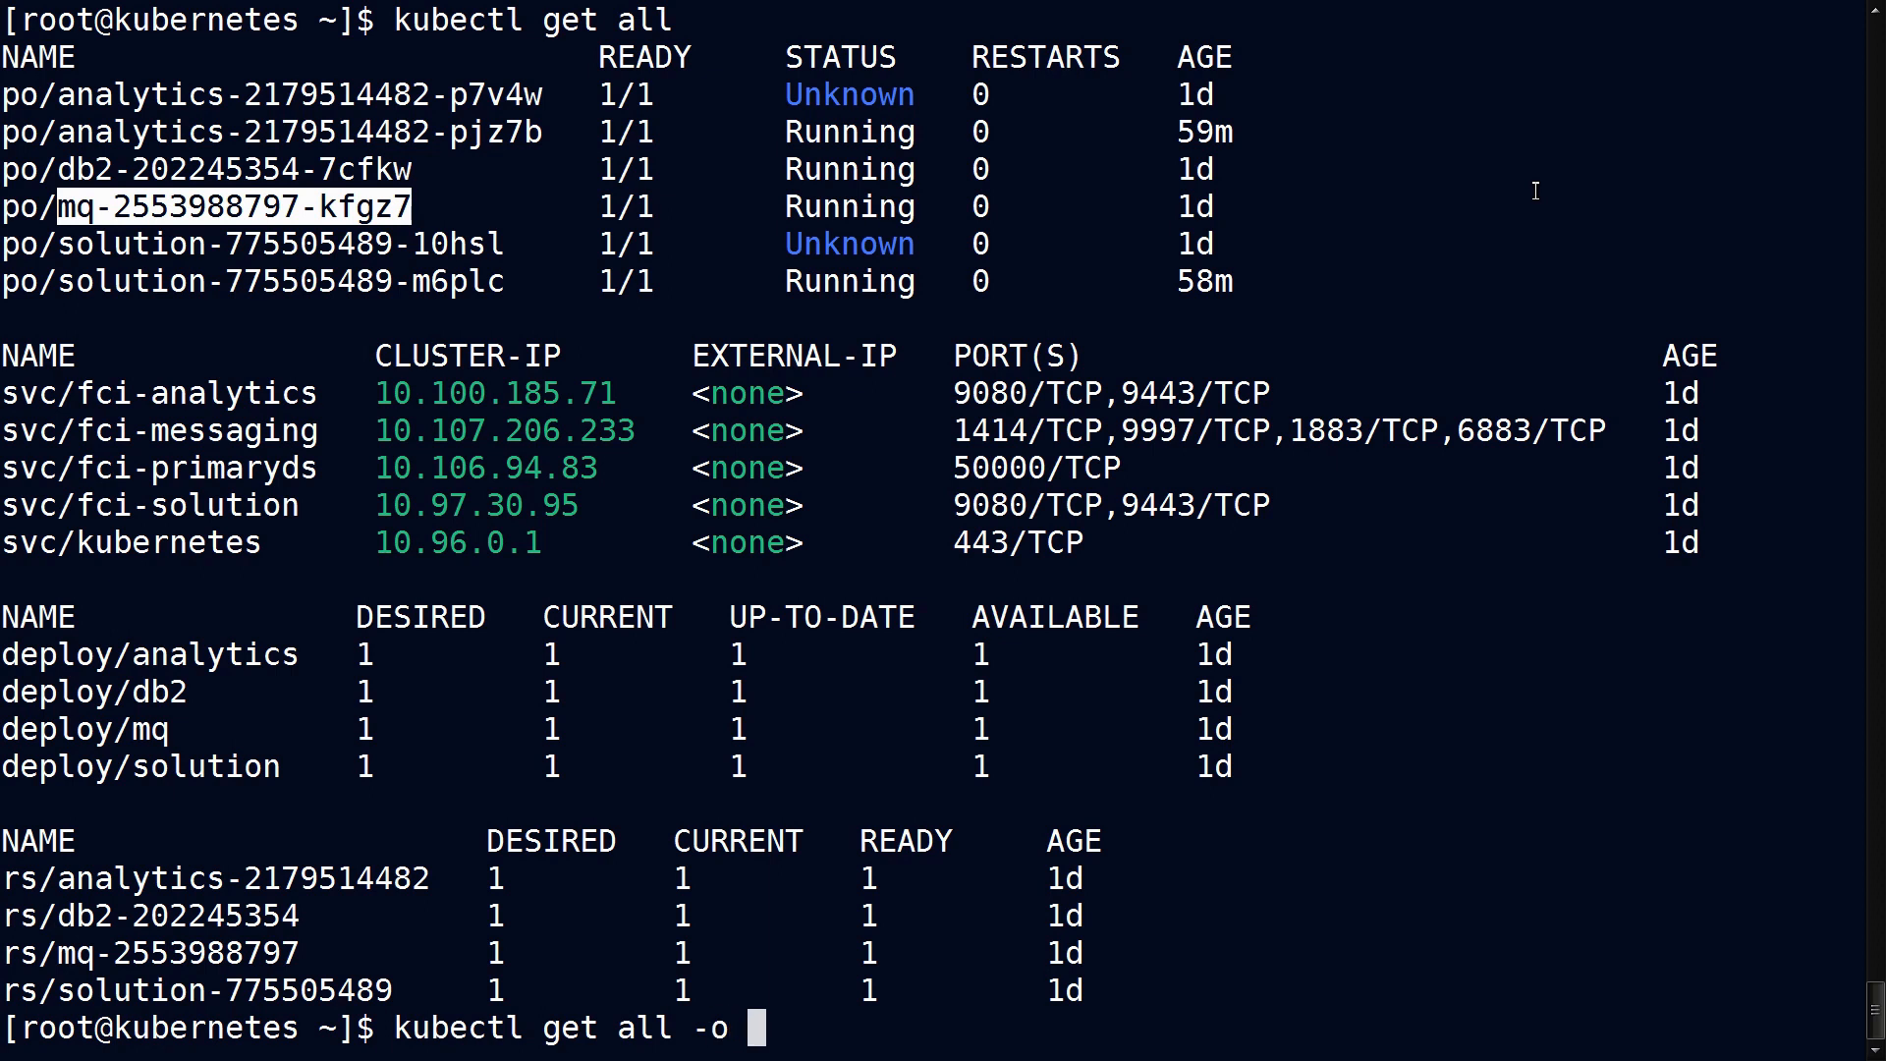
key(BackSpace)
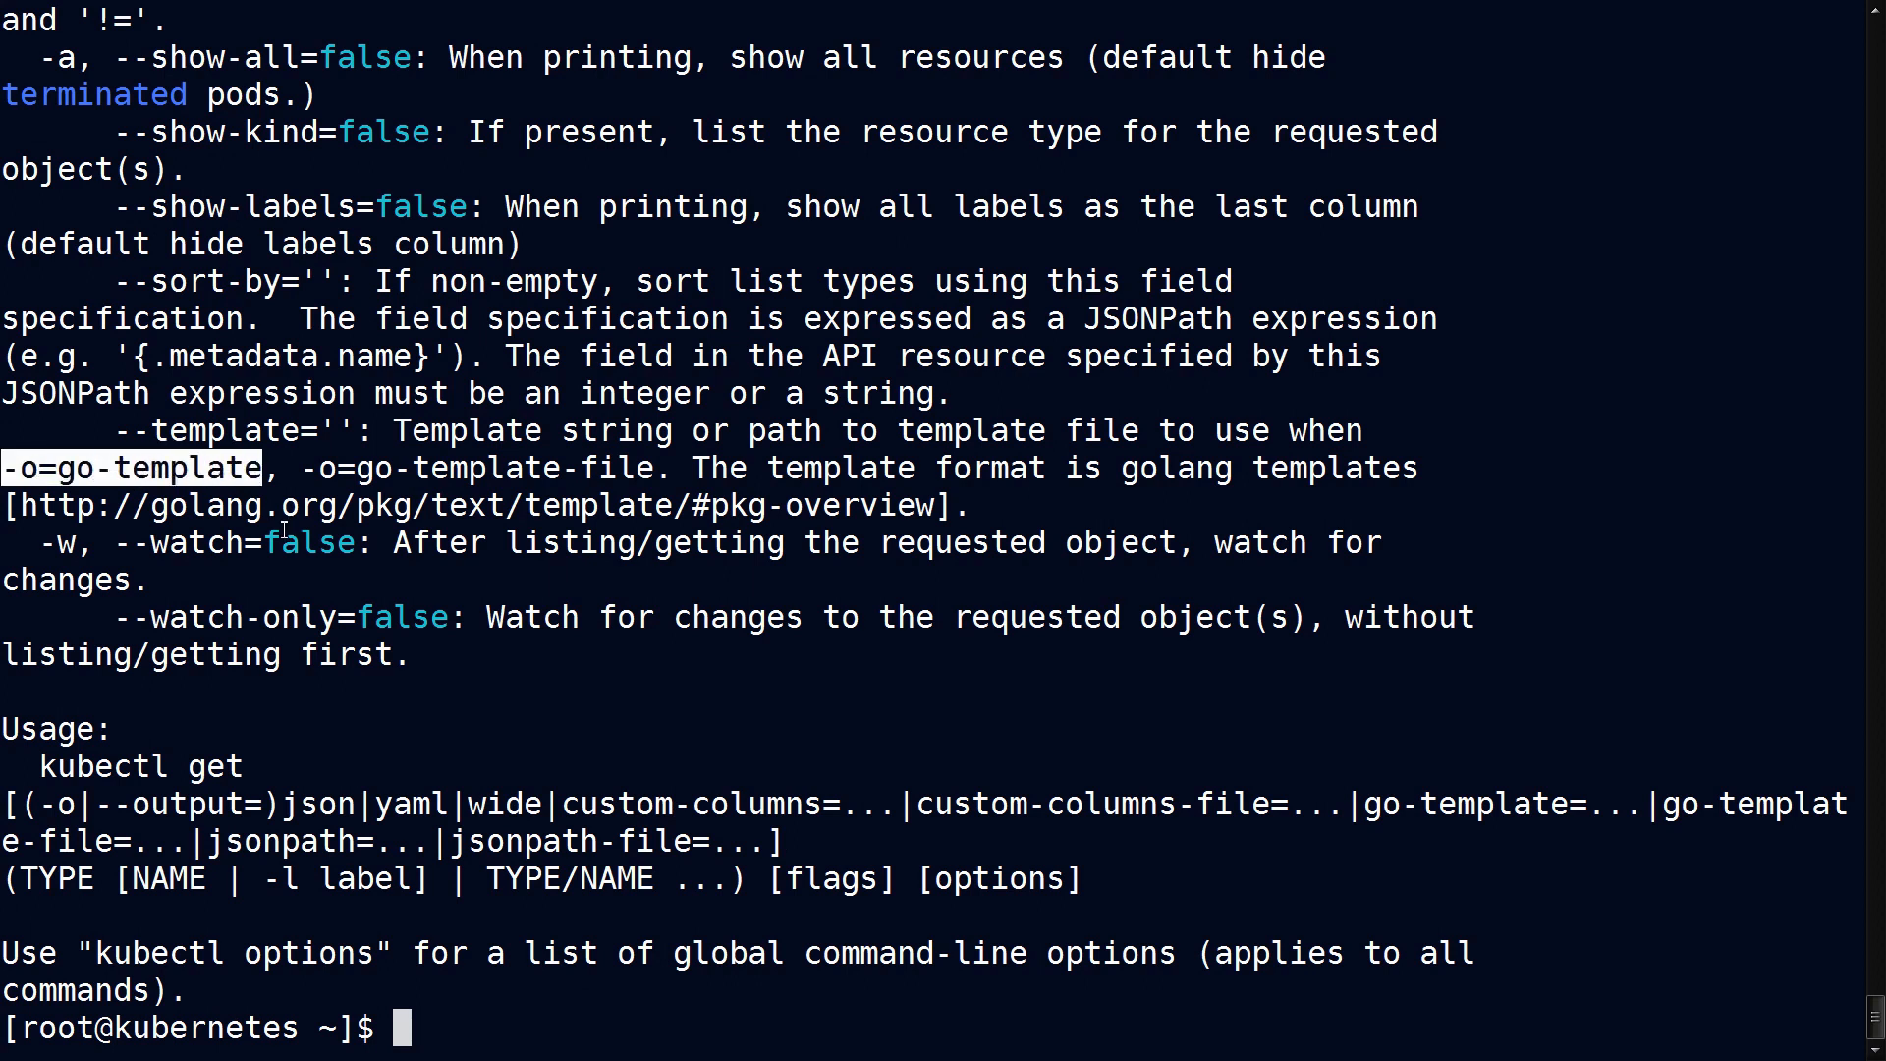
text(kubectl get all -o wide)
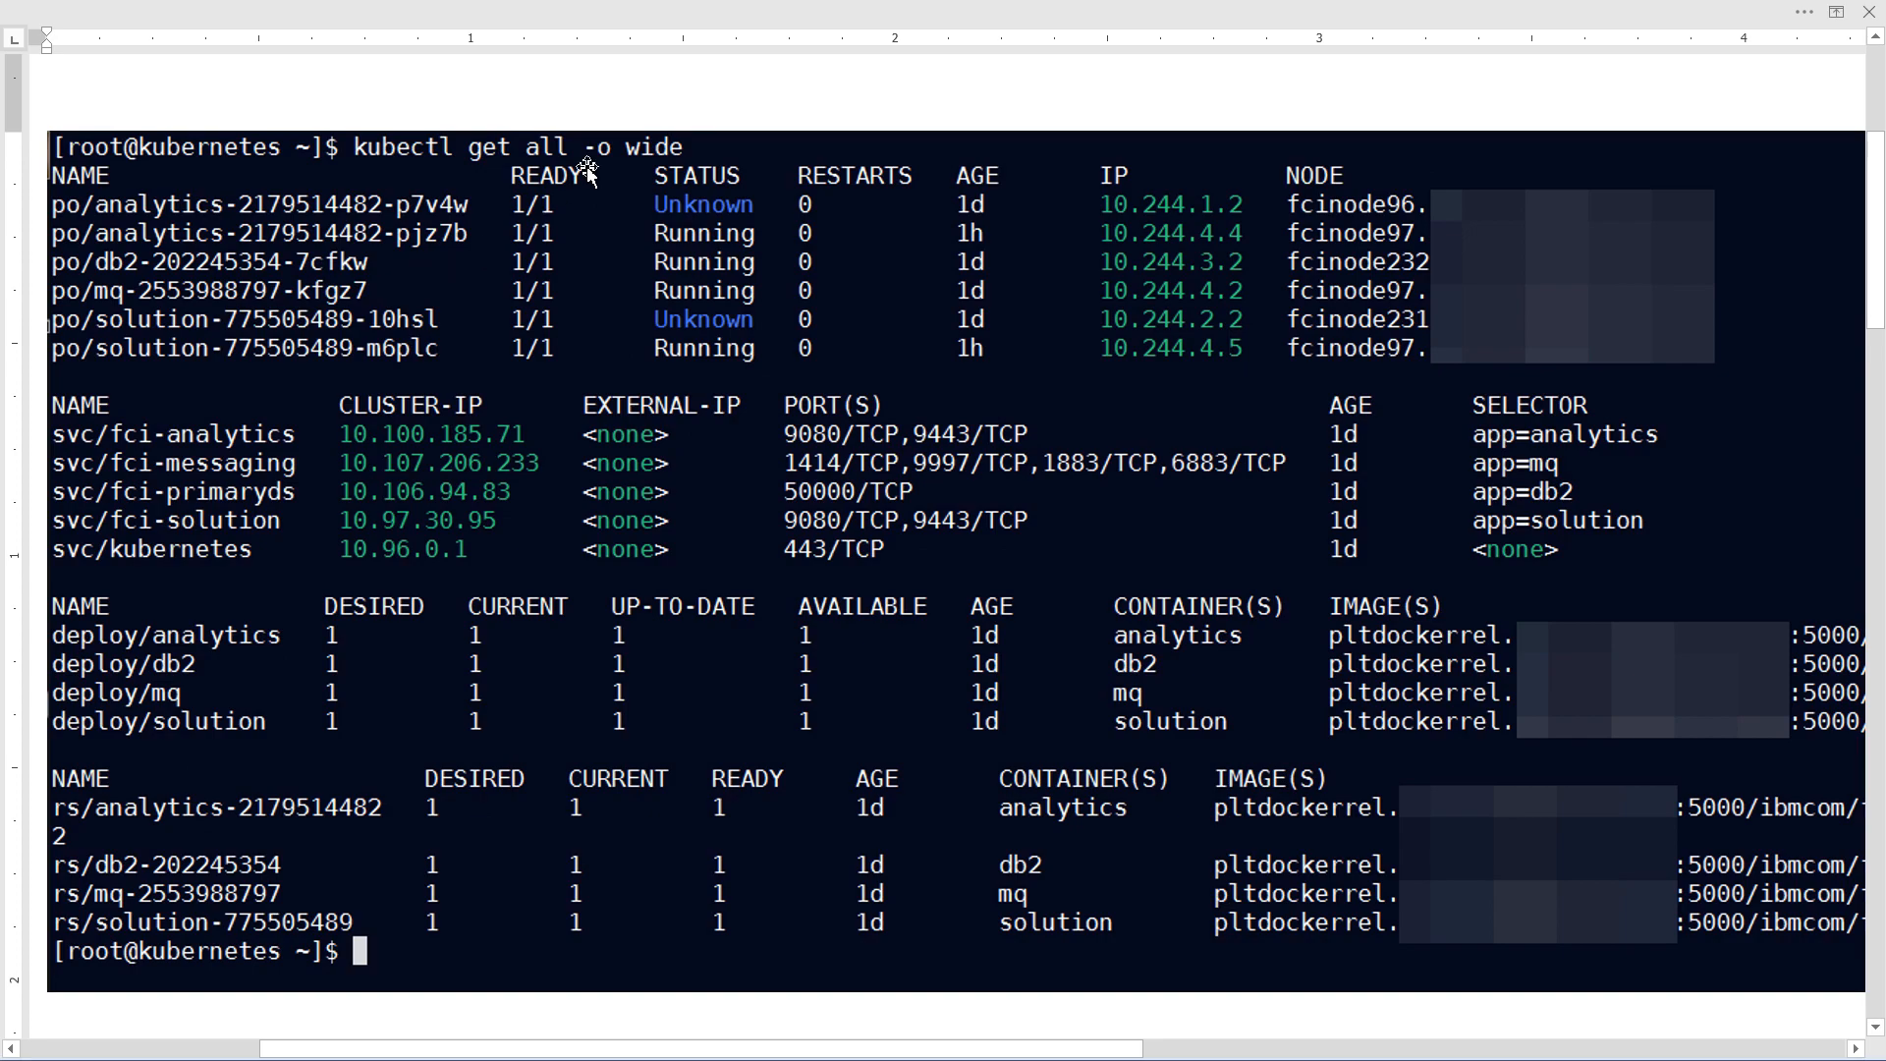
mouse_move(1167, 209)
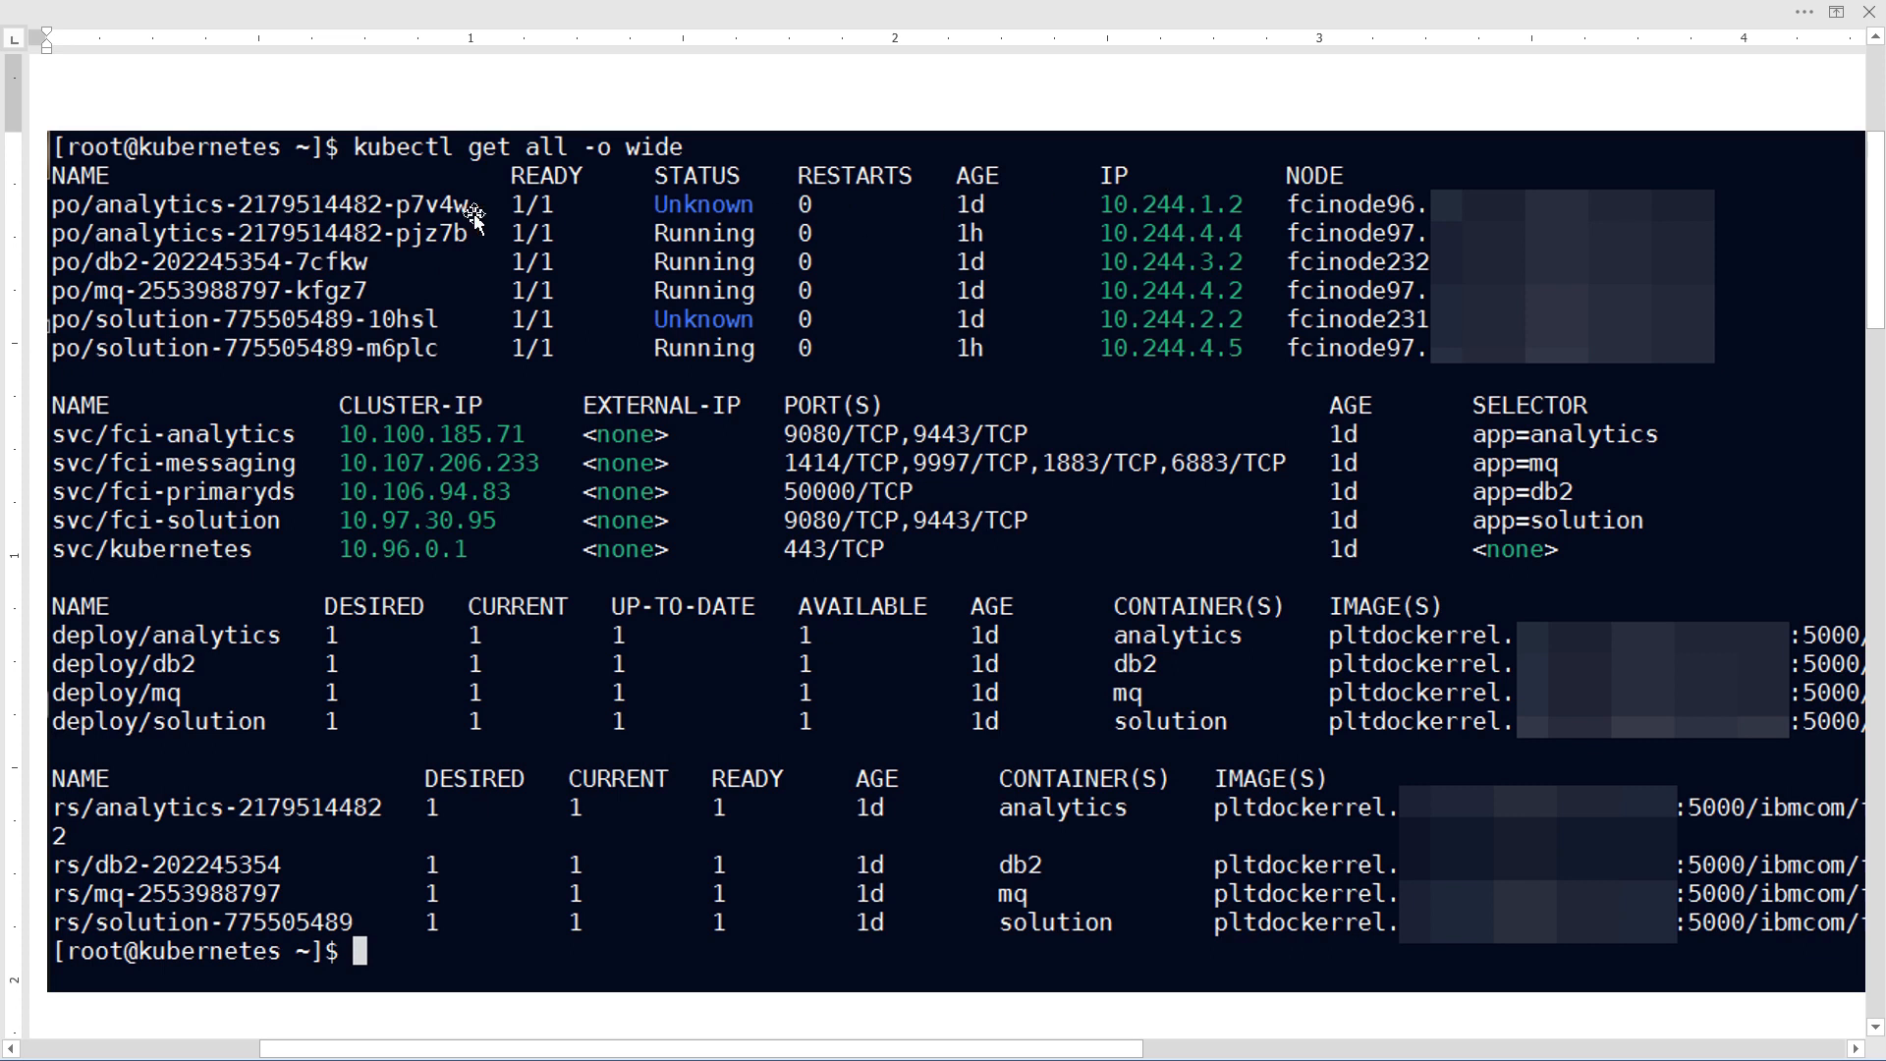
mouse_move(1316, 186)
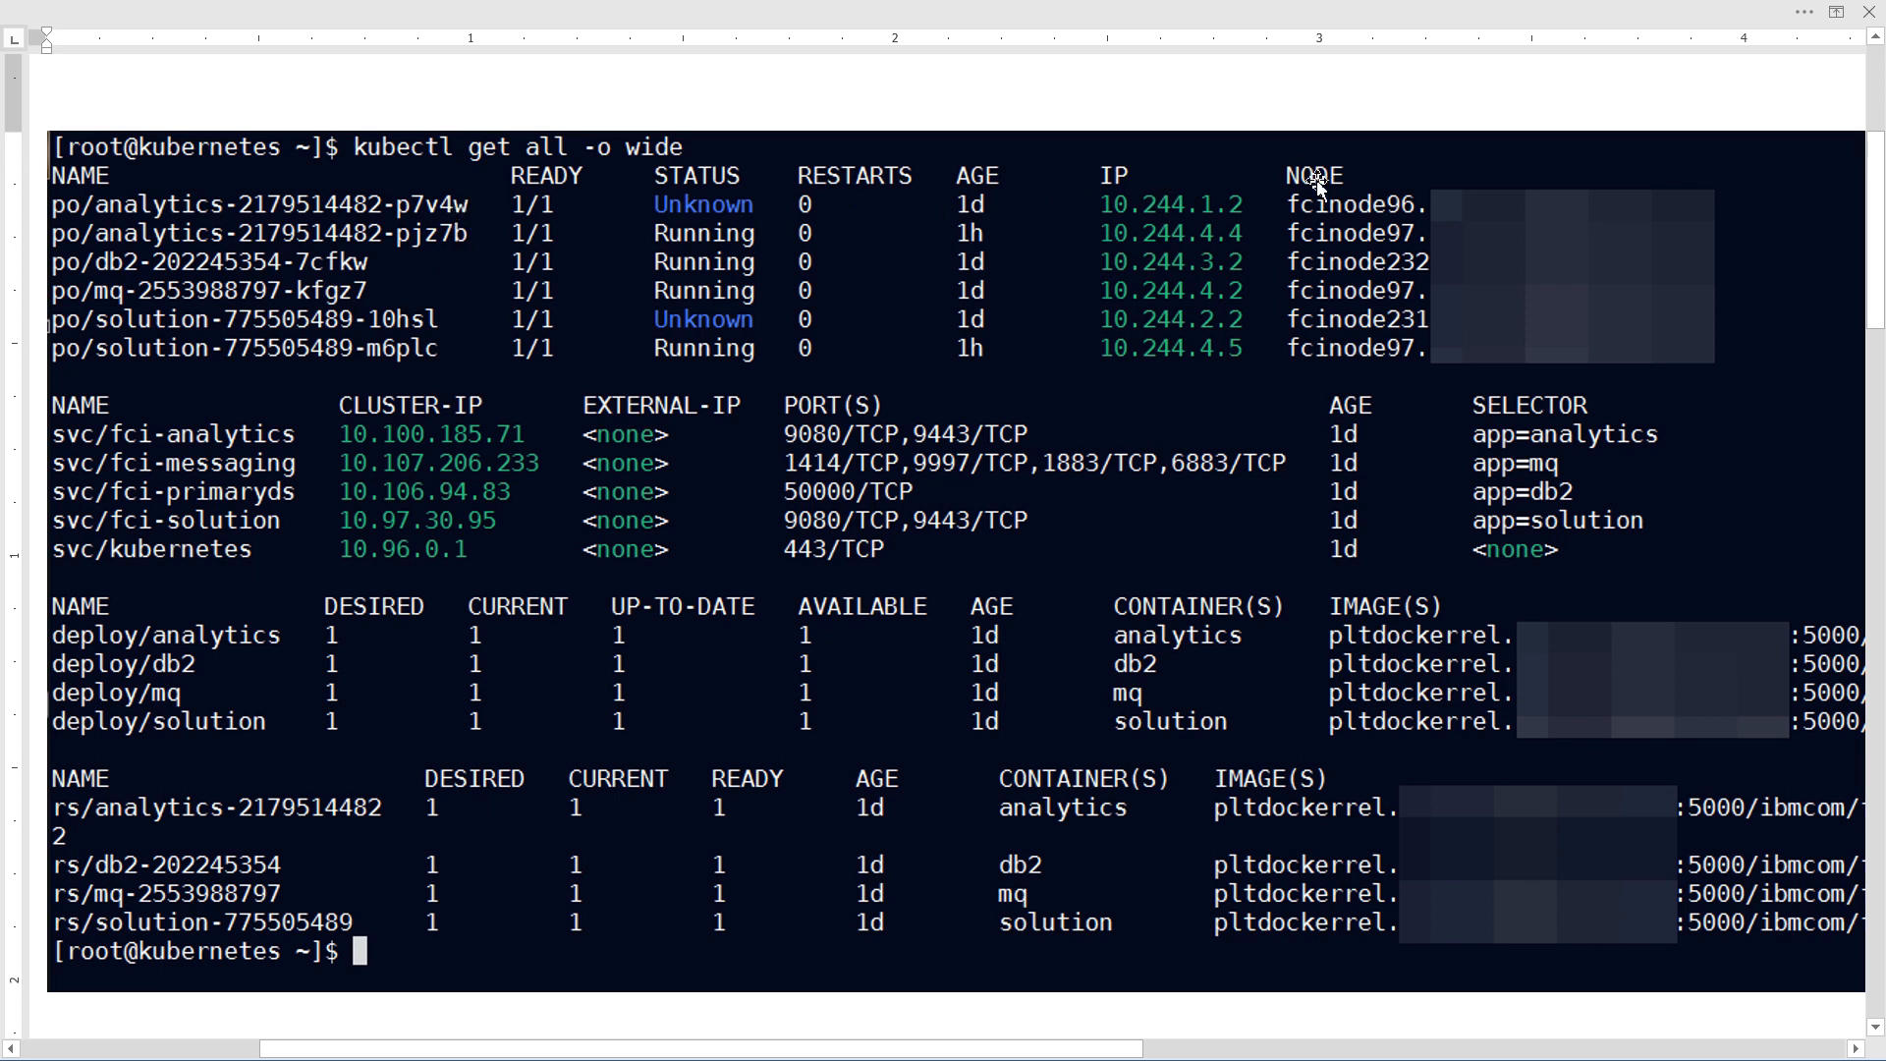
mouse_move(1179, 193)
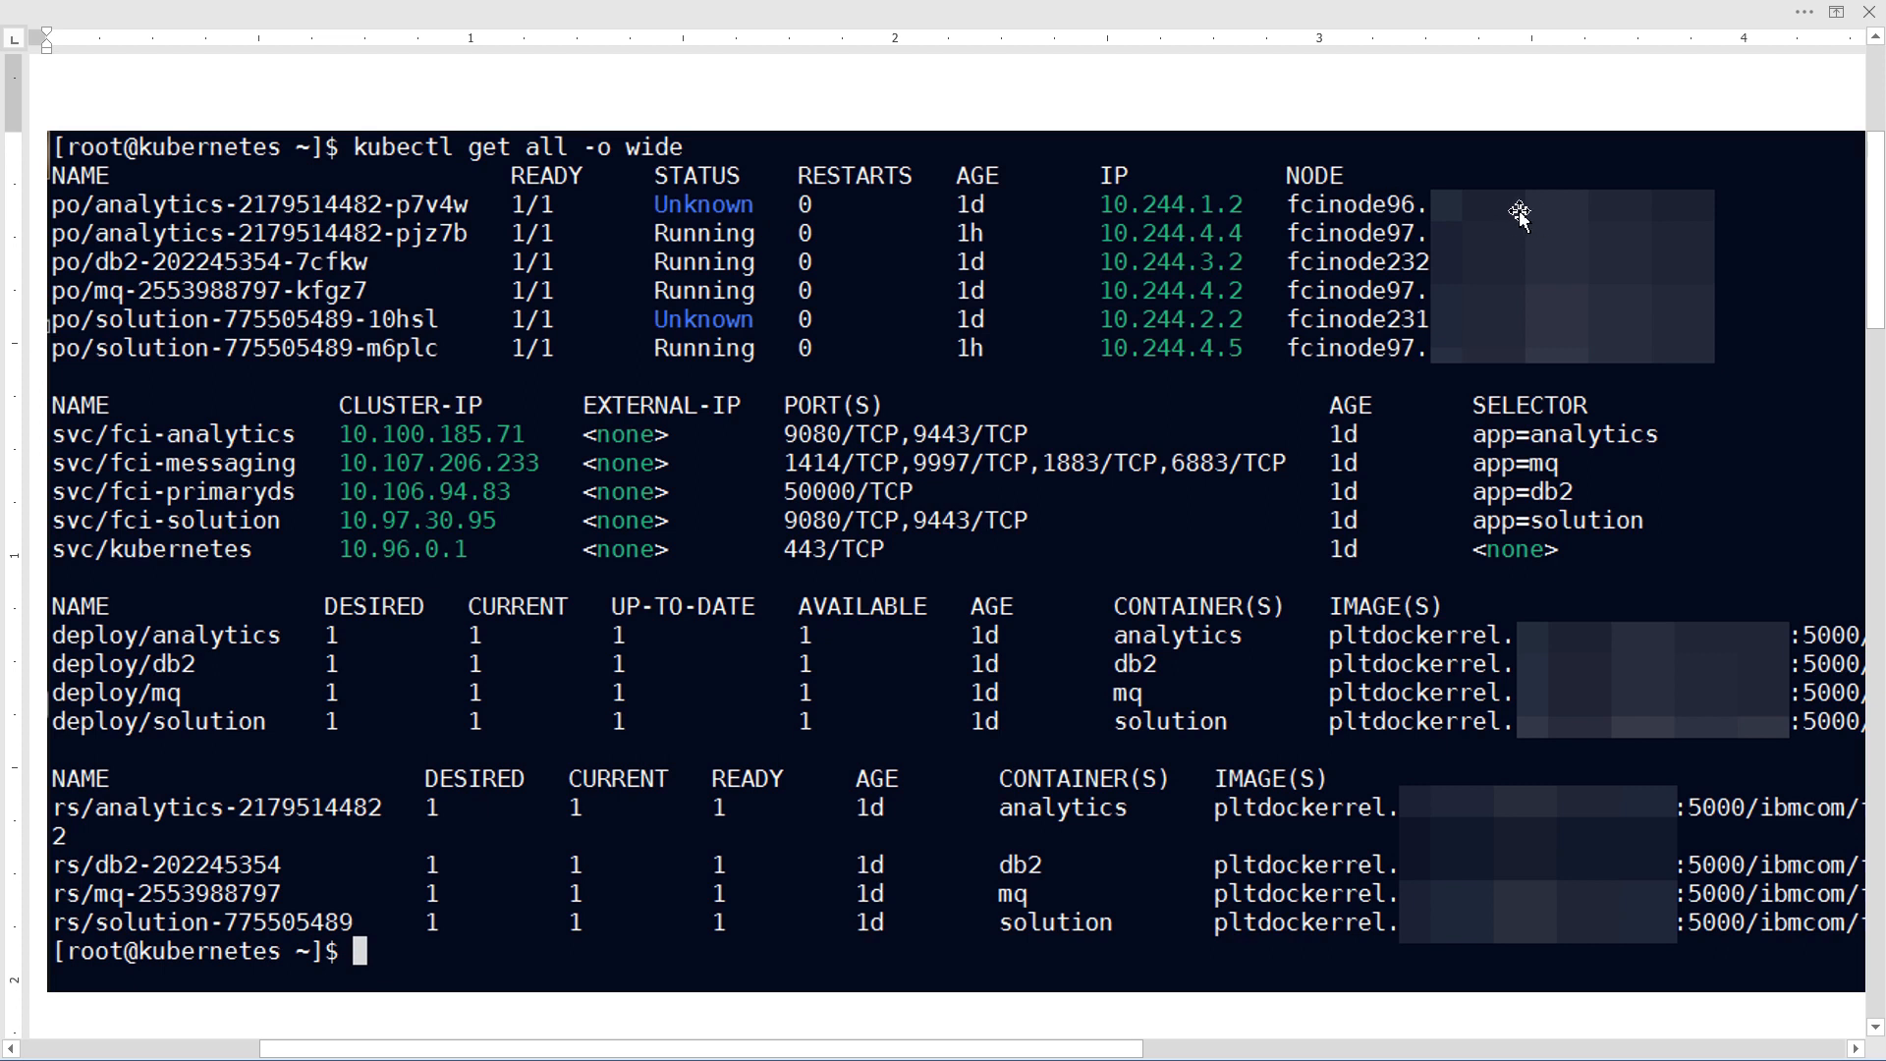
mouse_move(177, 646)
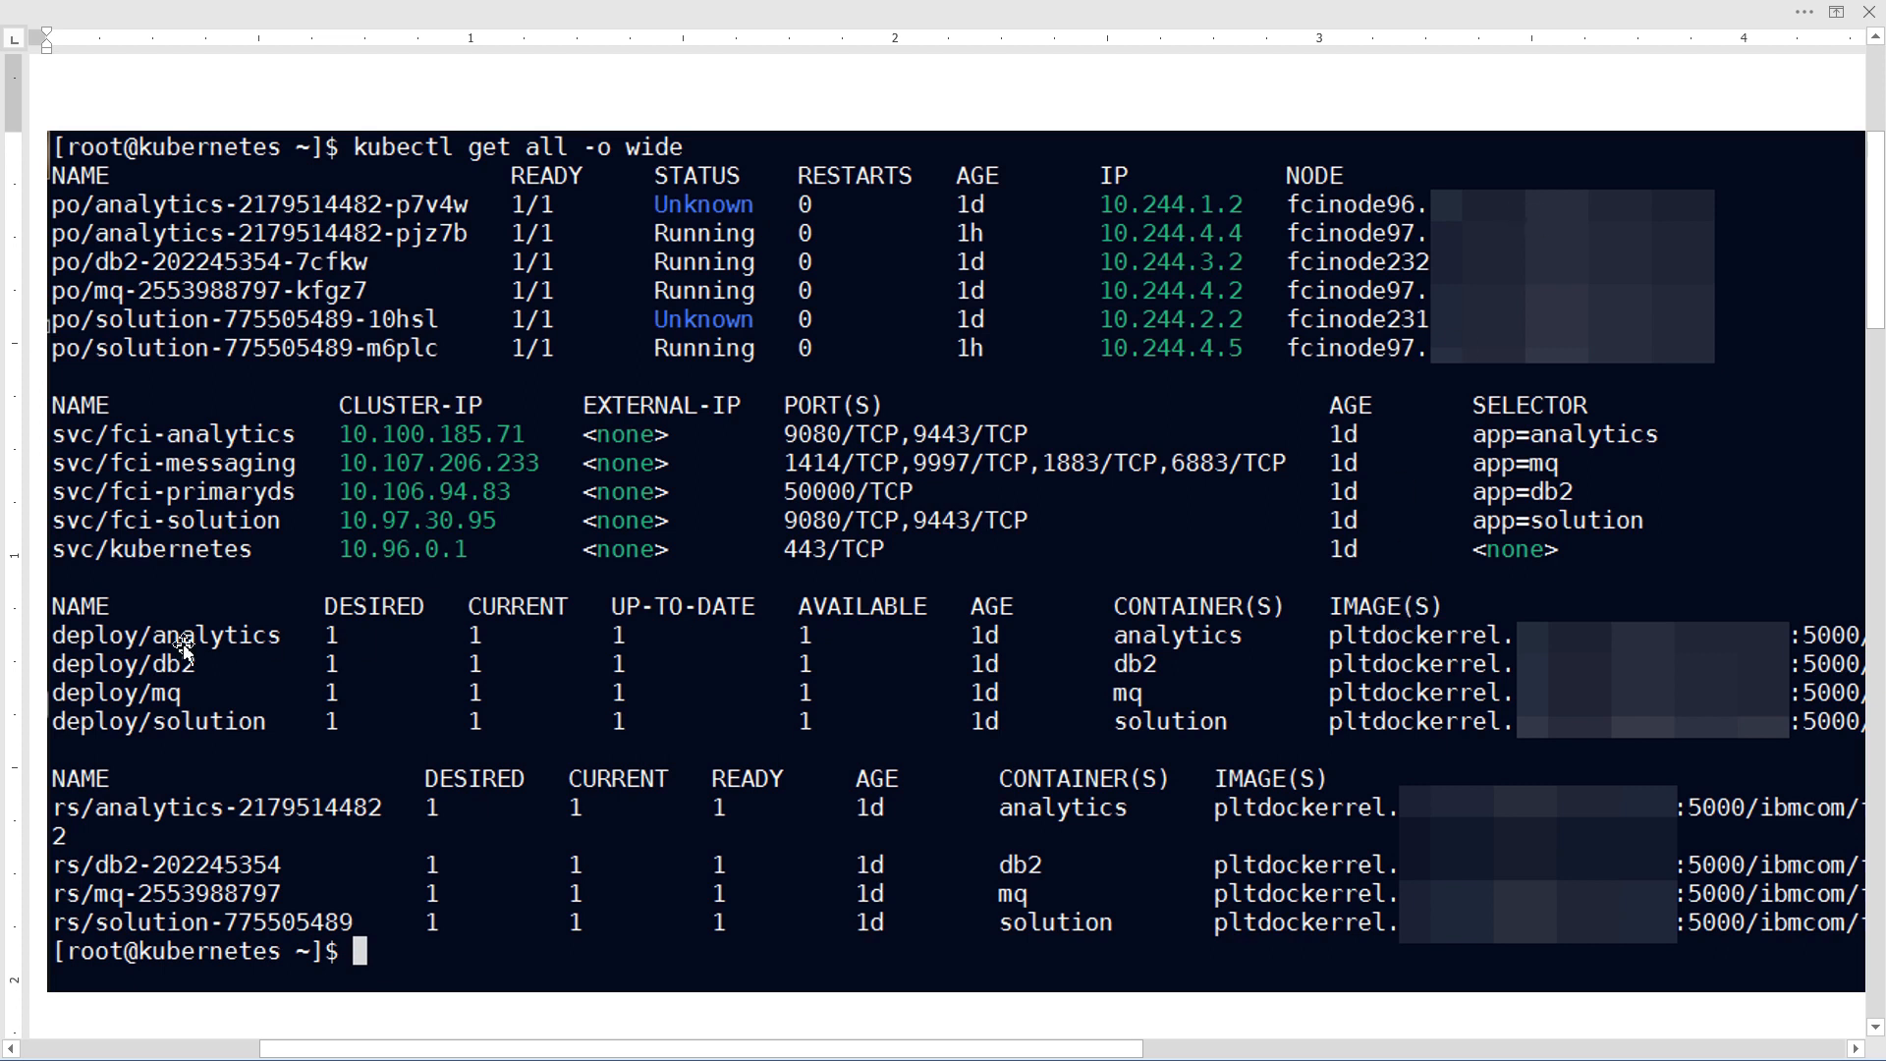
mouse_move(118, 640)
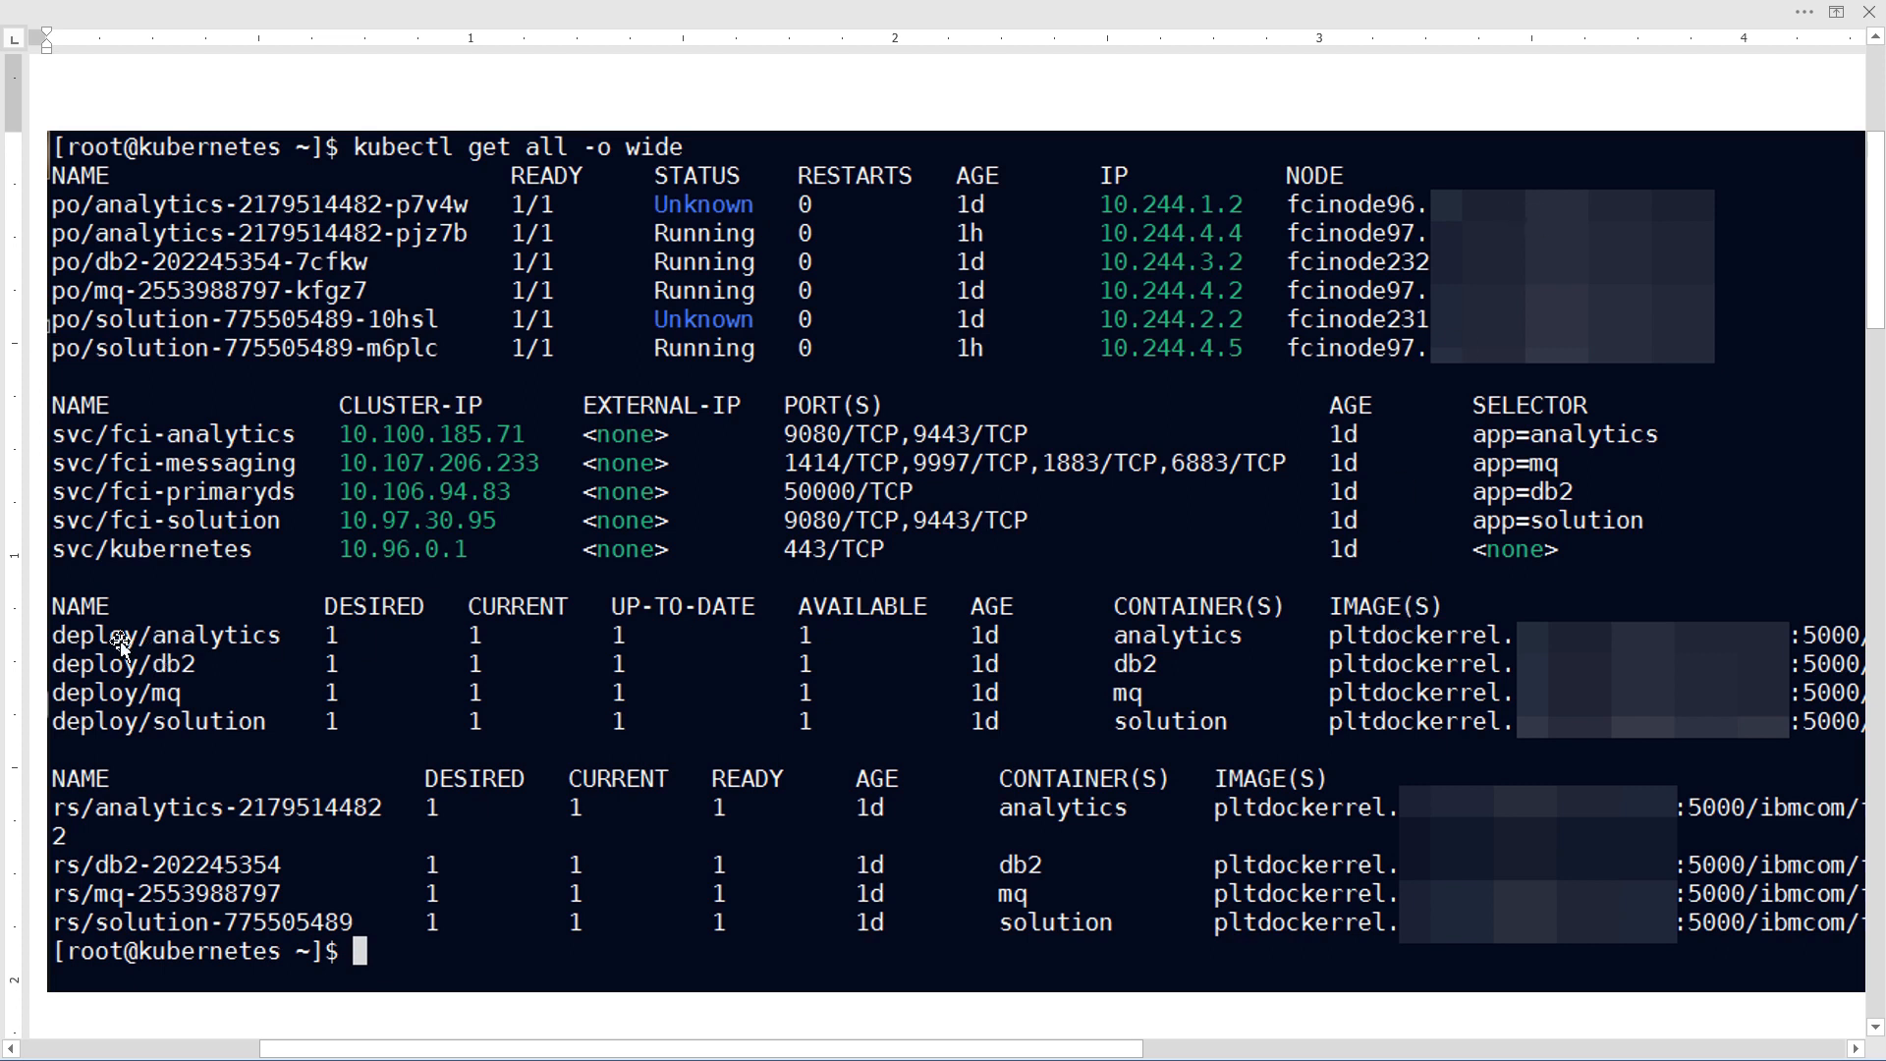
mouse_move(147, 664)
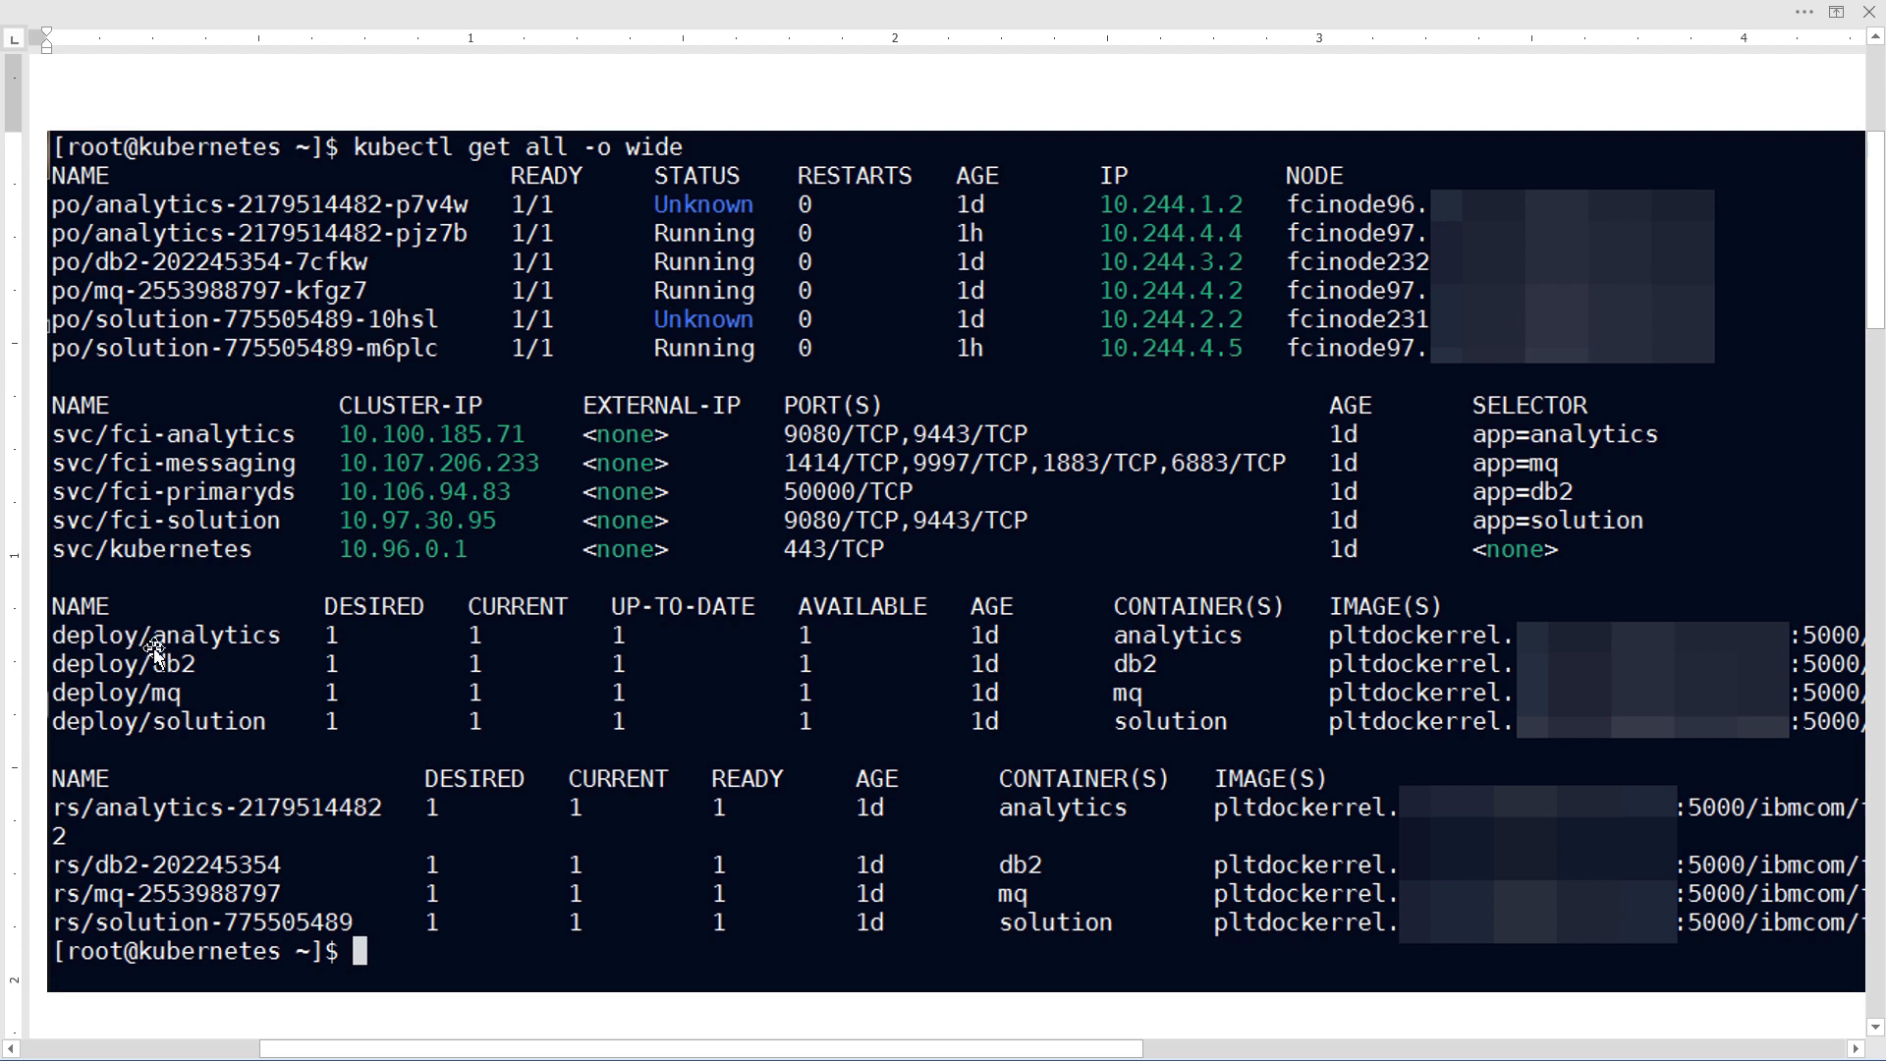
mouse_move(244, 642)
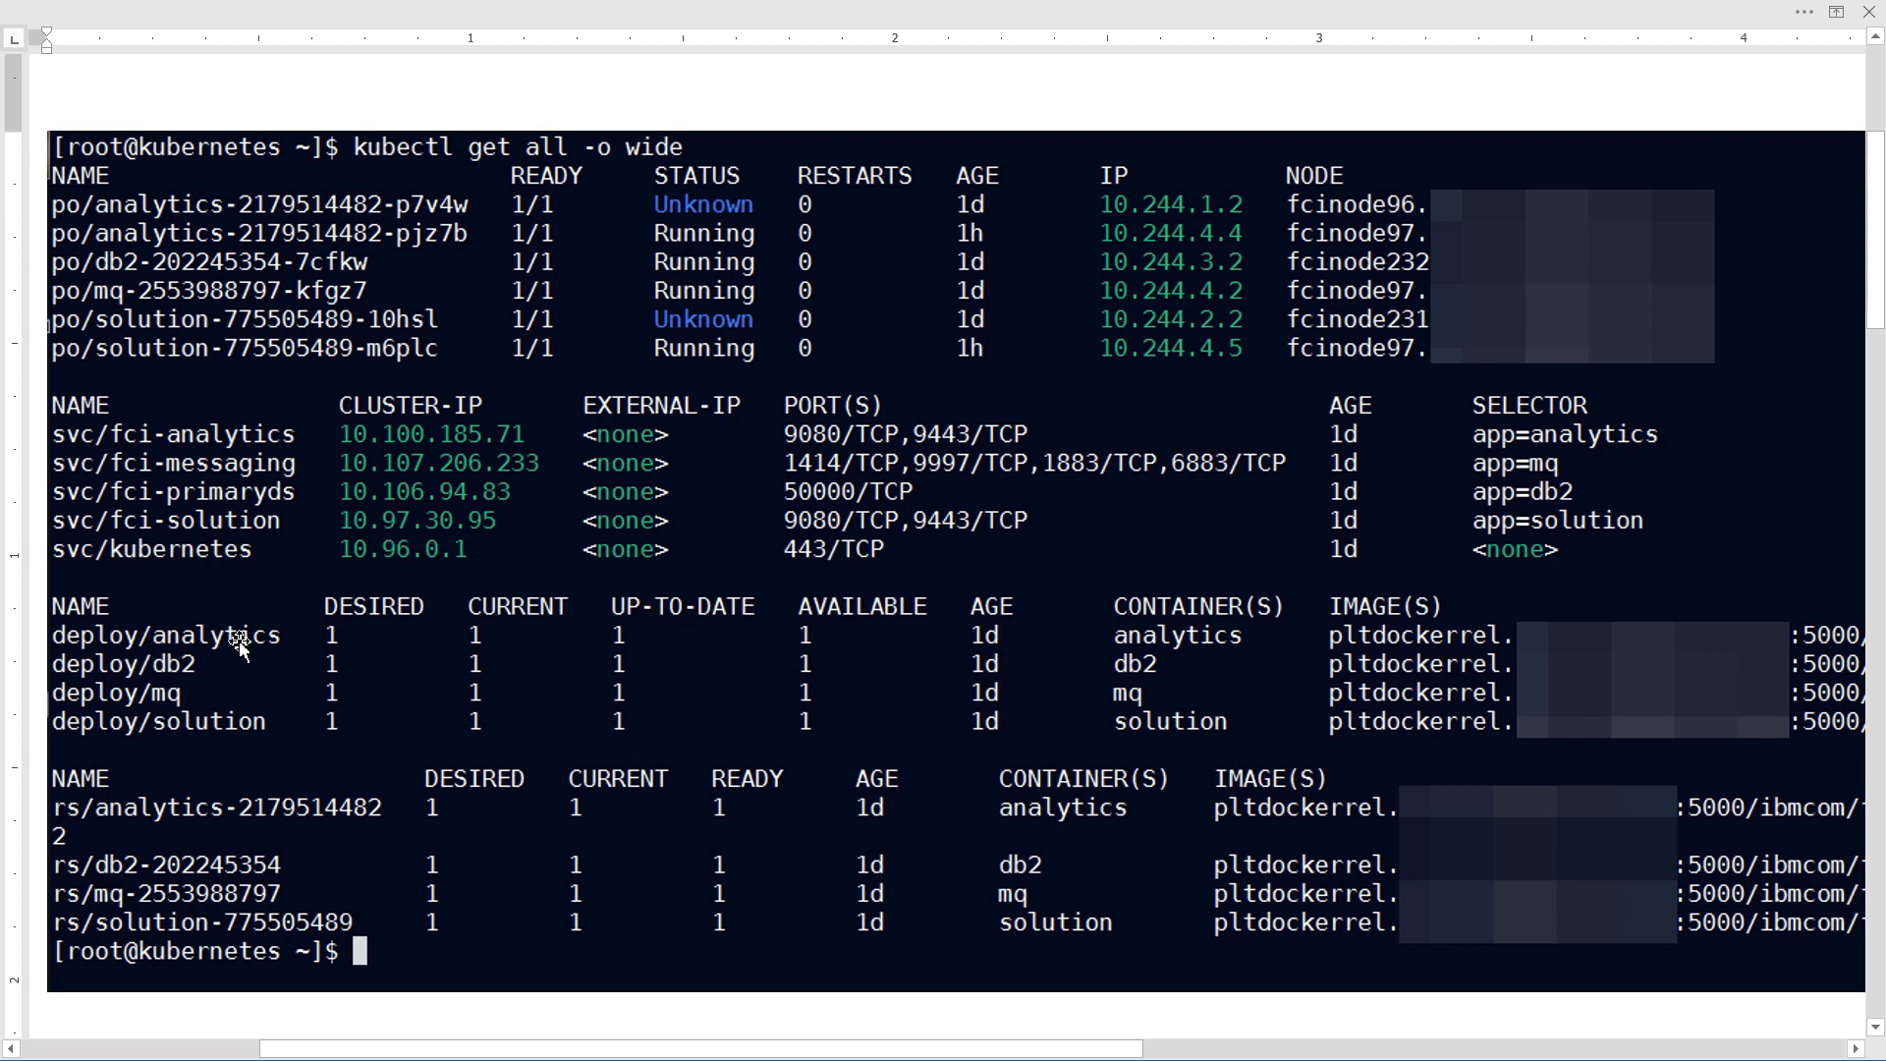
mouse_move(263, 644)
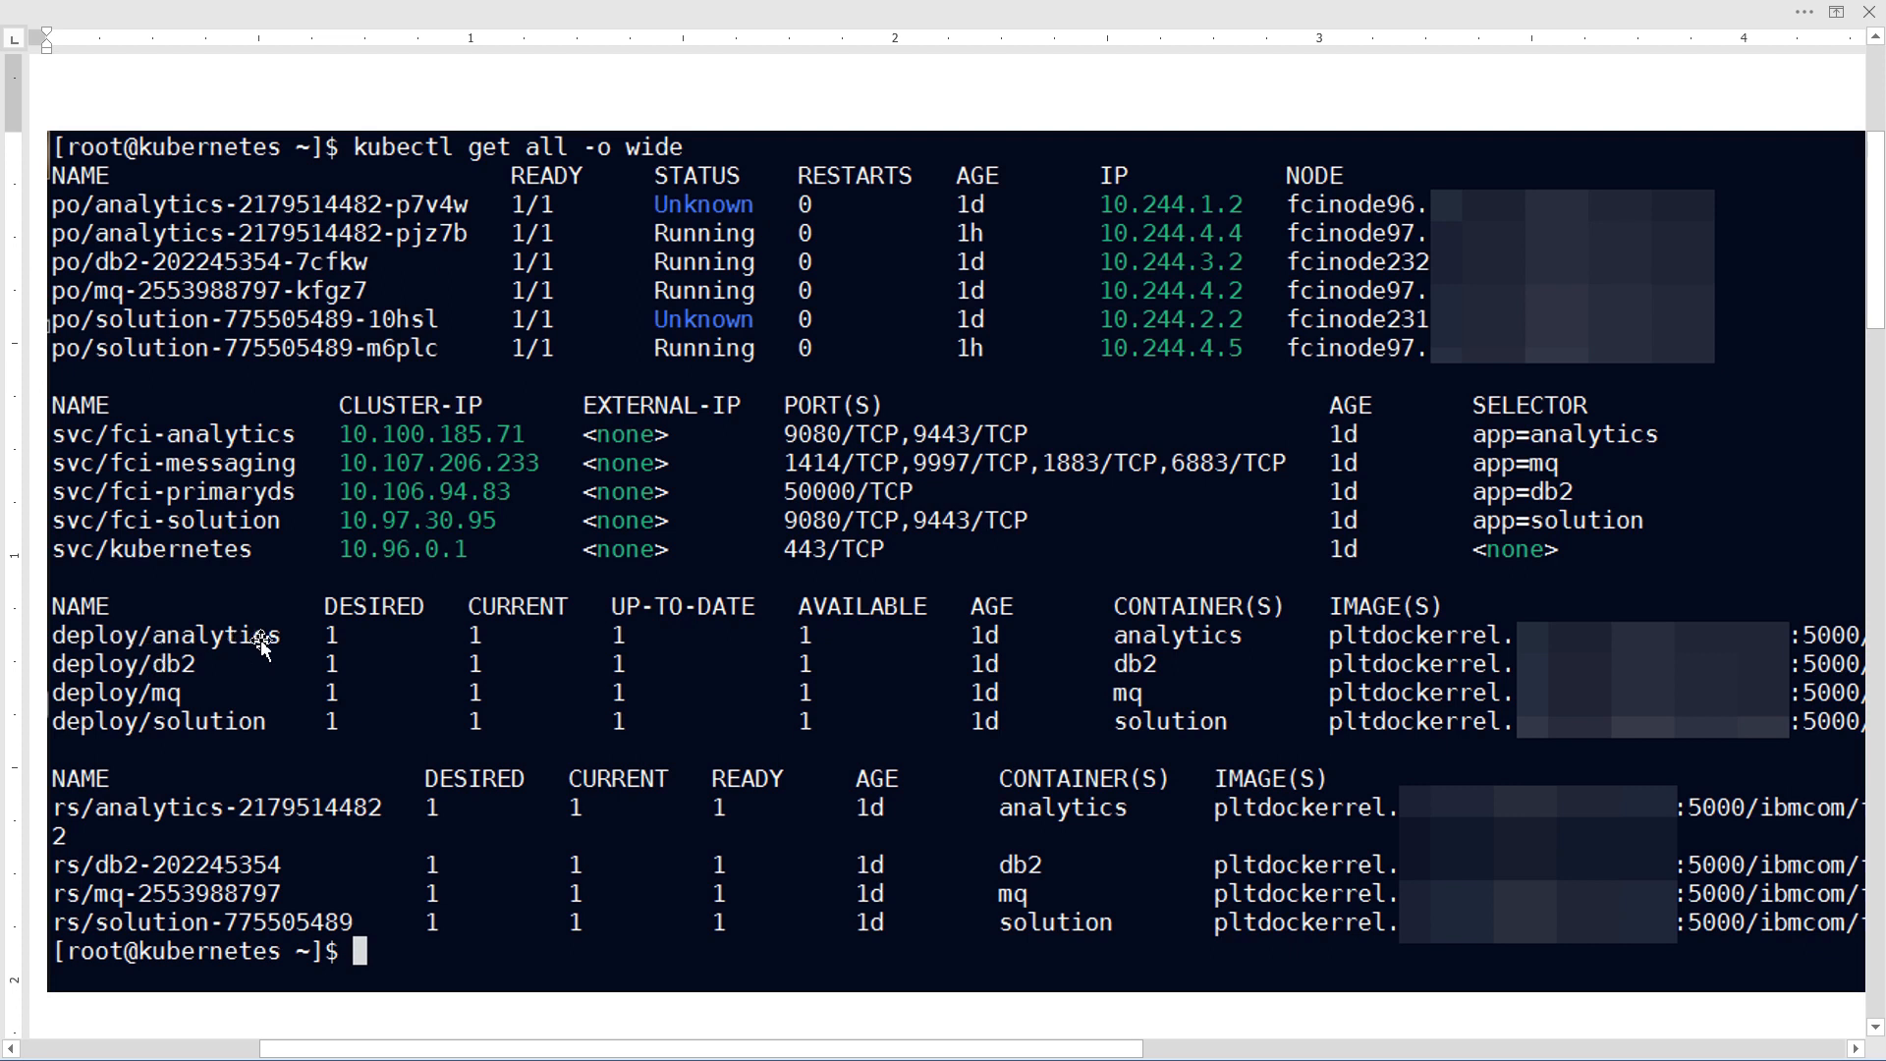
mouse_move(1487, 645)
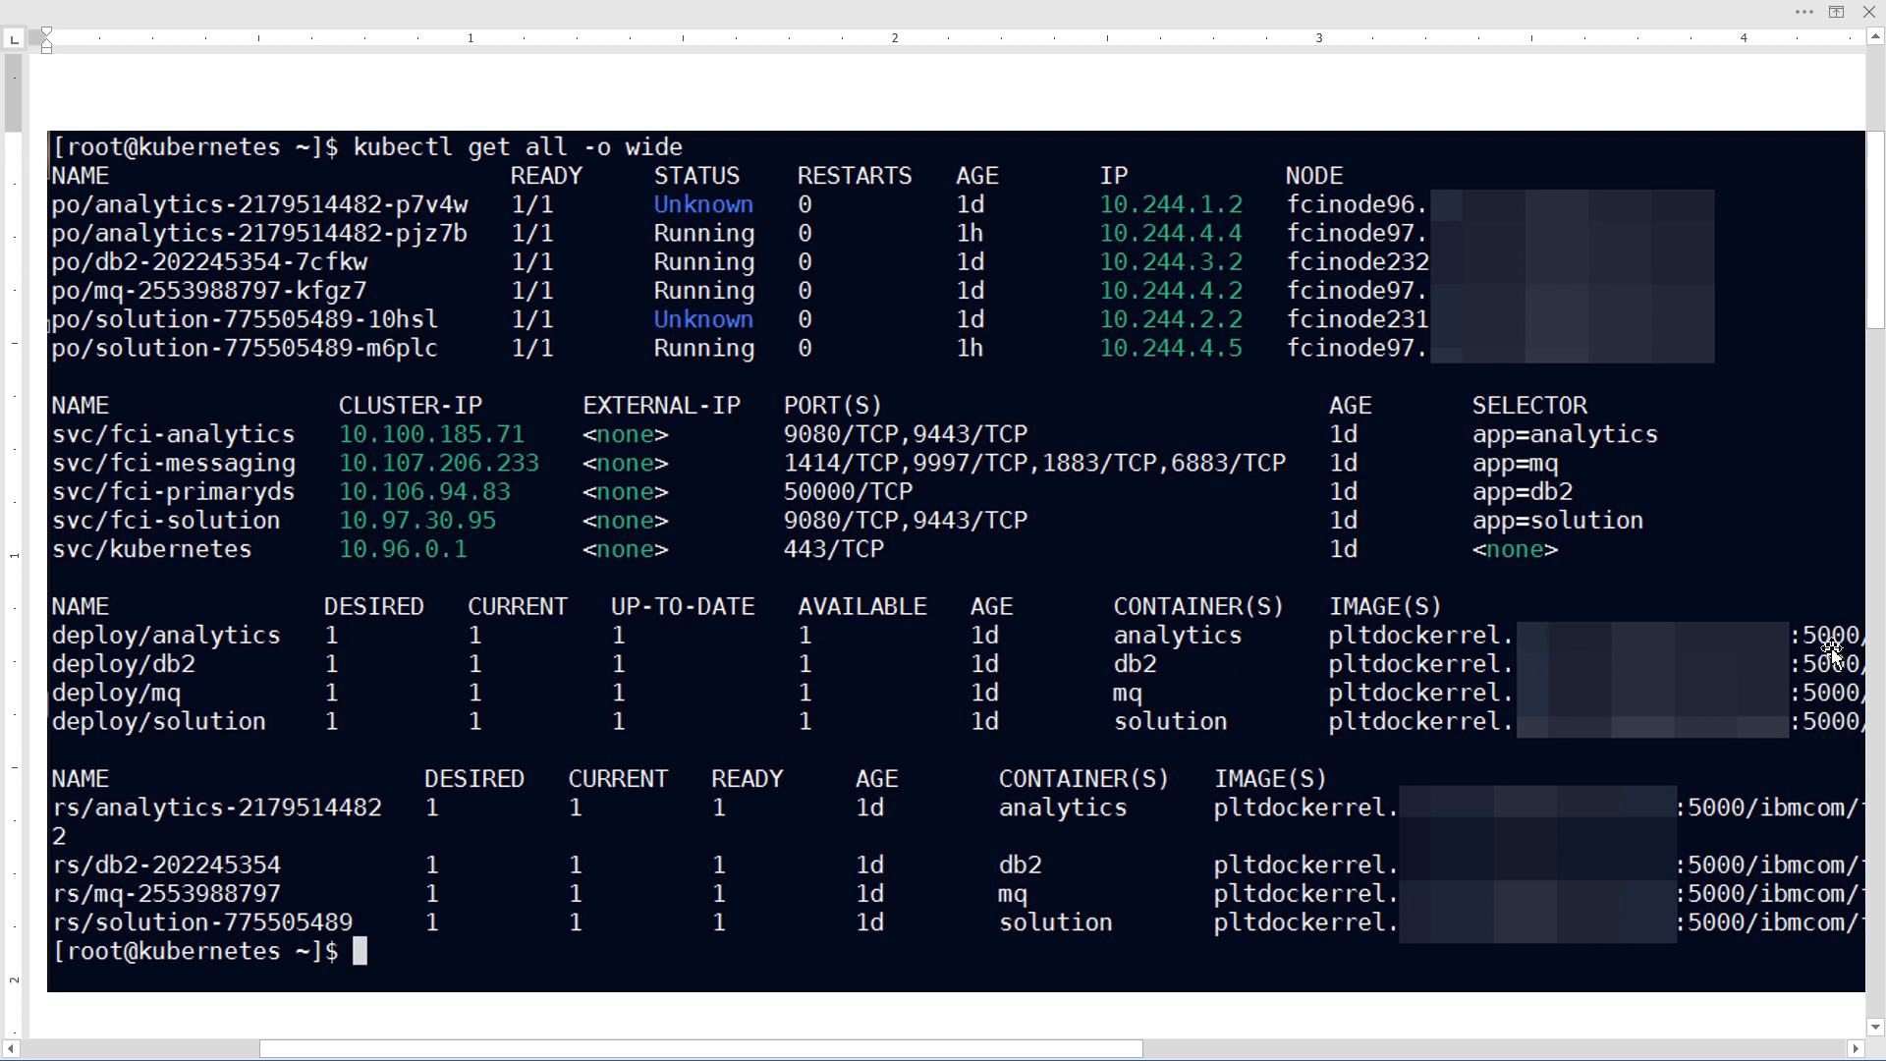
mouse_move(1841, 733)
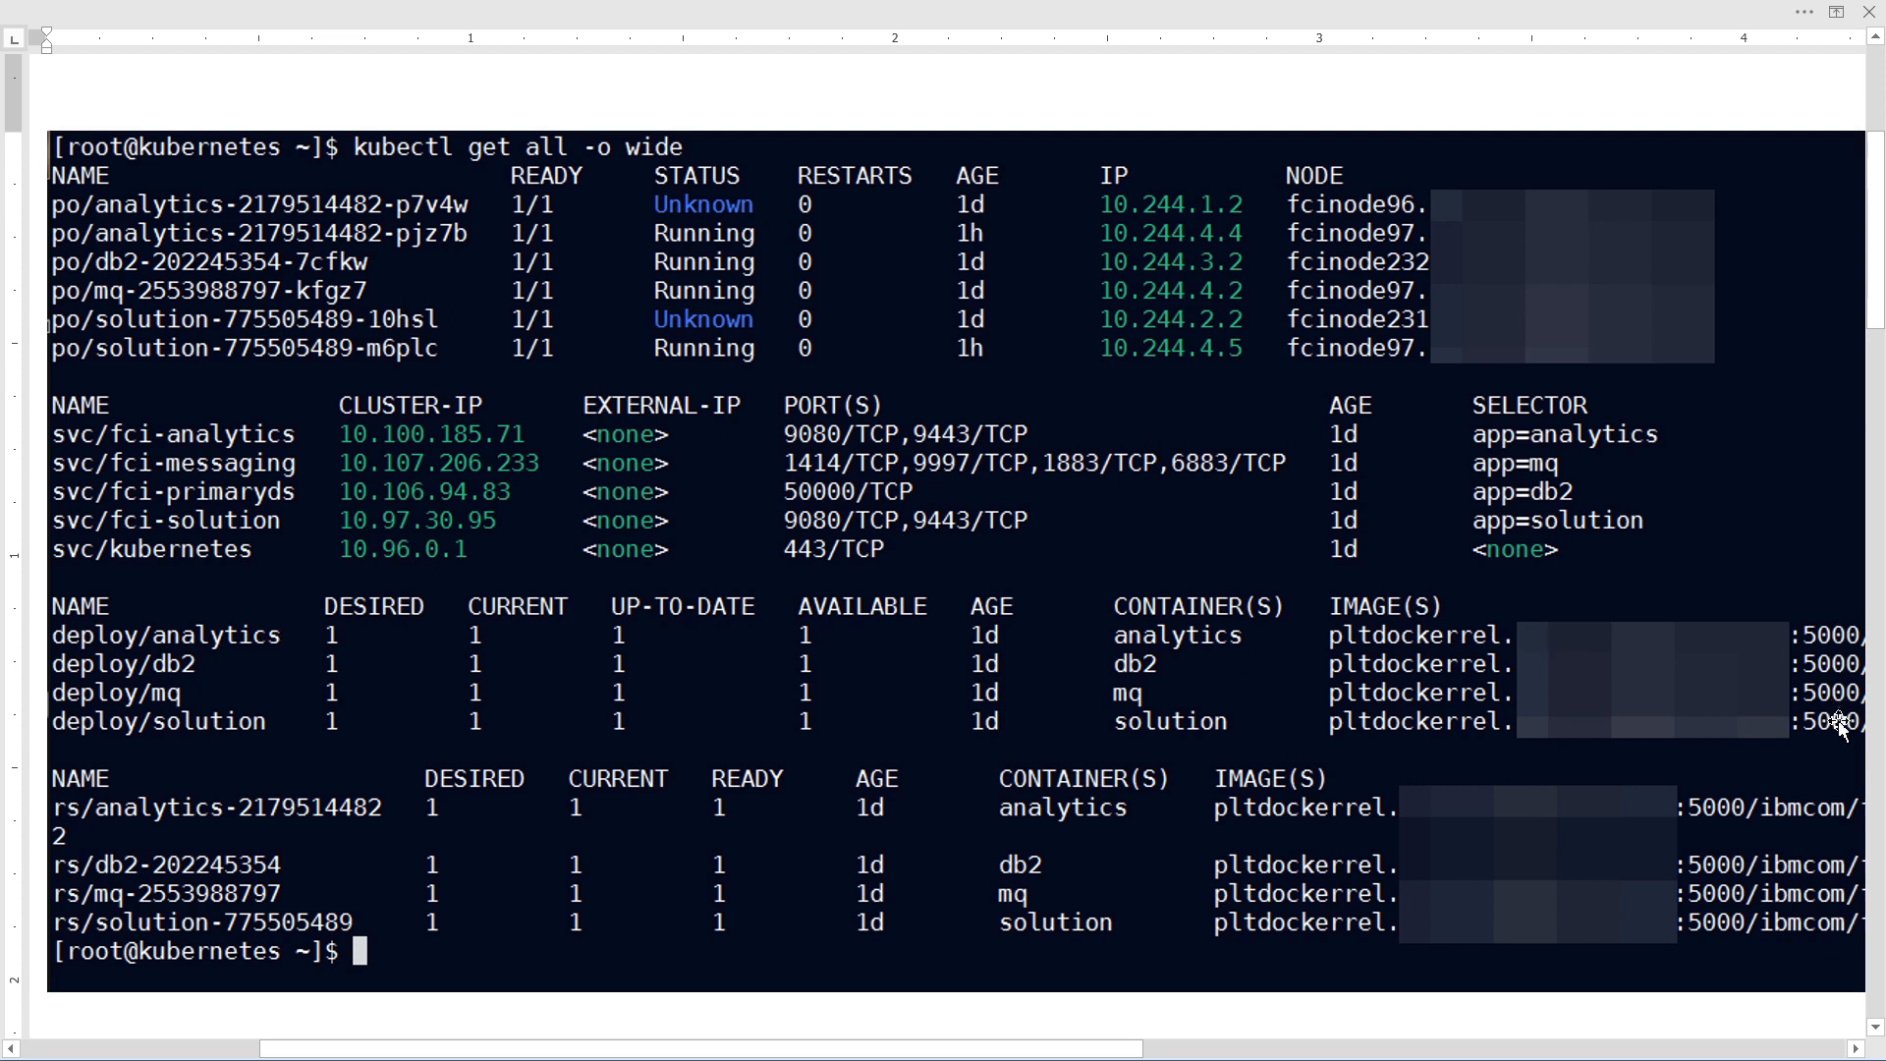
mouse_move(1290, 813)
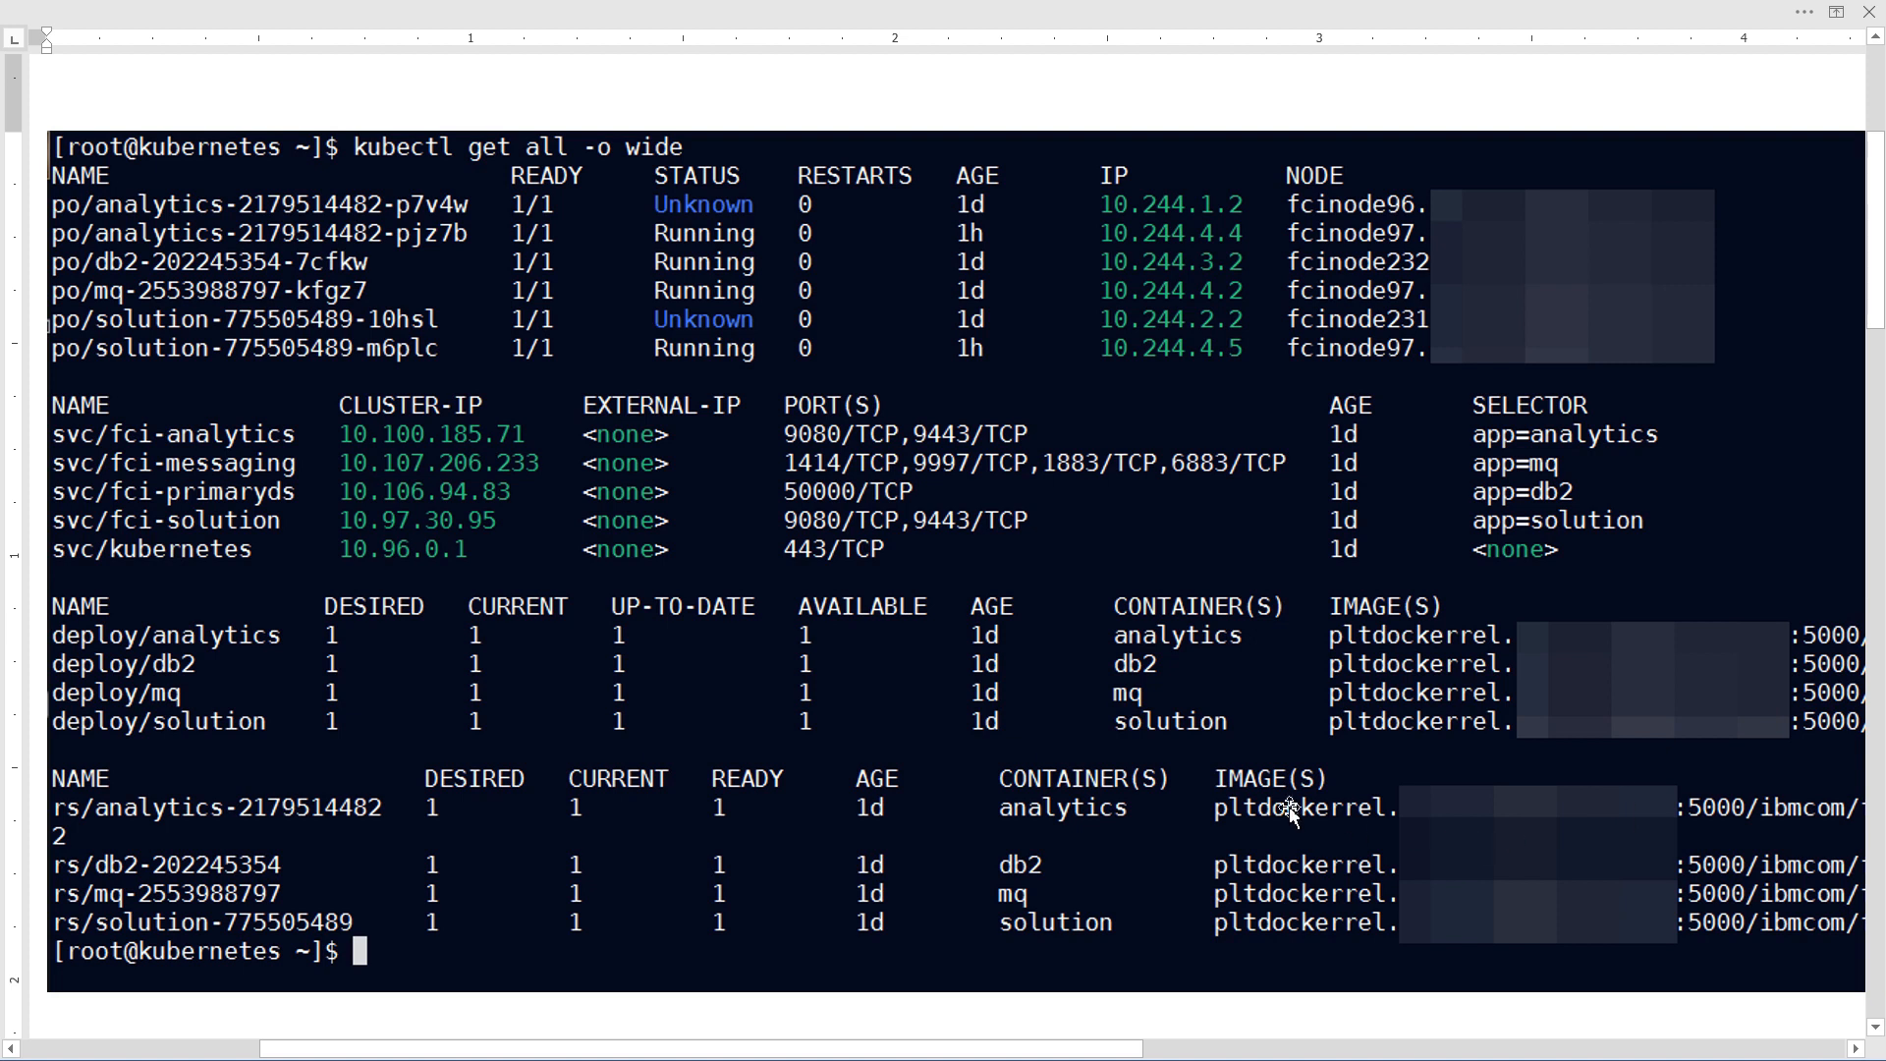
mouse_move(128, 864)
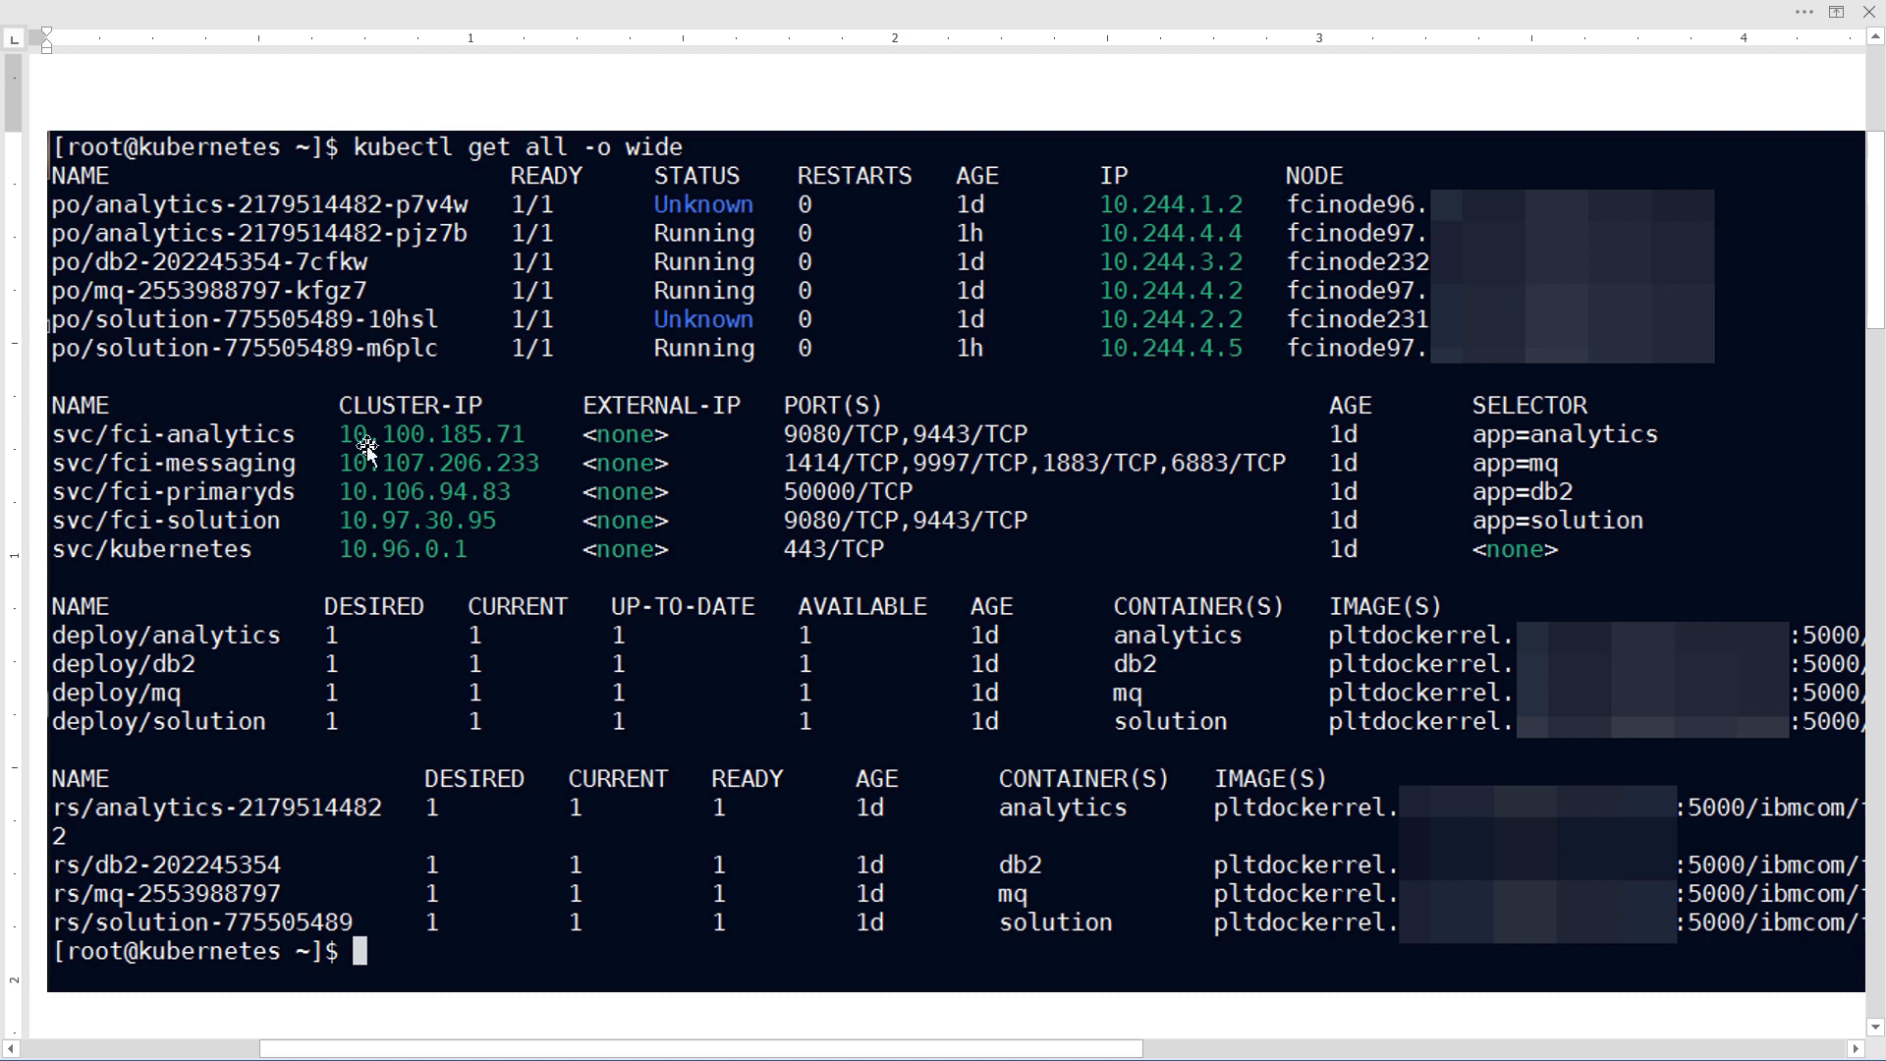
mouse_move(920, 497)
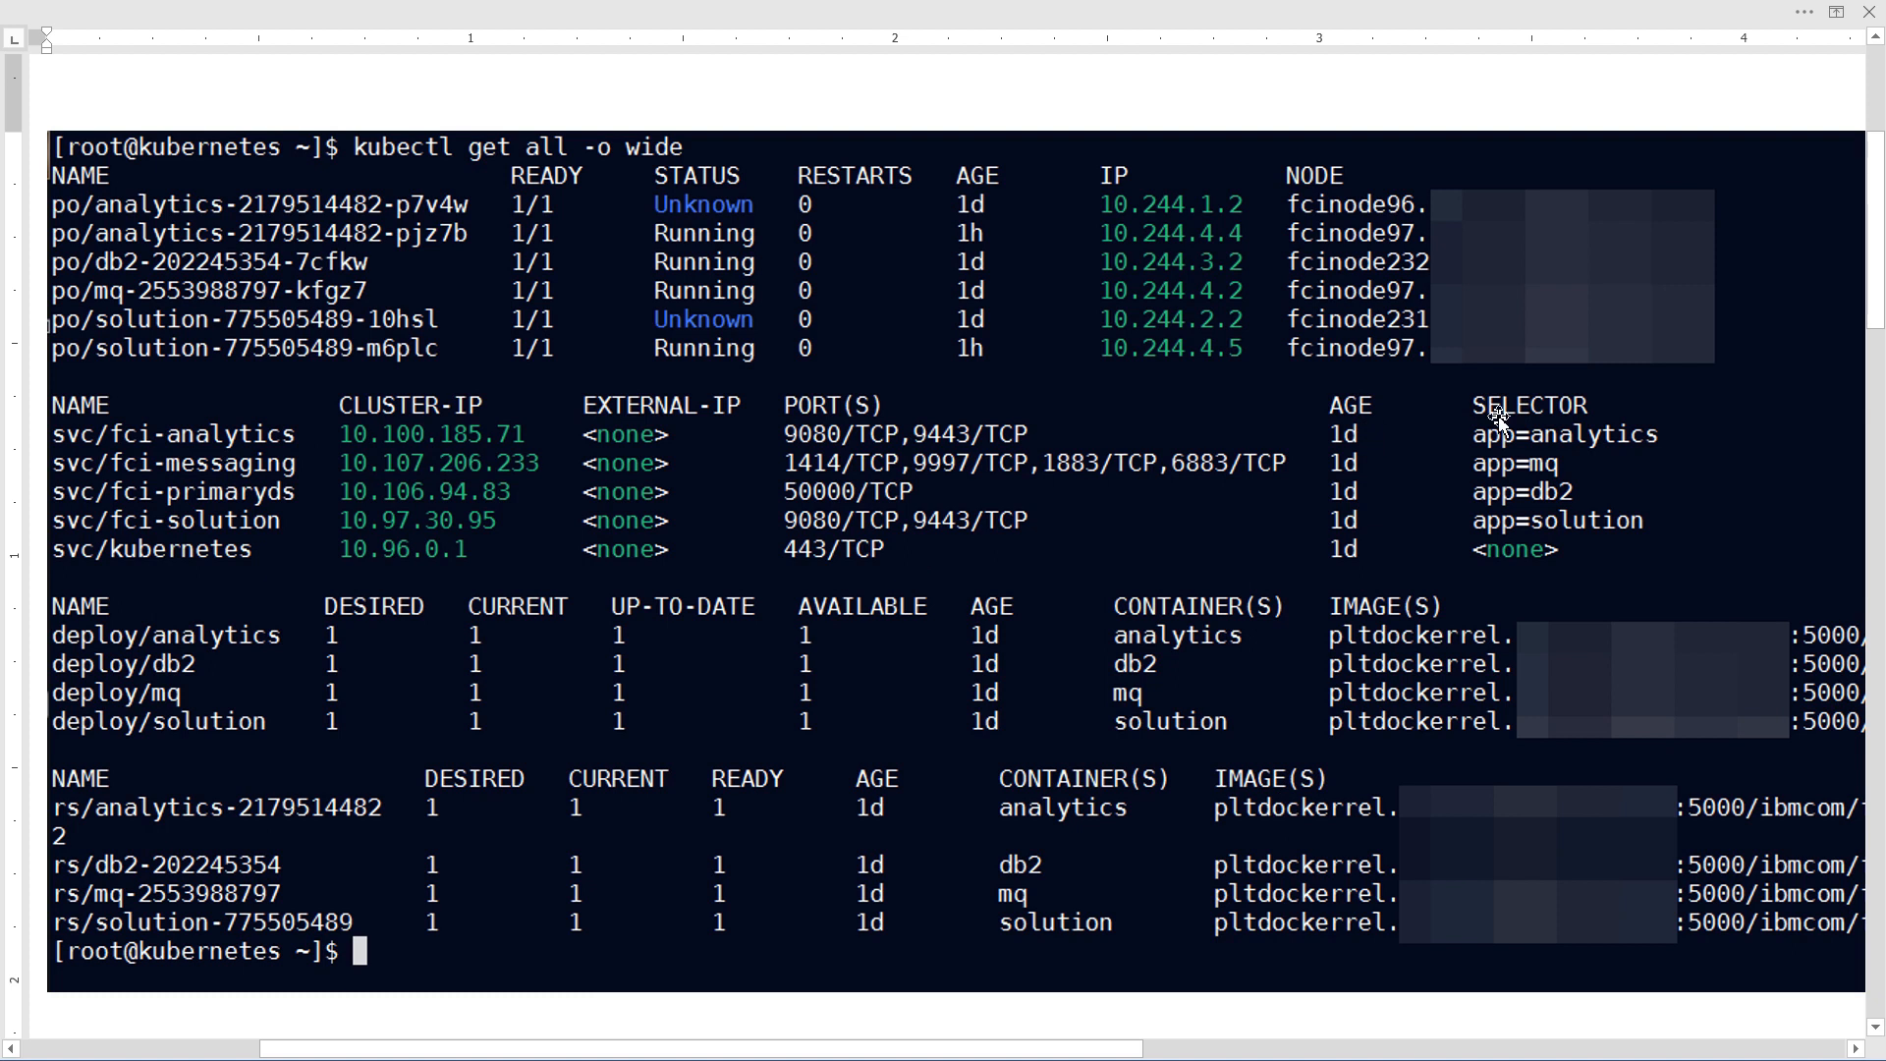
mouse_move(1628, 537)
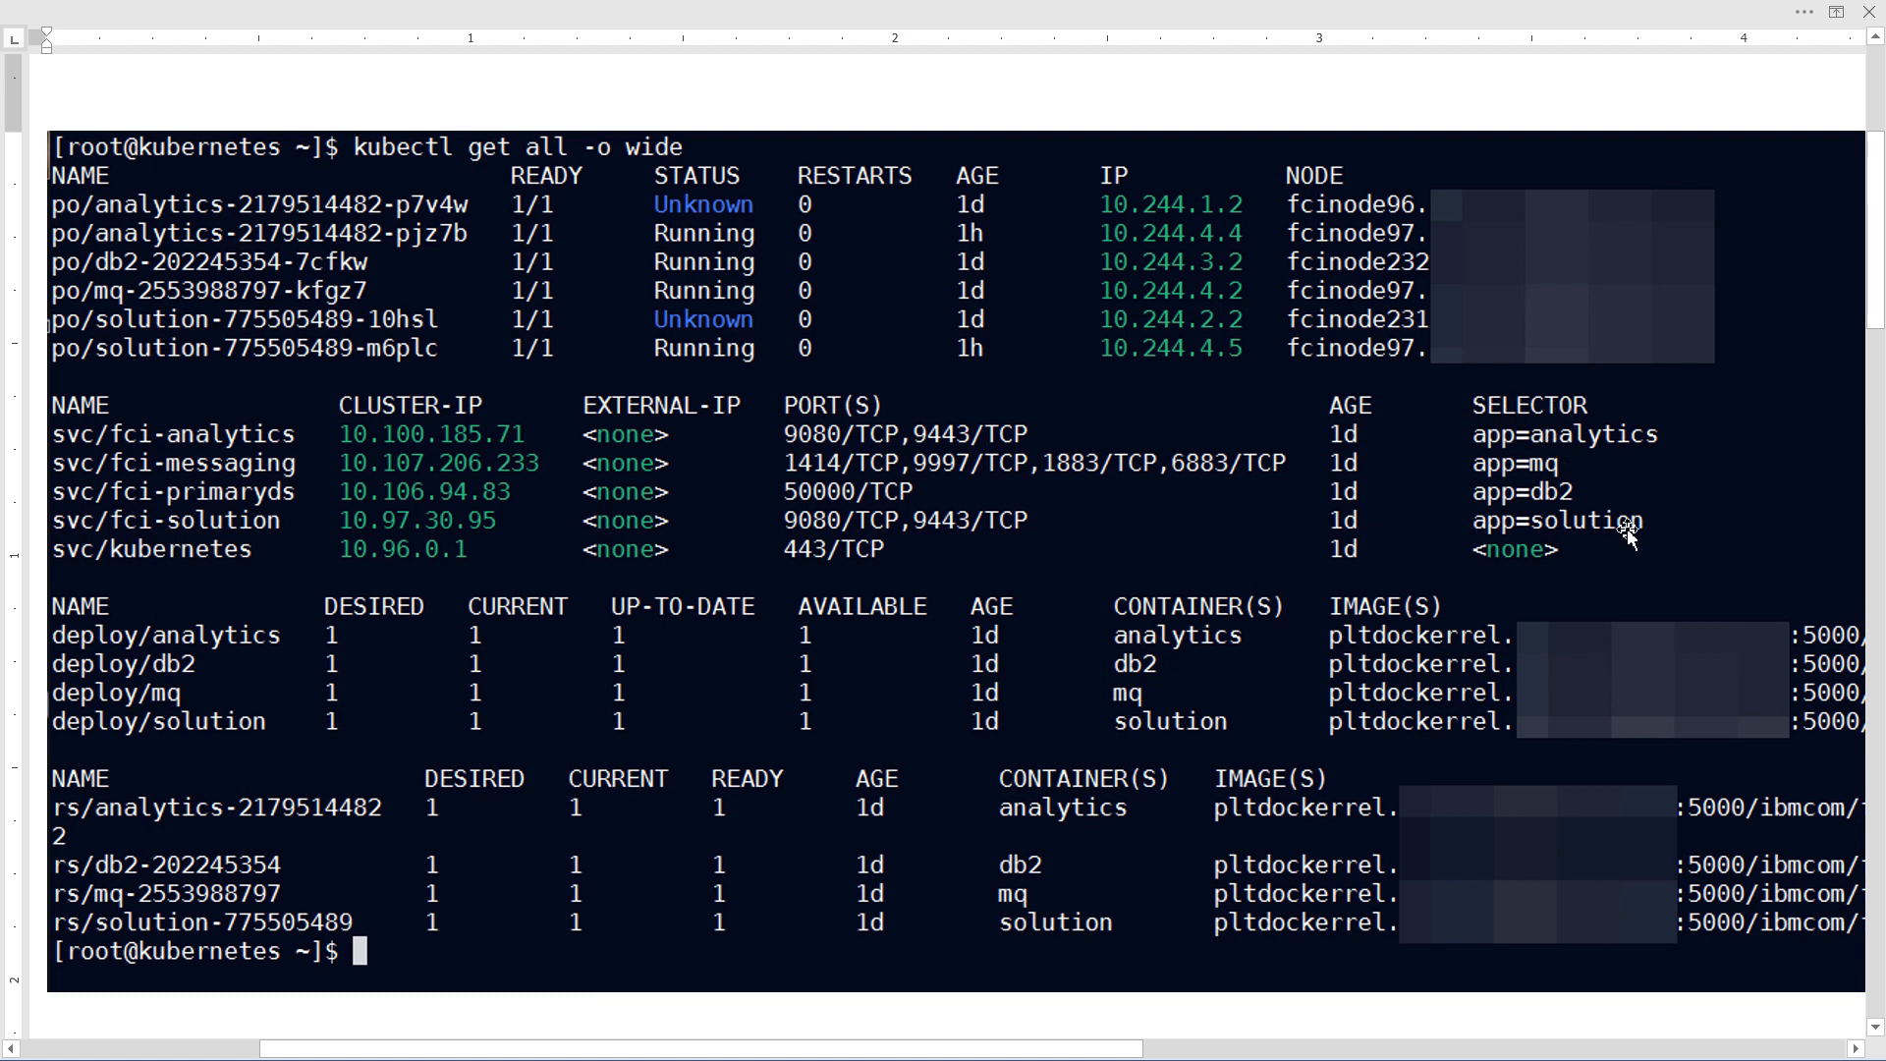
mouse_move(1672, 612)
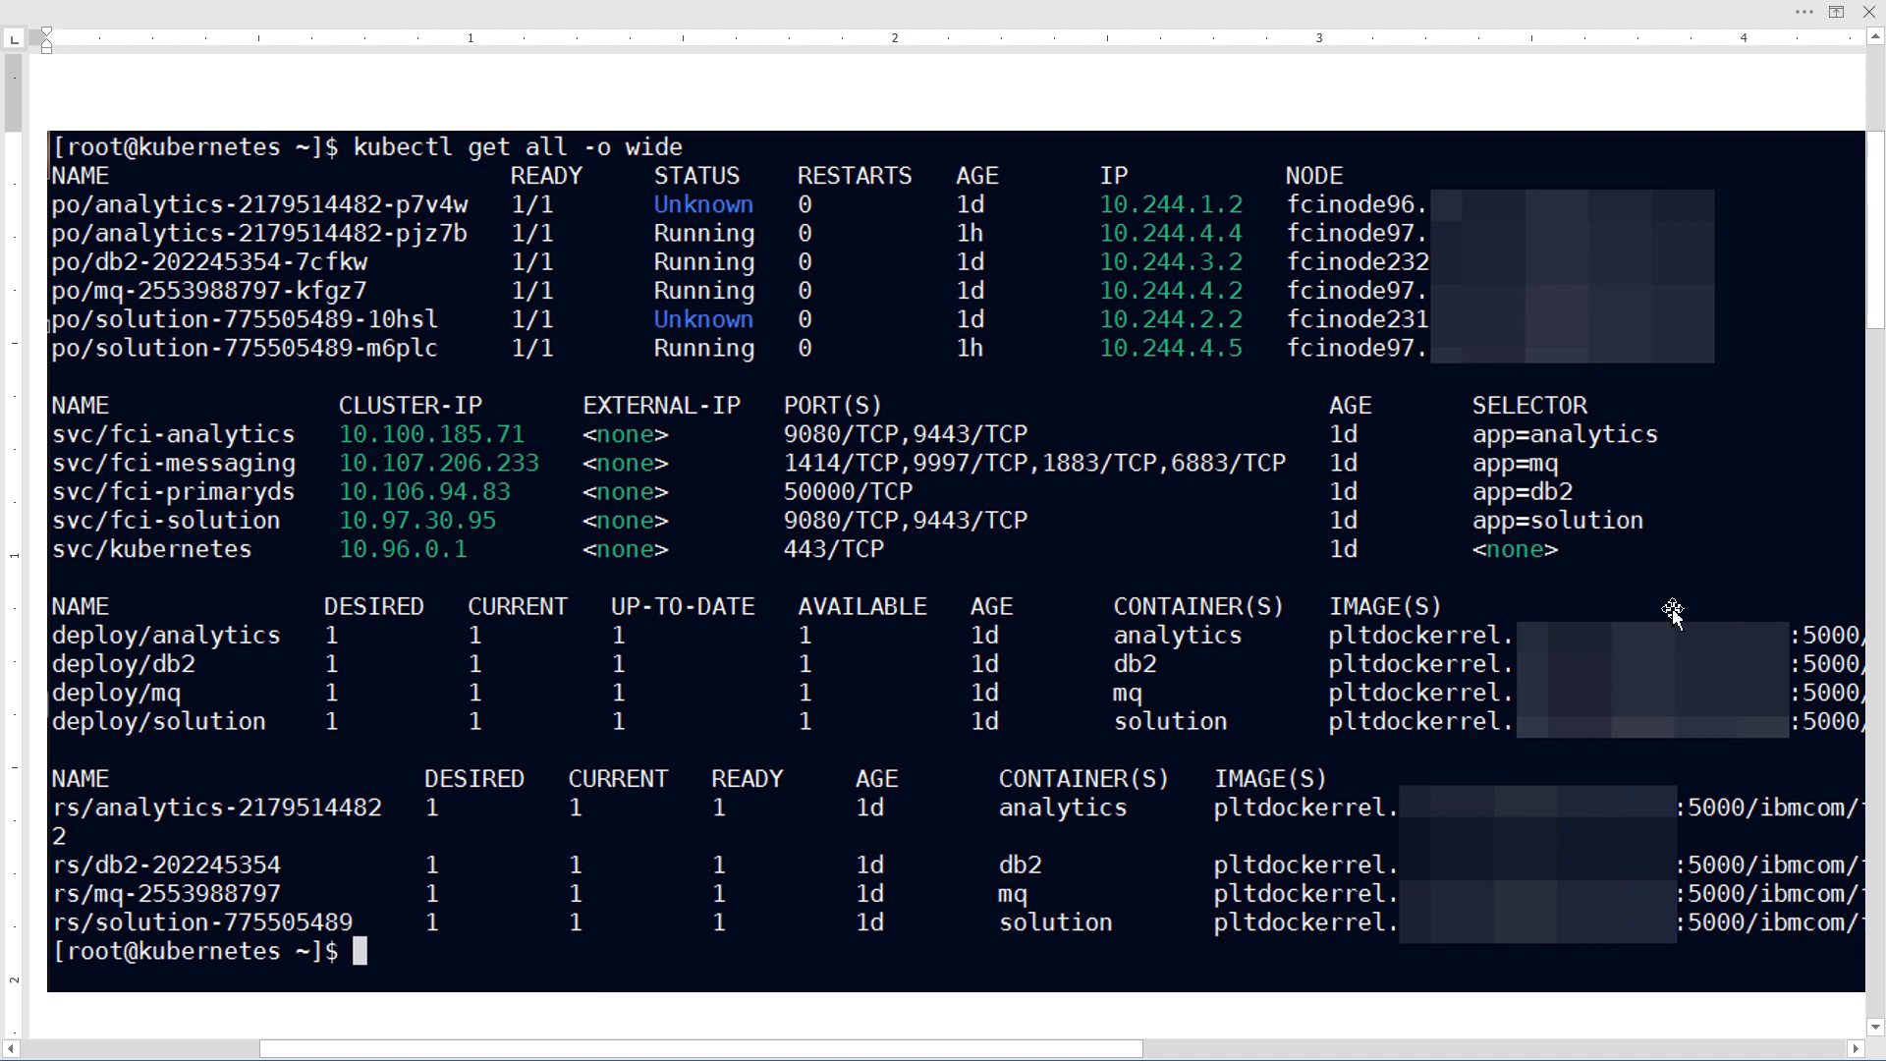
mouse_move(282, 670)
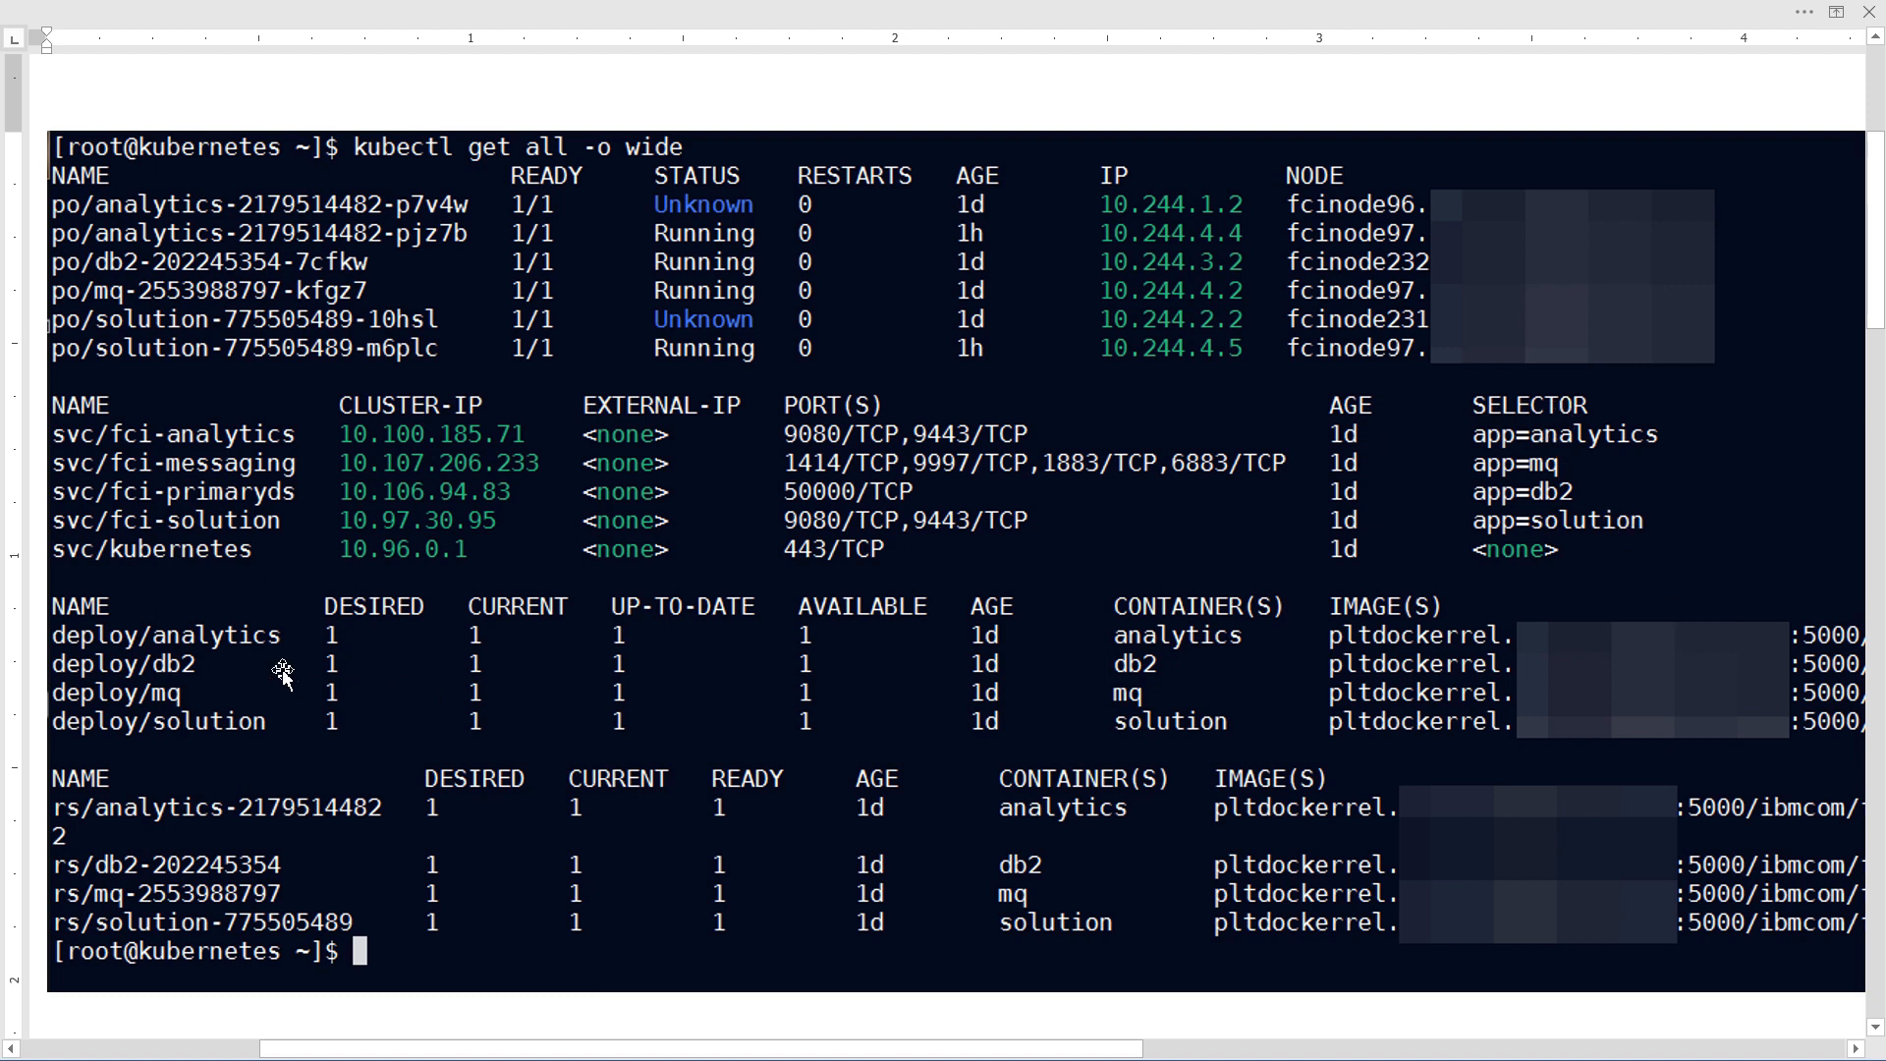
mouse_move(246, 712)
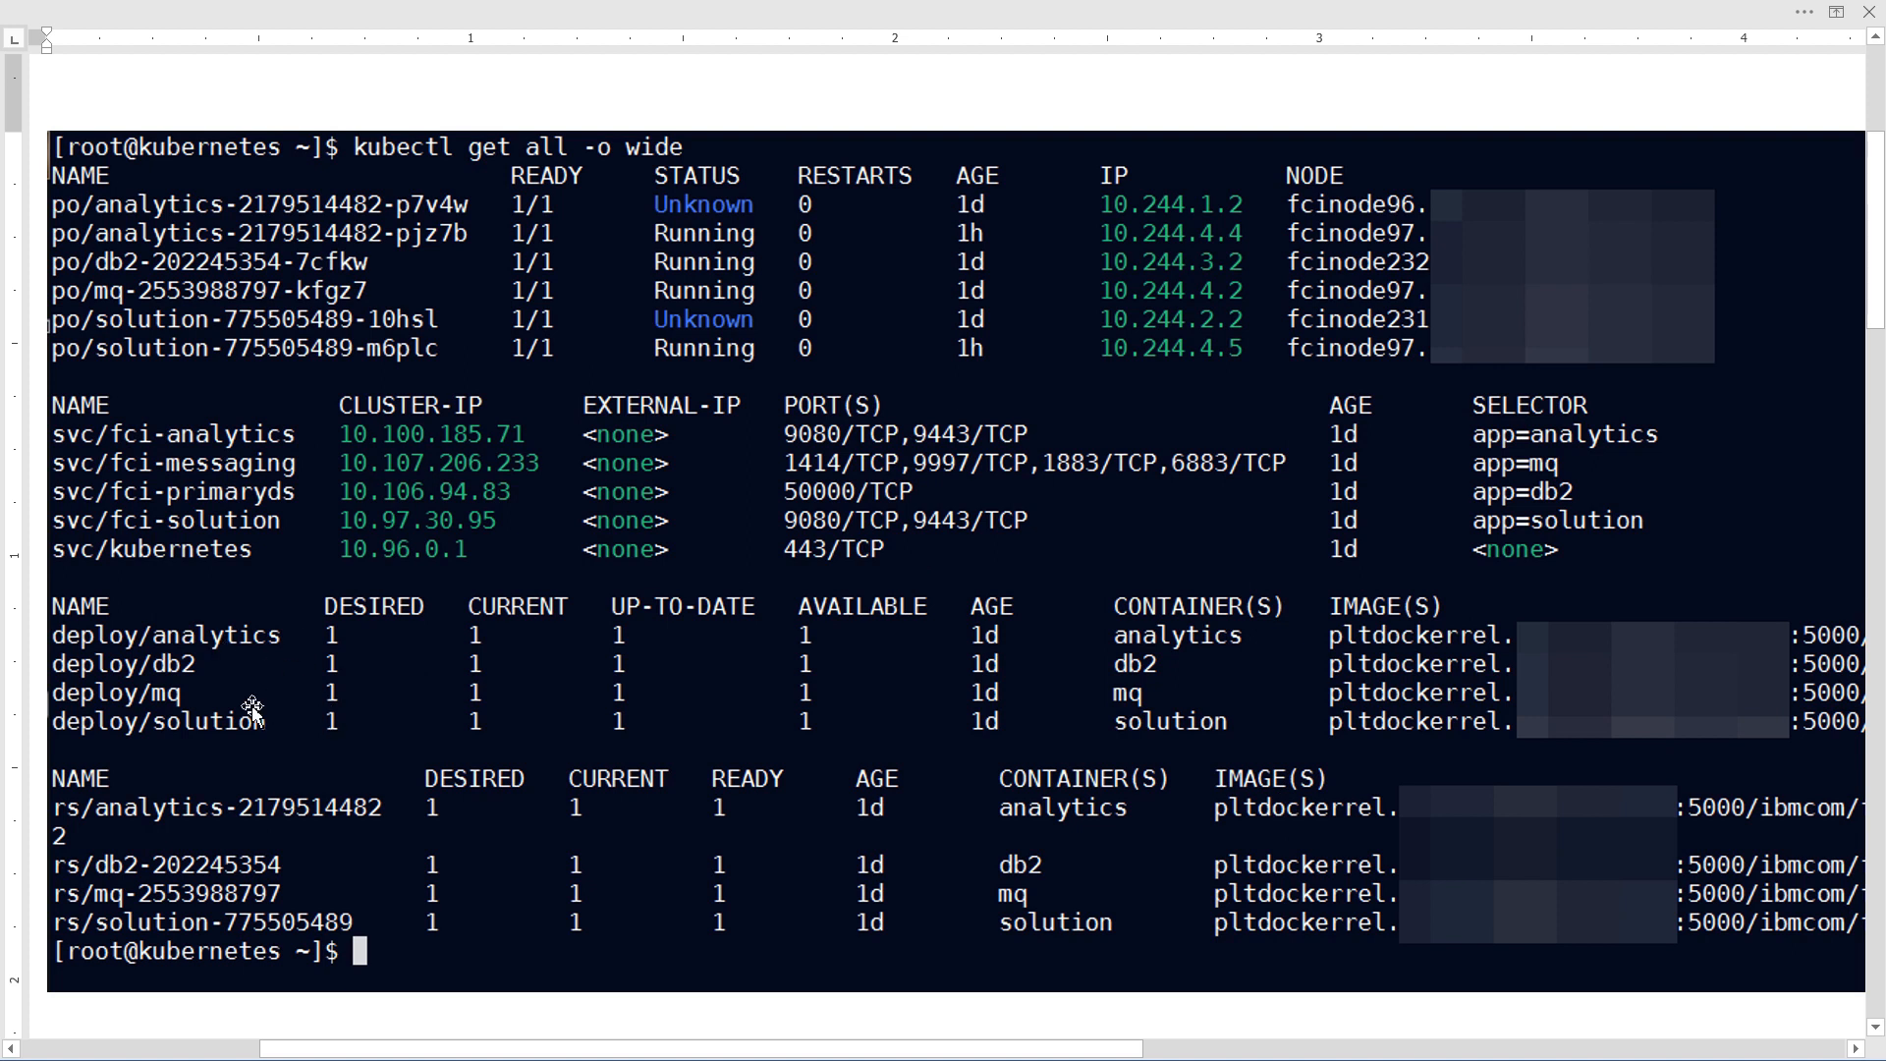
mouse_move(258, 708)
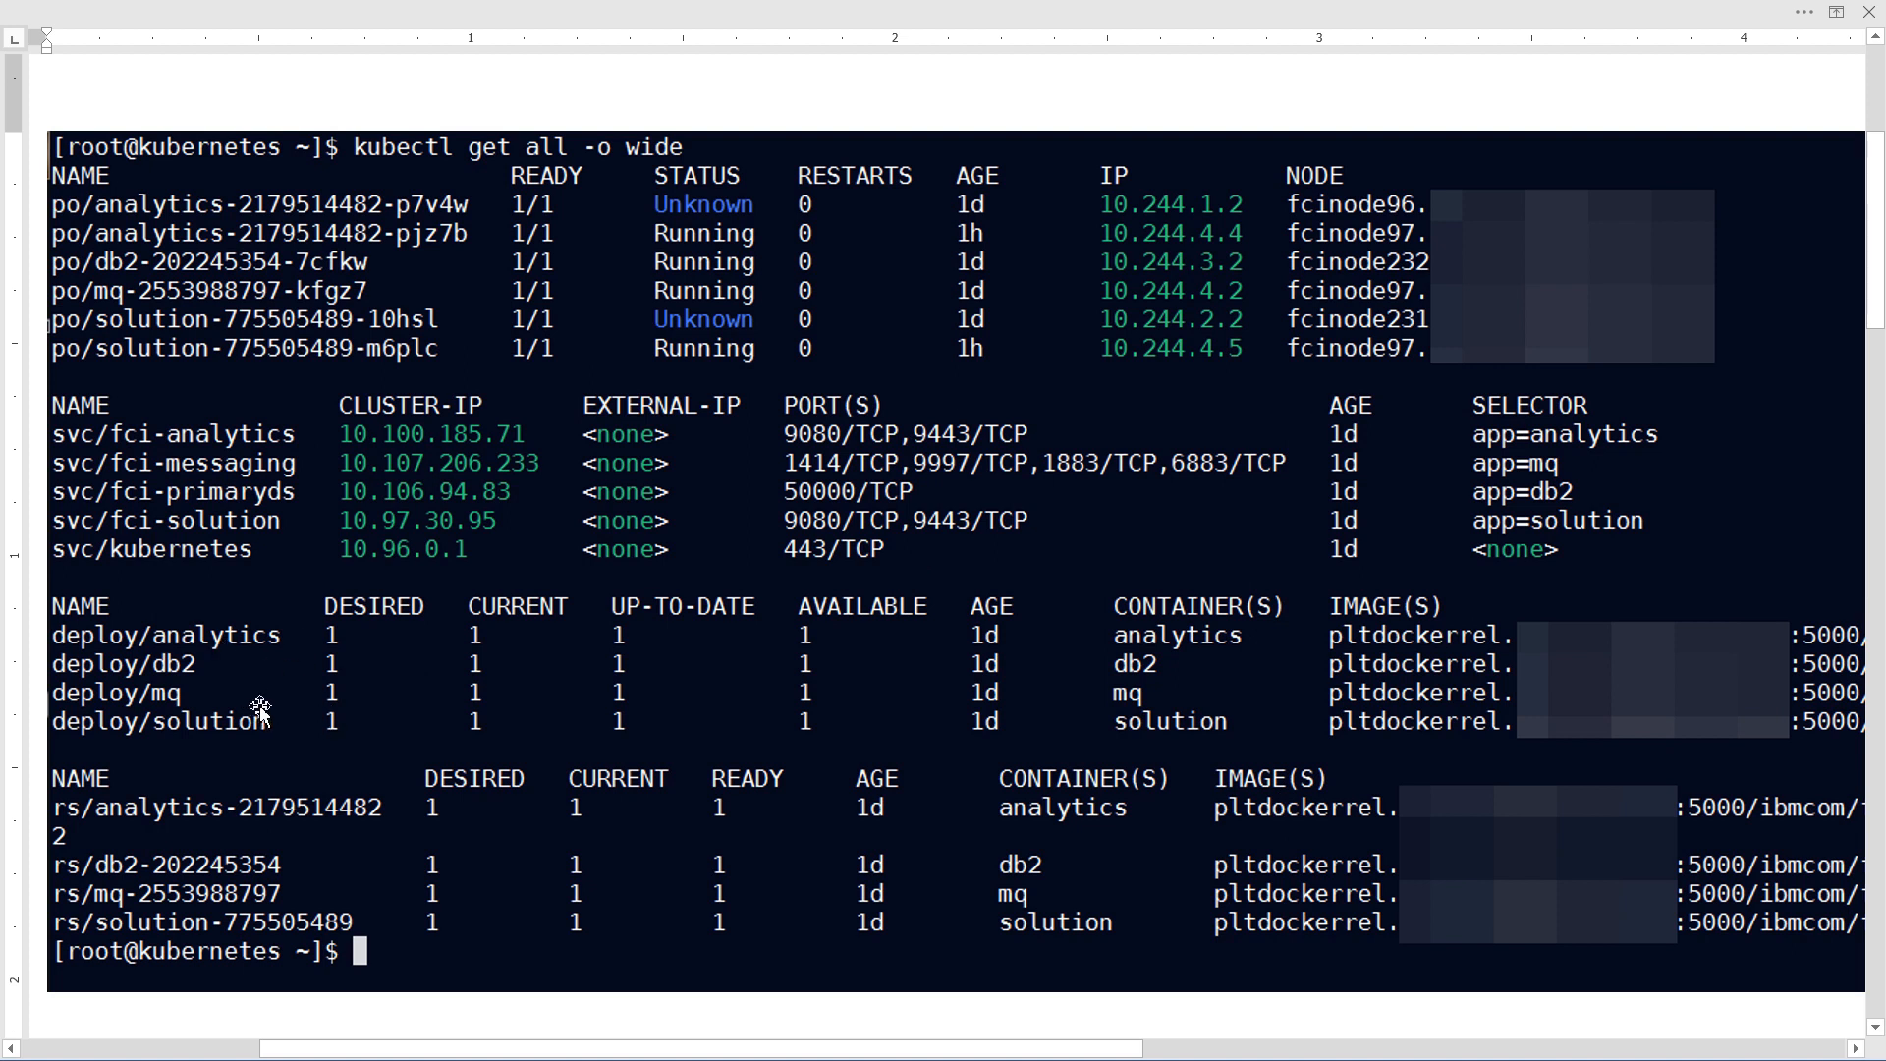
mouse_move(1351, 564)
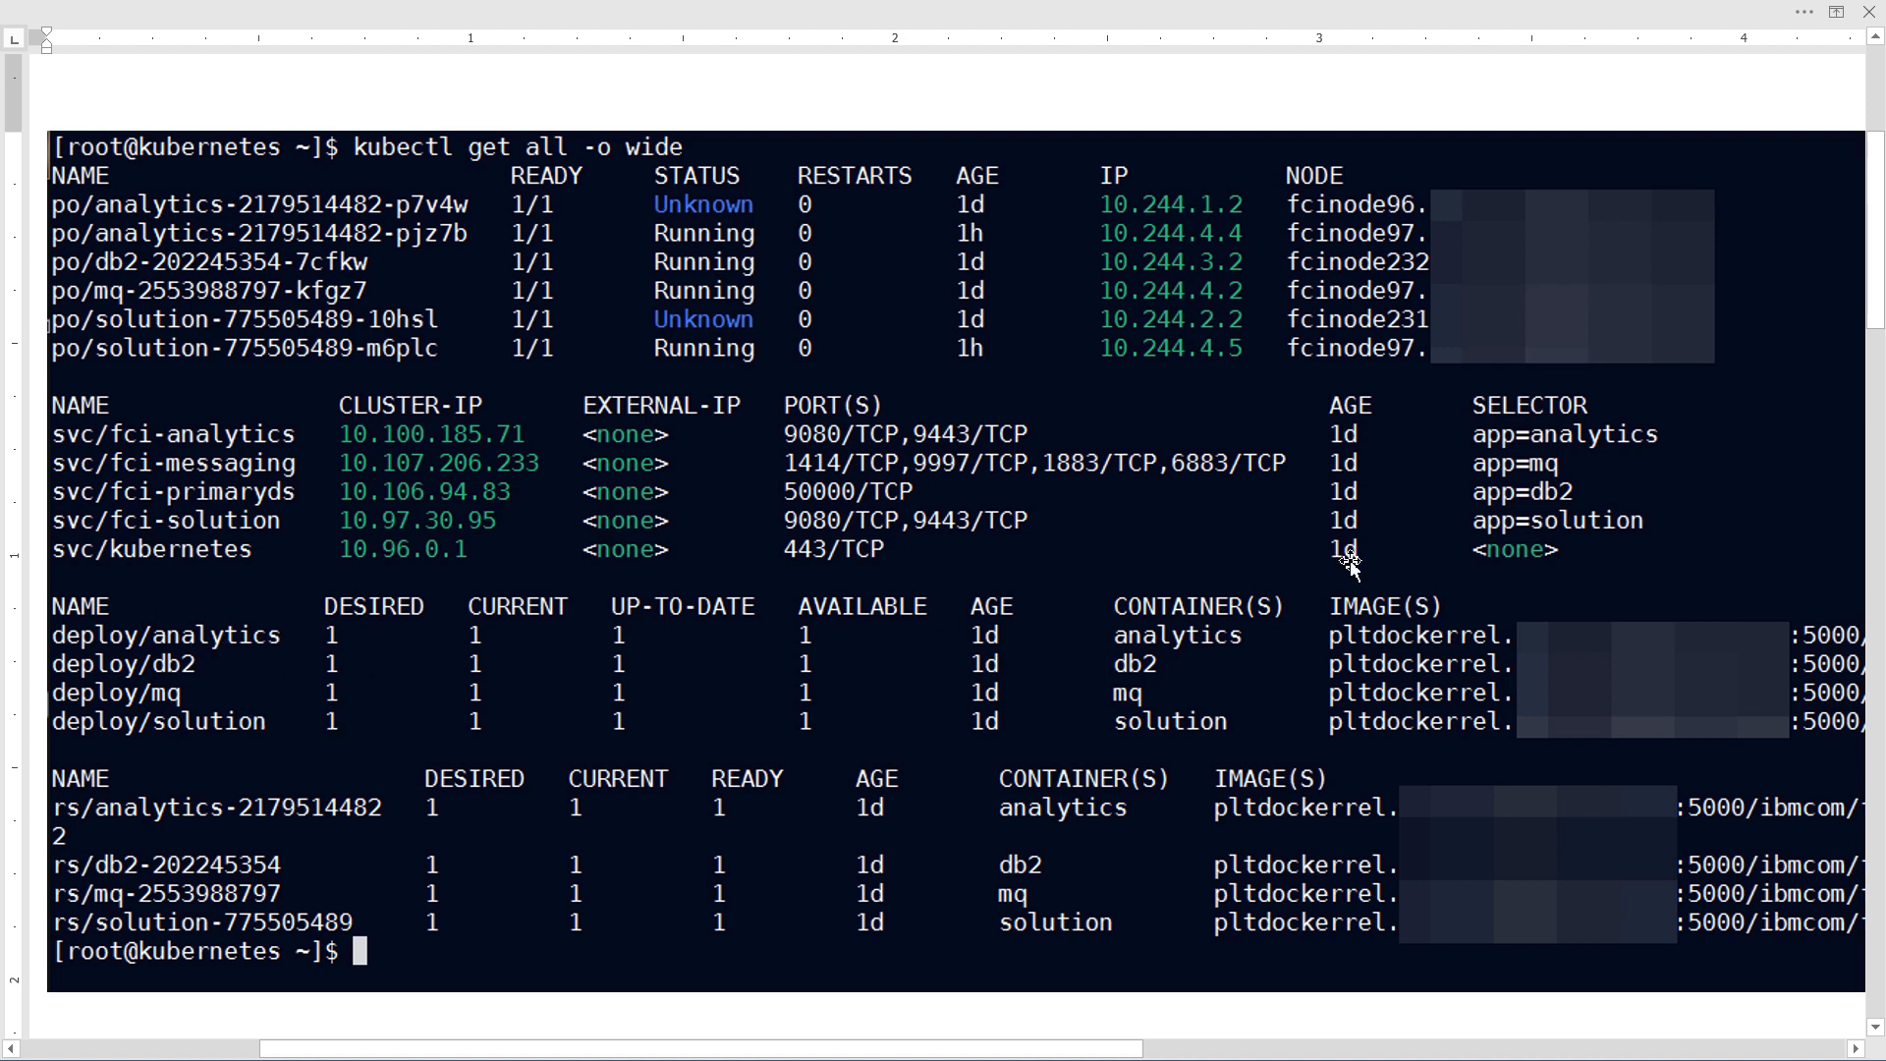
mouse_move(260, 666)
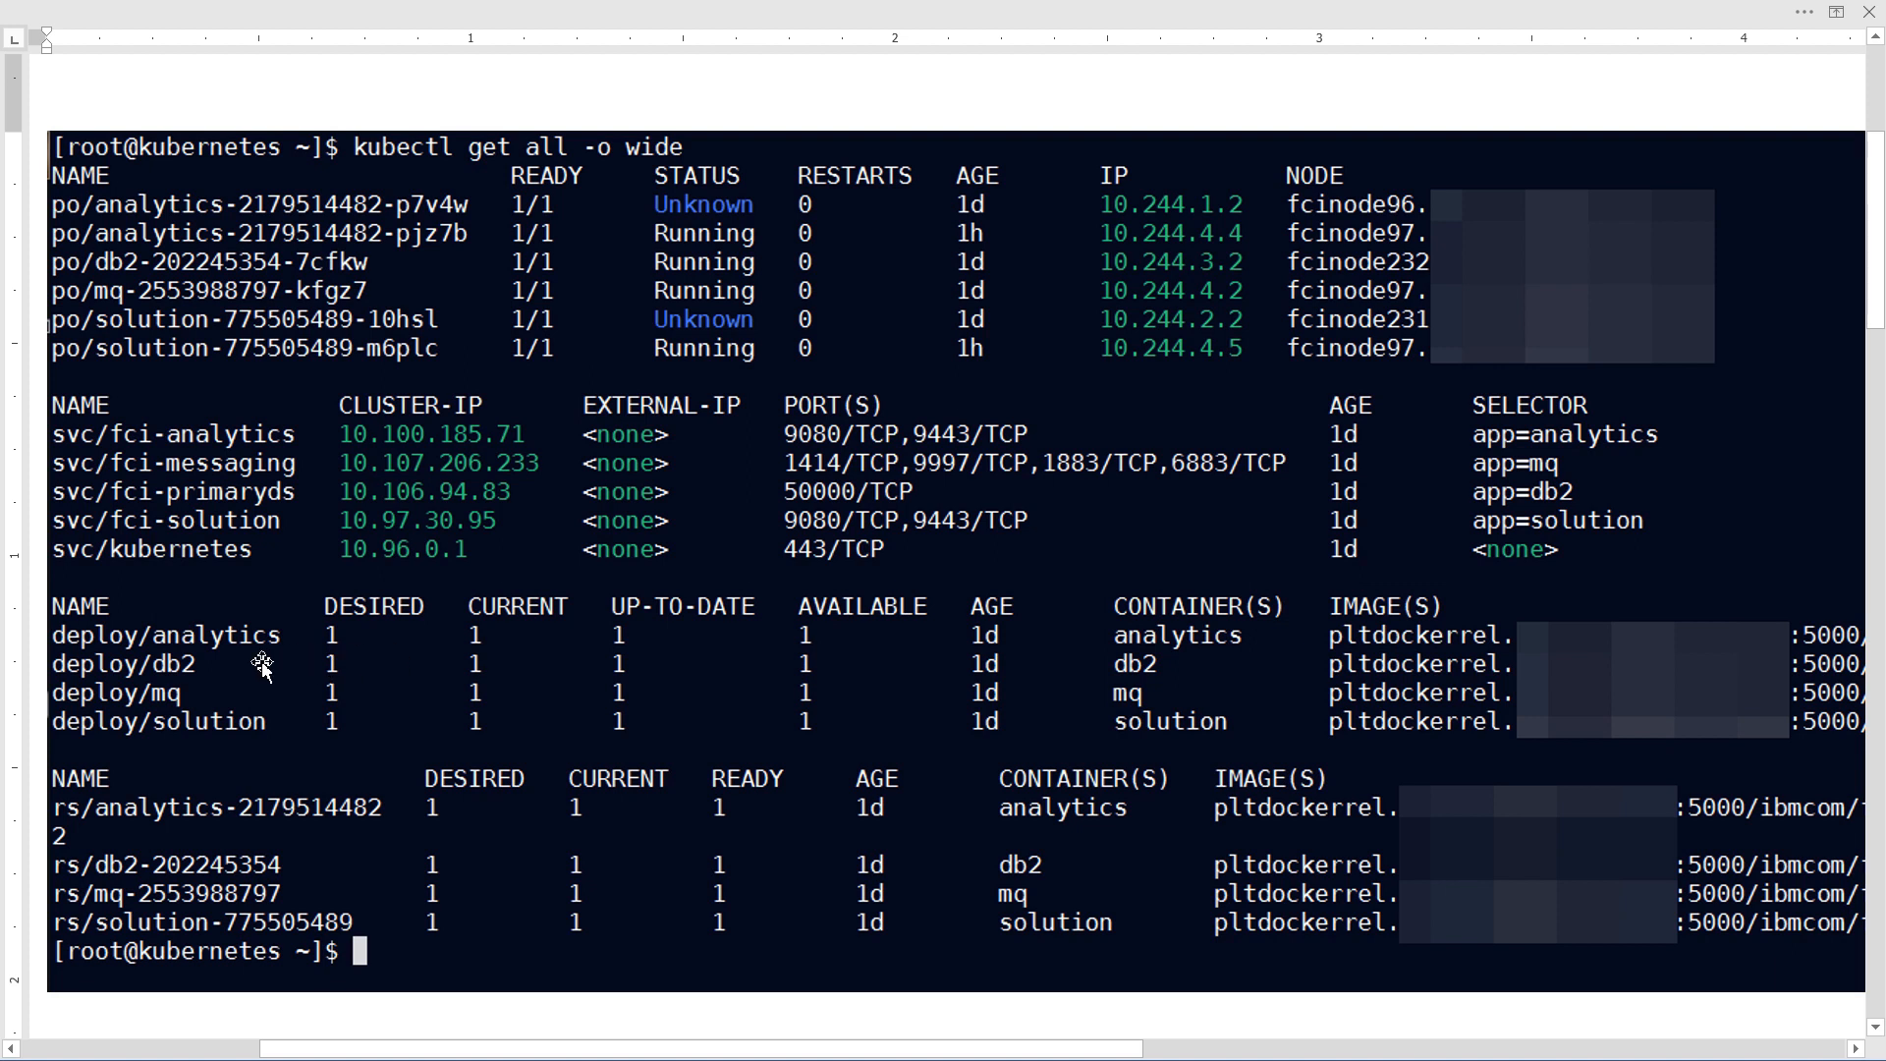
mouse_move(228, 443)
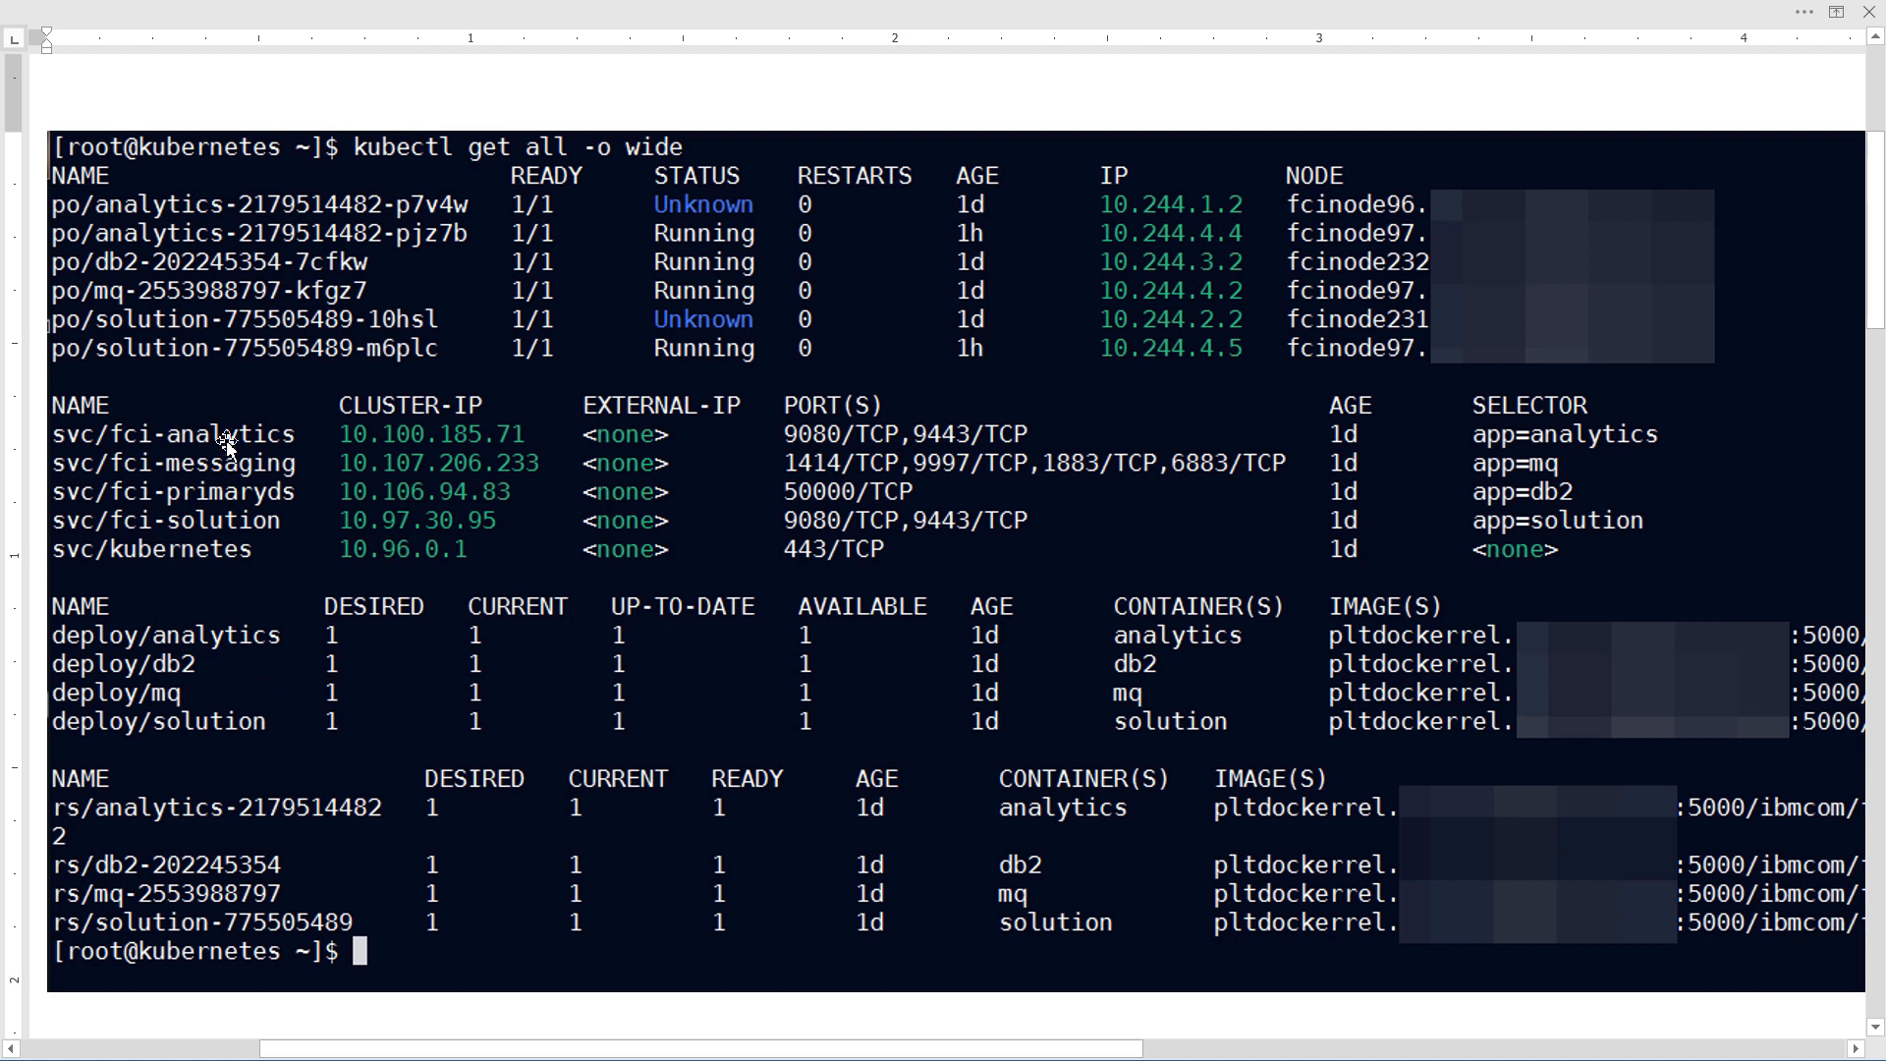
mouse_move(1465, 467)
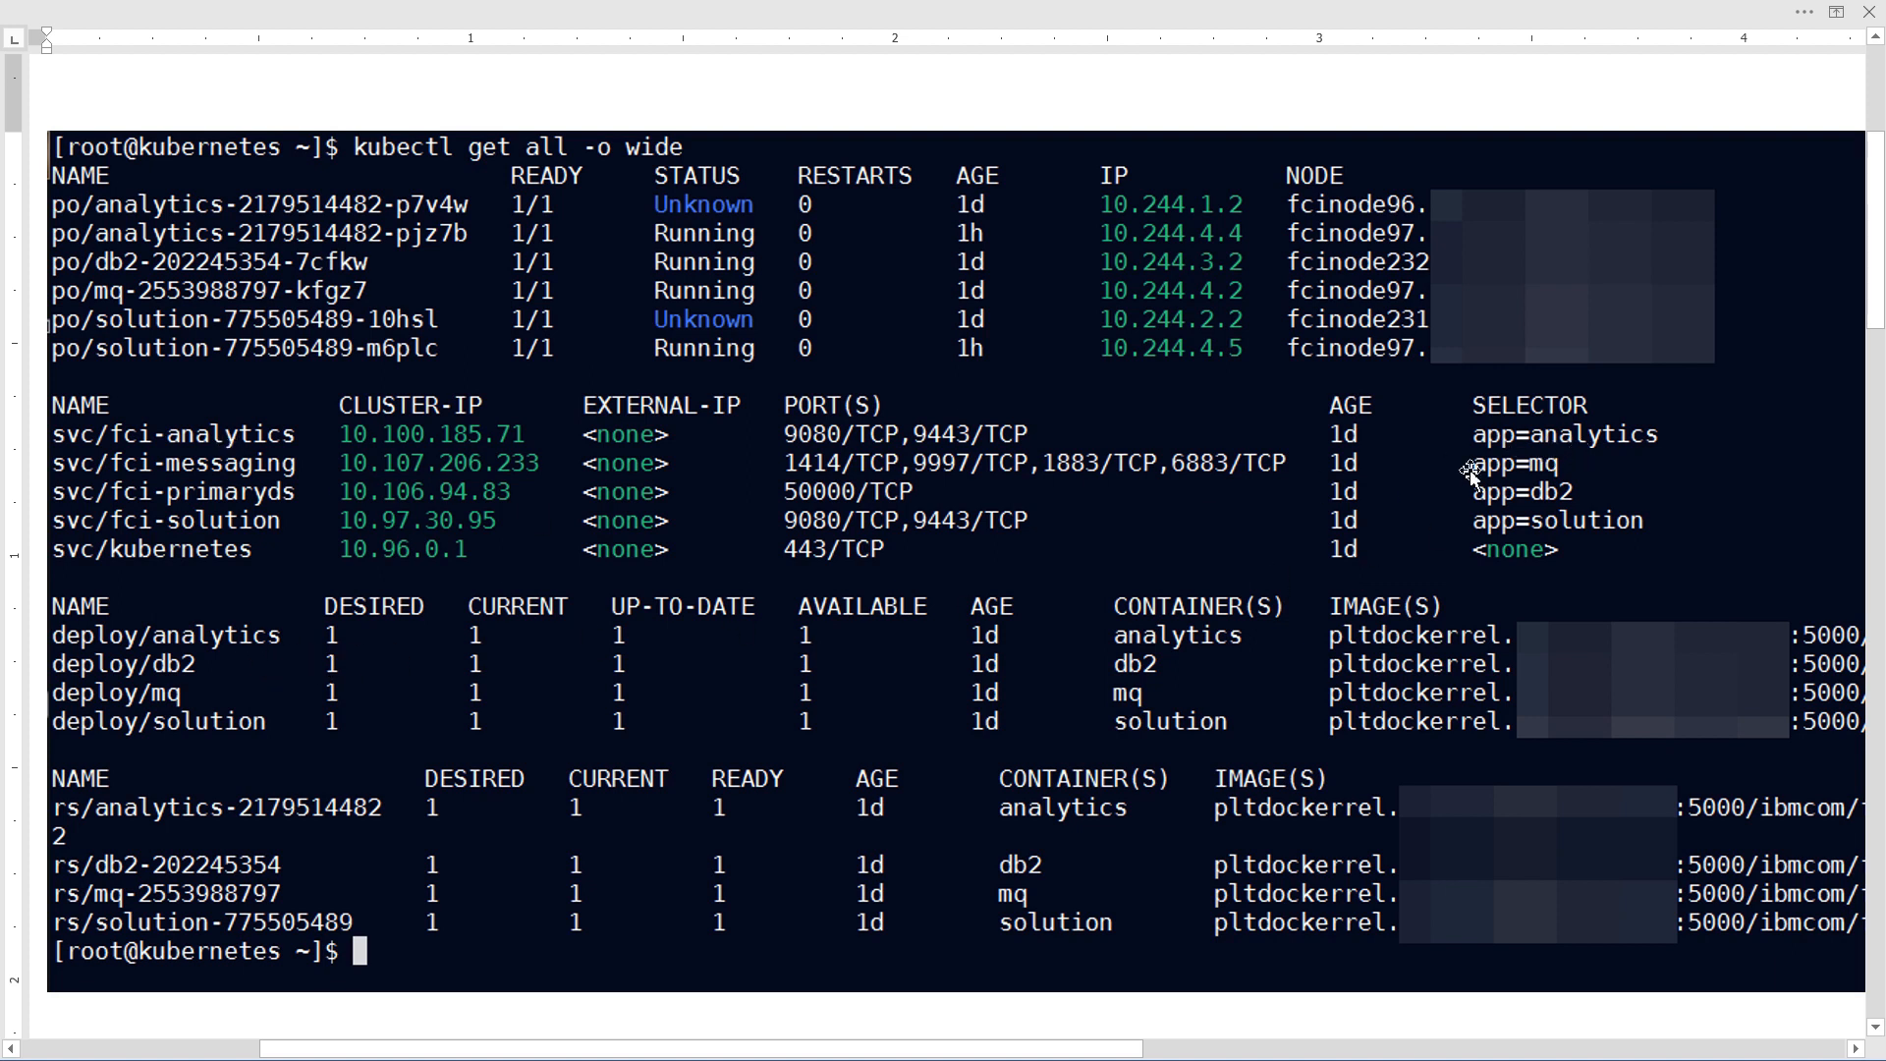
mouse_move(197, 641)
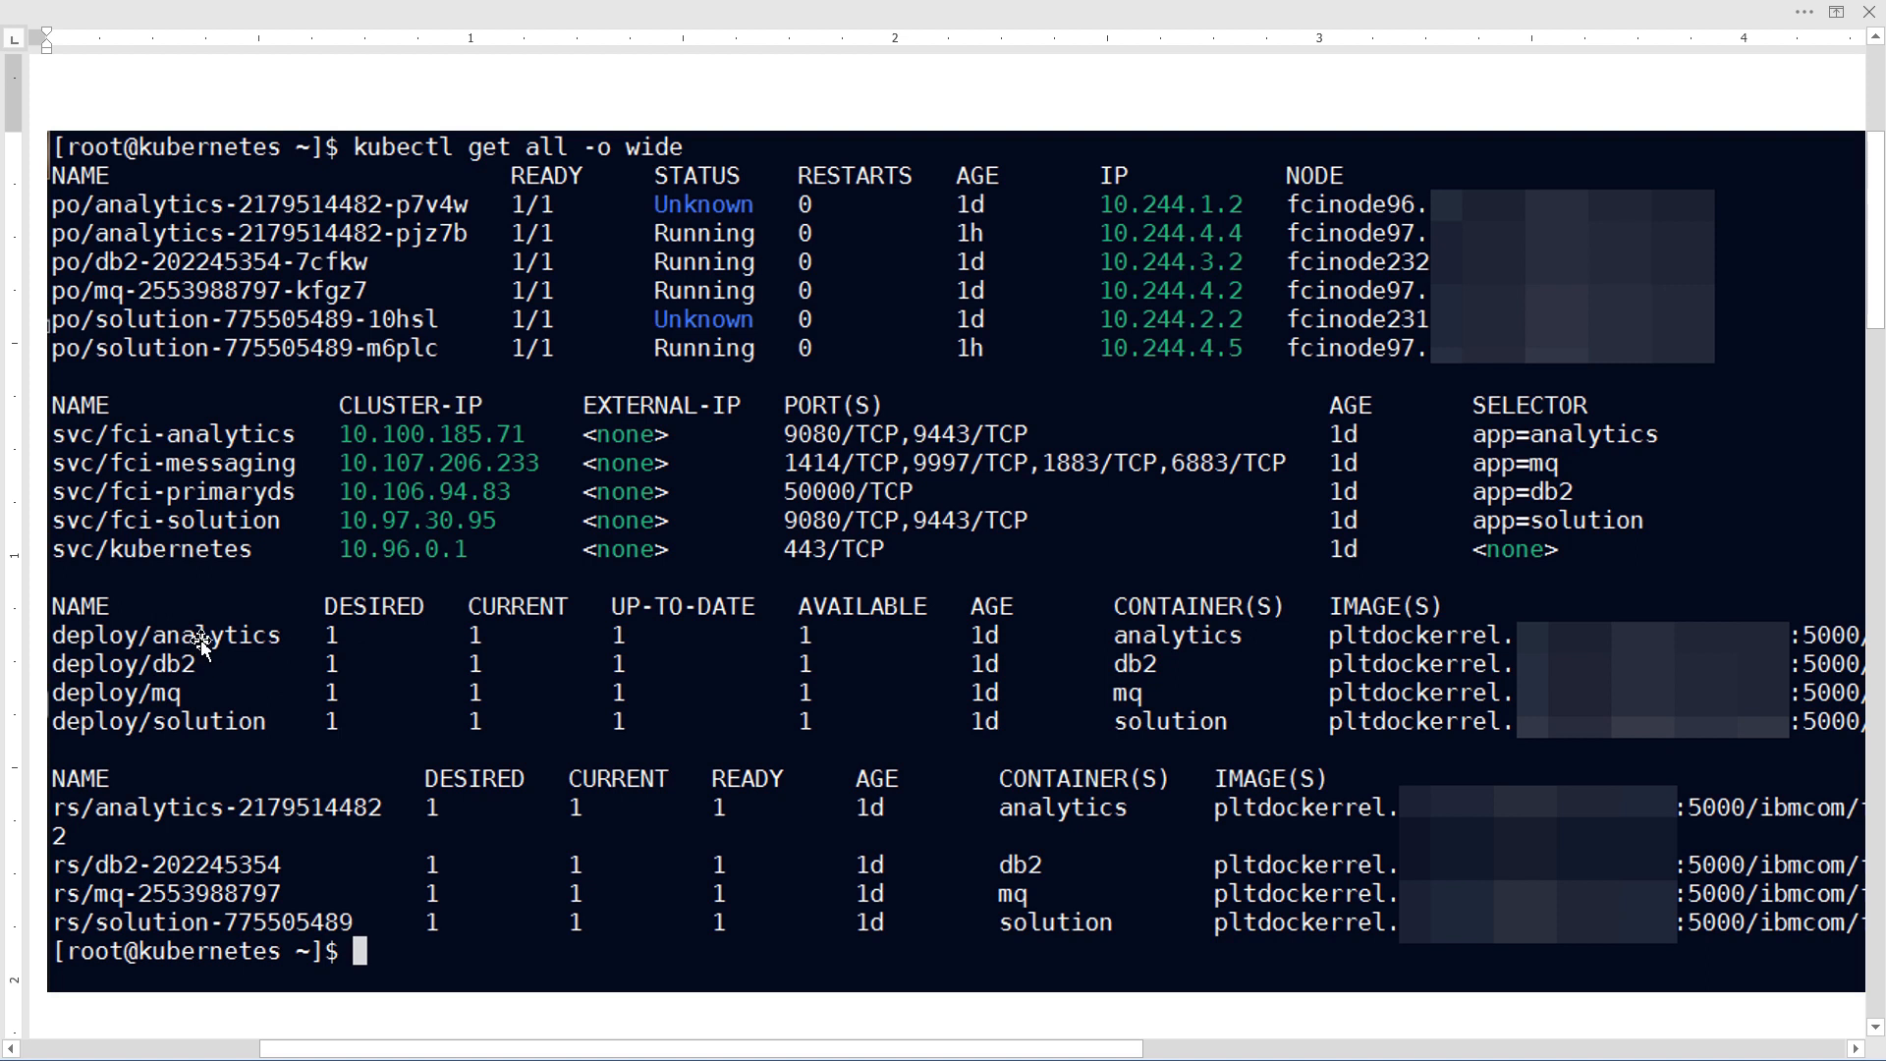
mouse_move(1622, 461)
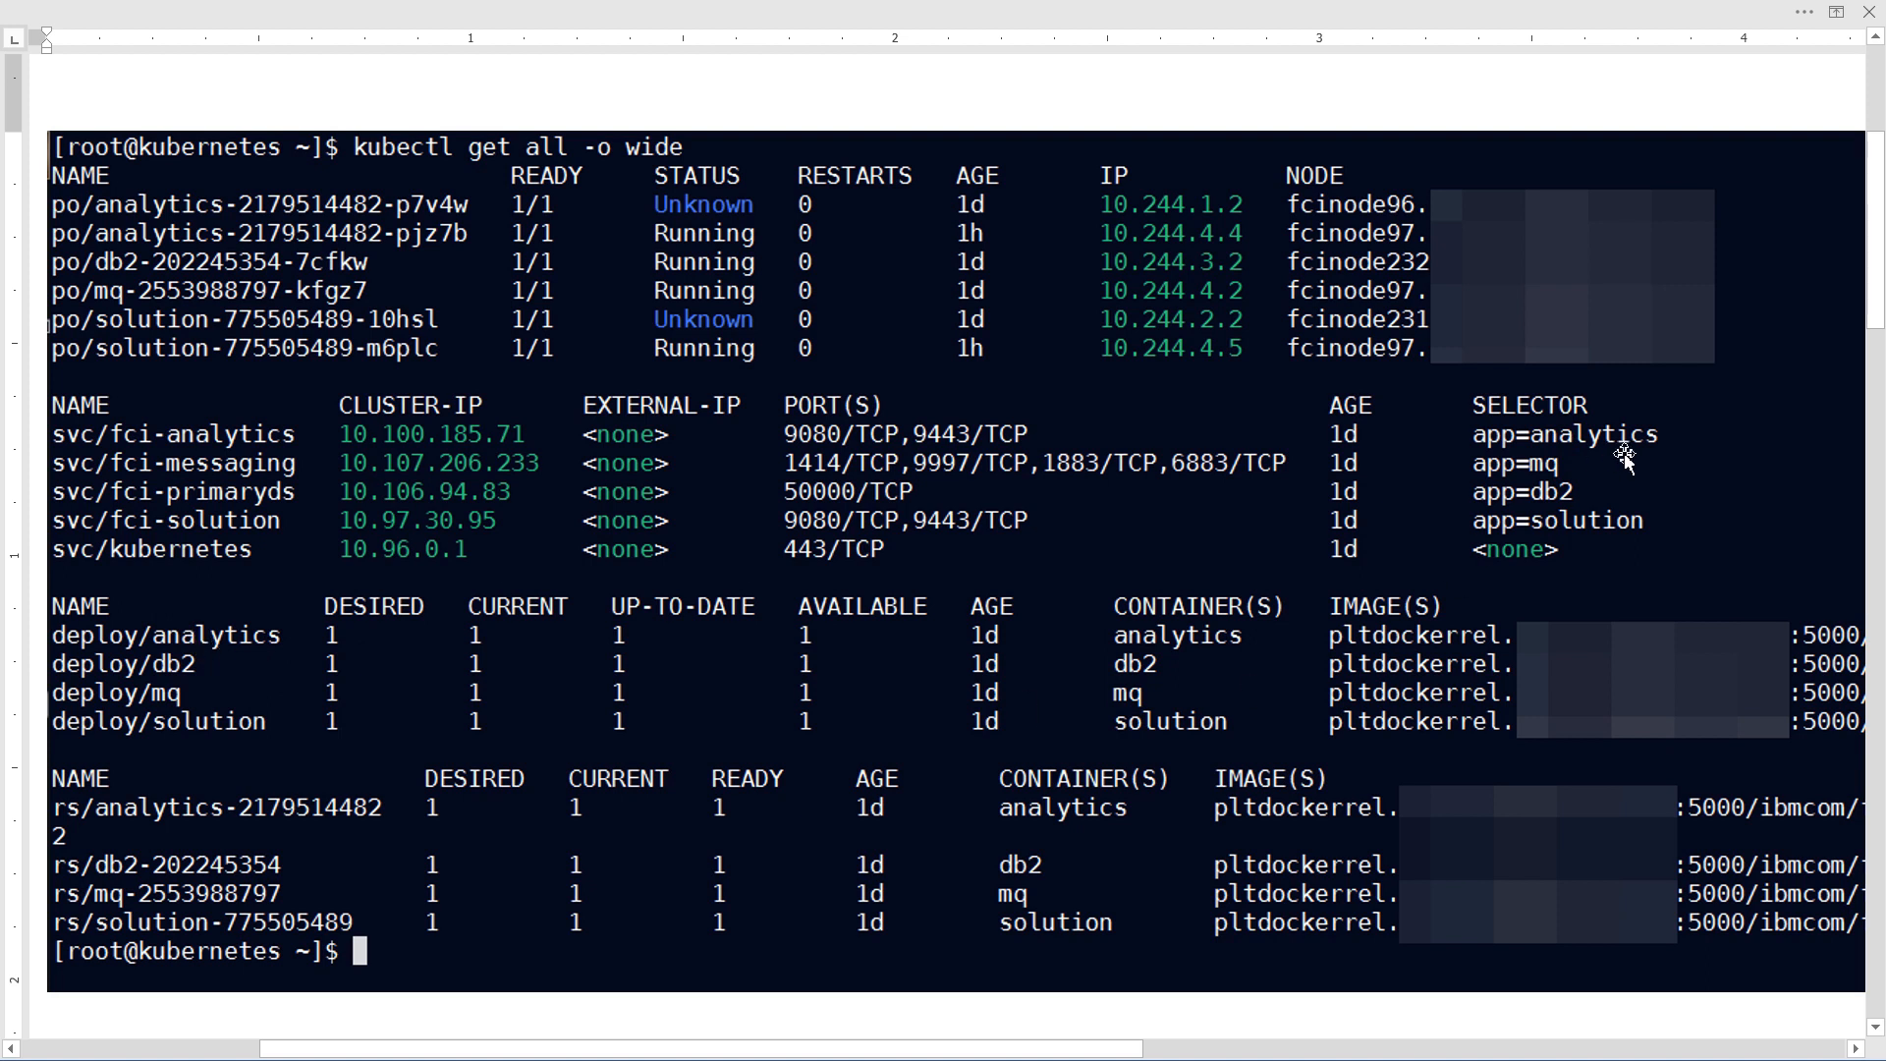
mouse_move(278, 450)
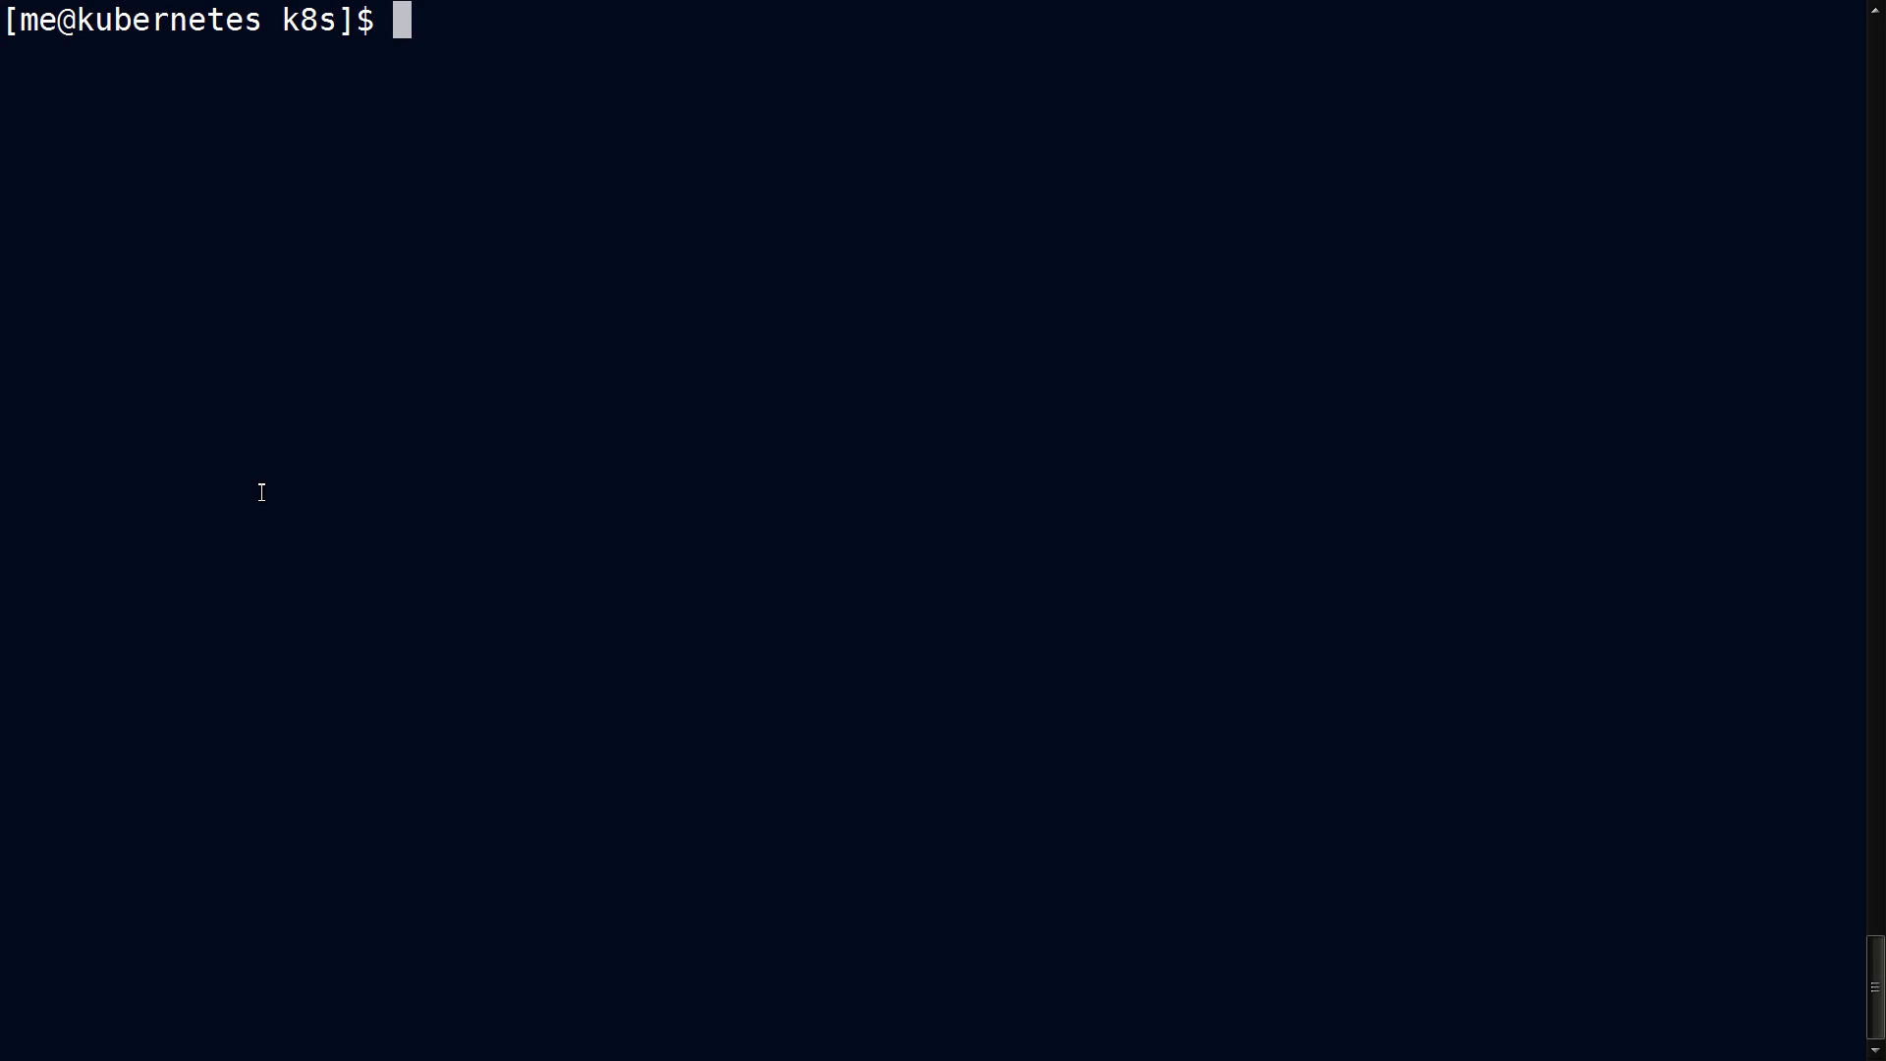
text(k get all)
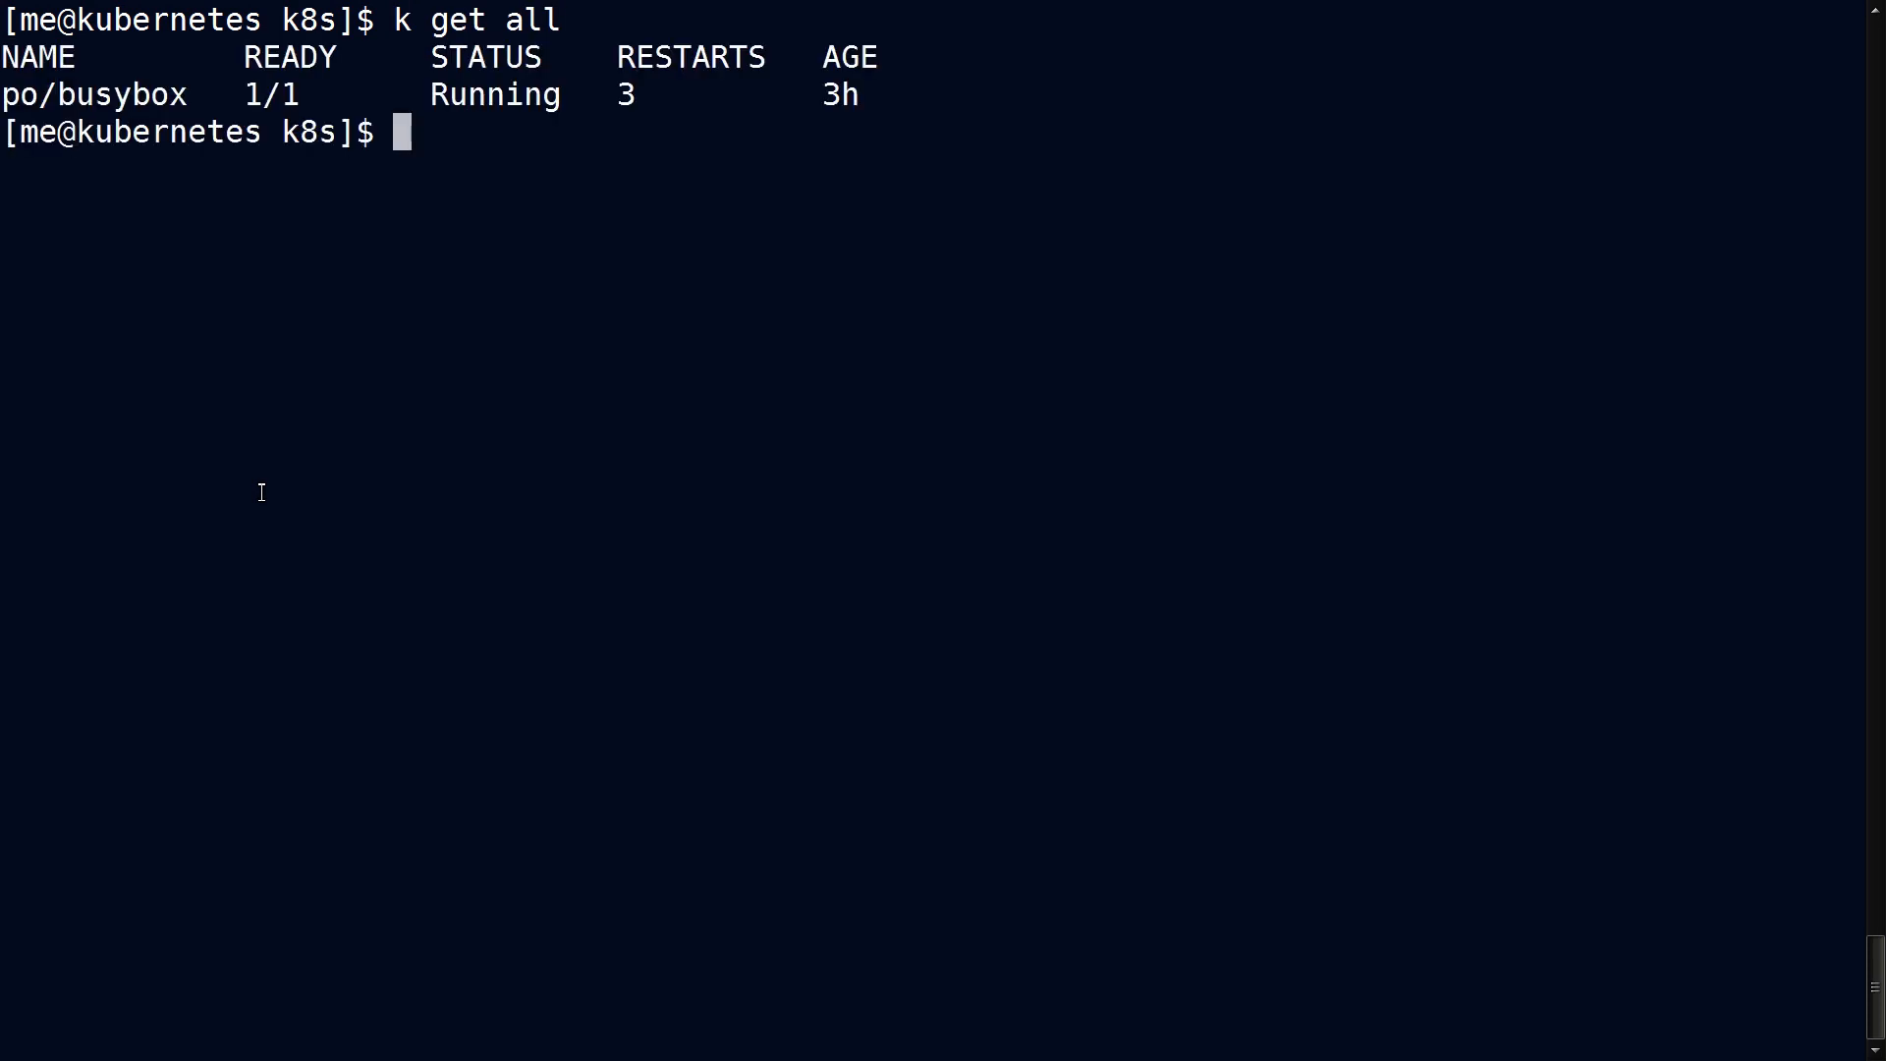
text(k get all --namespace=default)
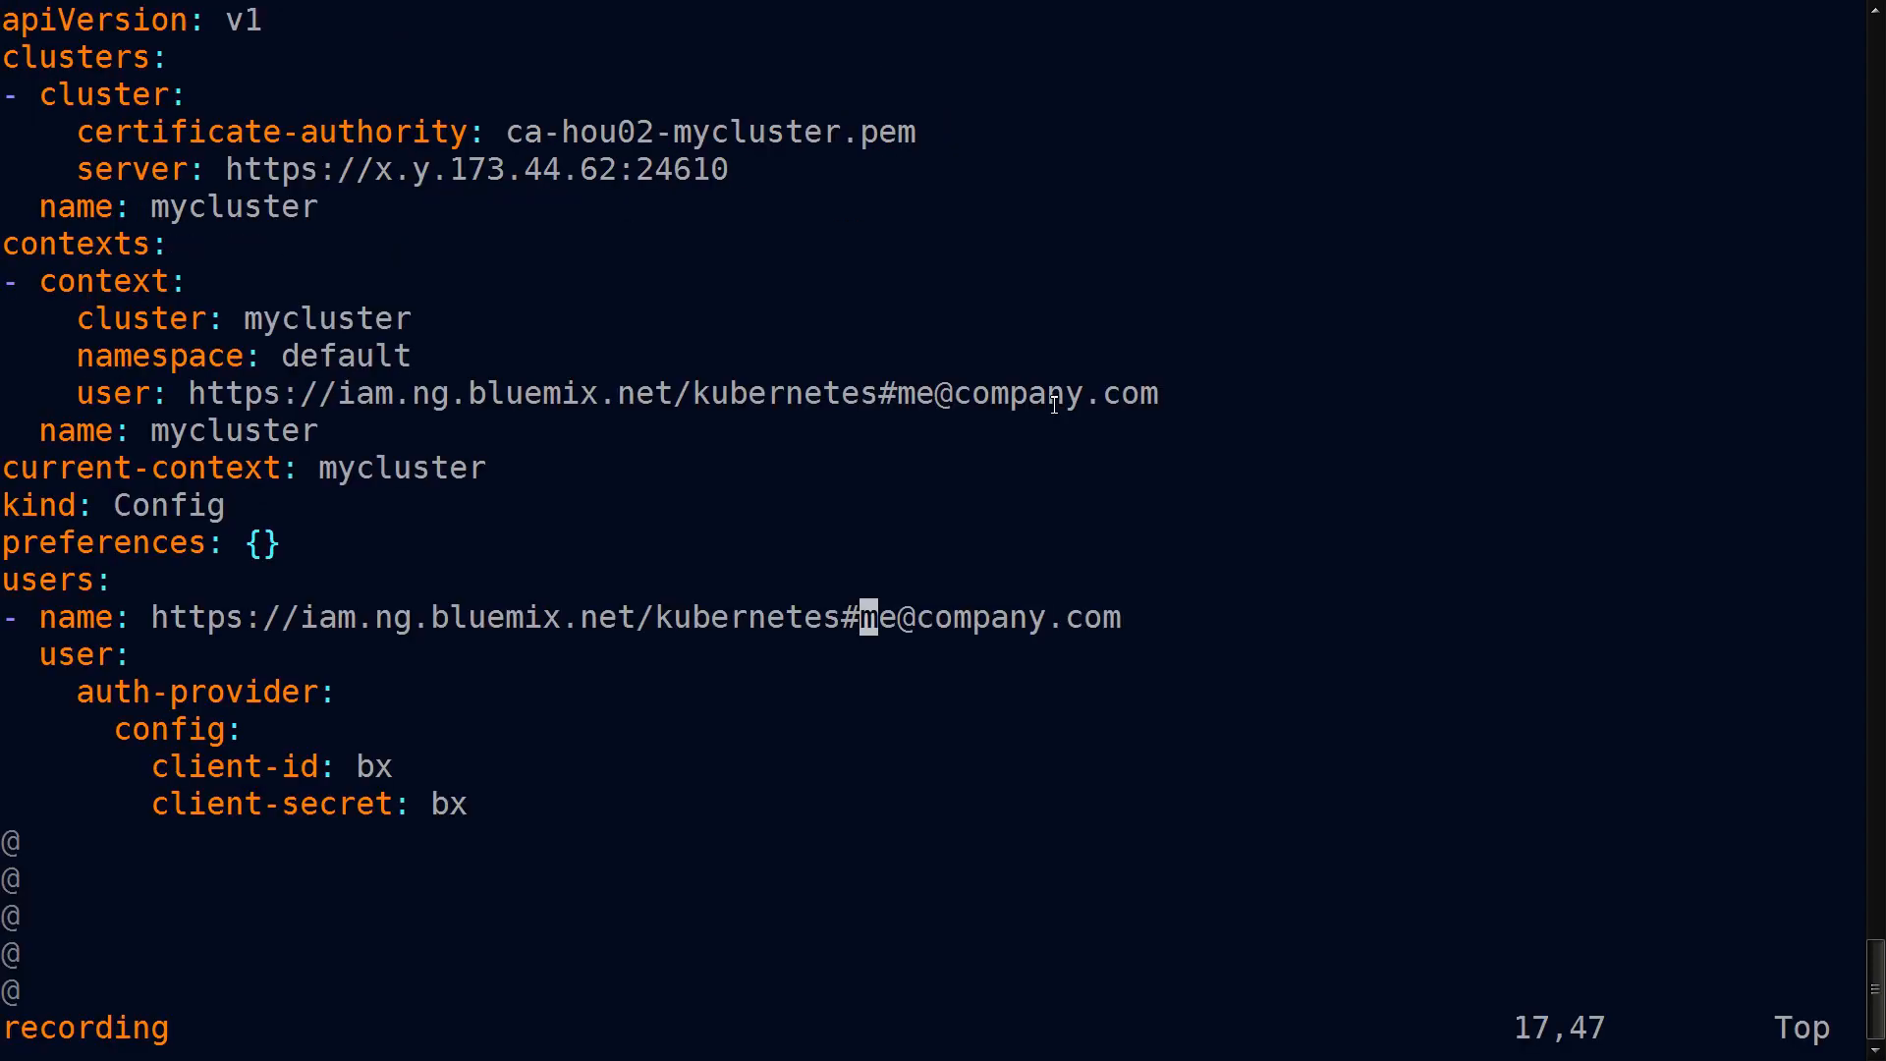
mouse_move(411, 451)
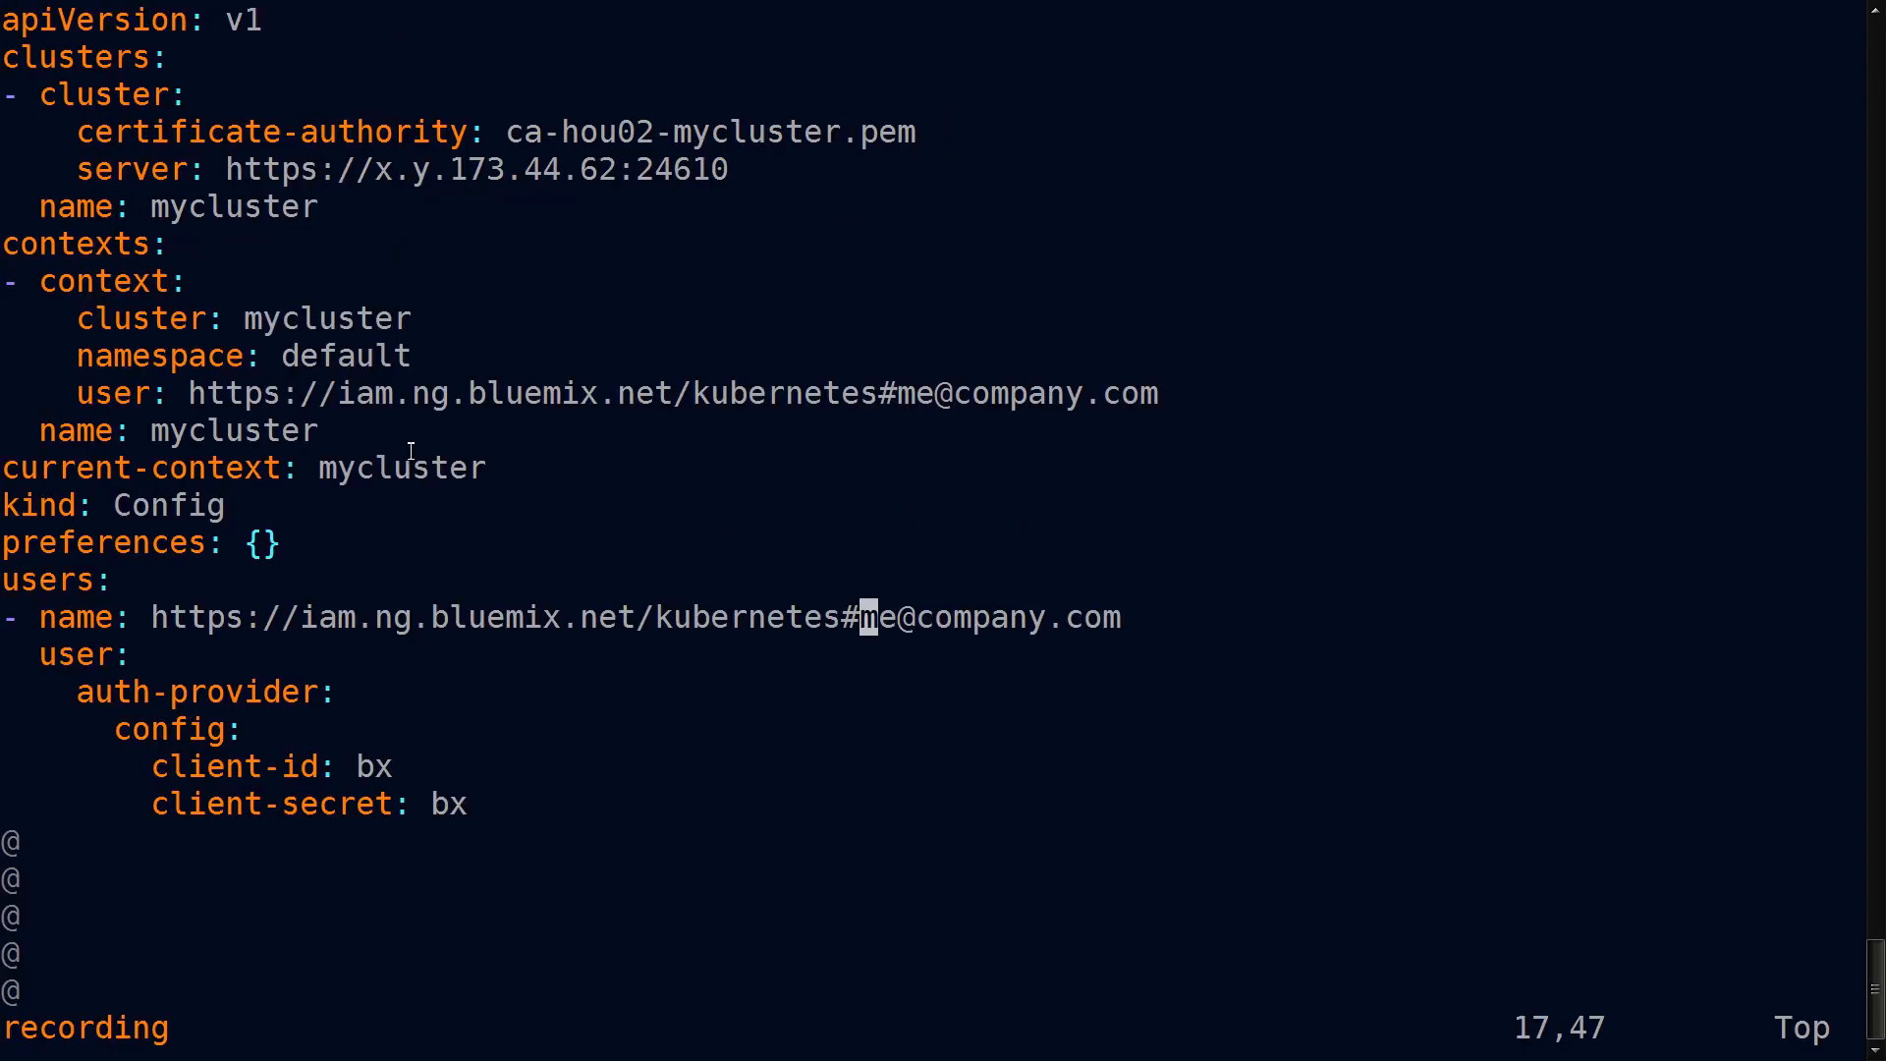
double_click(345, 355)
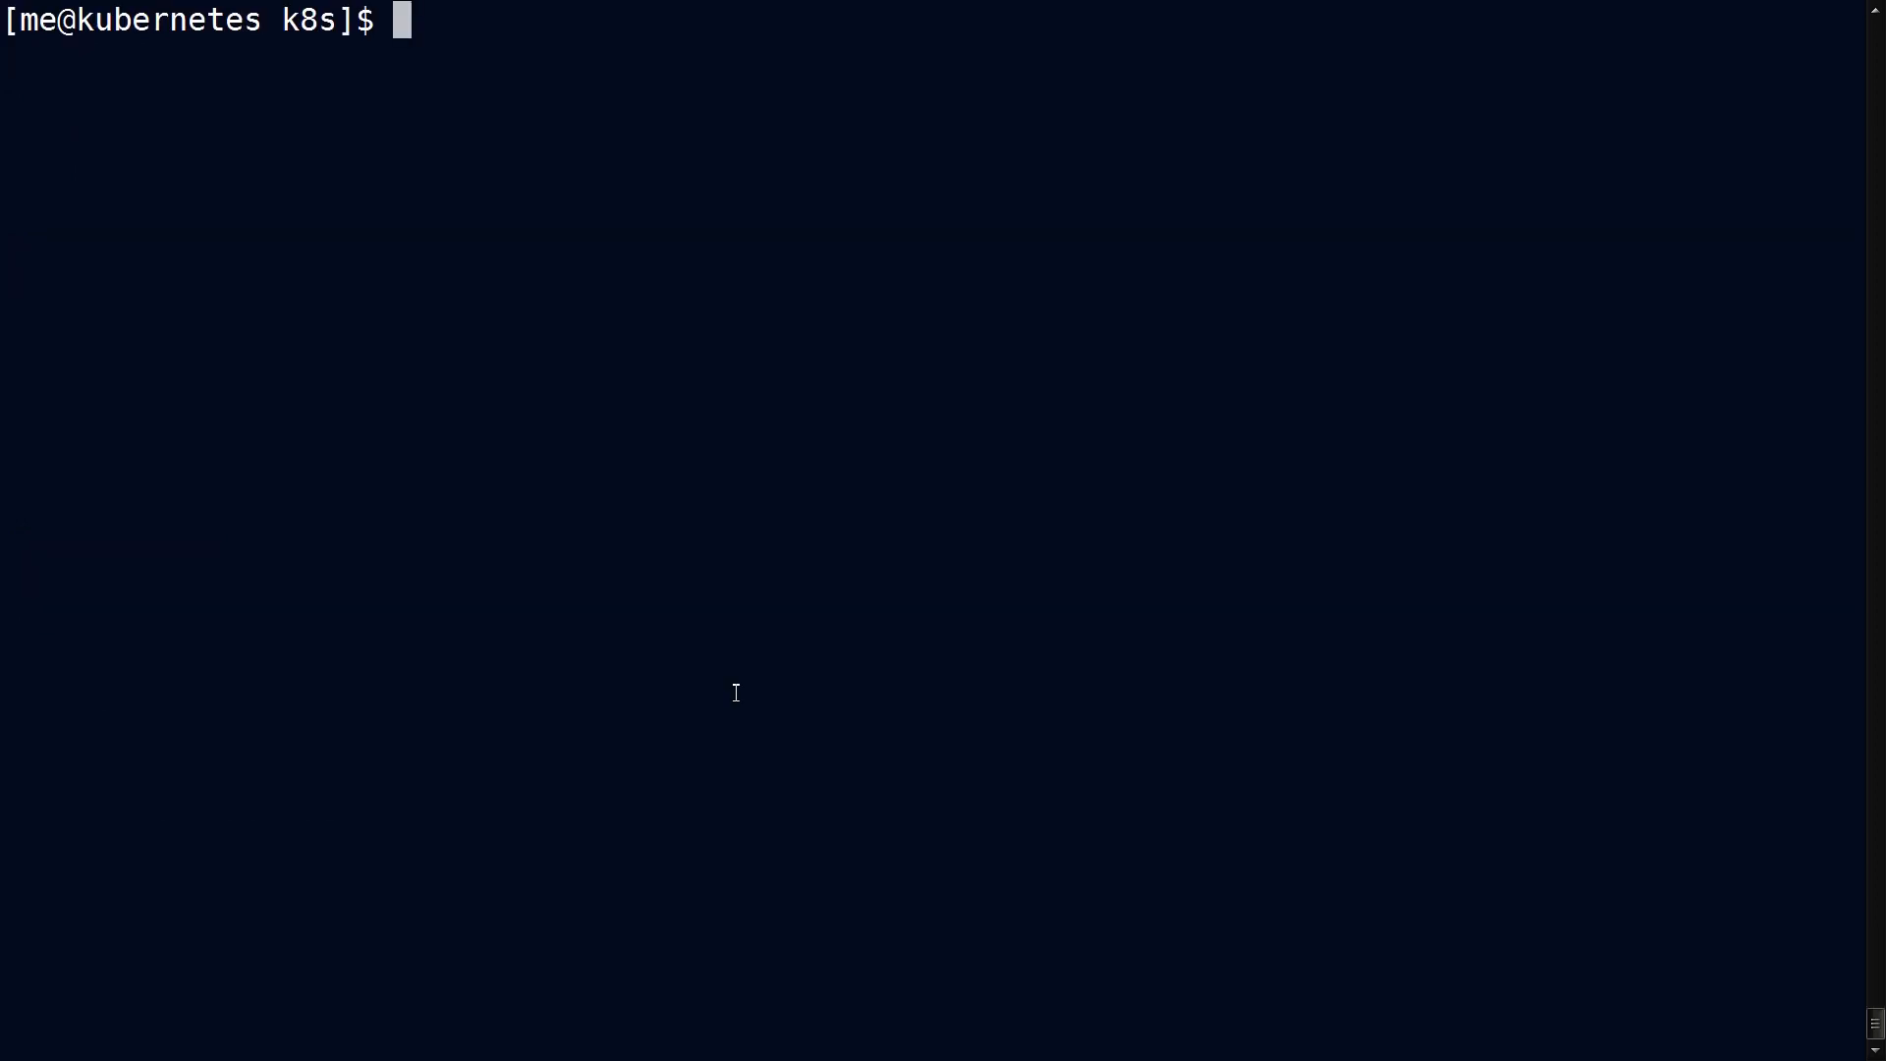
Run 'k get all --all-namespaces -o wide' to list system pods with IPs and nodes.
text(k get all --all-namespaces)
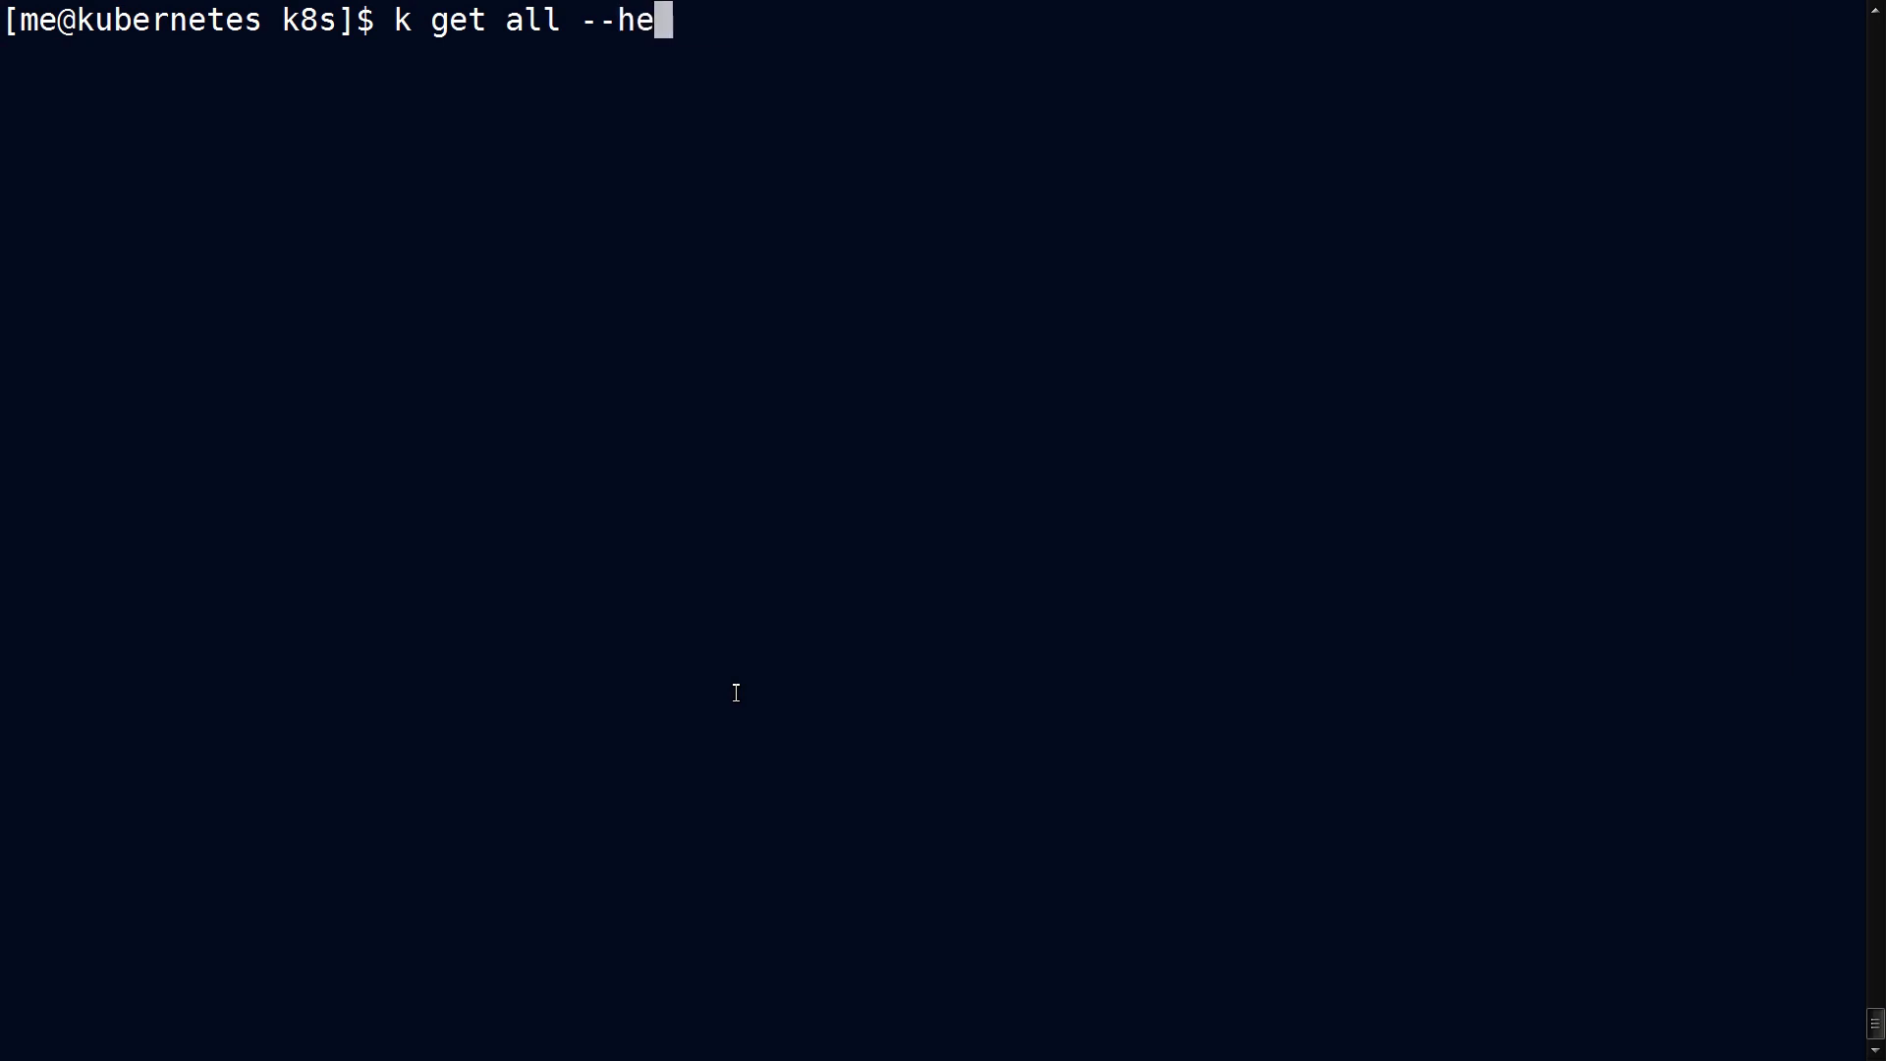
text(lp | grep all)
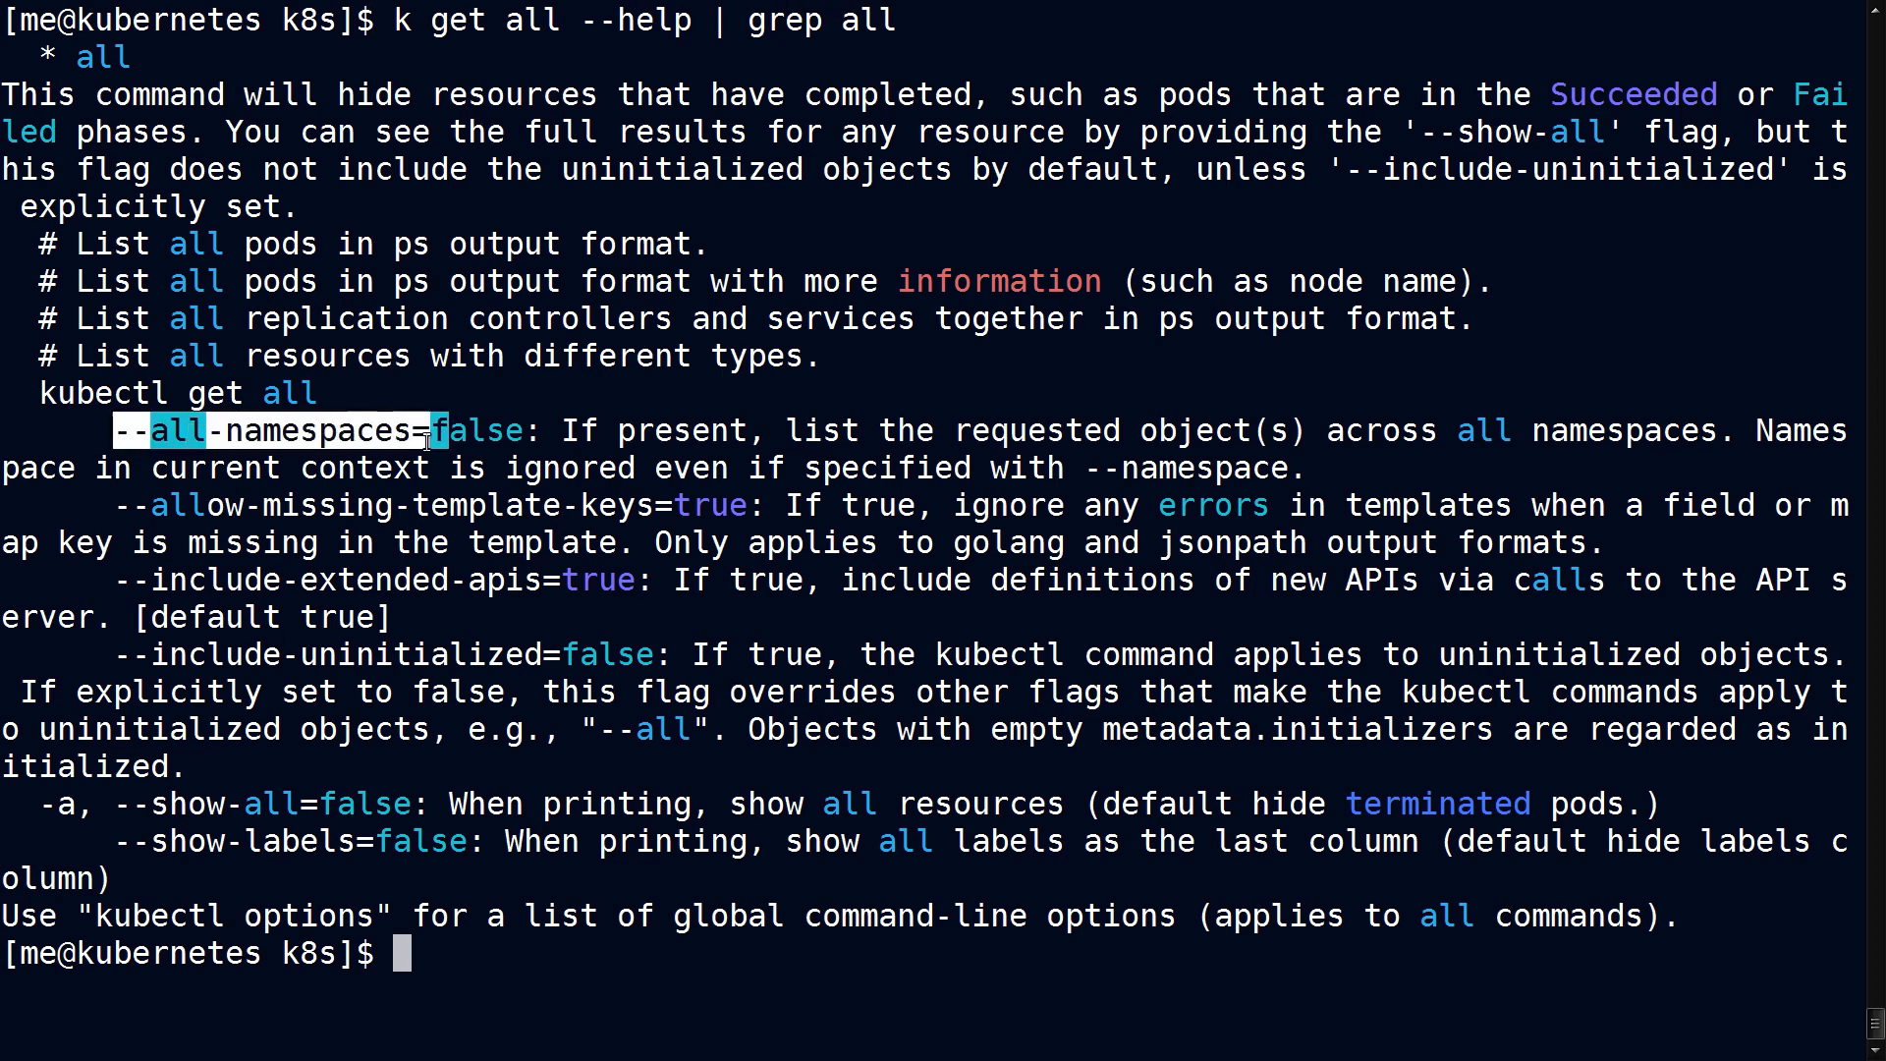
text(k get all --all-namespaces)
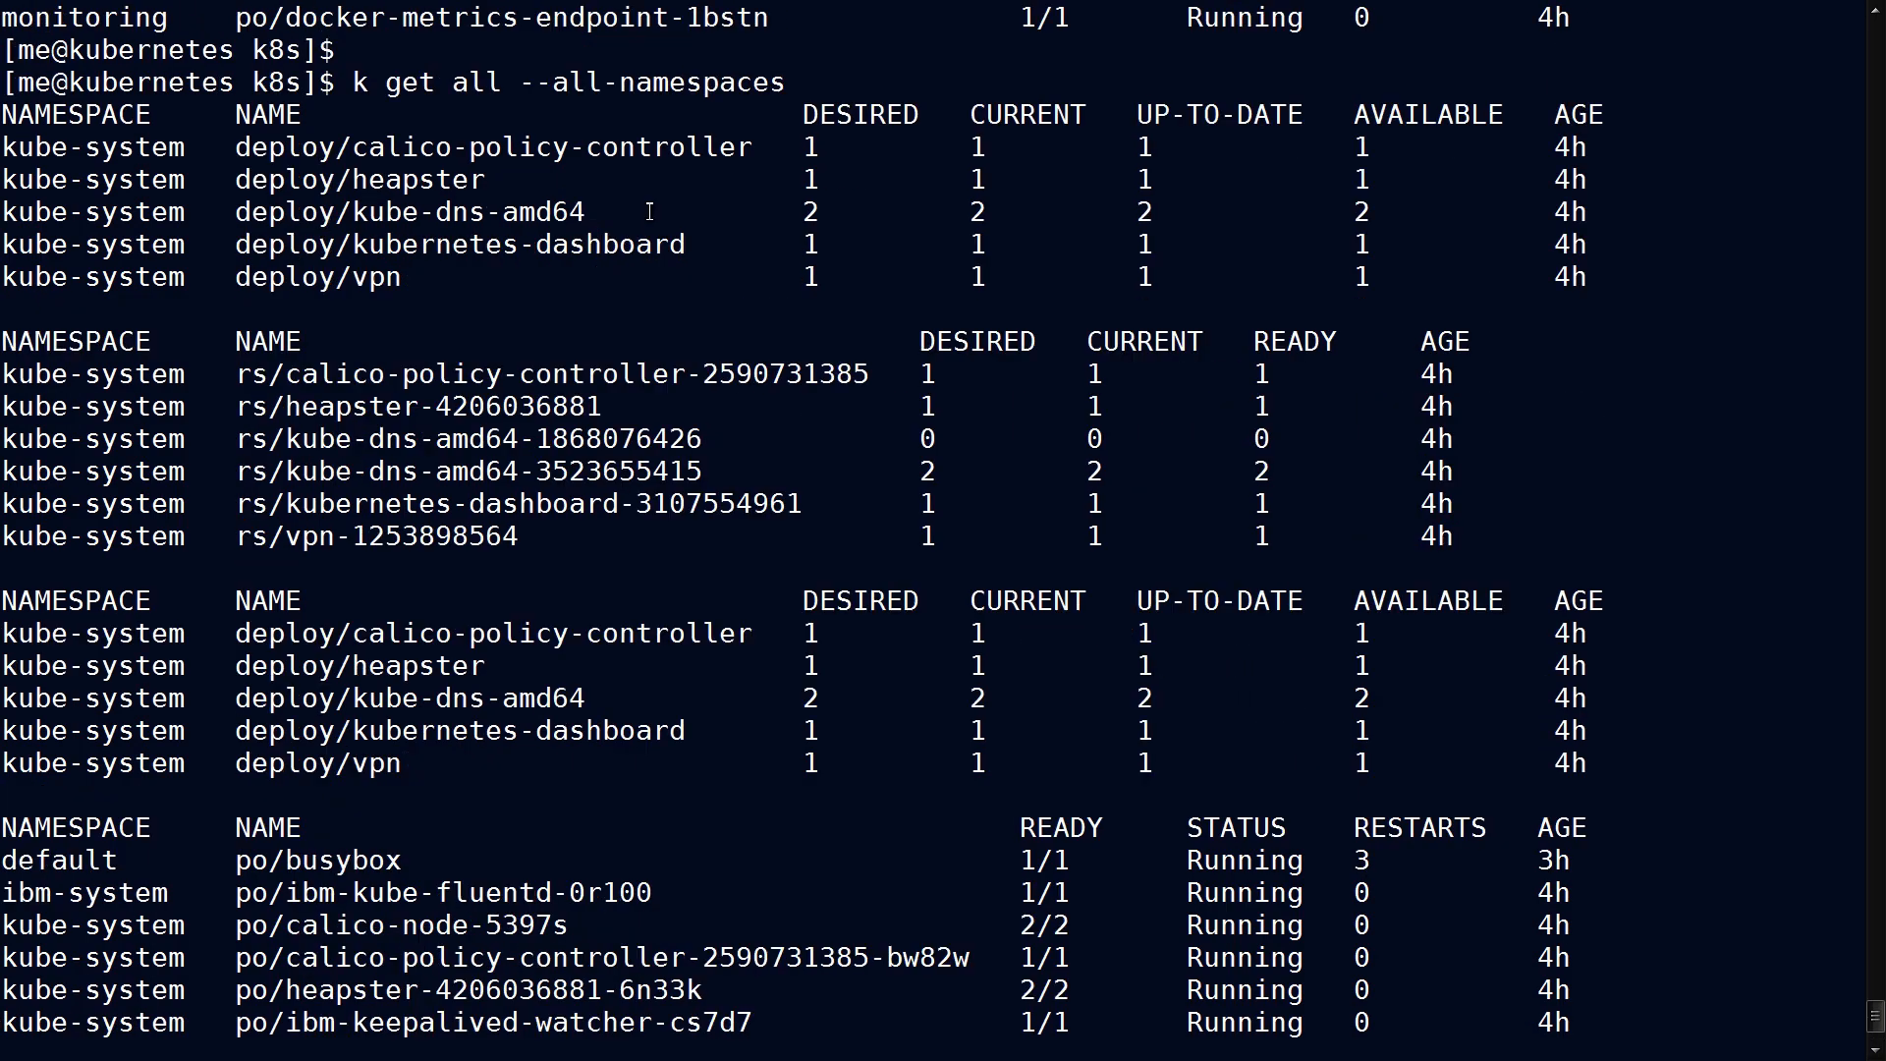
mouse_move(9, 148)
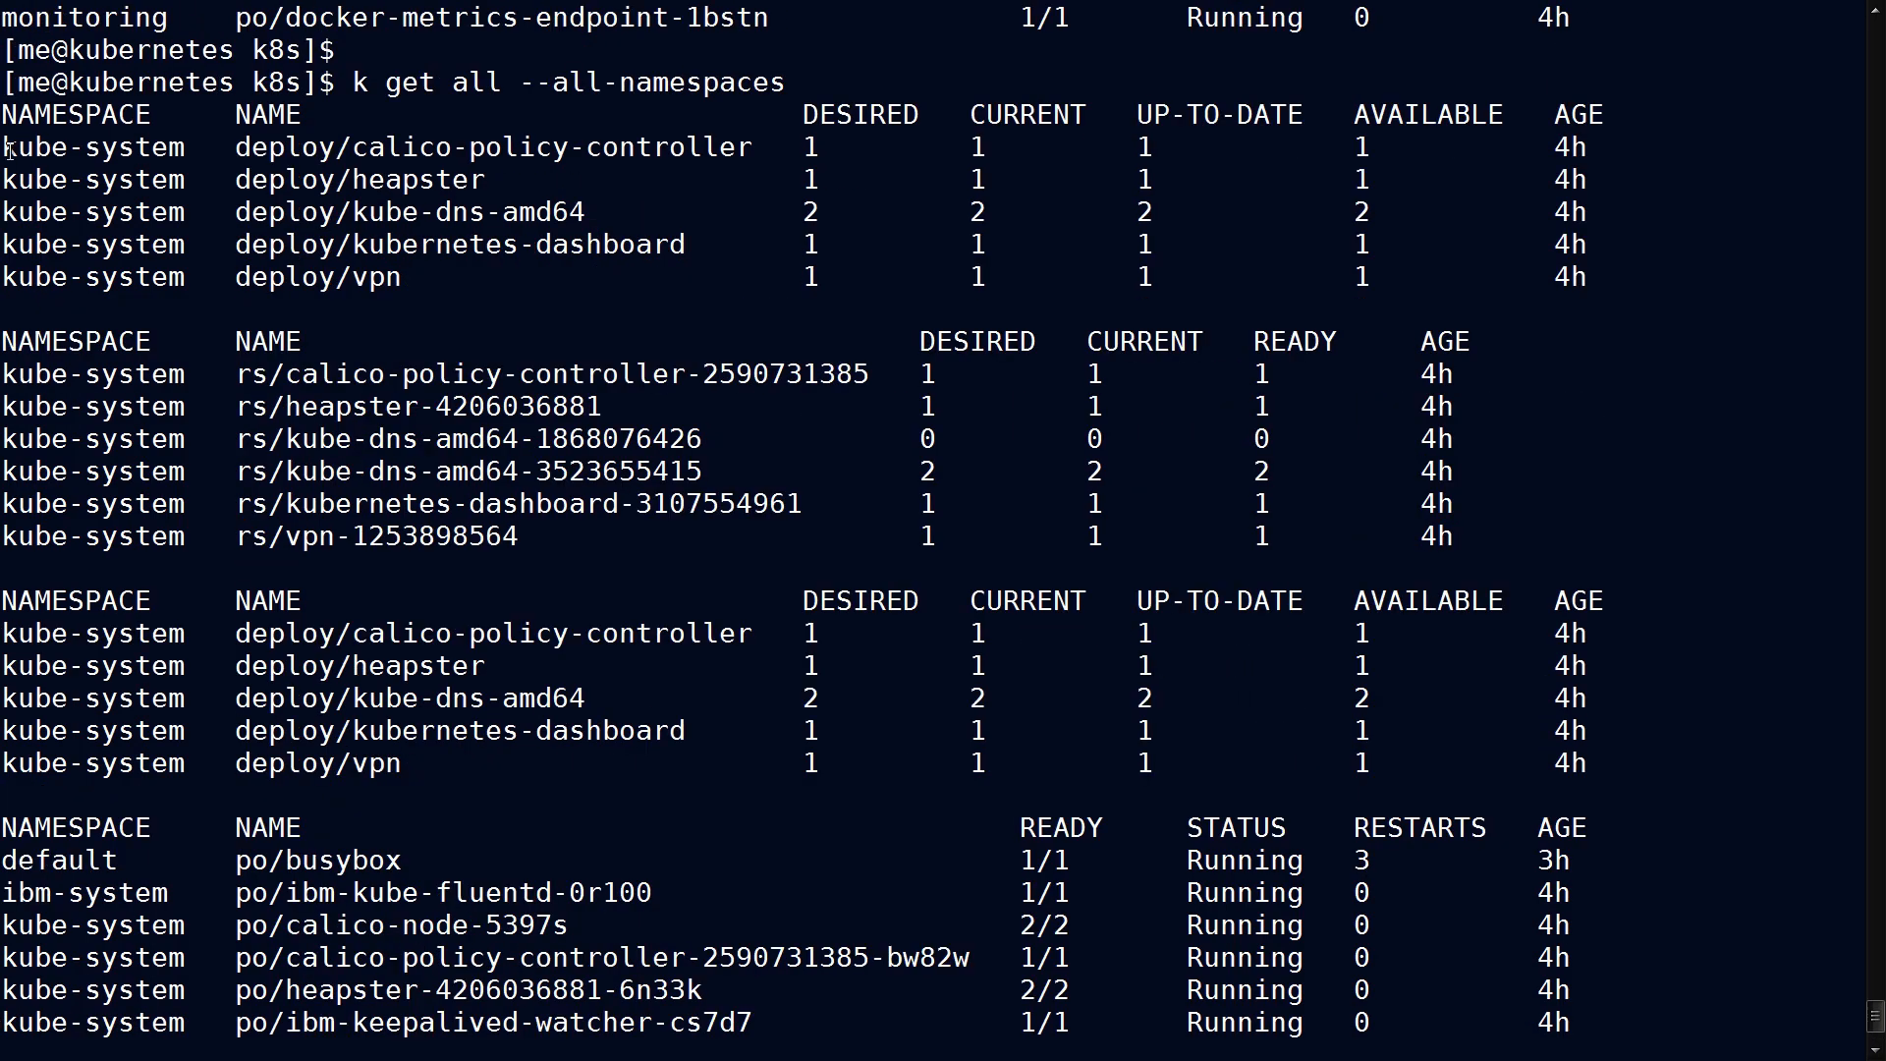
double_click(79, 148)
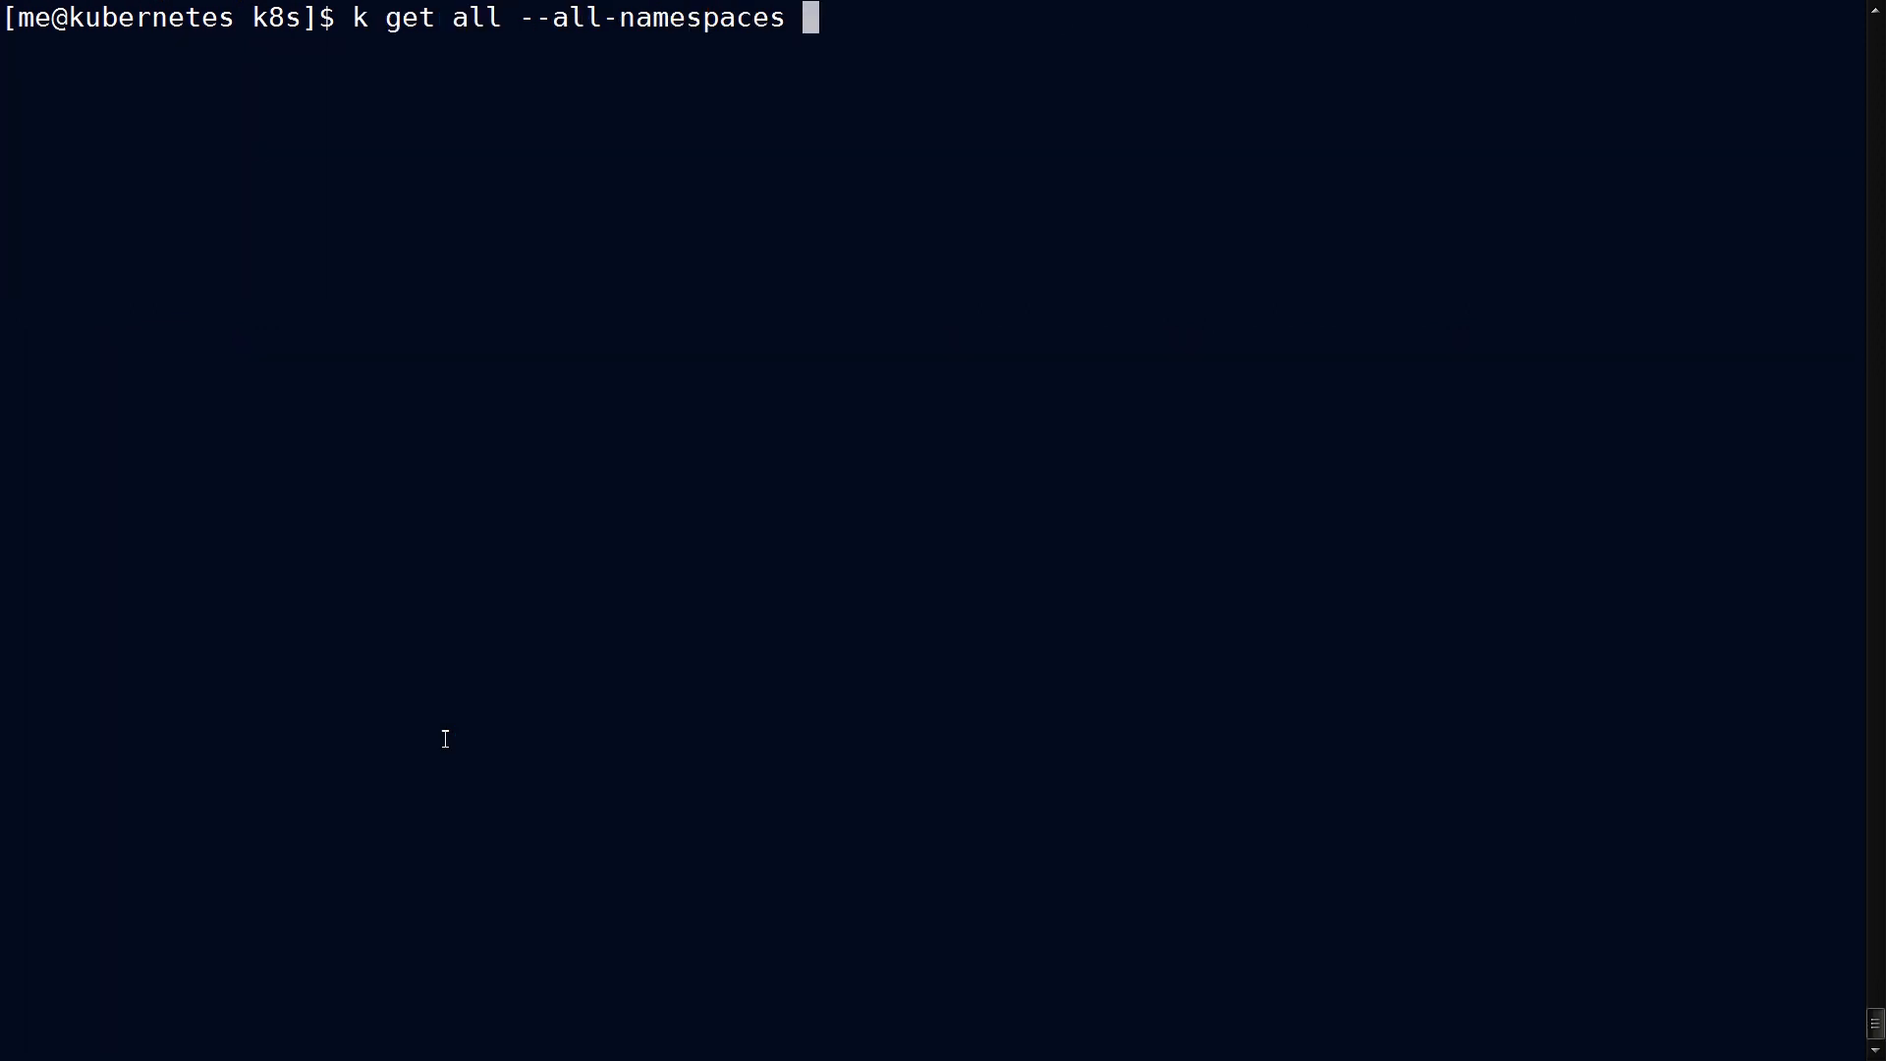
text(-o wide)
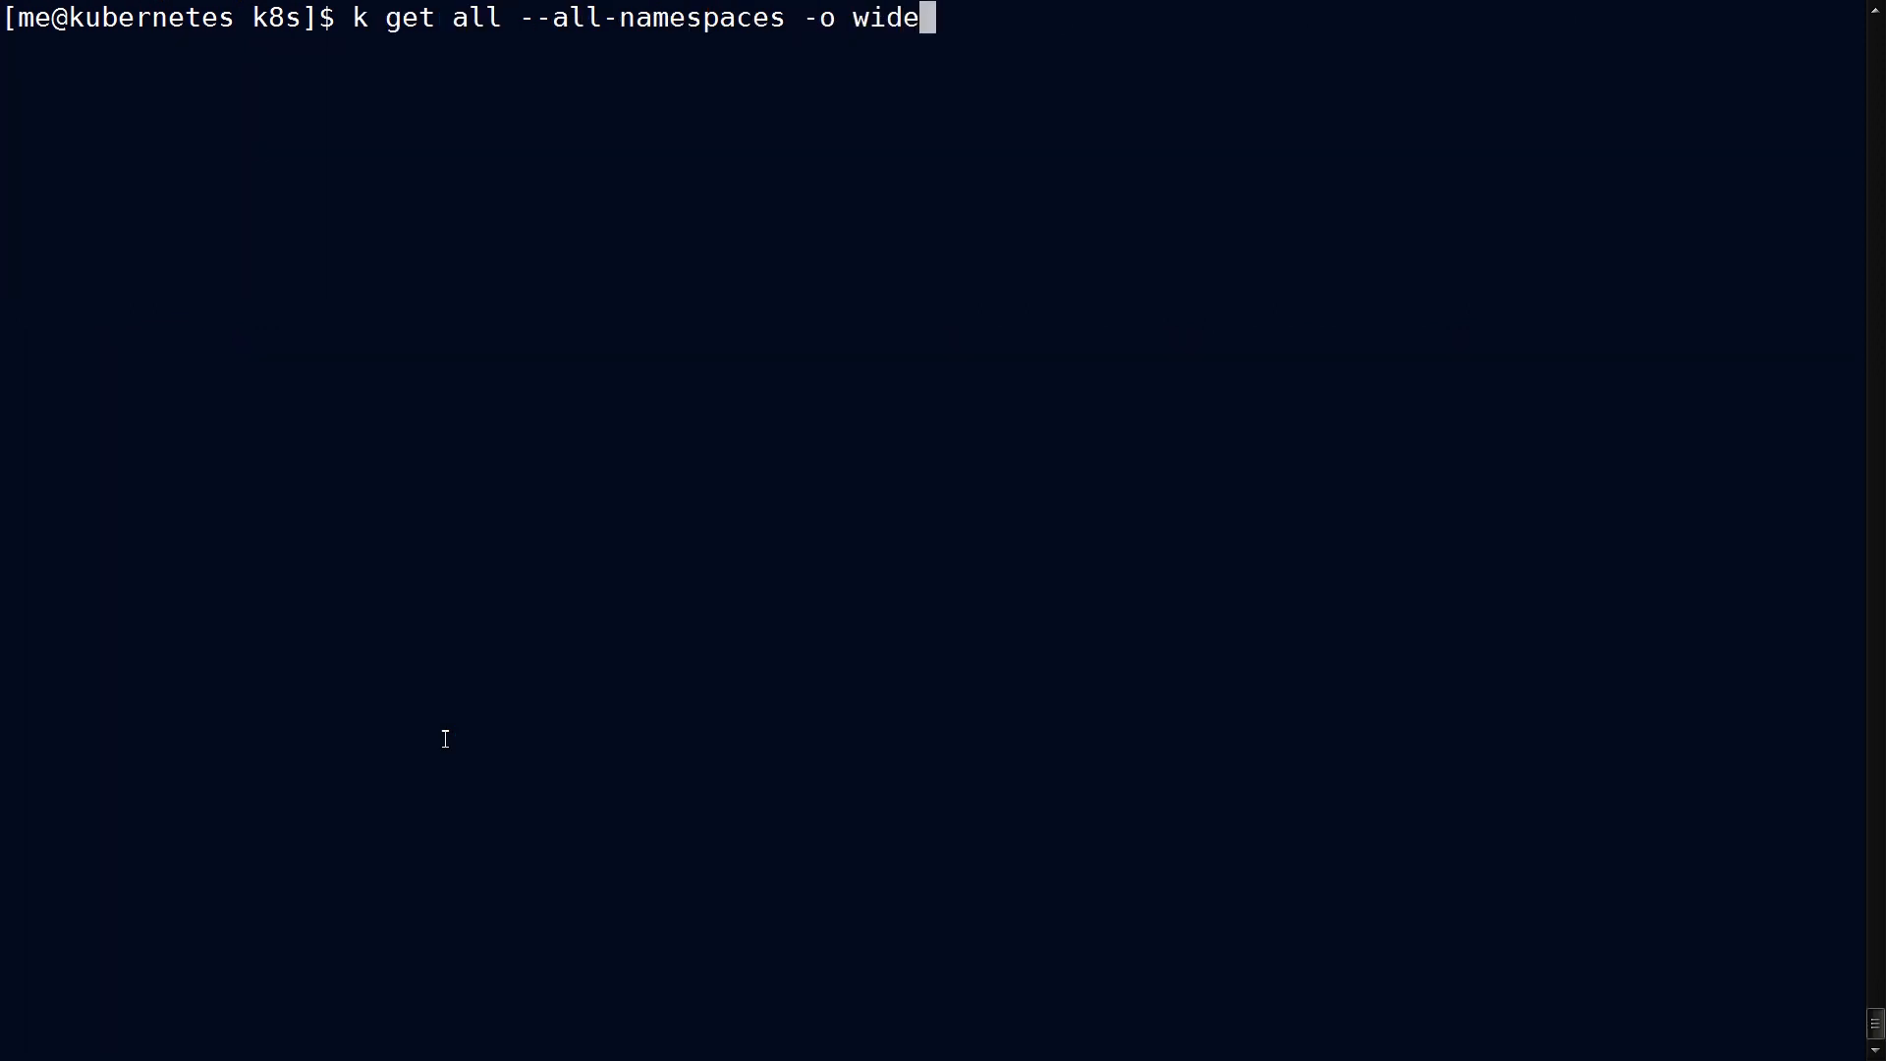
key(Return)
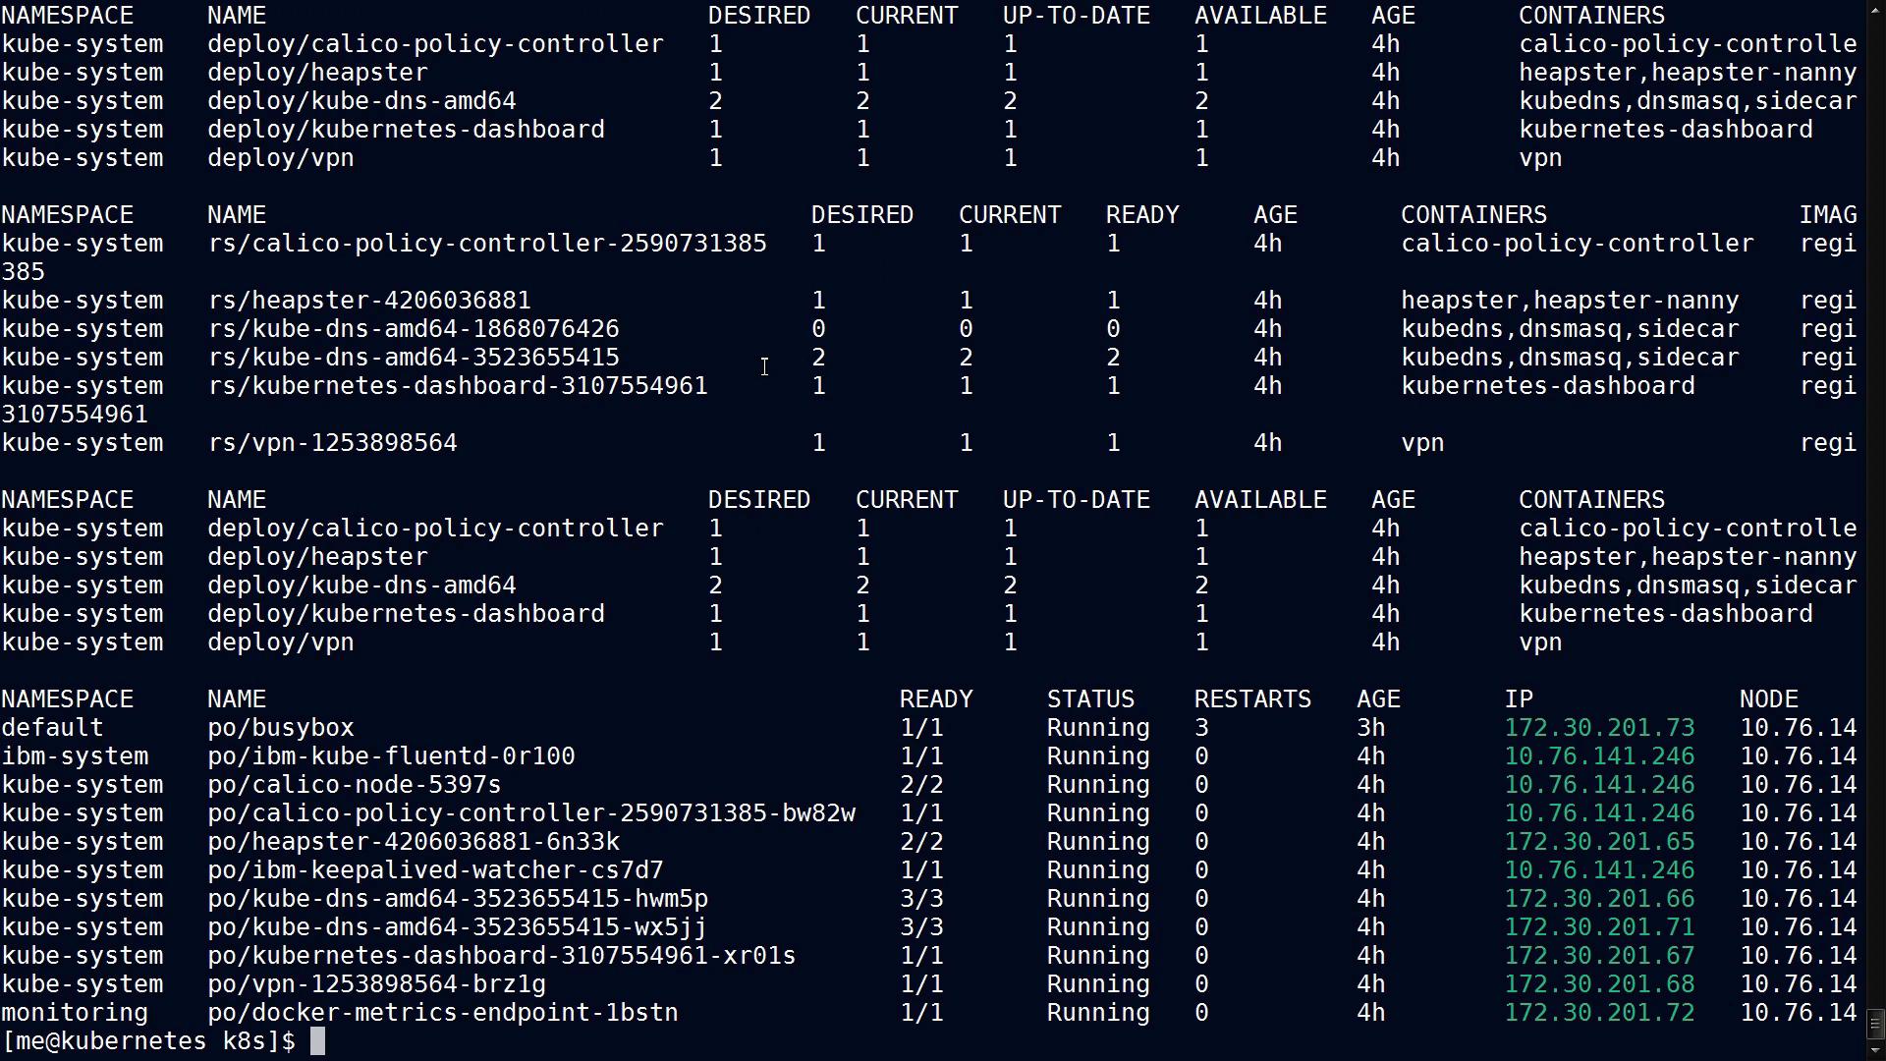
text(k get all --all-namespaces -o wide)
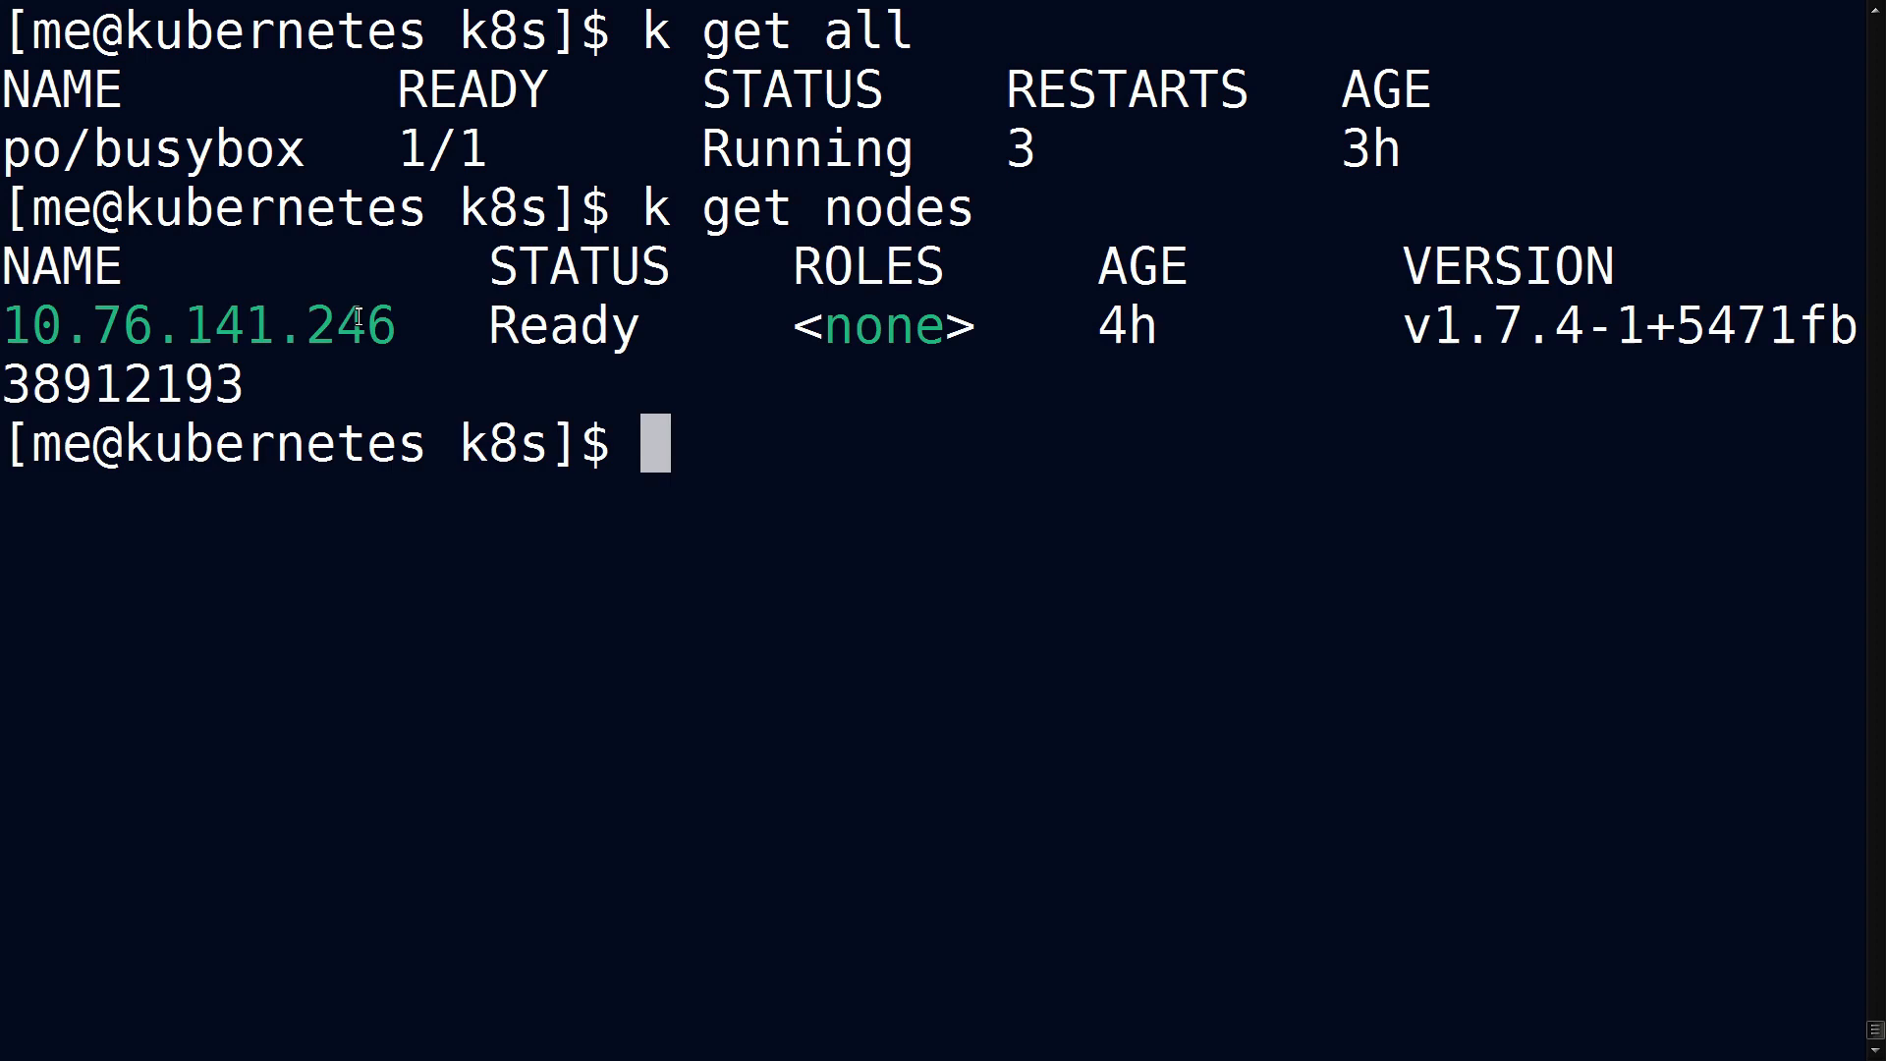
Query pods, nodes, events and services with k, then view mypod.yaml in Vim.
text(k get pods)
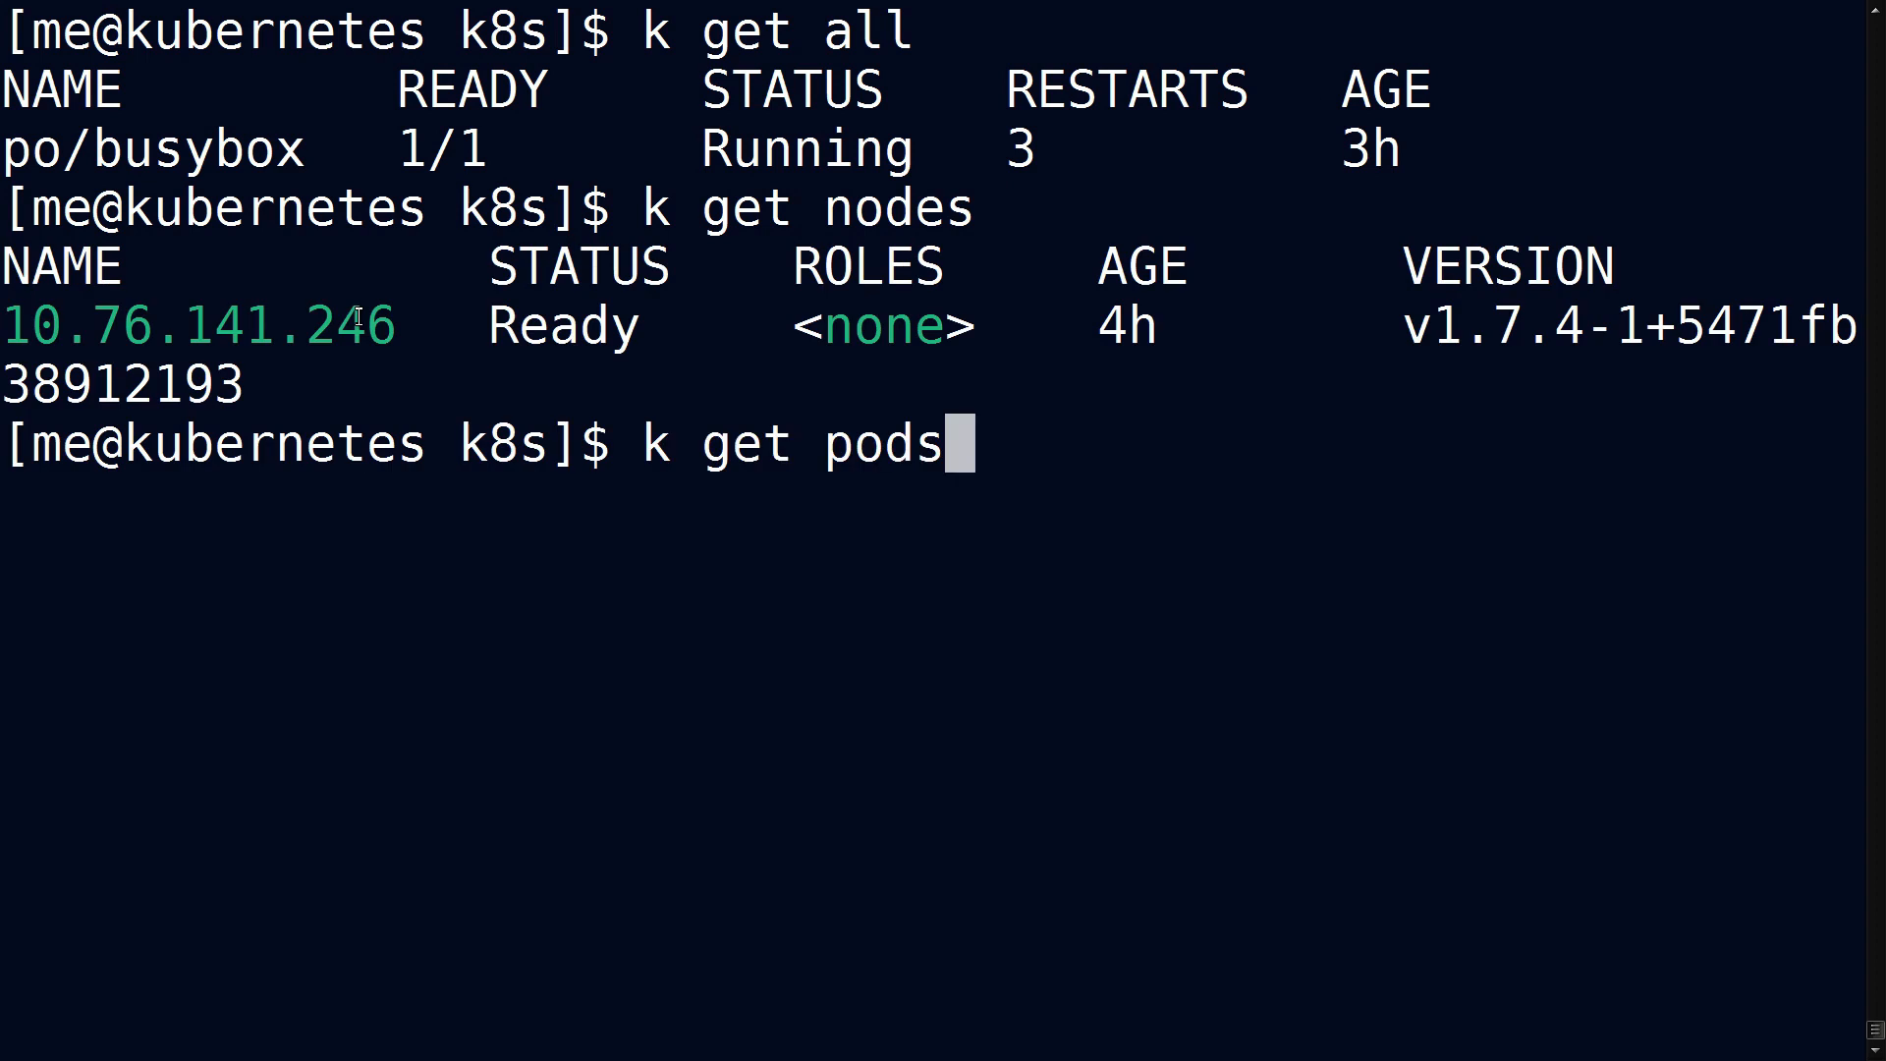
key(Return)
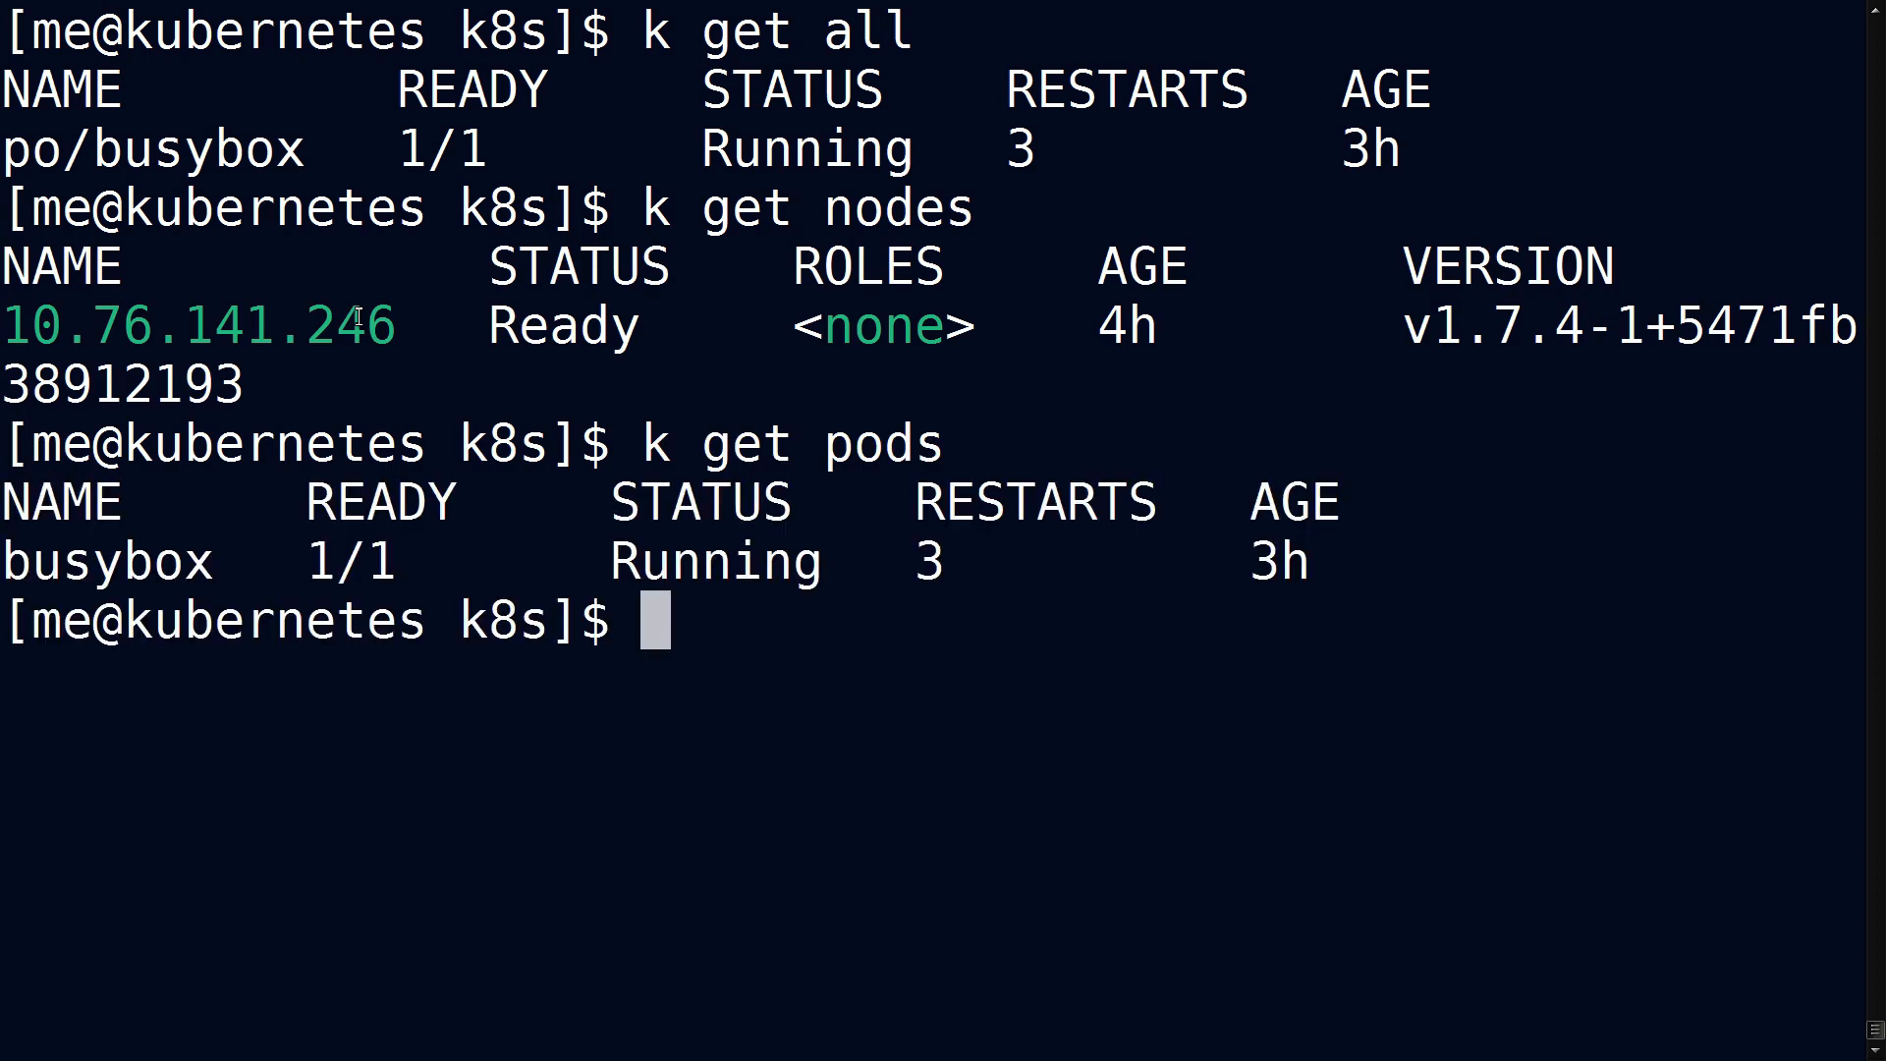
text(k get)
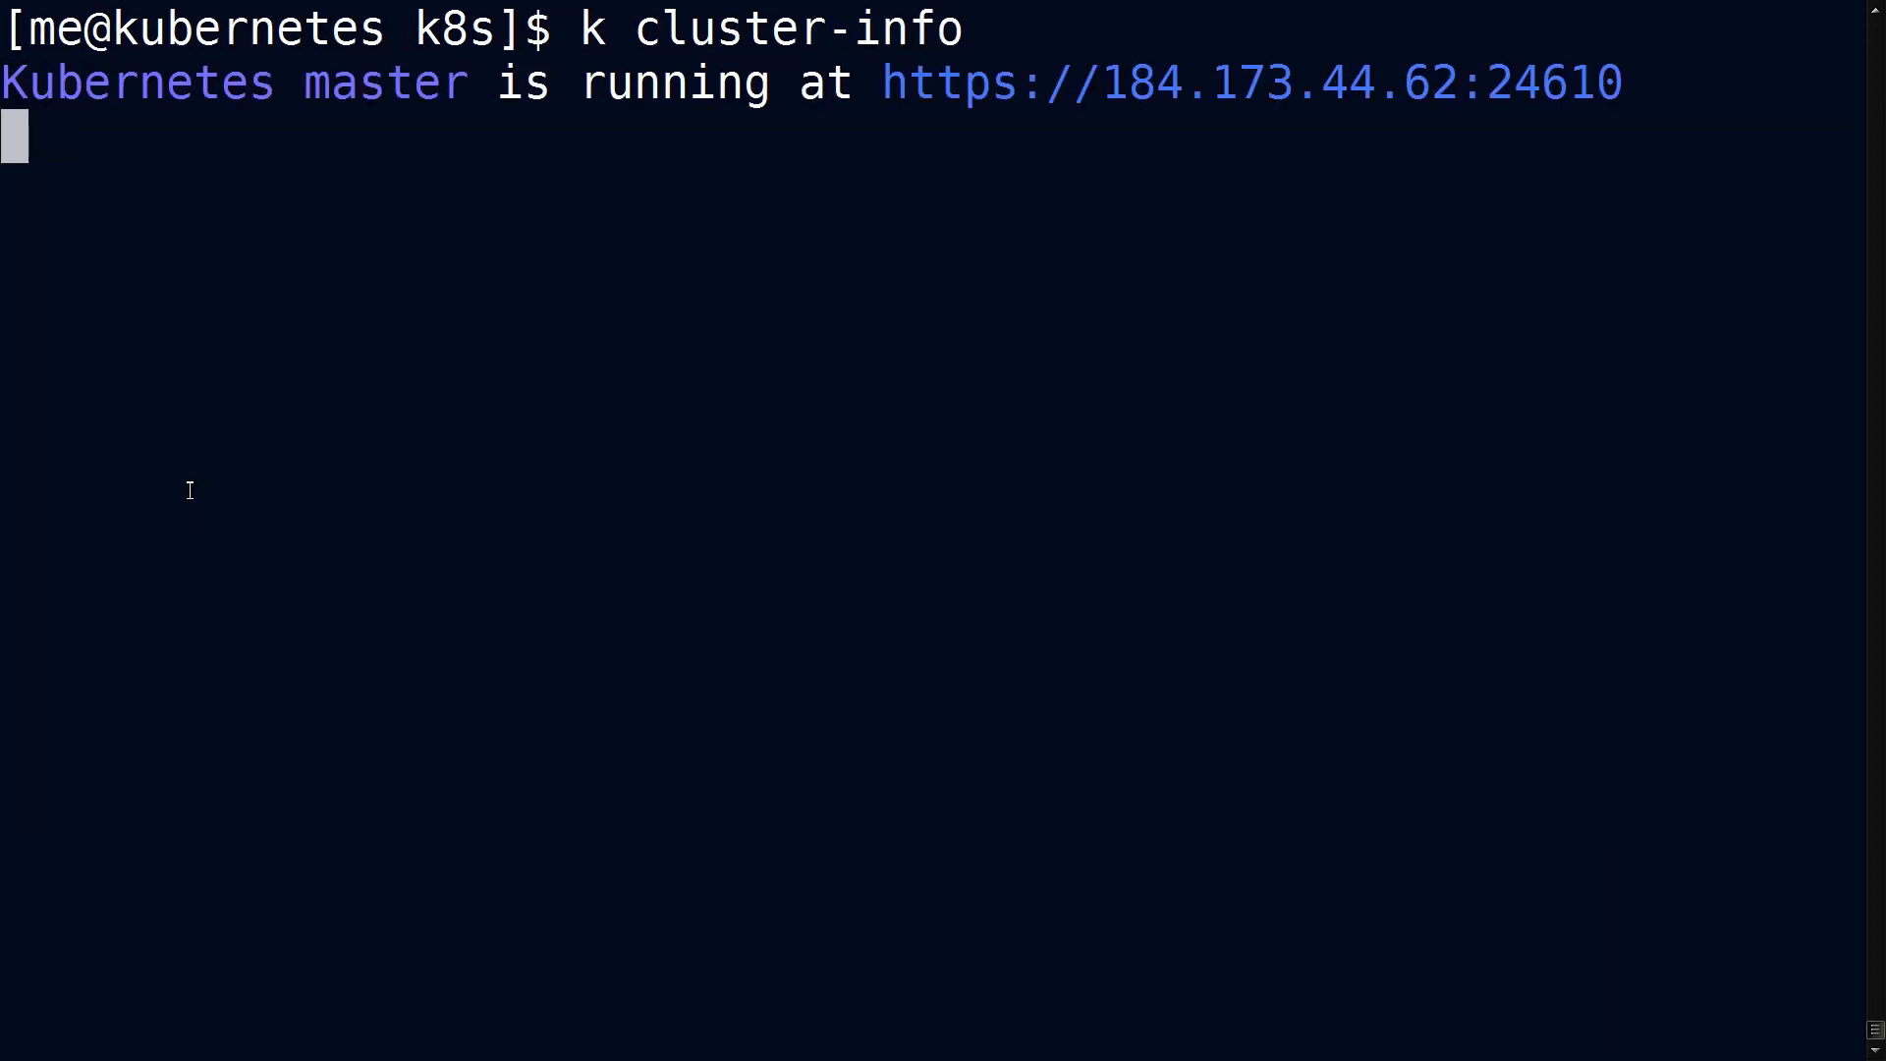
text(get events)
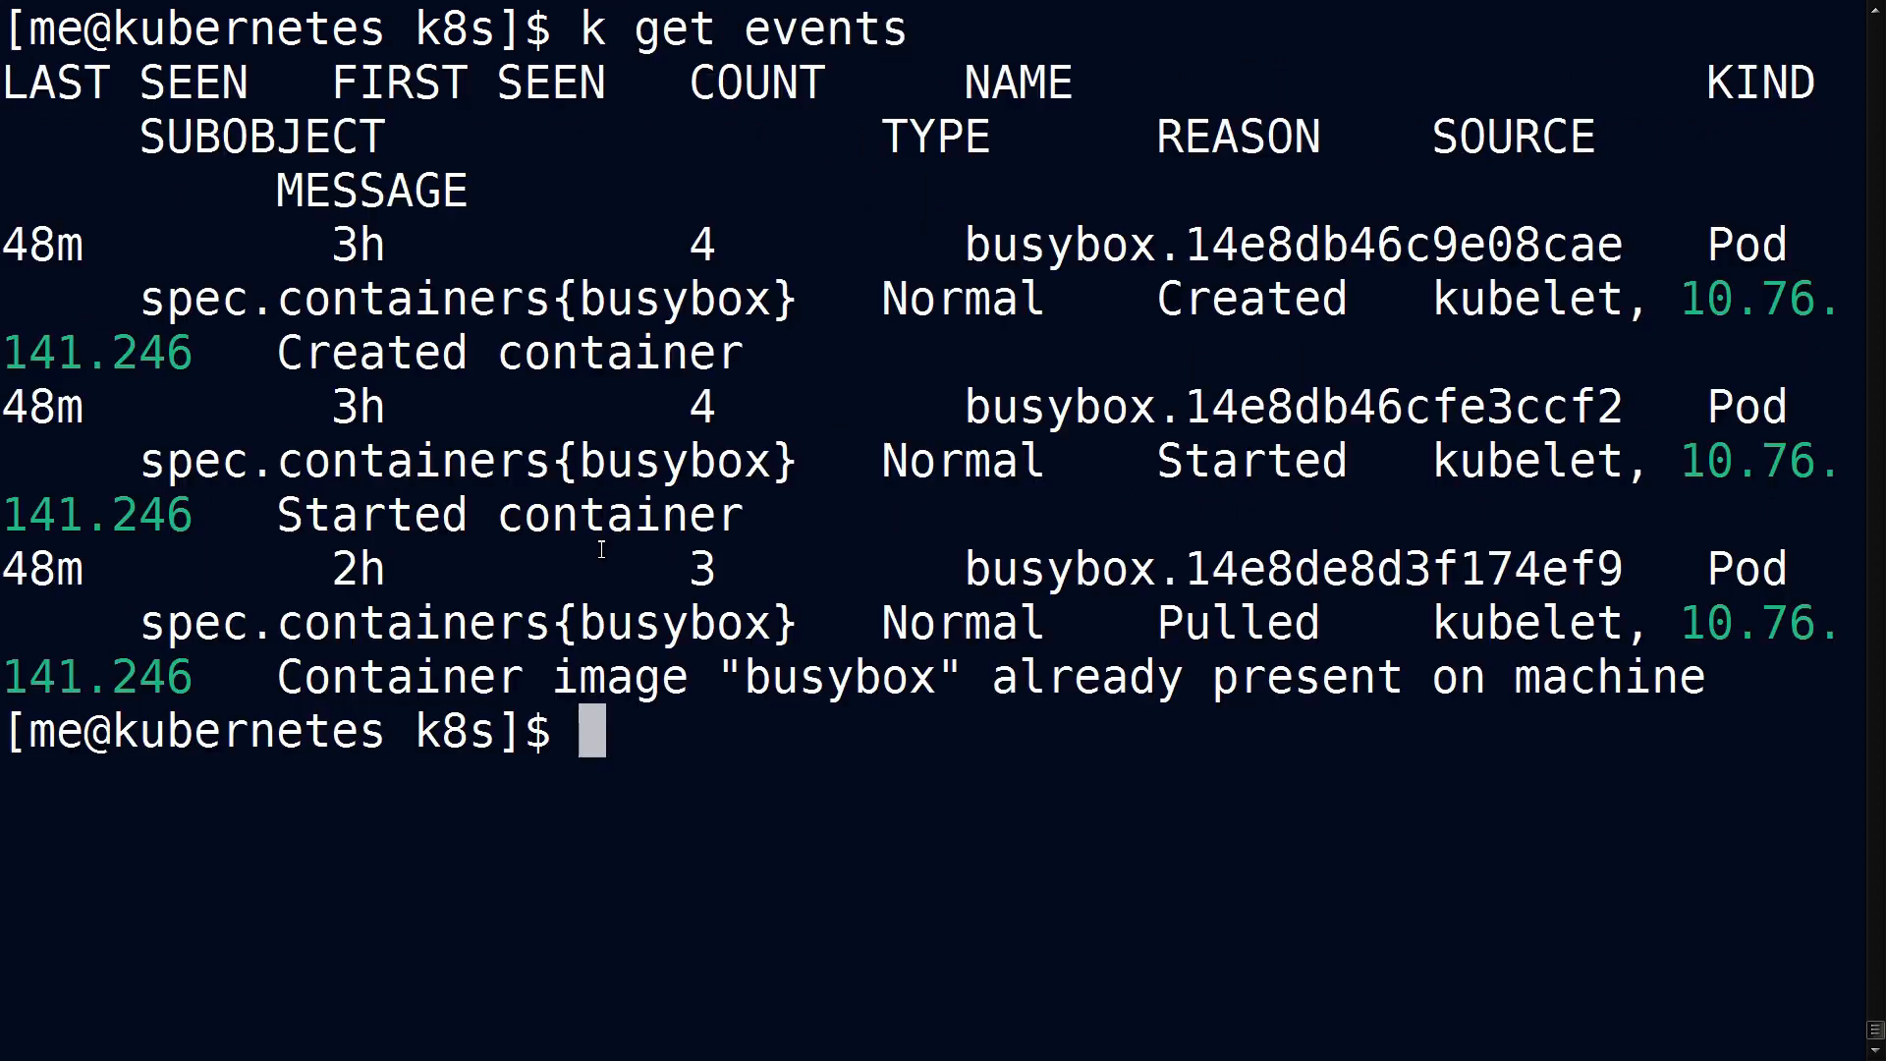
text(k get services)
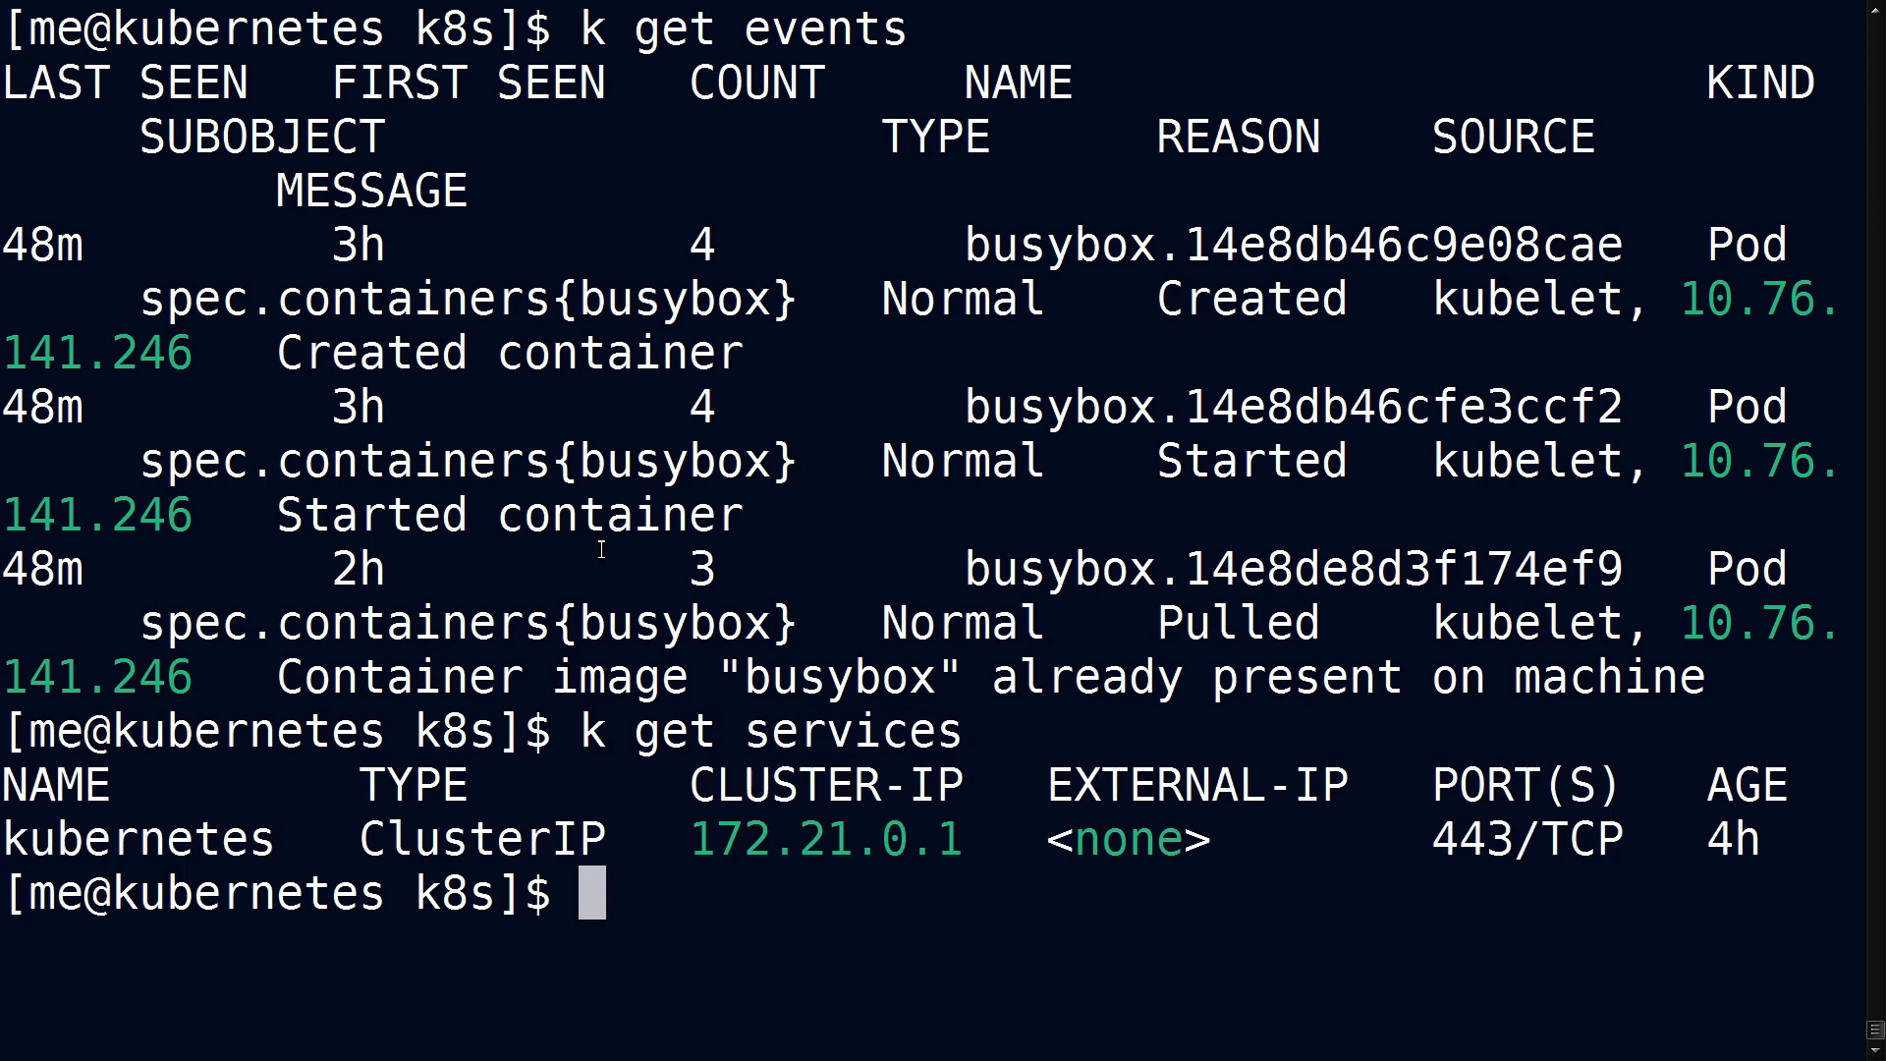
text(vim mypod.yaml)
text(k get all)
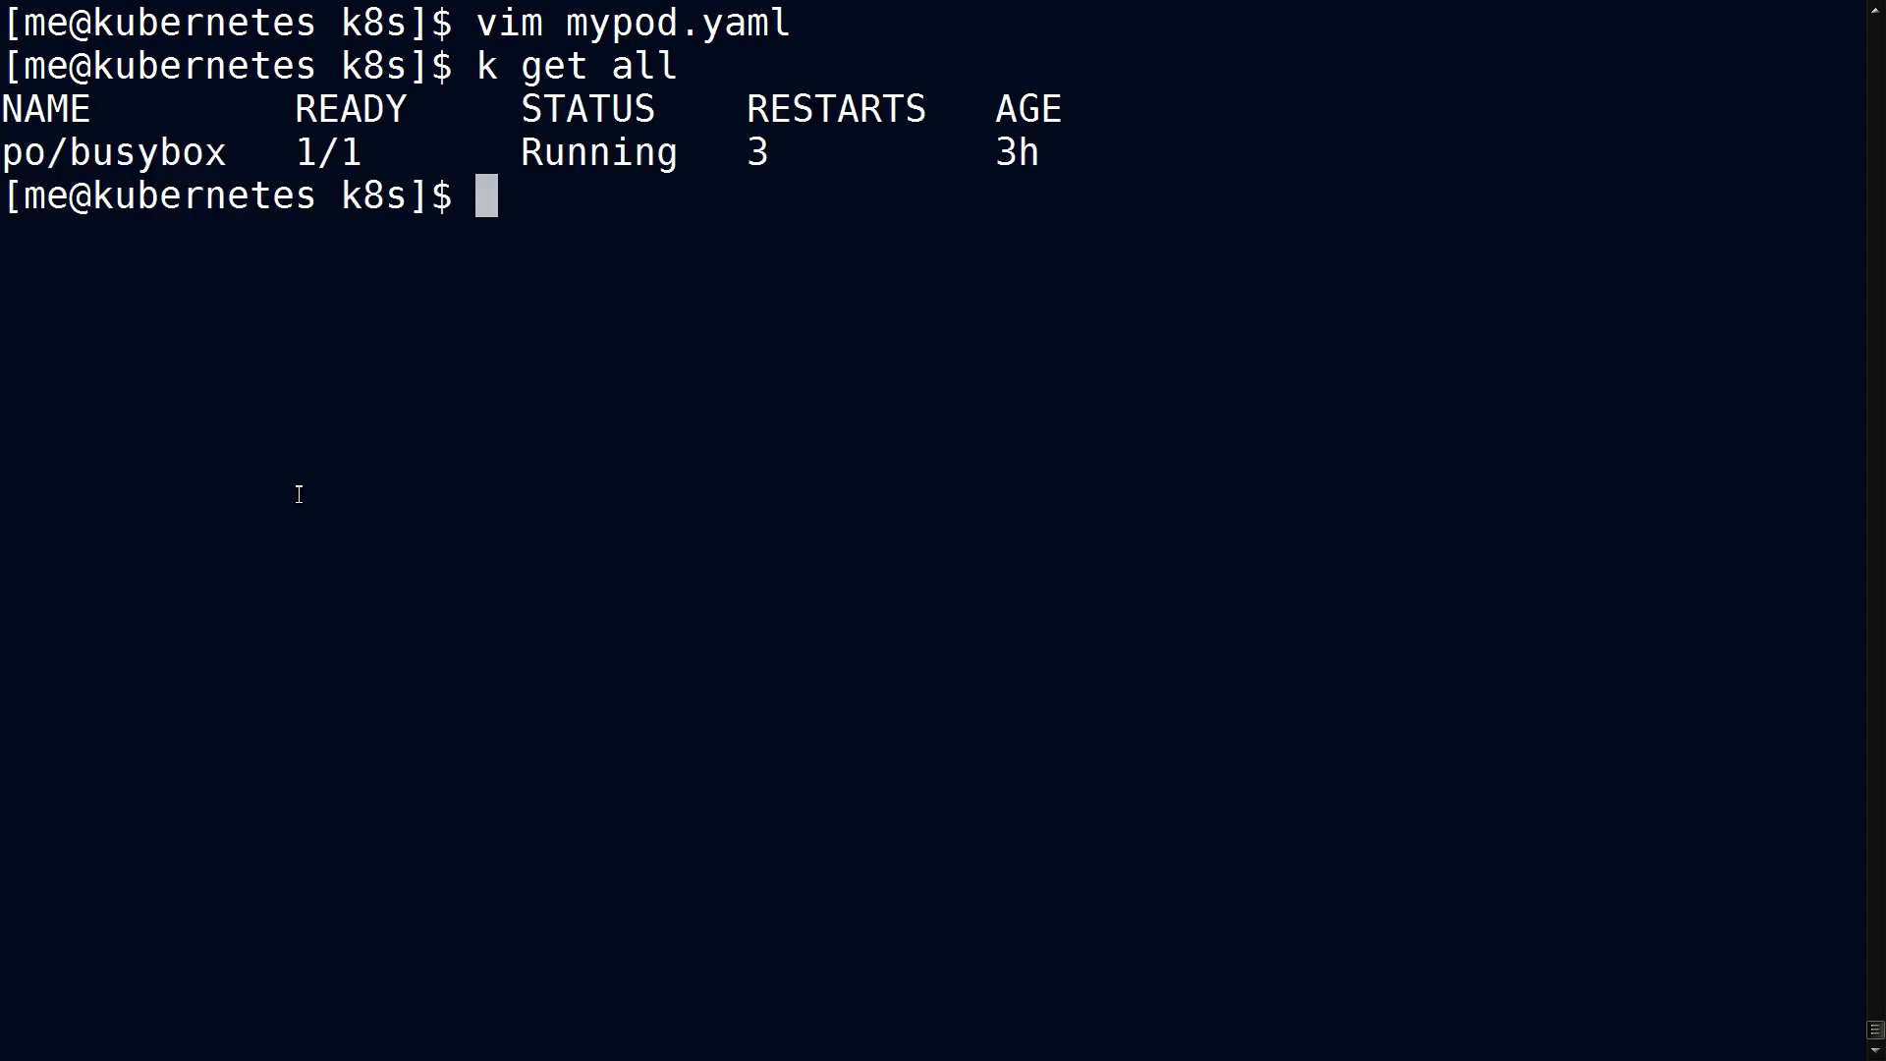
Create mypod from mypod.yaml and list resources to see the new pod.
text(k create -f mypod.yaml)
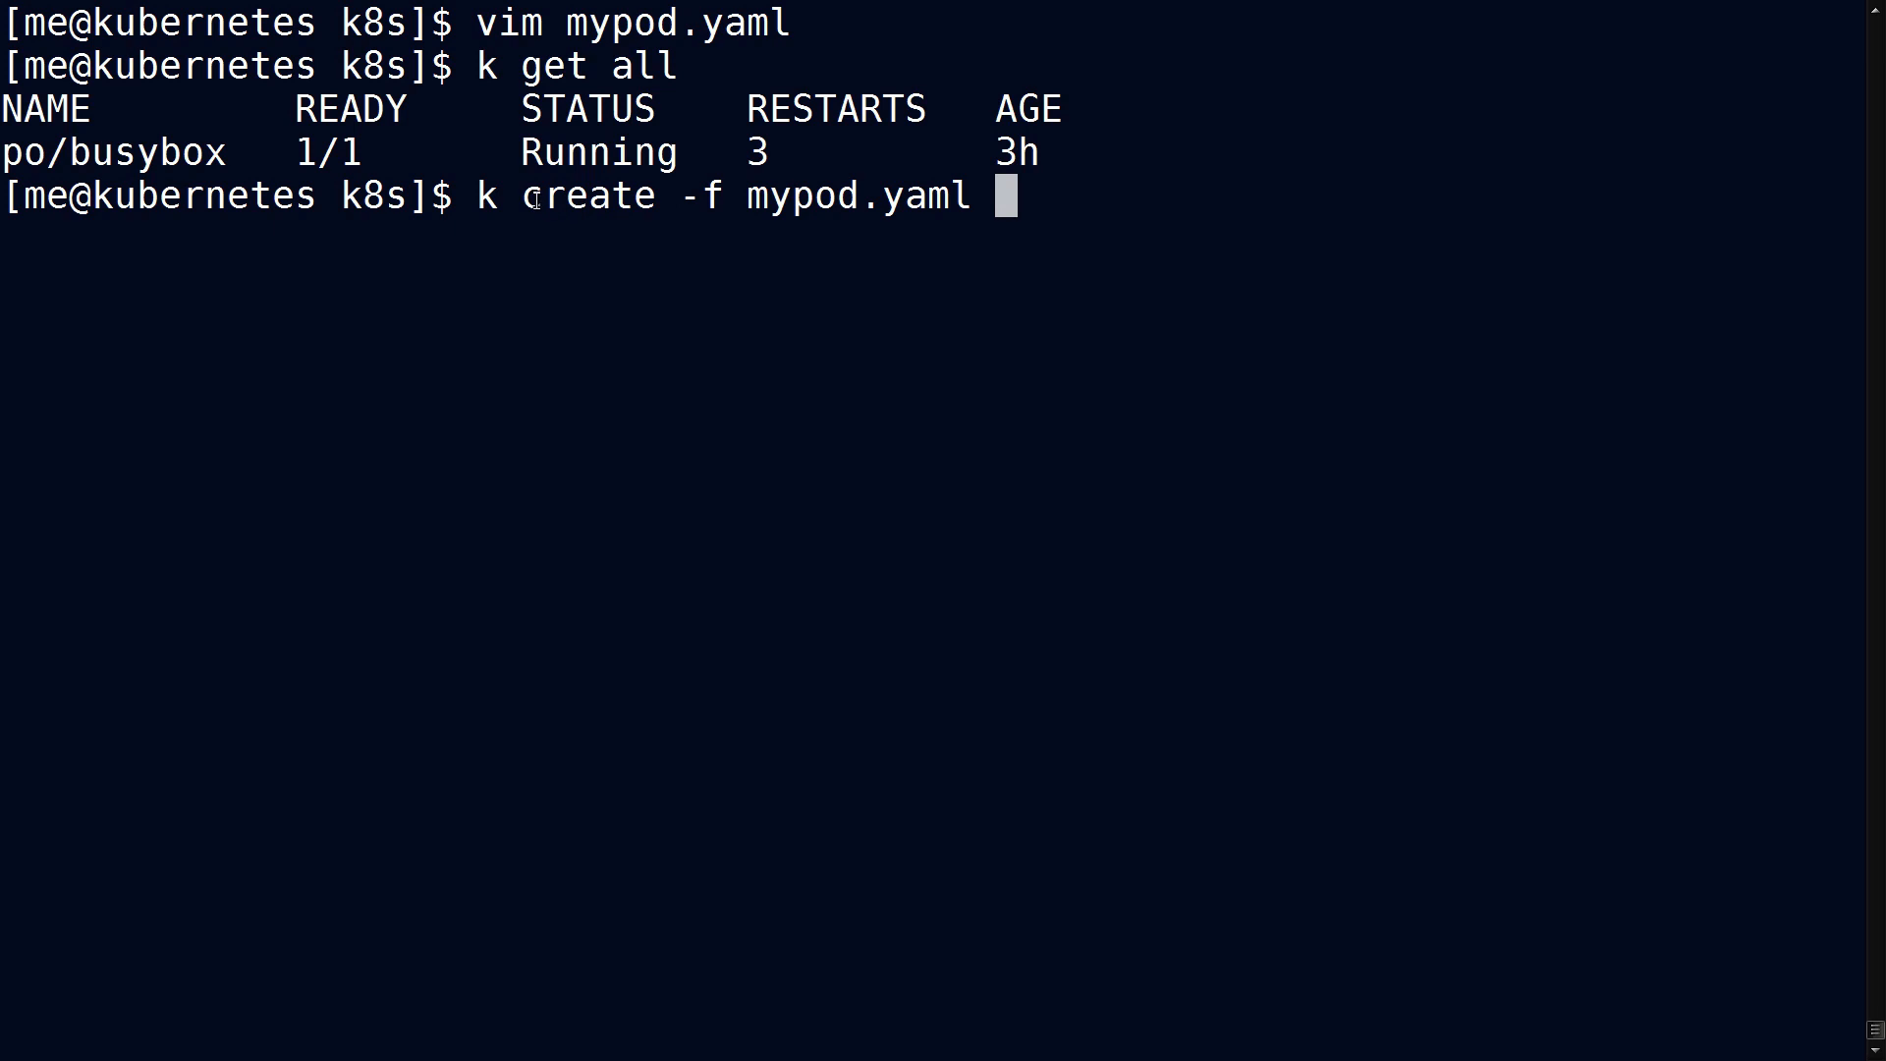
double_click(587, 194)
text(k get all)
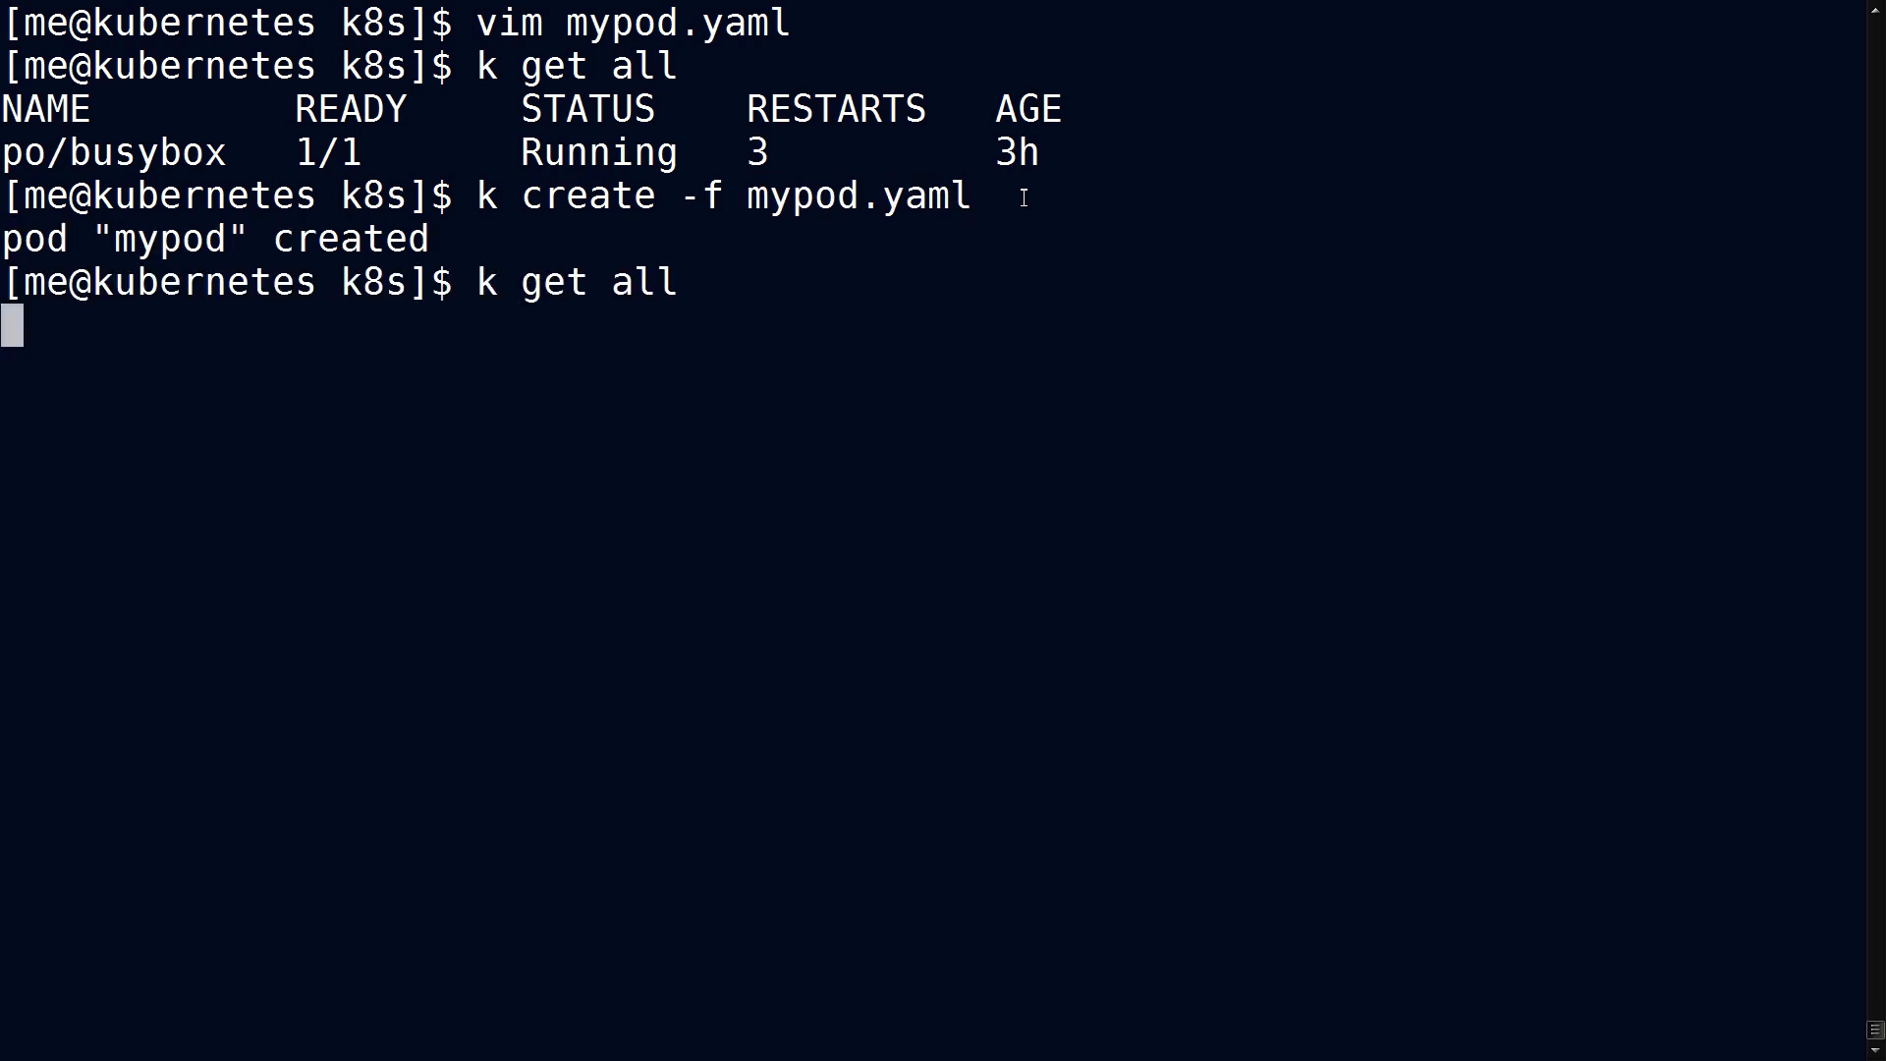
key(Return)
text(k delete)
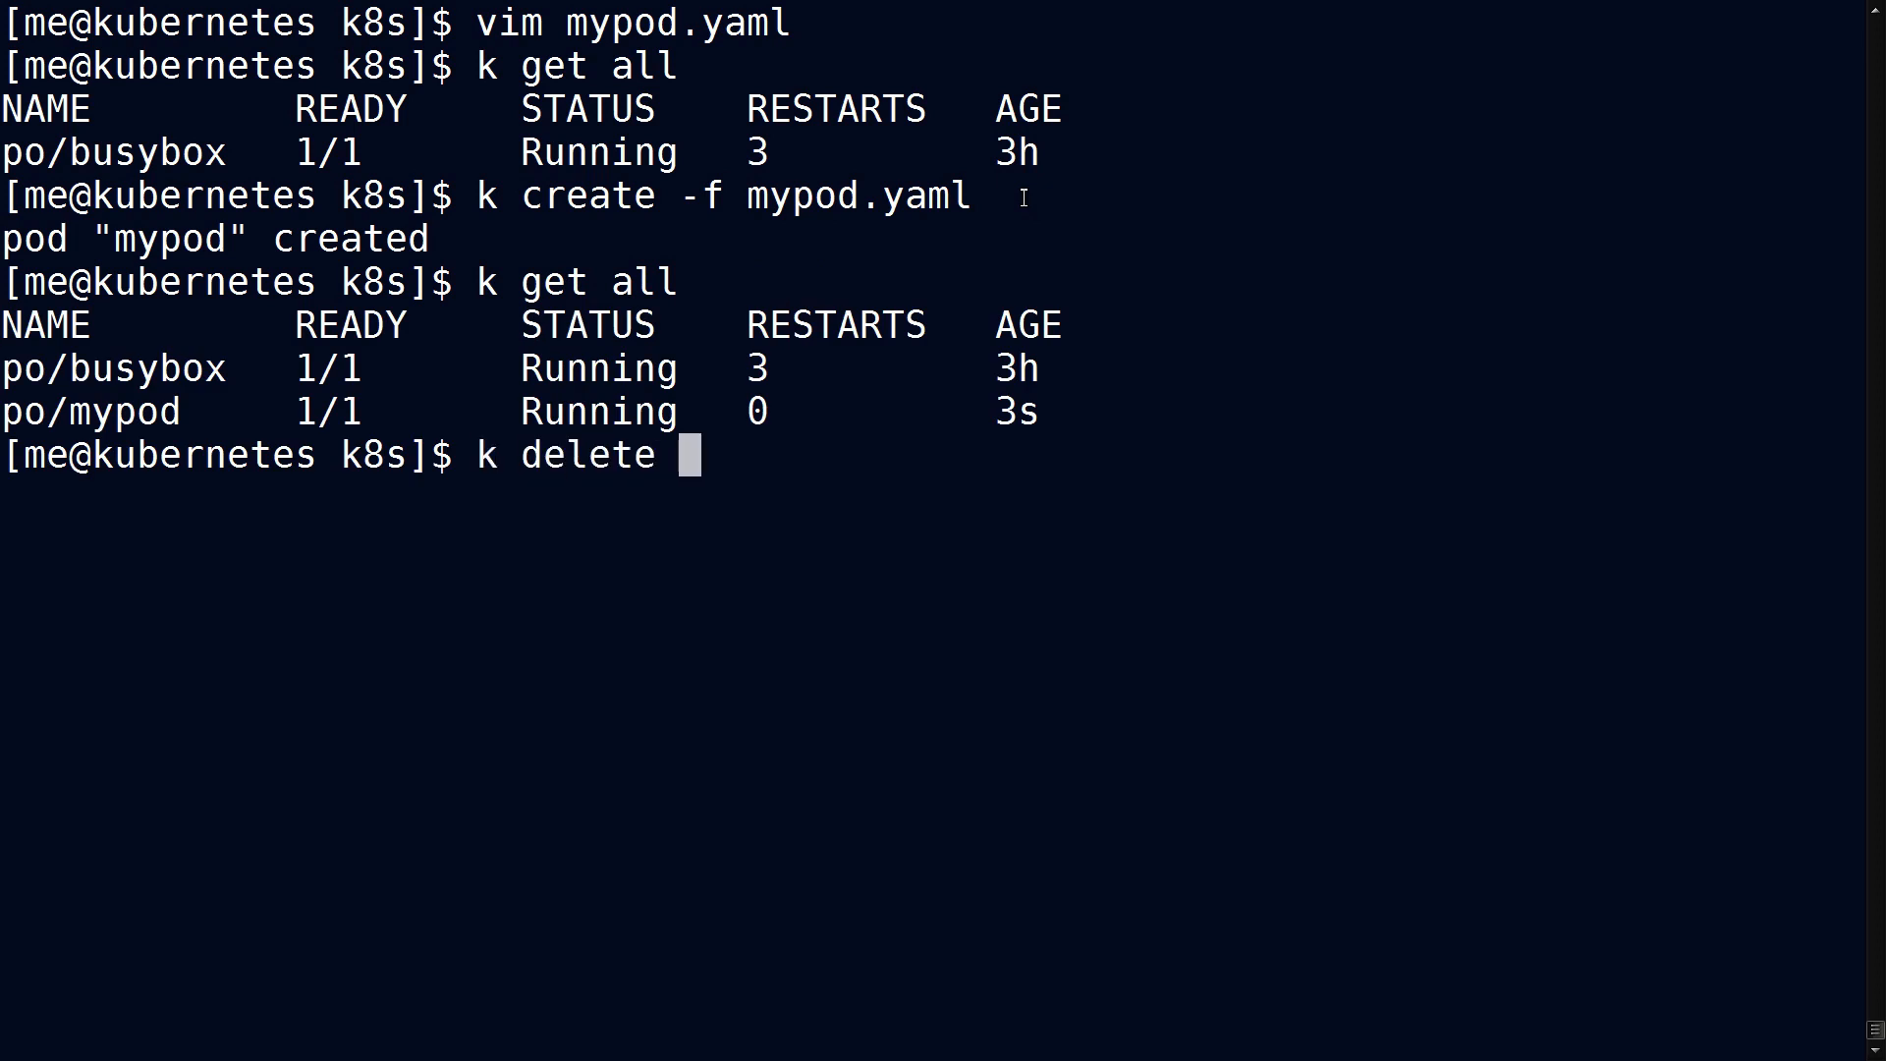
Delete mypod and watch 'kubectl get all' until only busybox remains.
text(po)
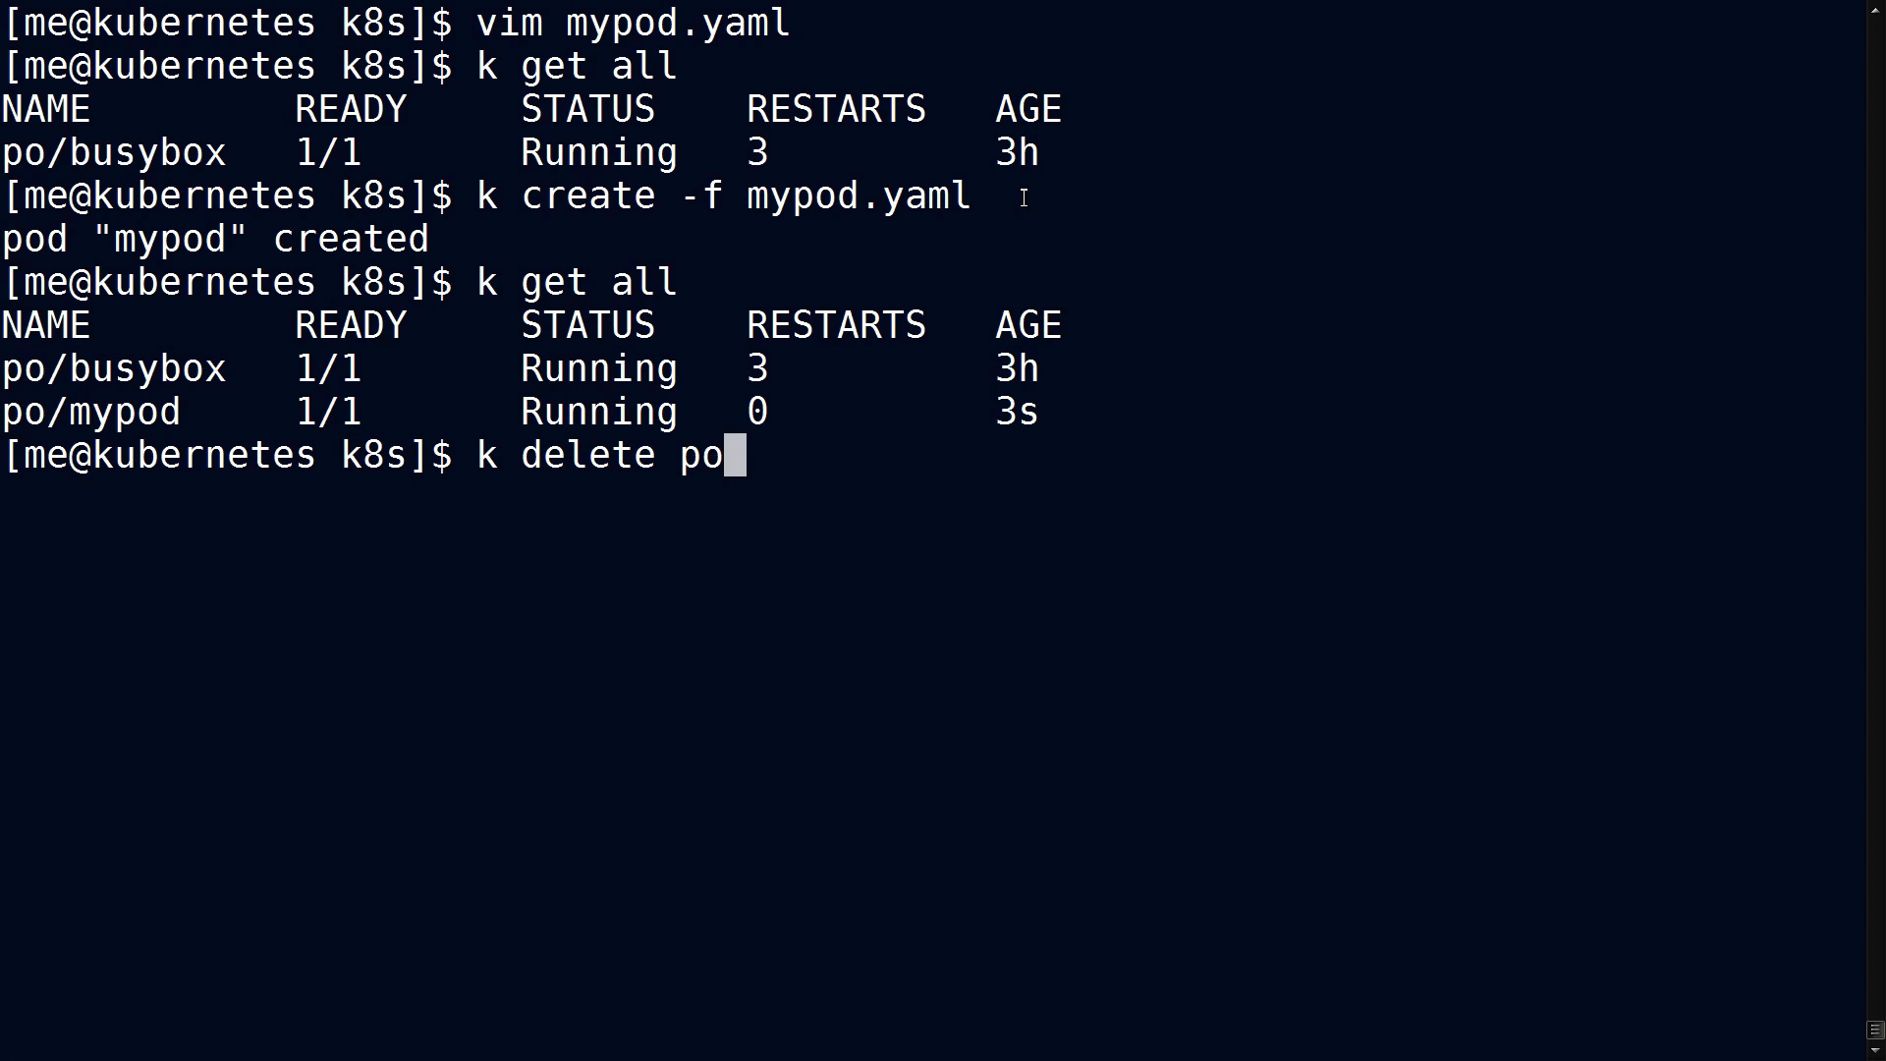
text(d mypod)
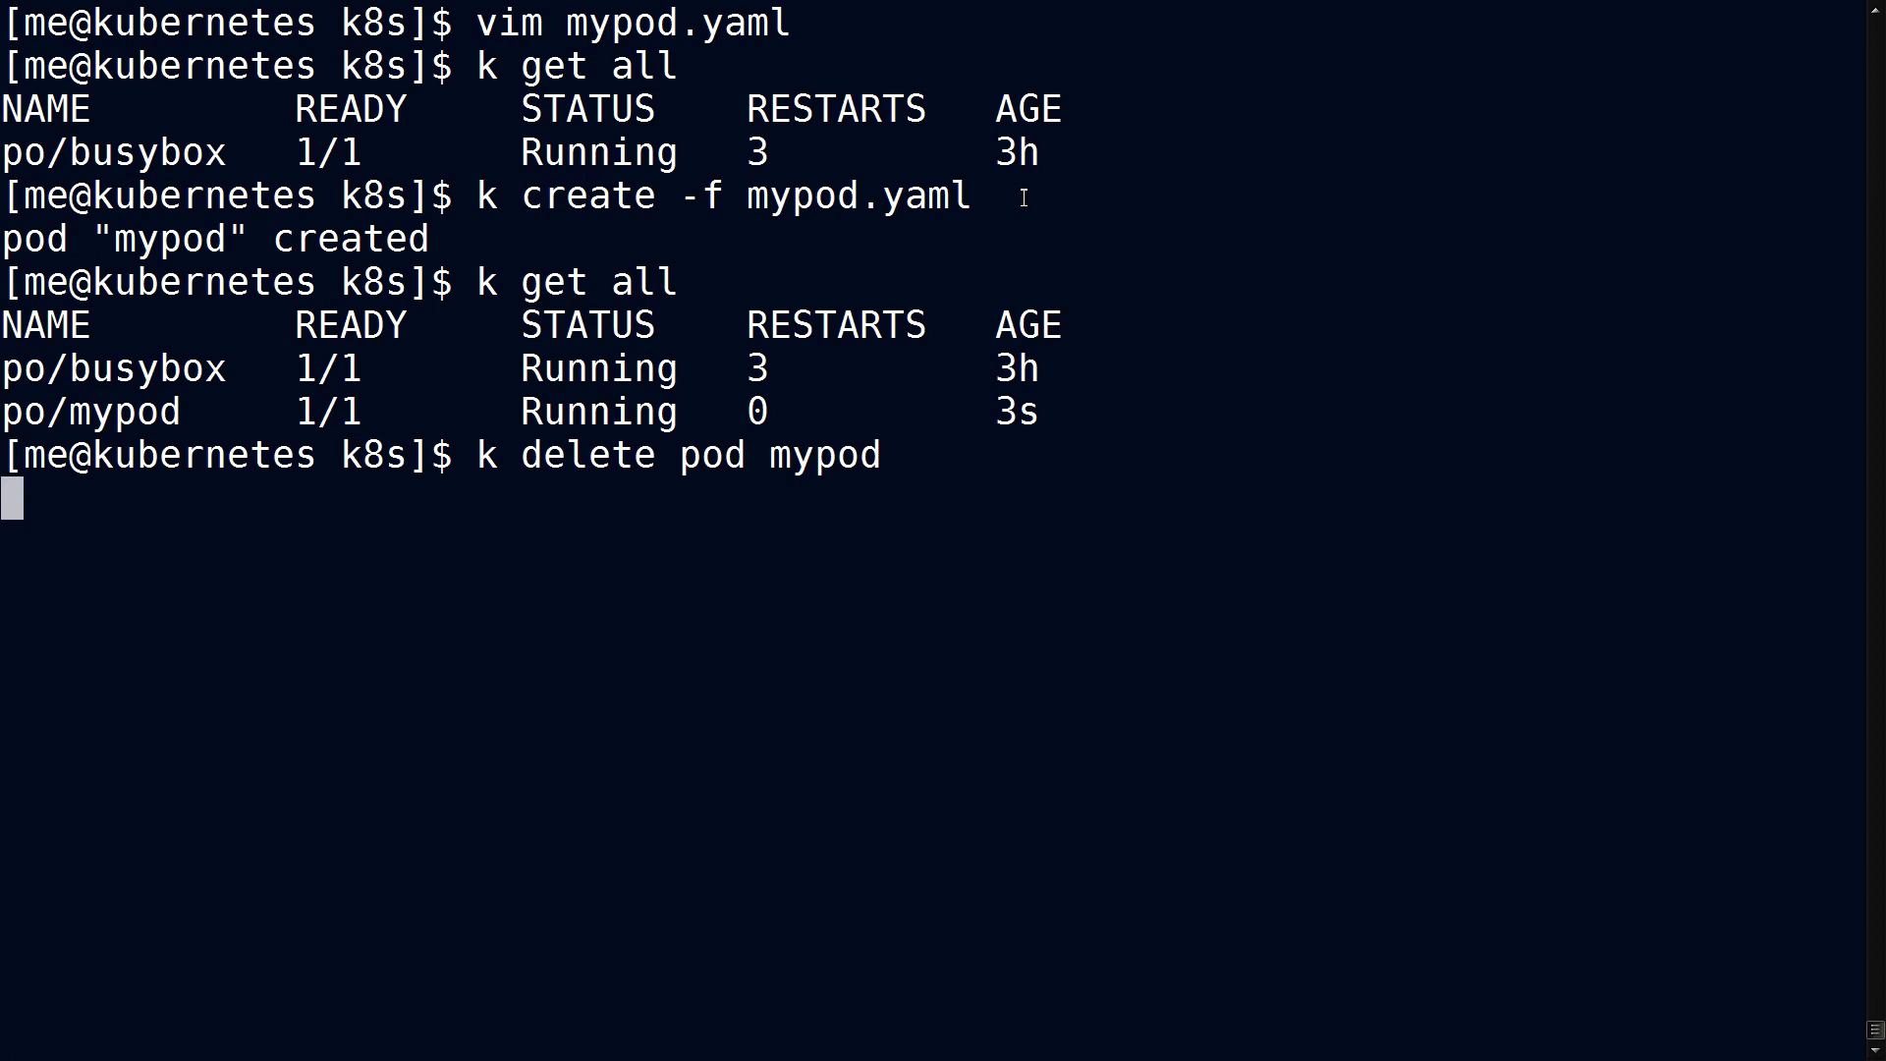
text(k get all)
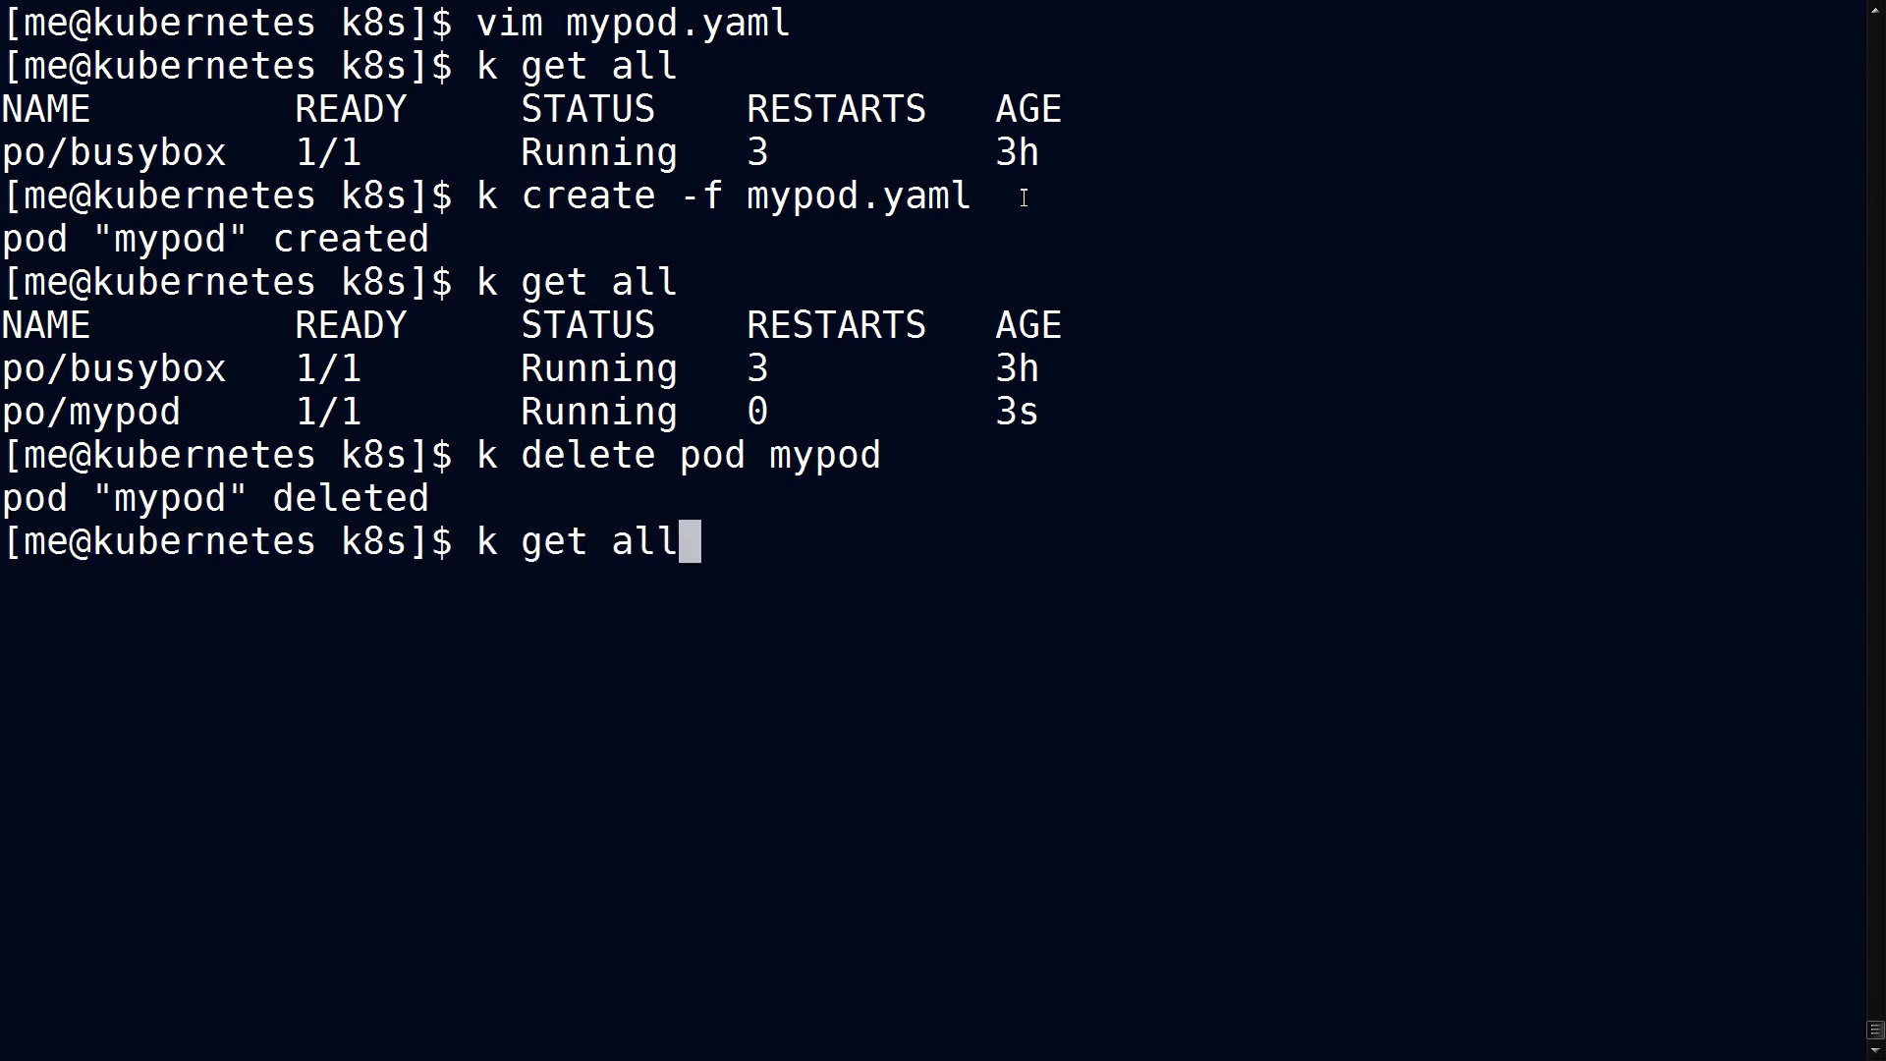
key(Return)
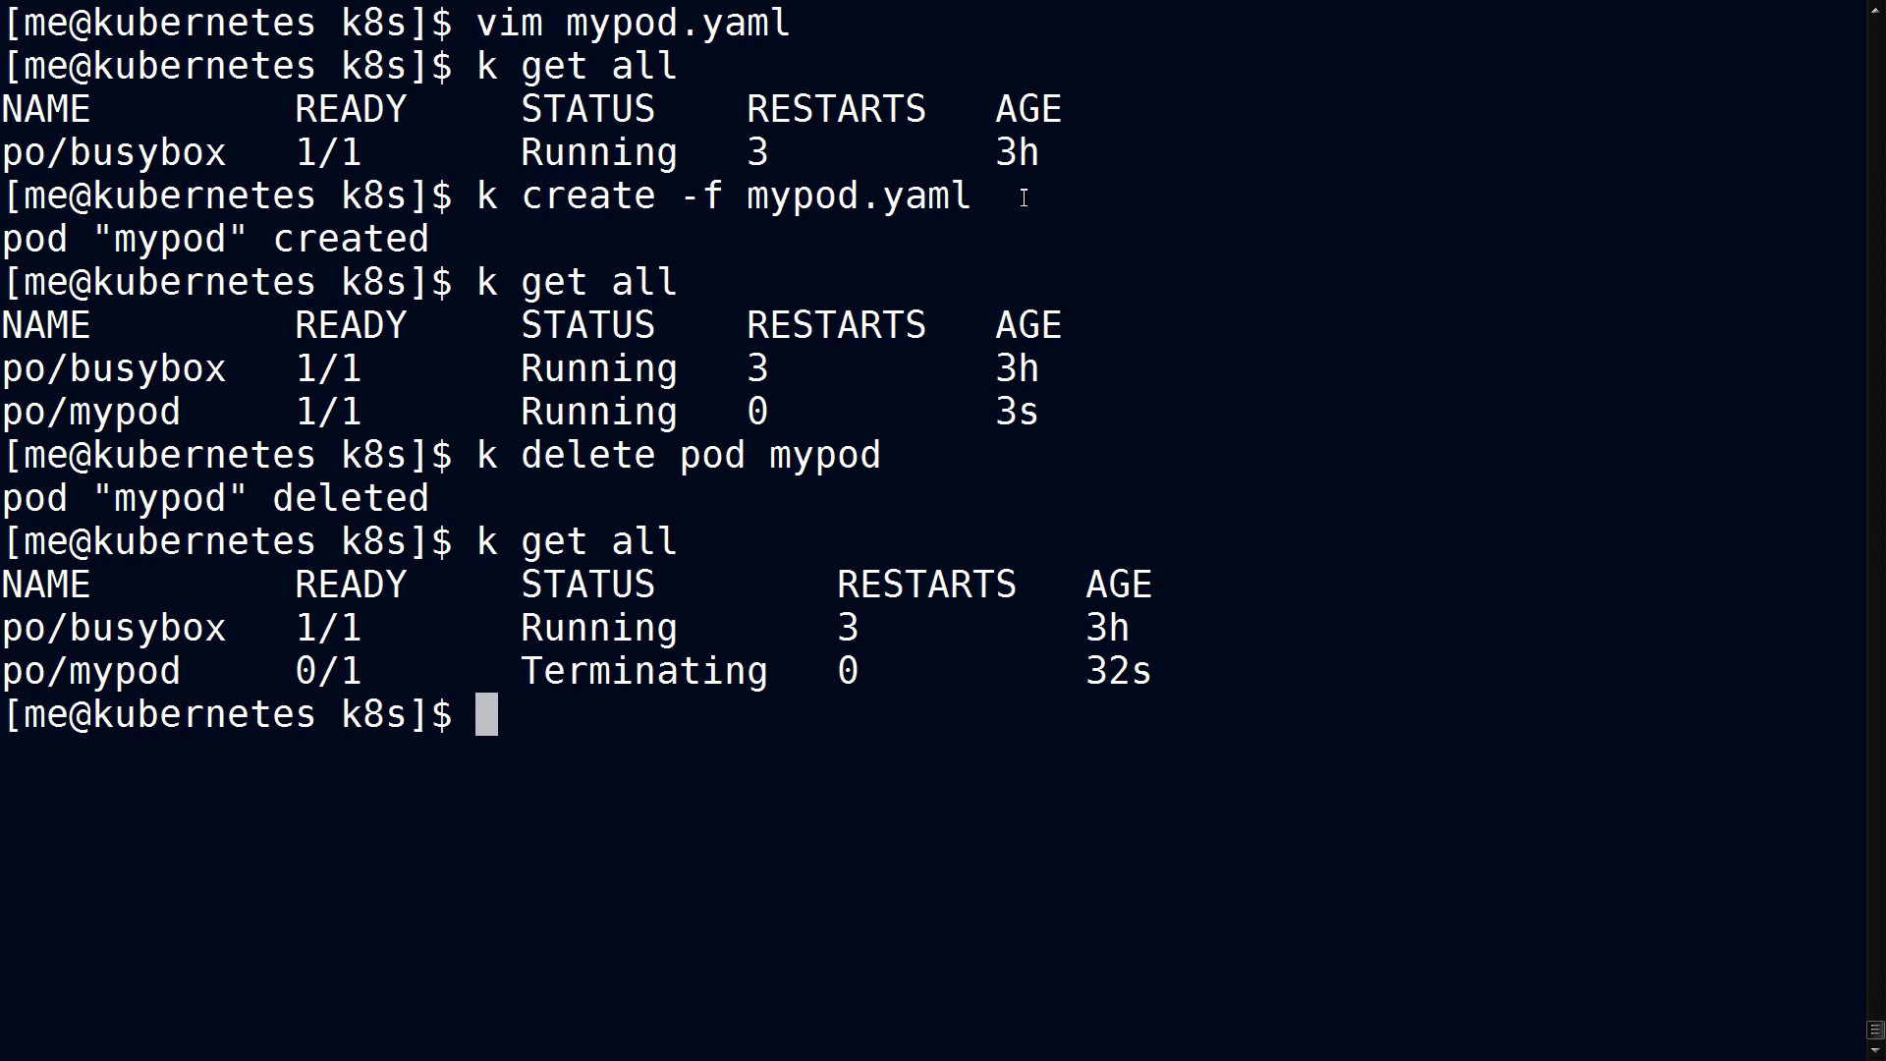
text(k get all)
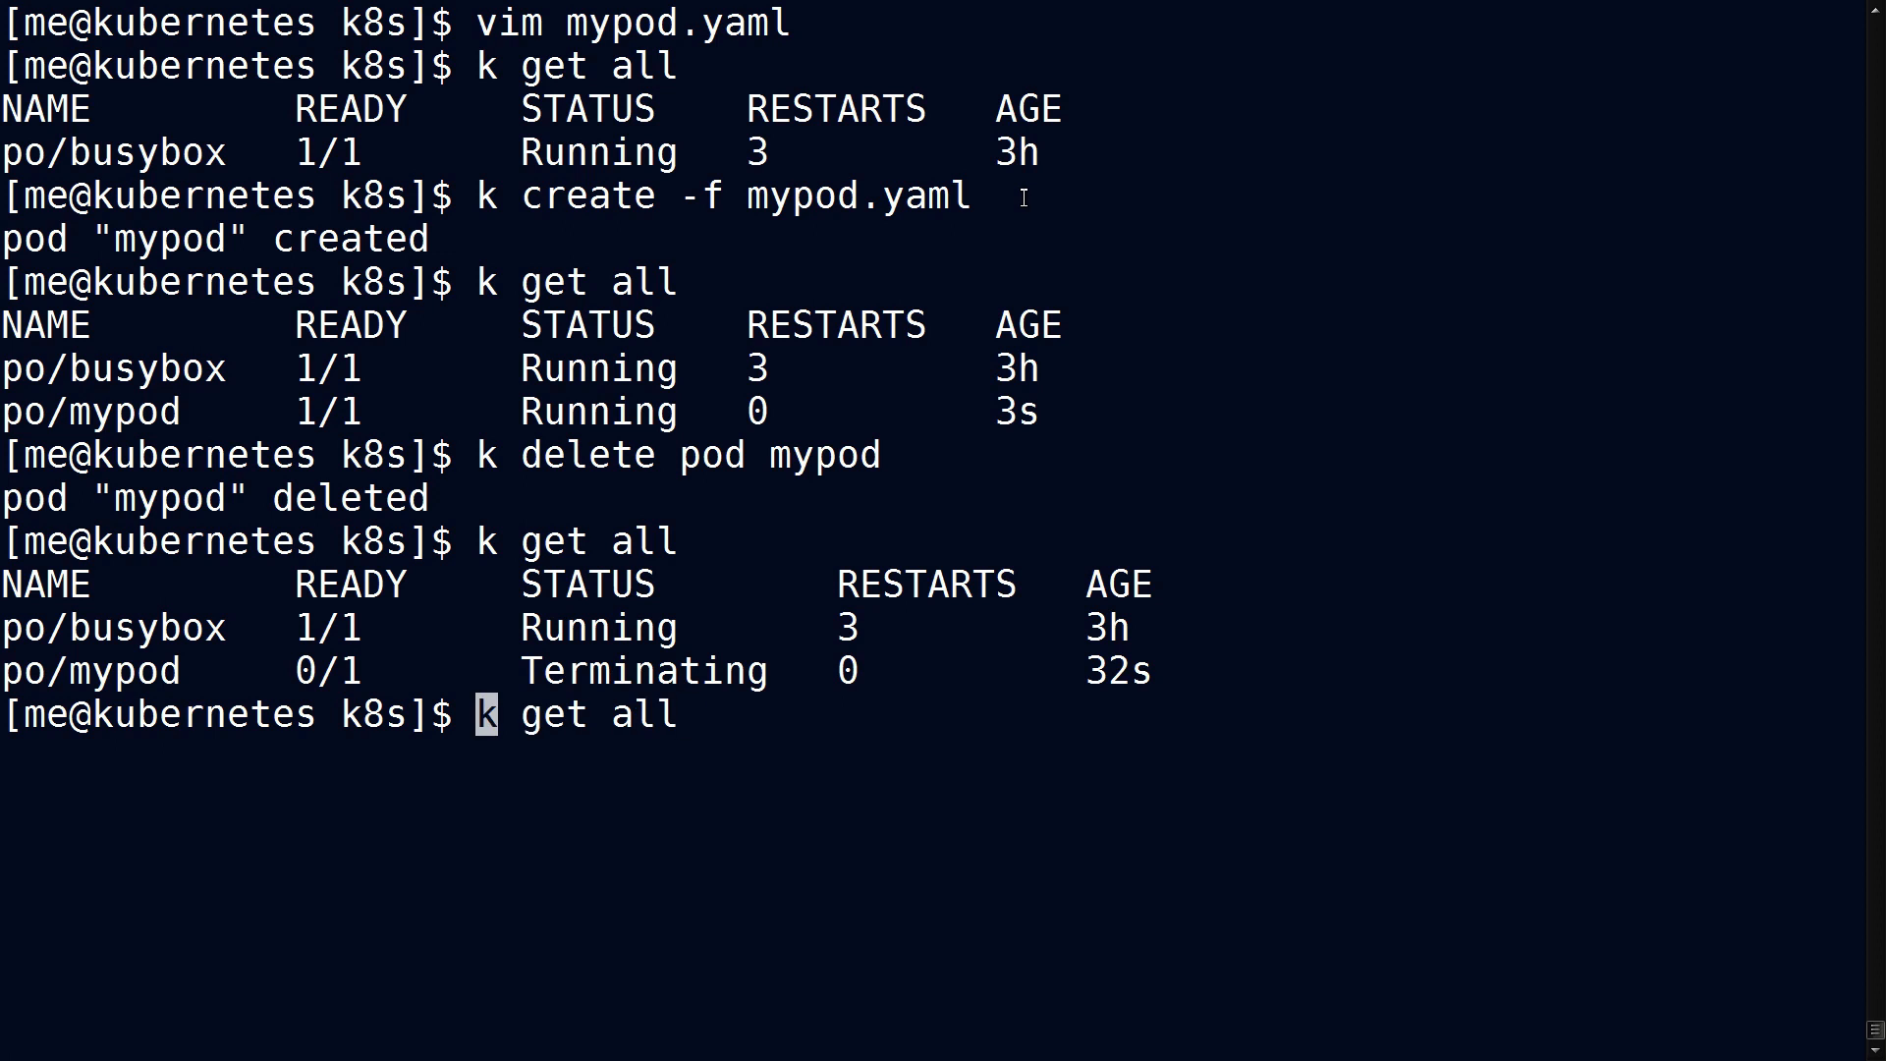
text(watch)
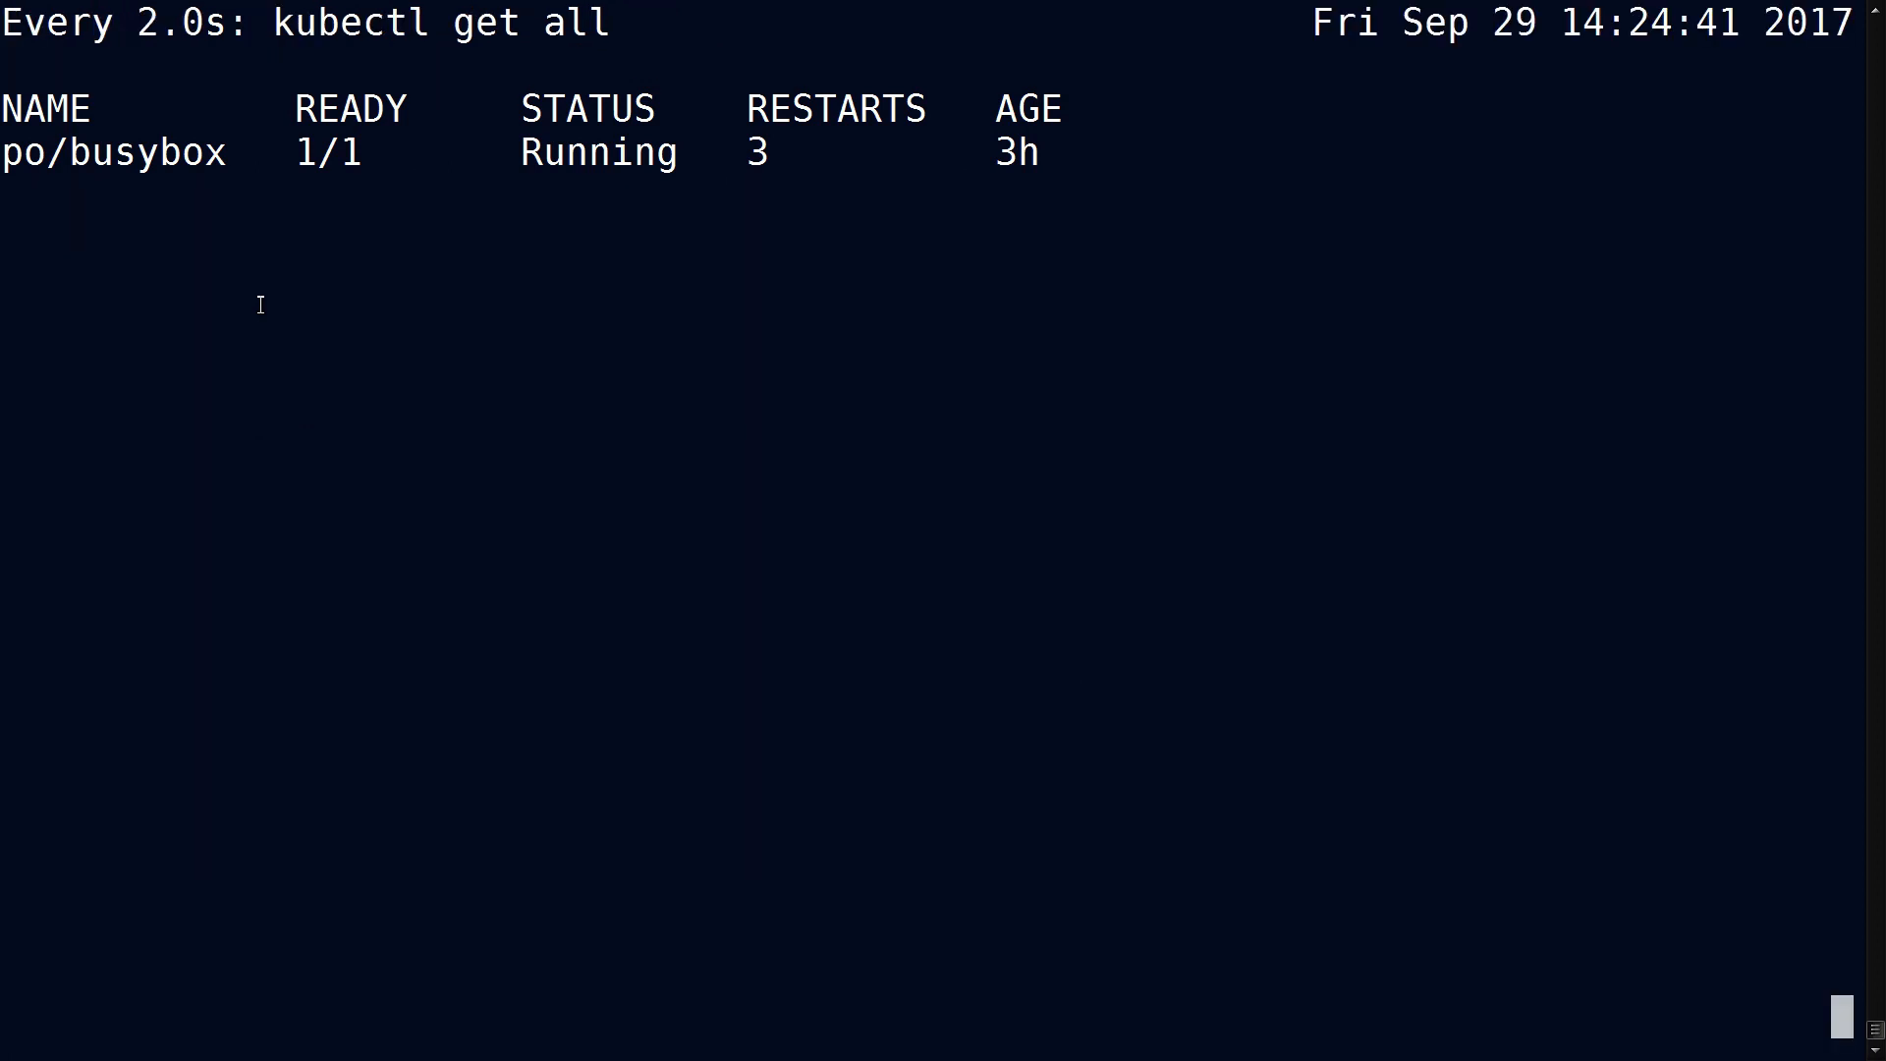
mouse_move(224, 50)
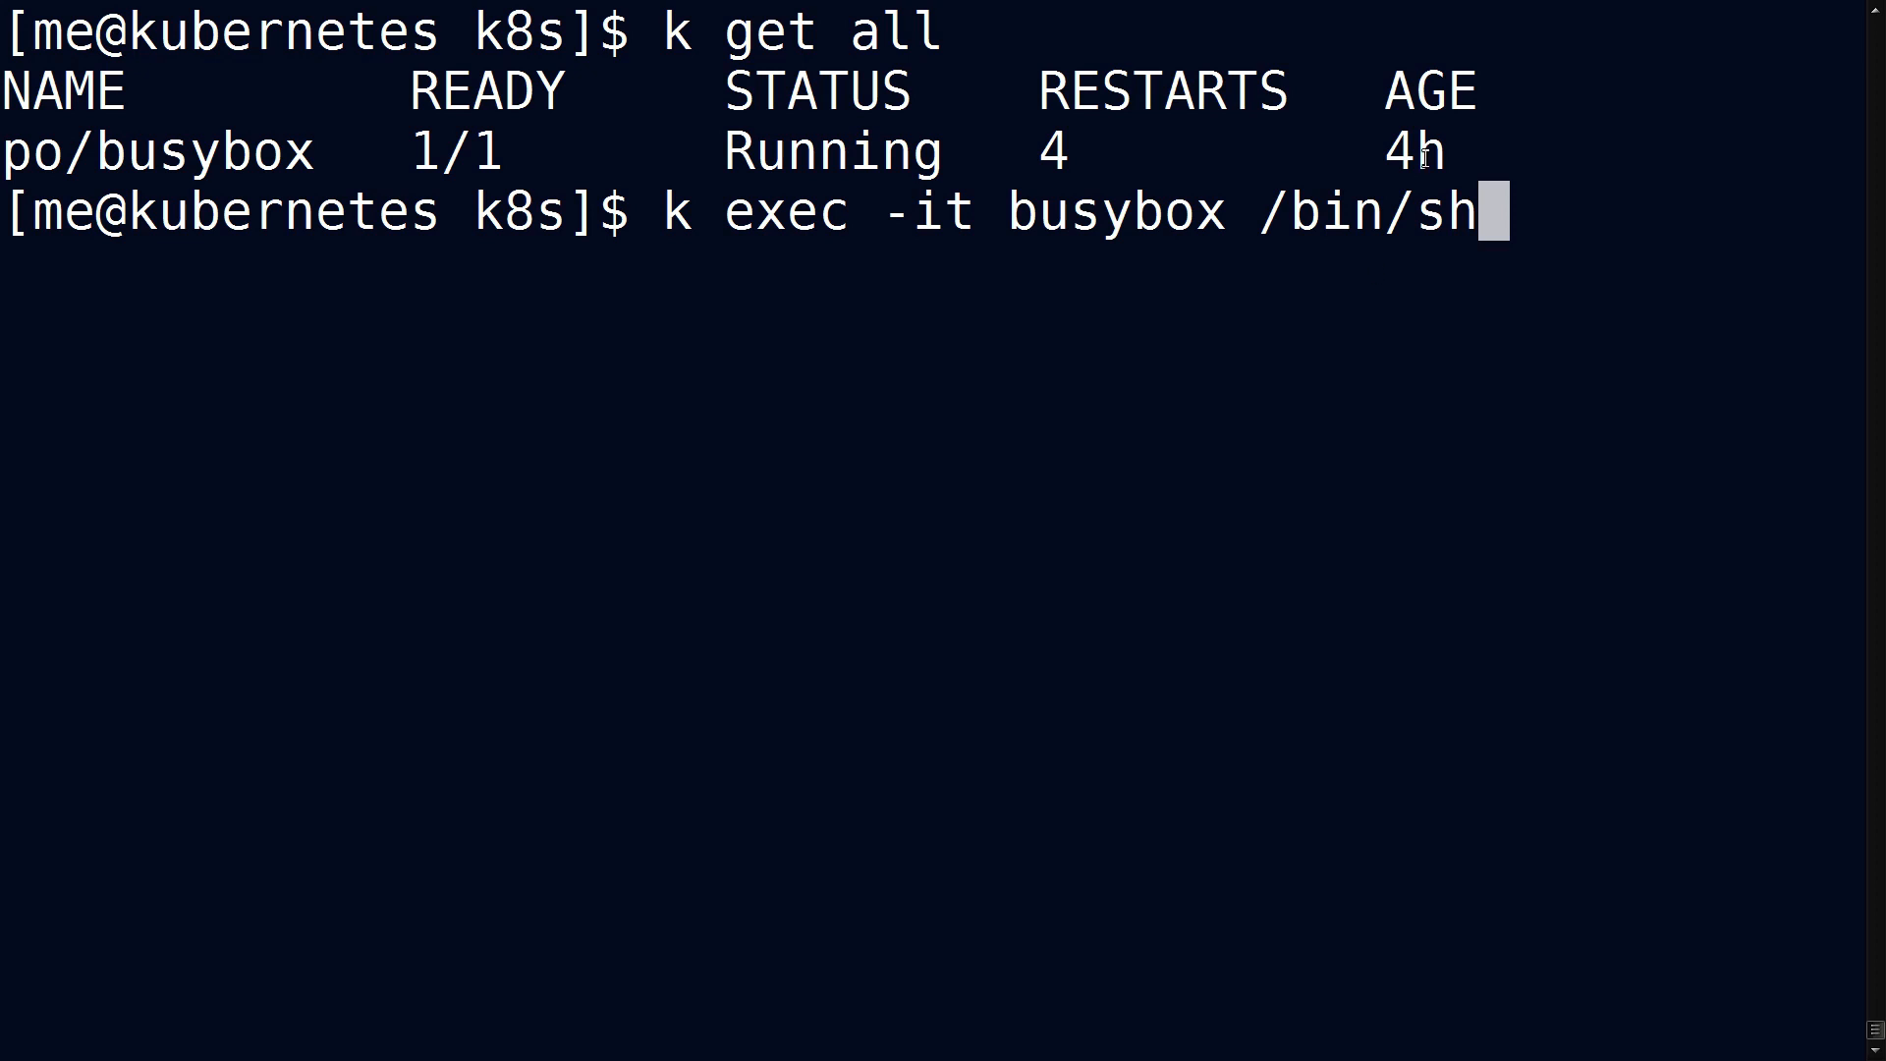
In an interactive busybox shell, nslookup kubernetes.default to get 172.21.0.1.
double_click(944, 209)
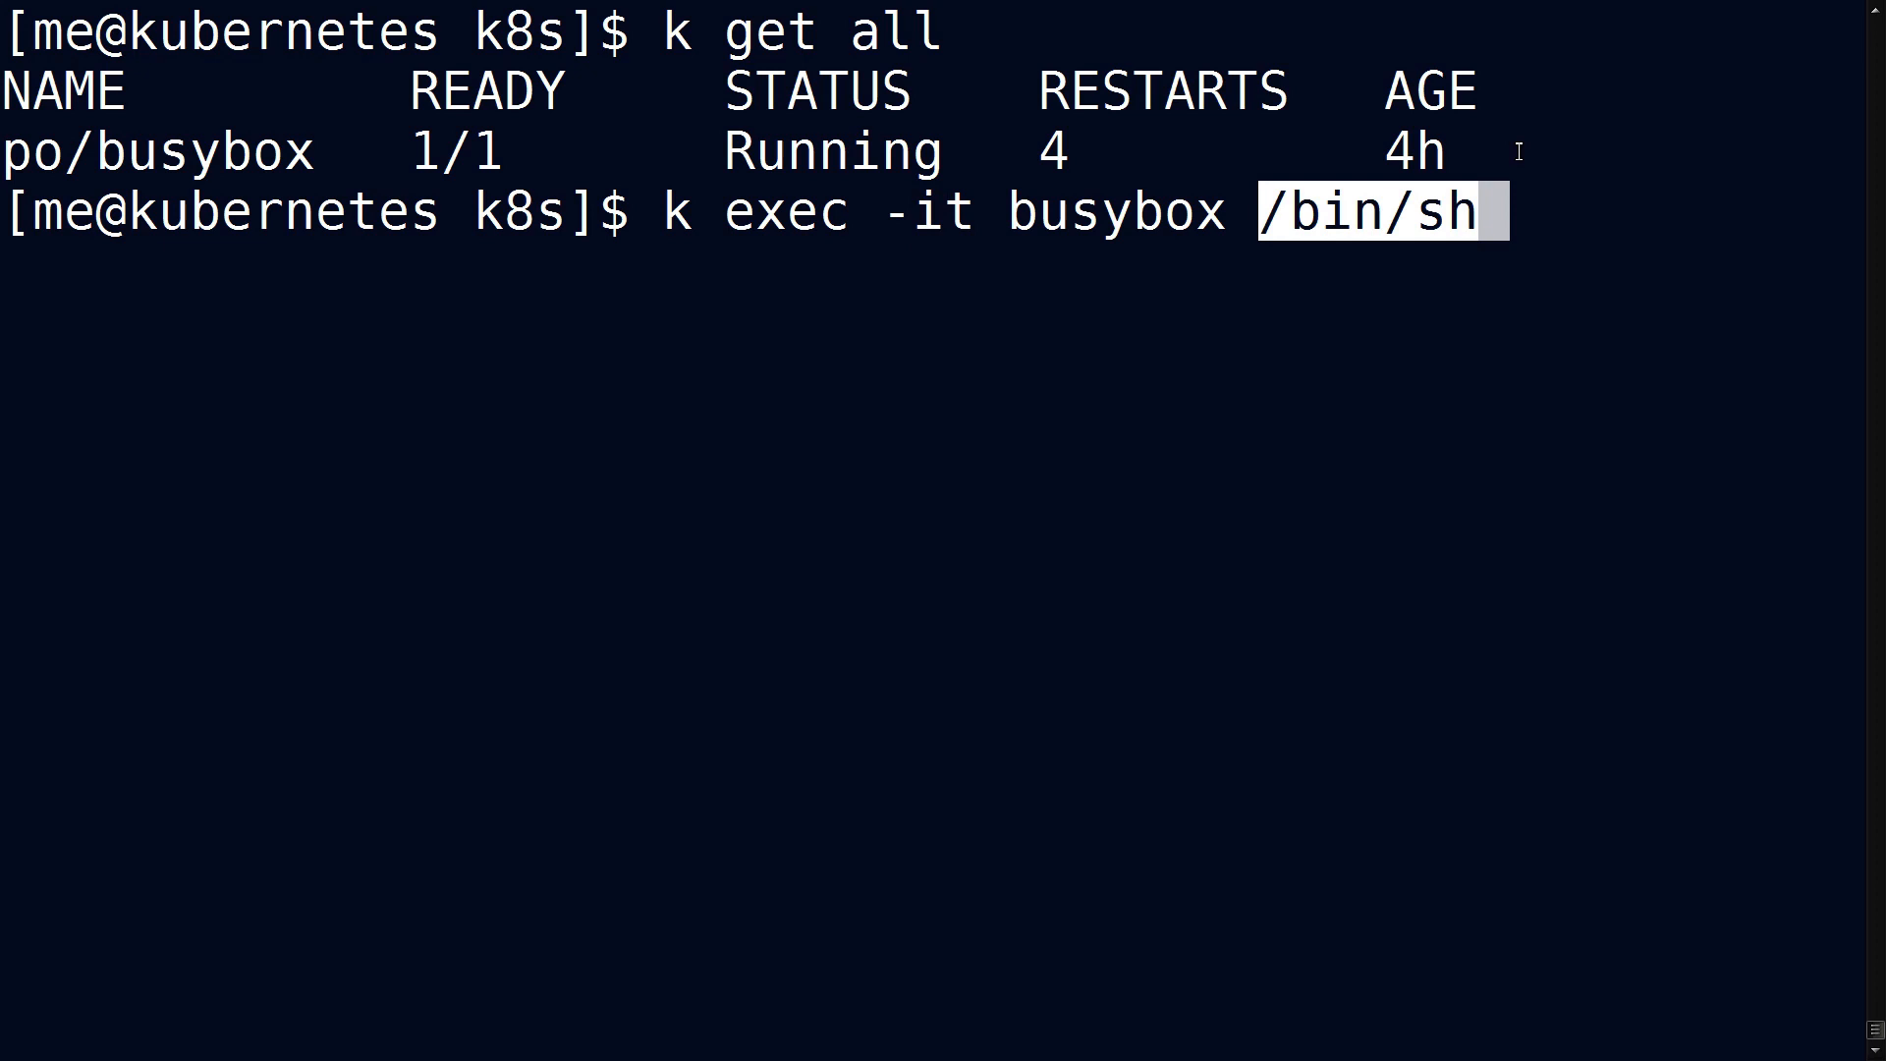
text(nslookup)
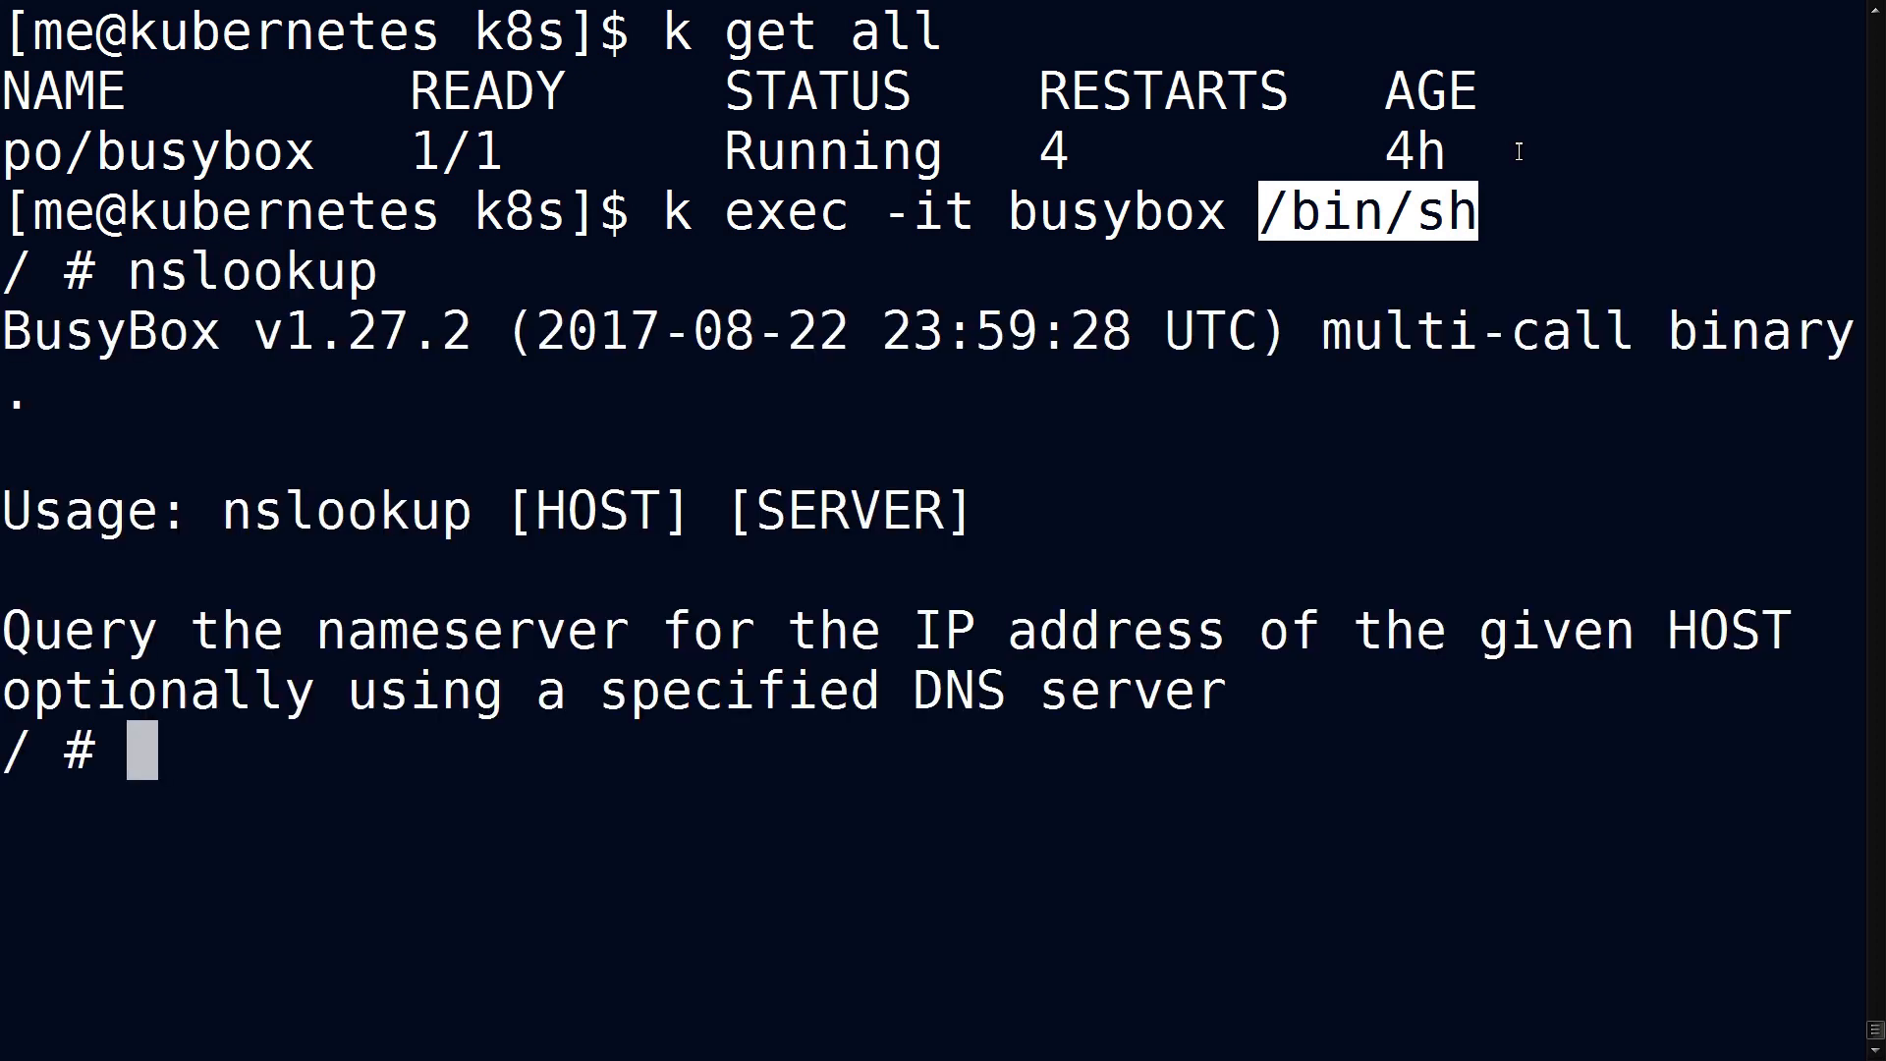
text(nslookup kubernetes.default)
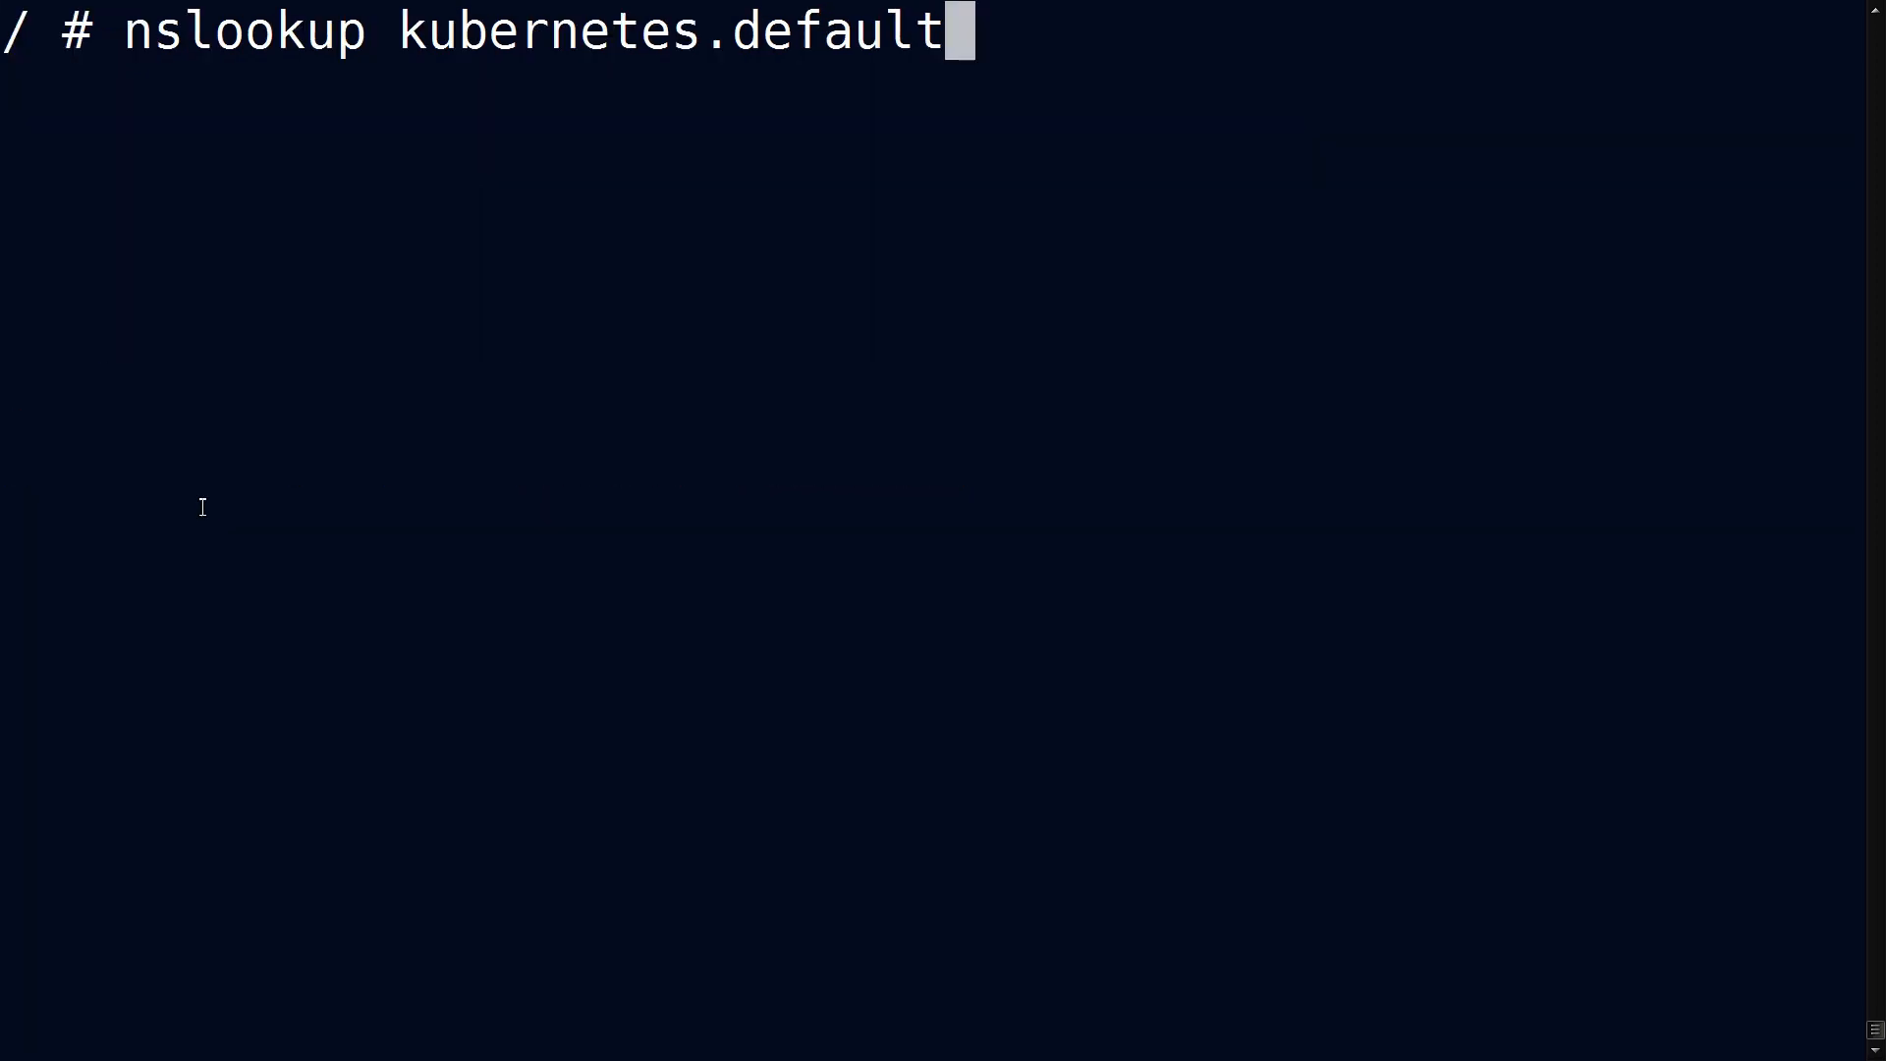
key(Enter)
text(k exec -it busybox nslookup kubernetes.default)
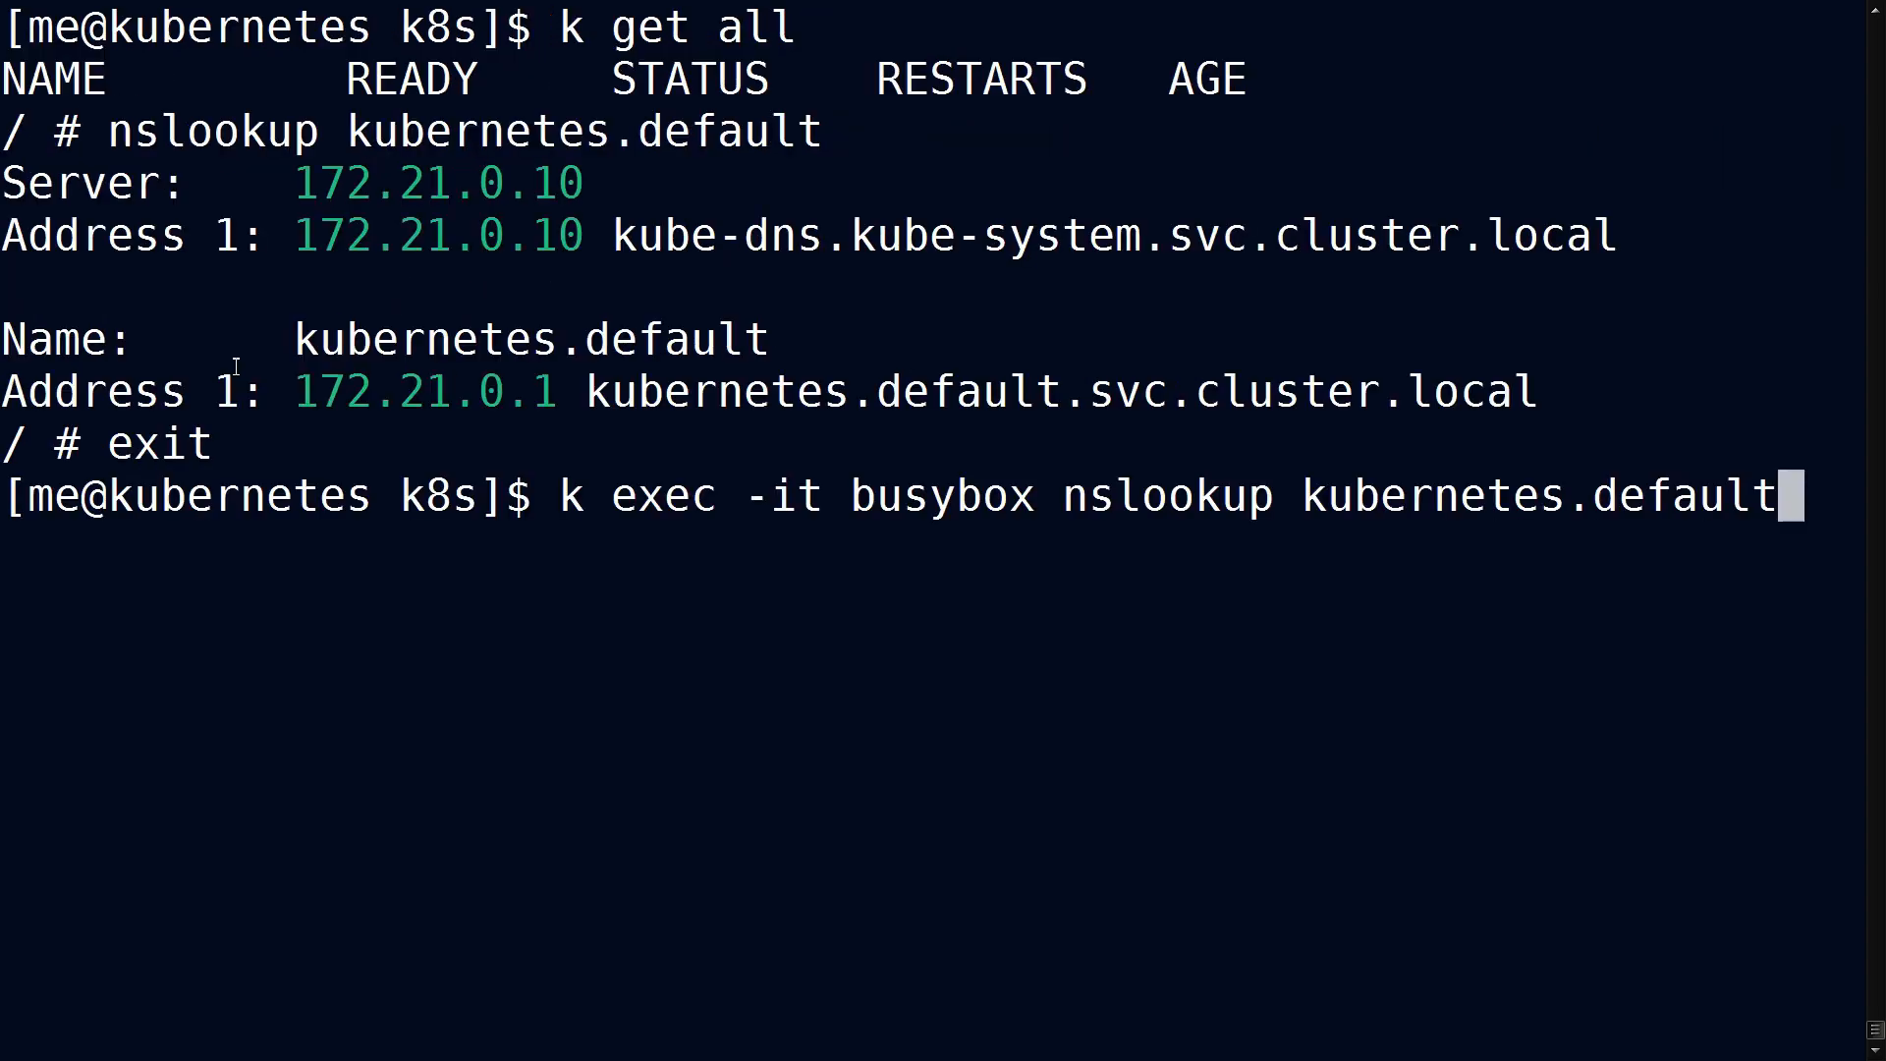
mouse_move(1044, 282)
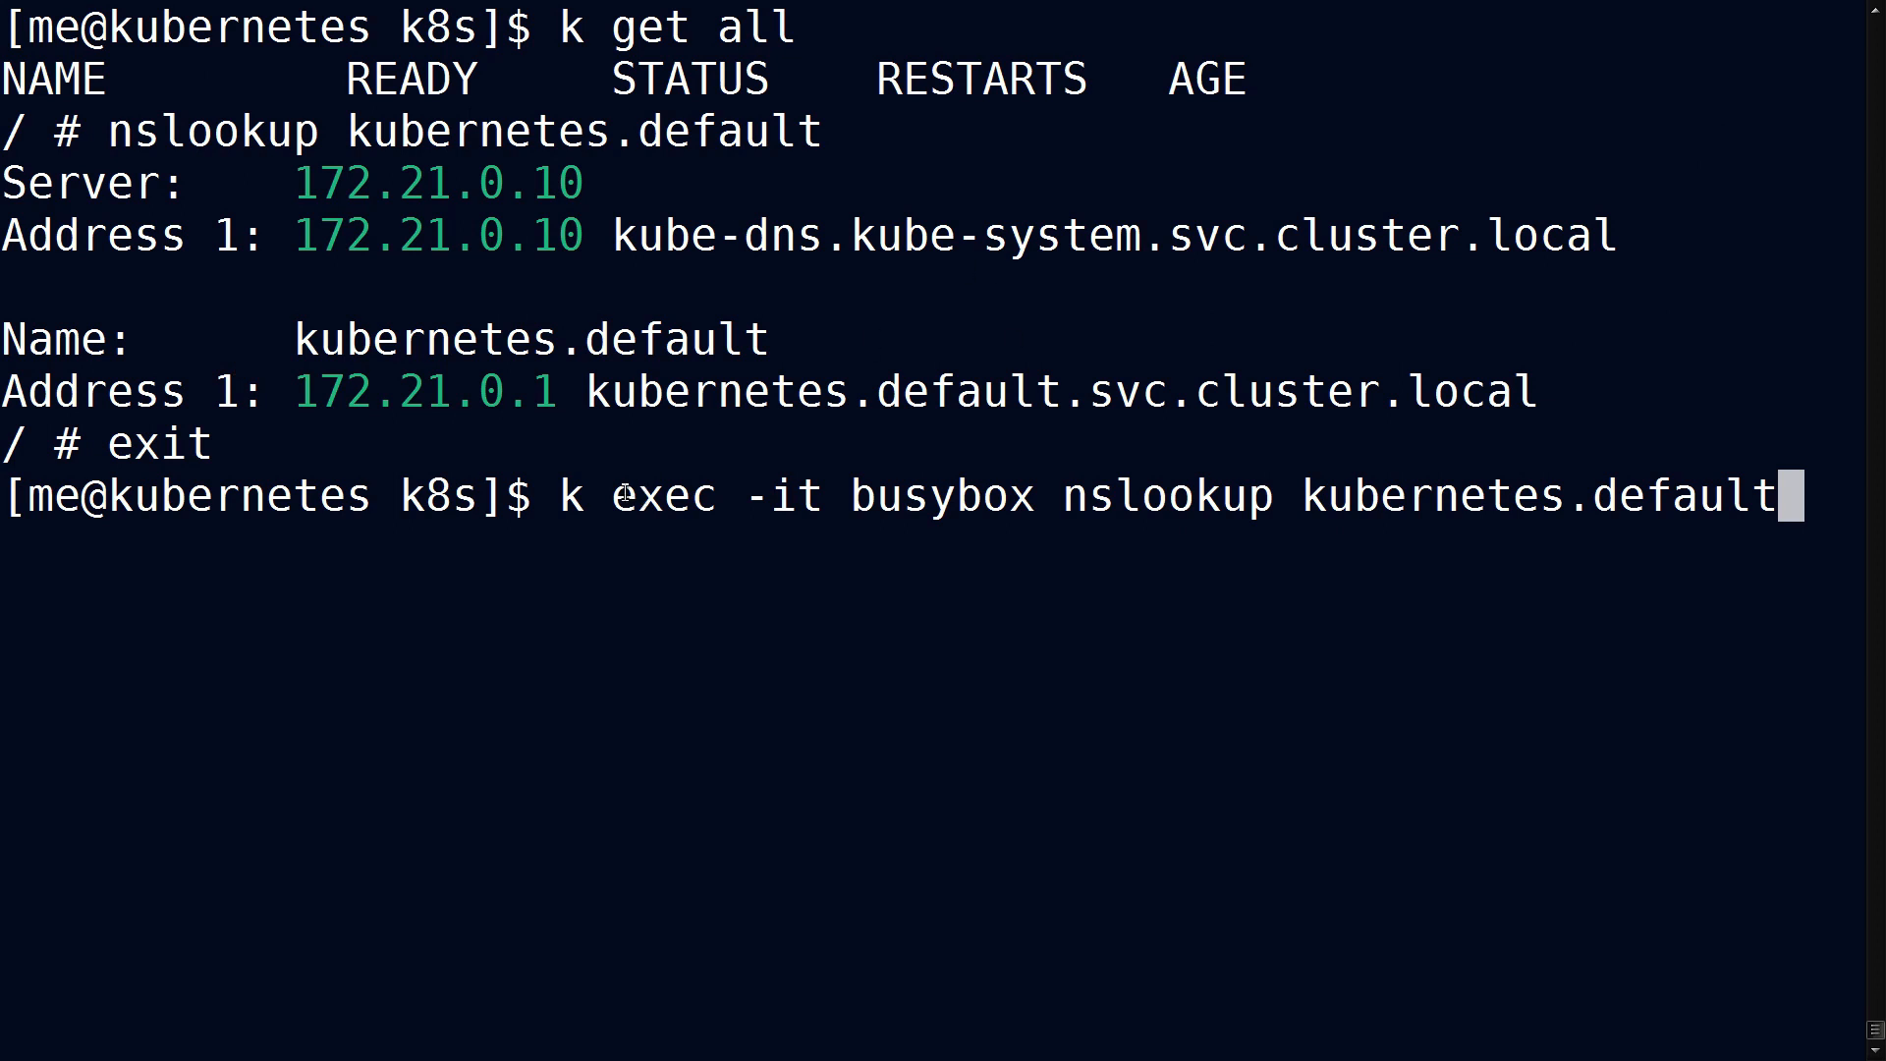
Resolve kubernetes.default with 'k exec busybox nslookup kubernetes.default', without an interactive shell.
double_click(662, 495)
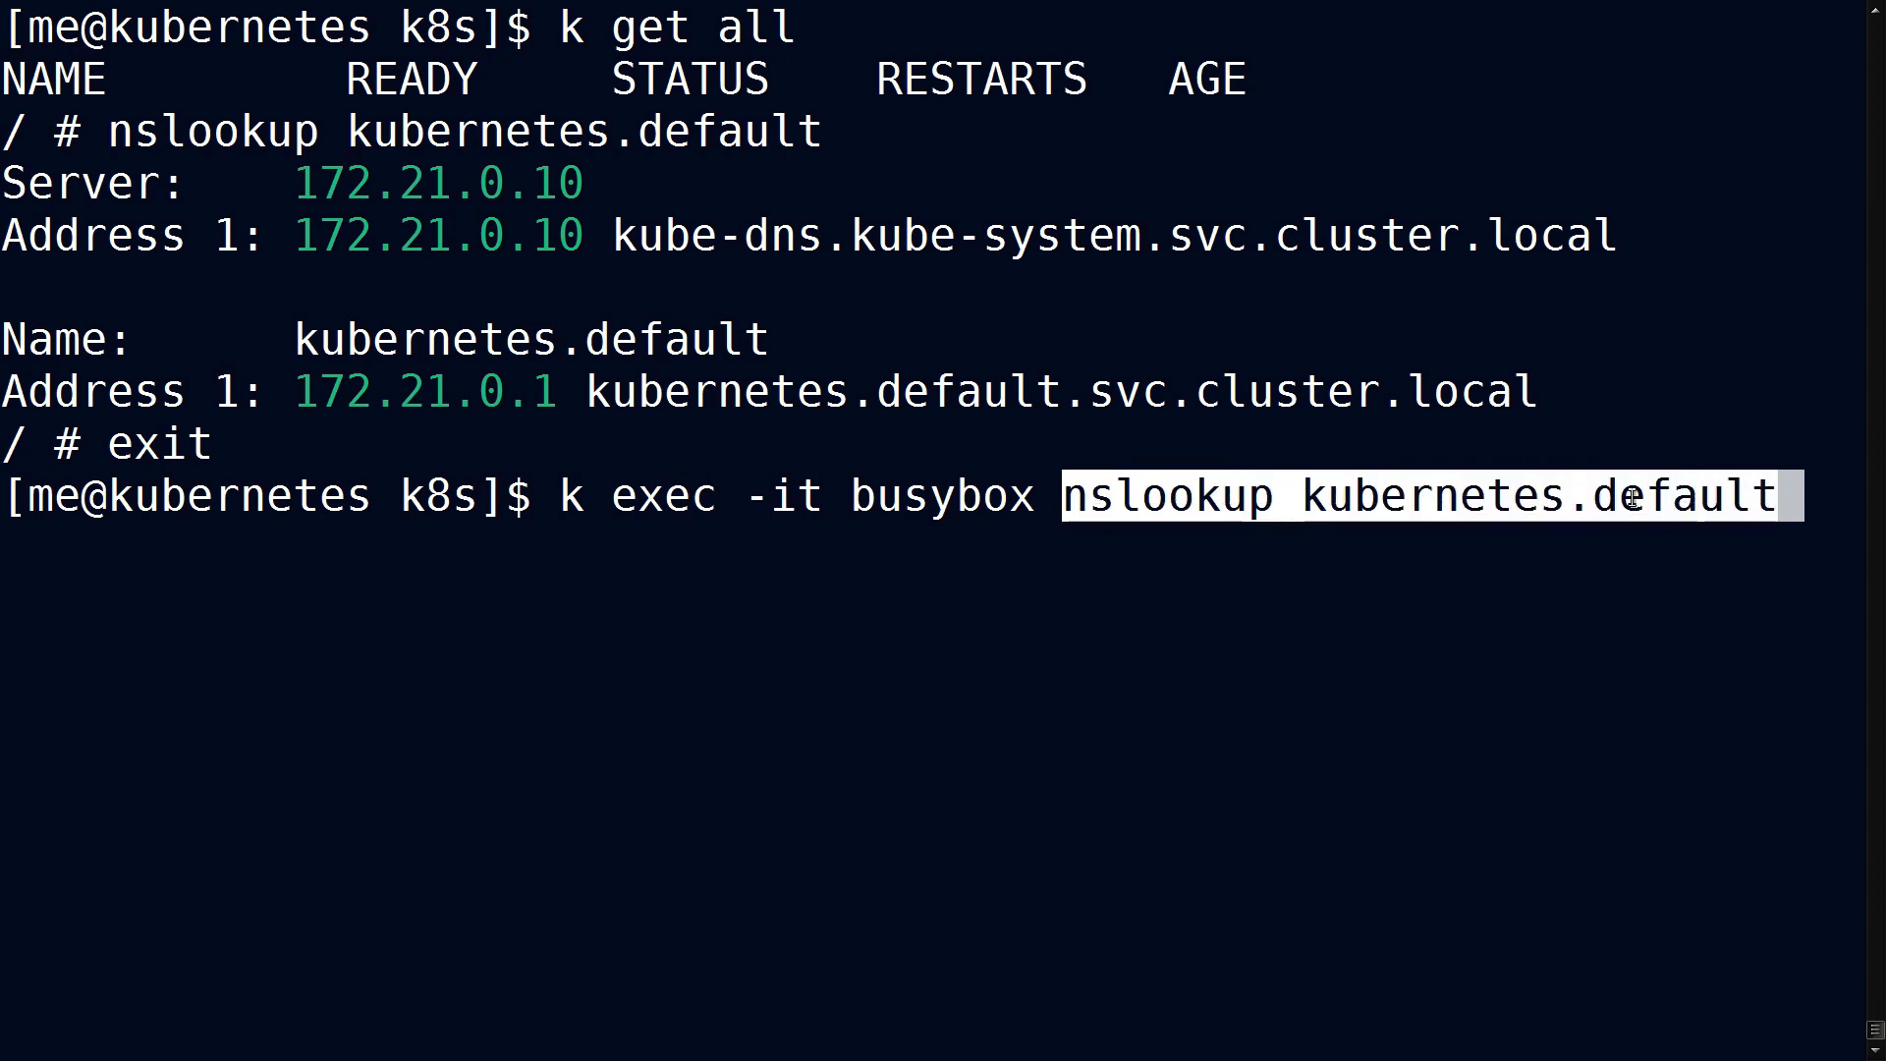
key(Return)
text(k exec busybox nslookup kubernetes.default)
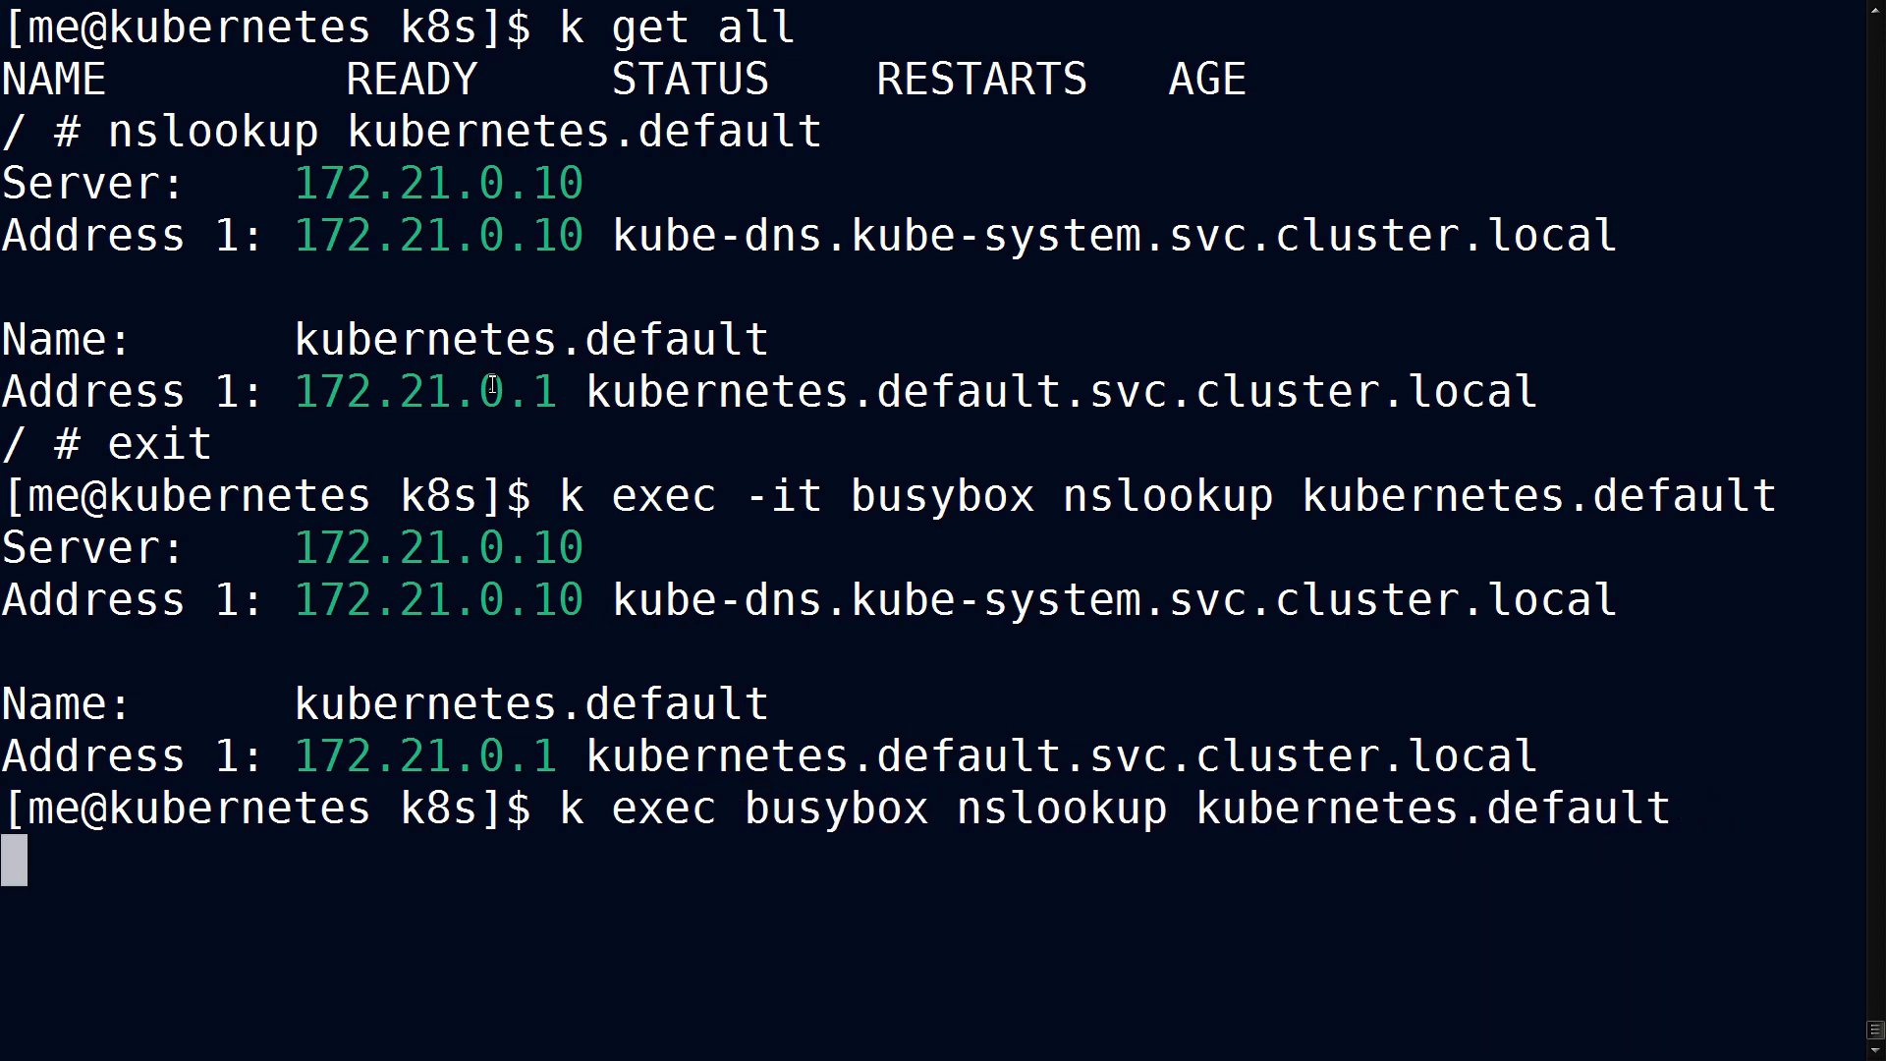
key(Return)
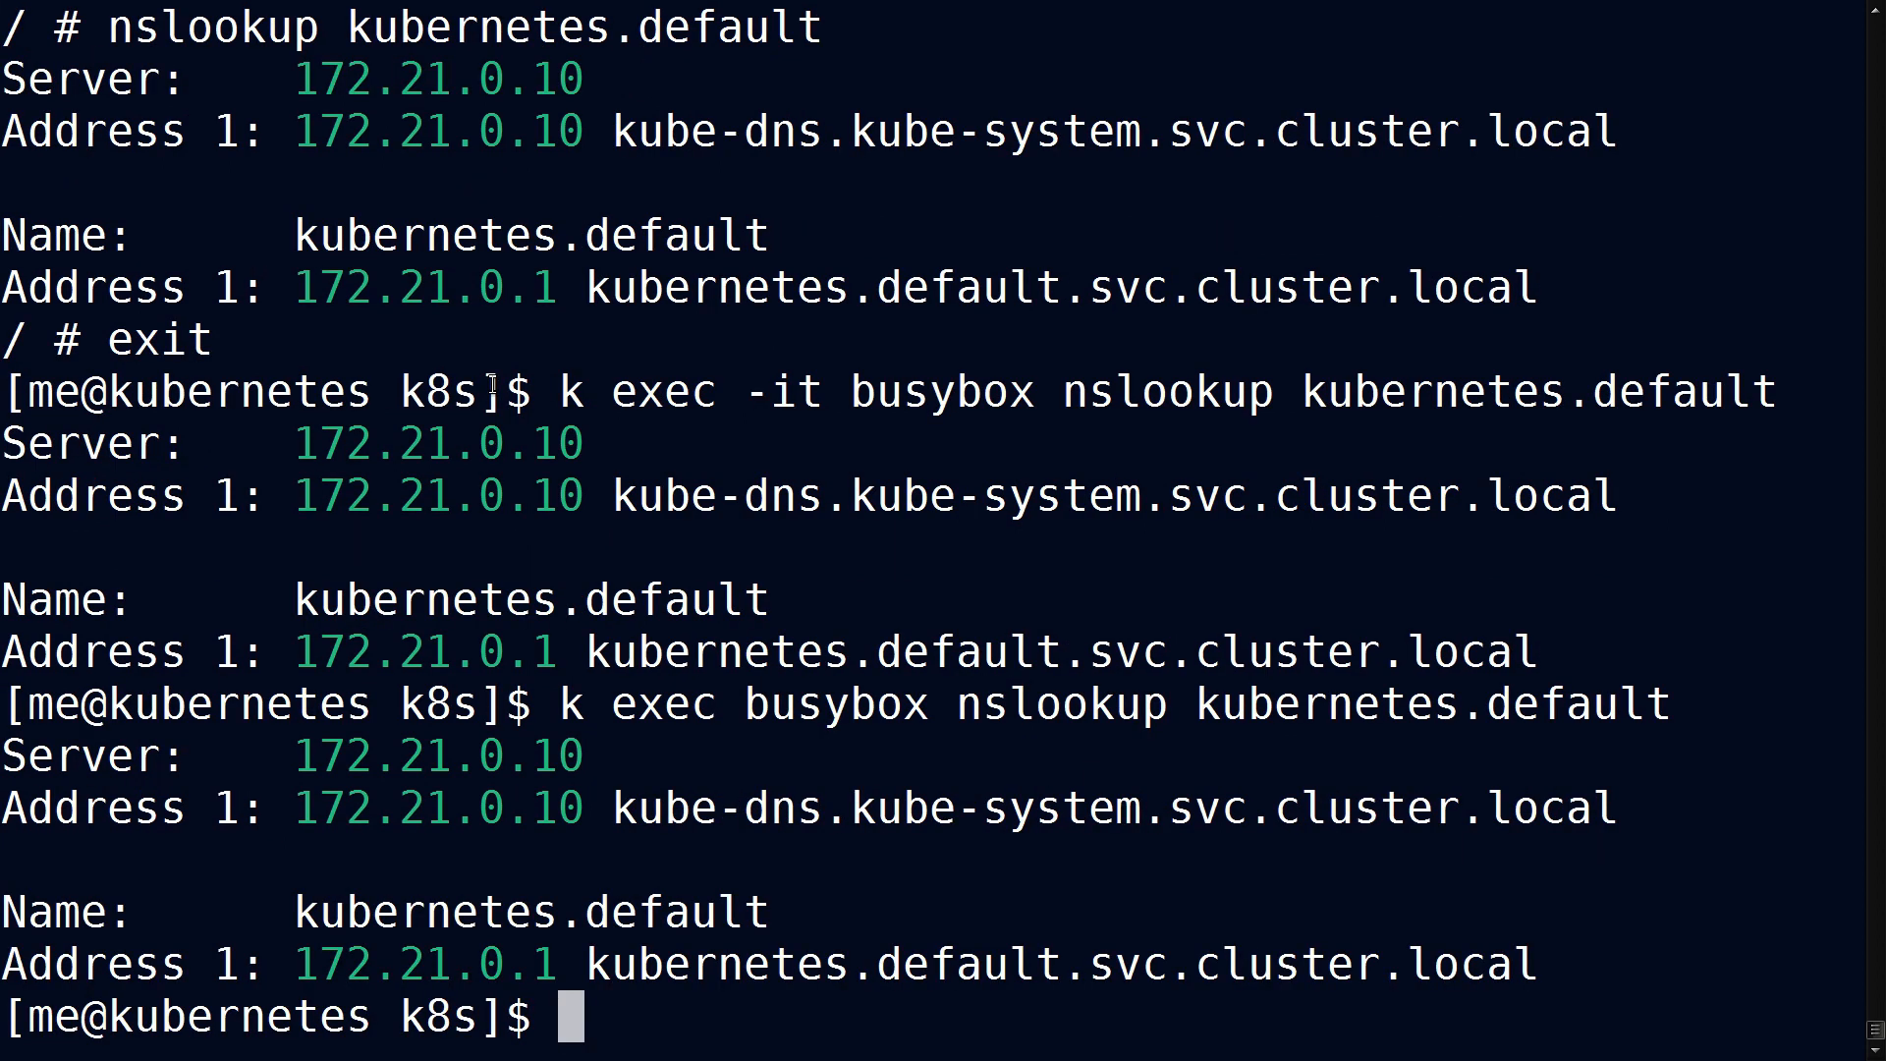